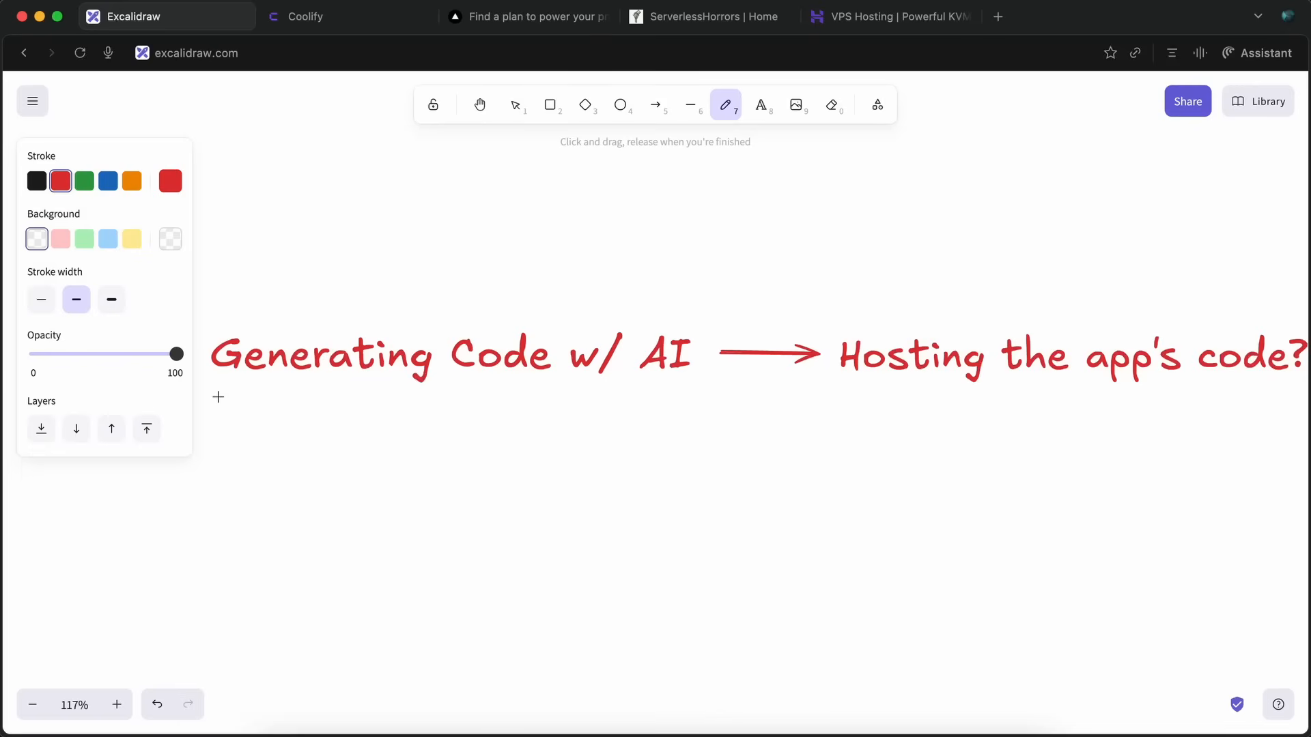
- Draw a red underline beneath 'Generating Code w/ AI' and a red box around 'Hosting the app's code?'
{"action": "left_click_drag", "start_coordinate": [215, 398], "coordinate": [669, 393]}
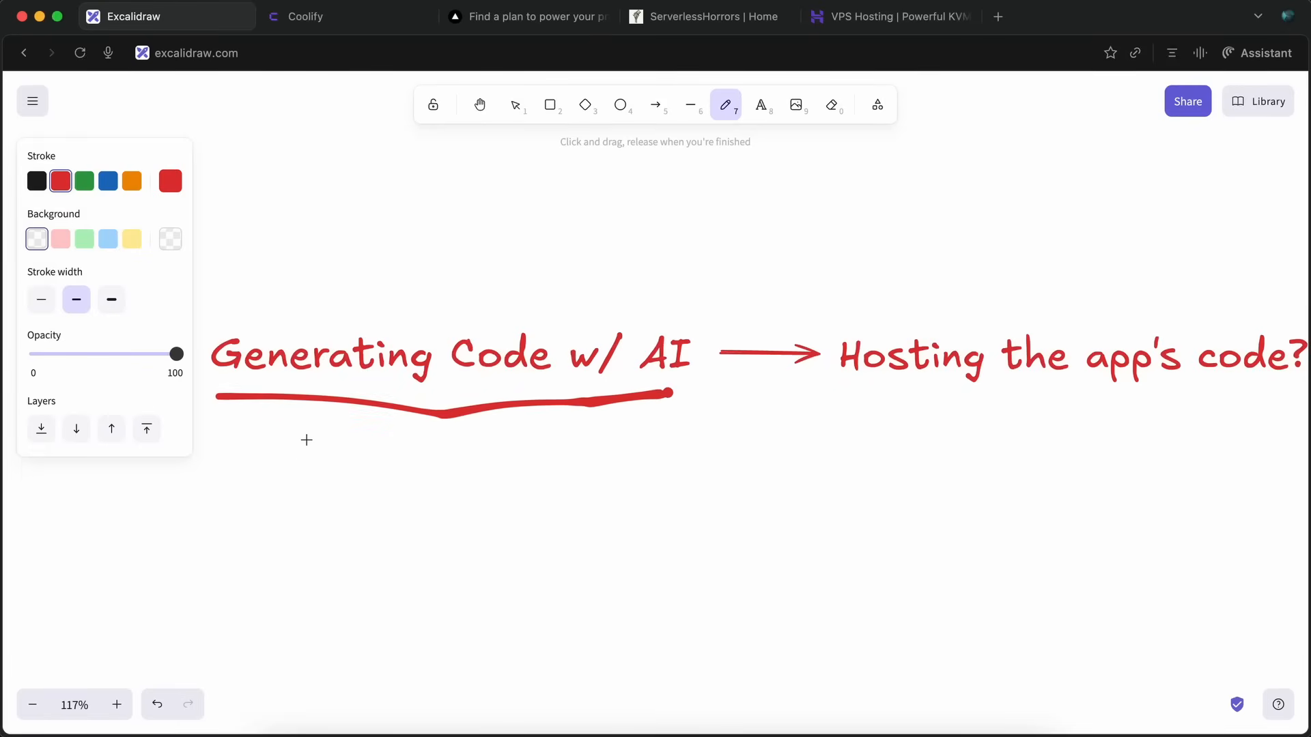
{"action": "mouse_move", "coordinate": [377, 418]}
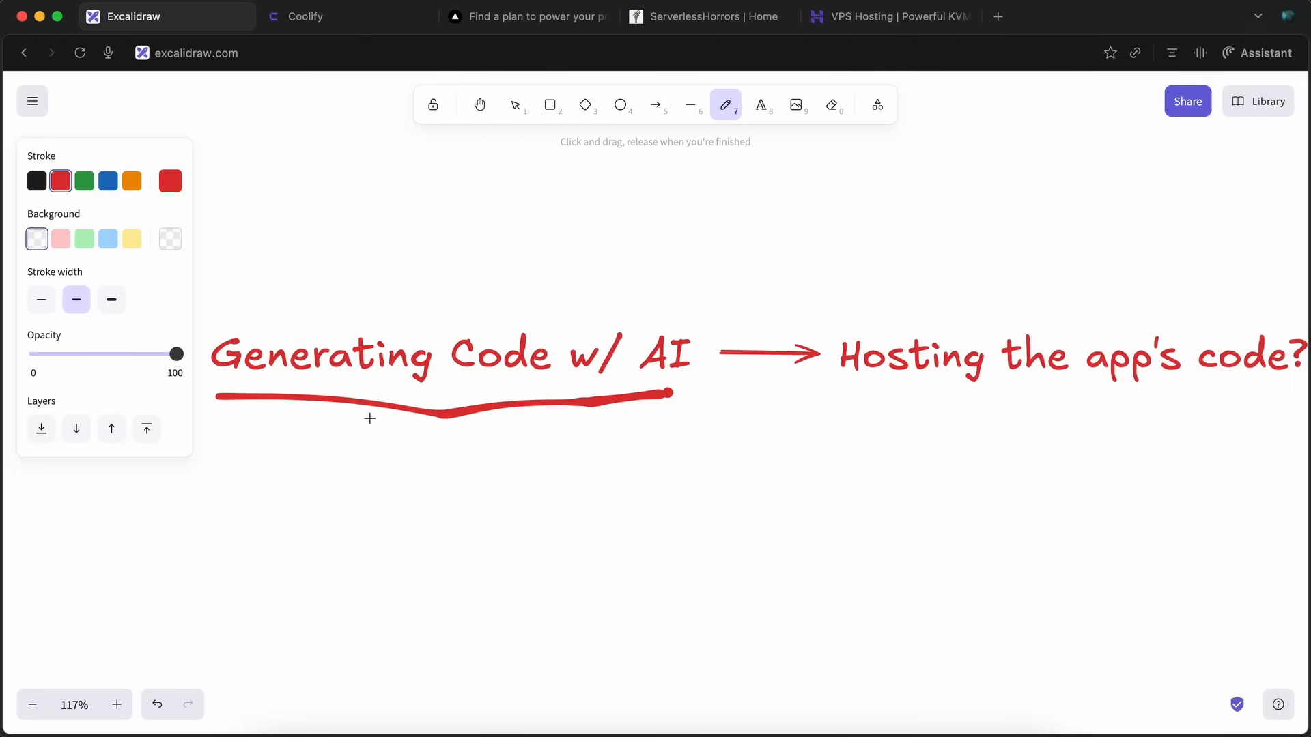
{"action": "mouse_move", "coordinate": [594, 423]}
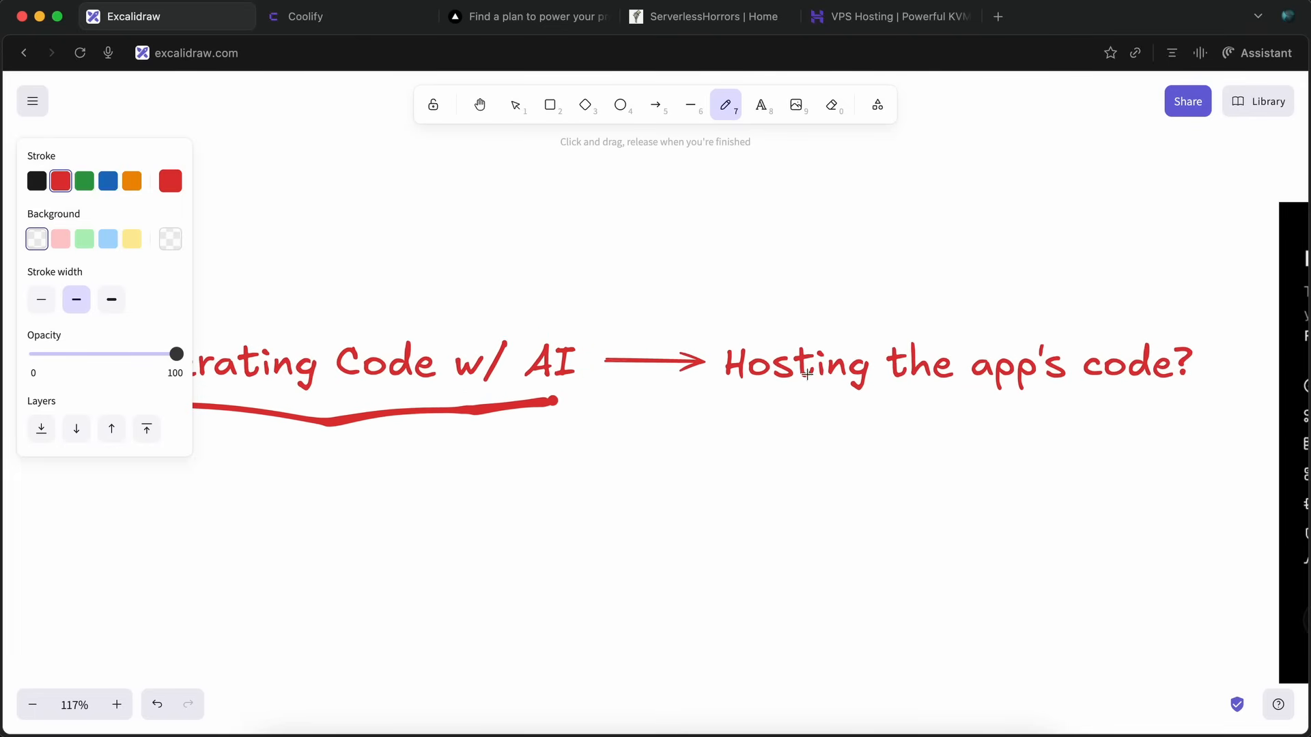
{"action": "left_click_drag", "start_coordinate": [724, 403], "coordinate": [1099, 418]}
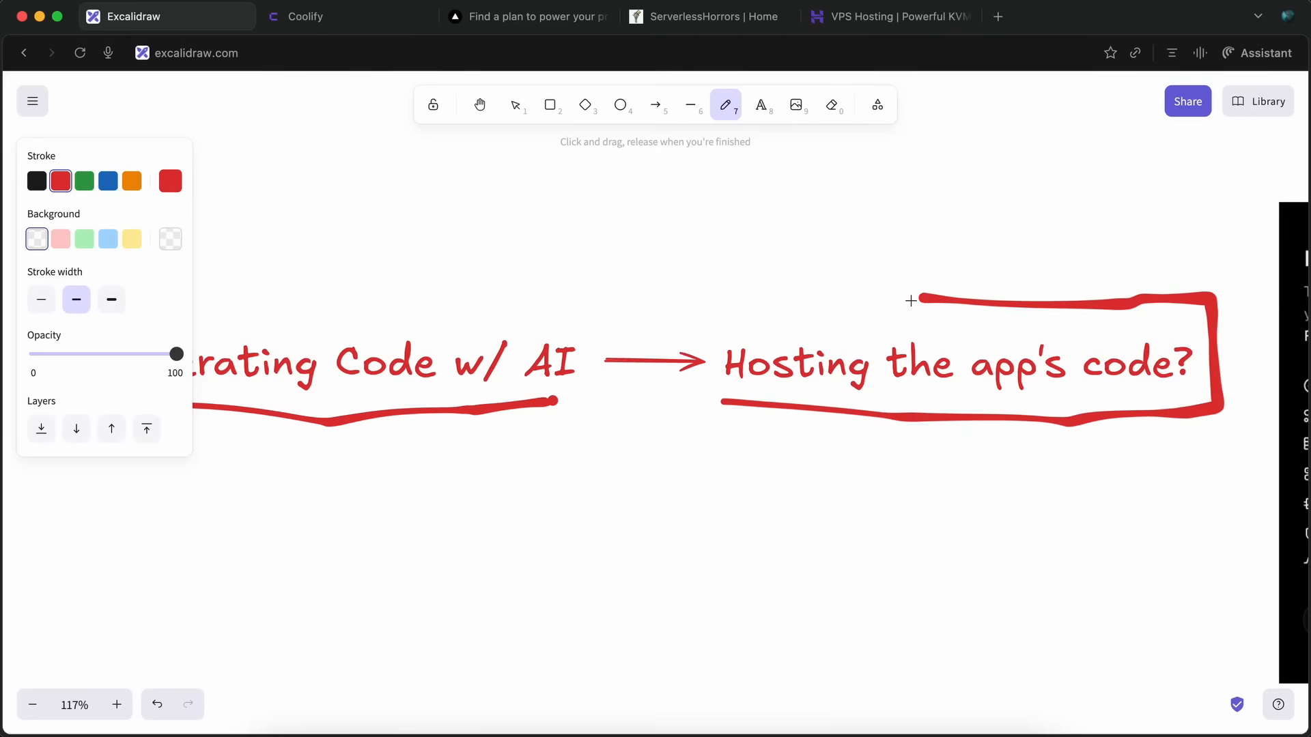
{"action": "left_click_drag", "start_coordinate": [911, 299], "coordinate": [740, 411]}
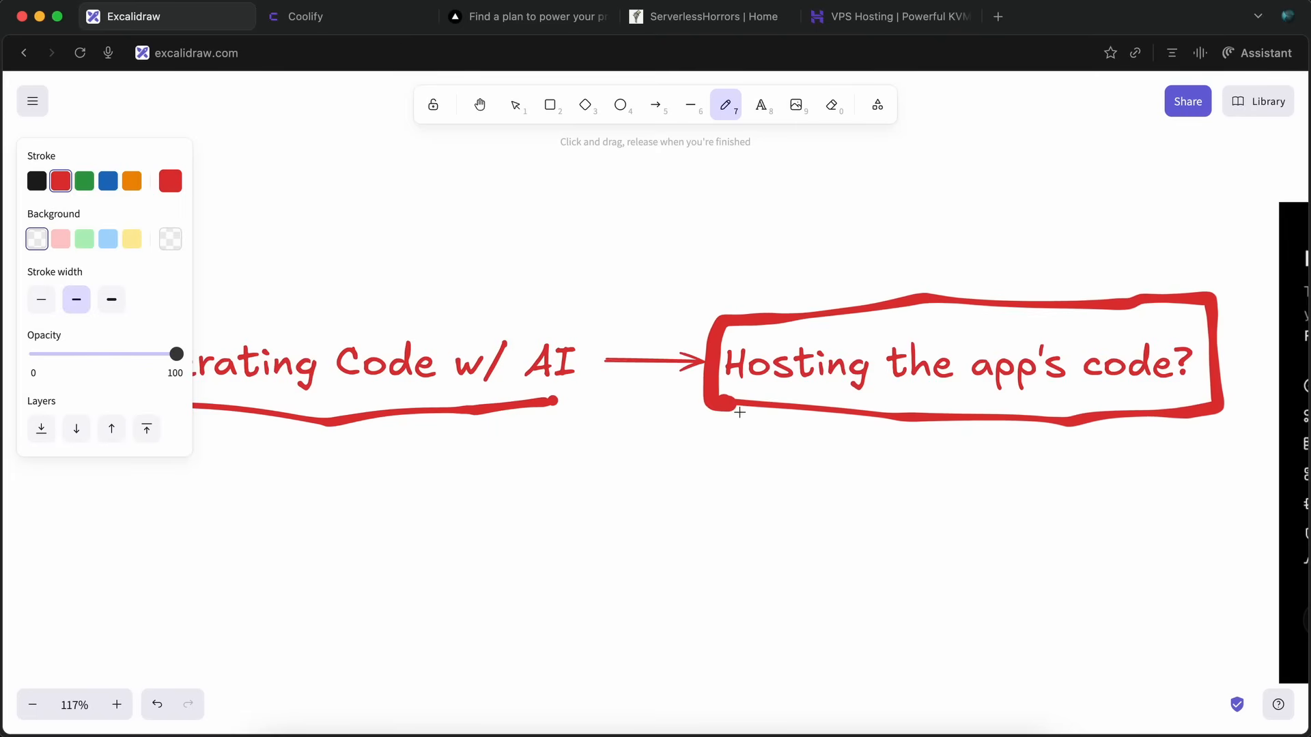
{"action": "mouse_move", "coordinate": [950, 472]}
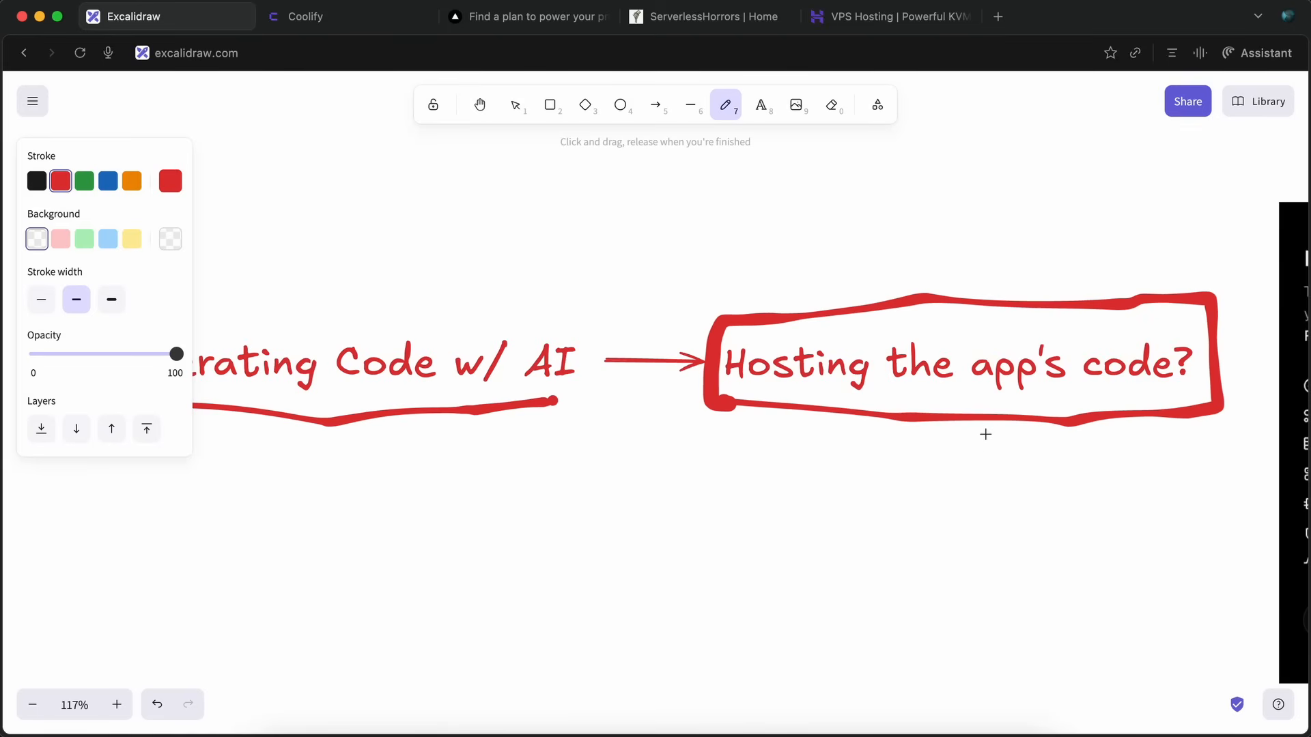
{"action": "mouse_move", "coordinate": [994, 442]}
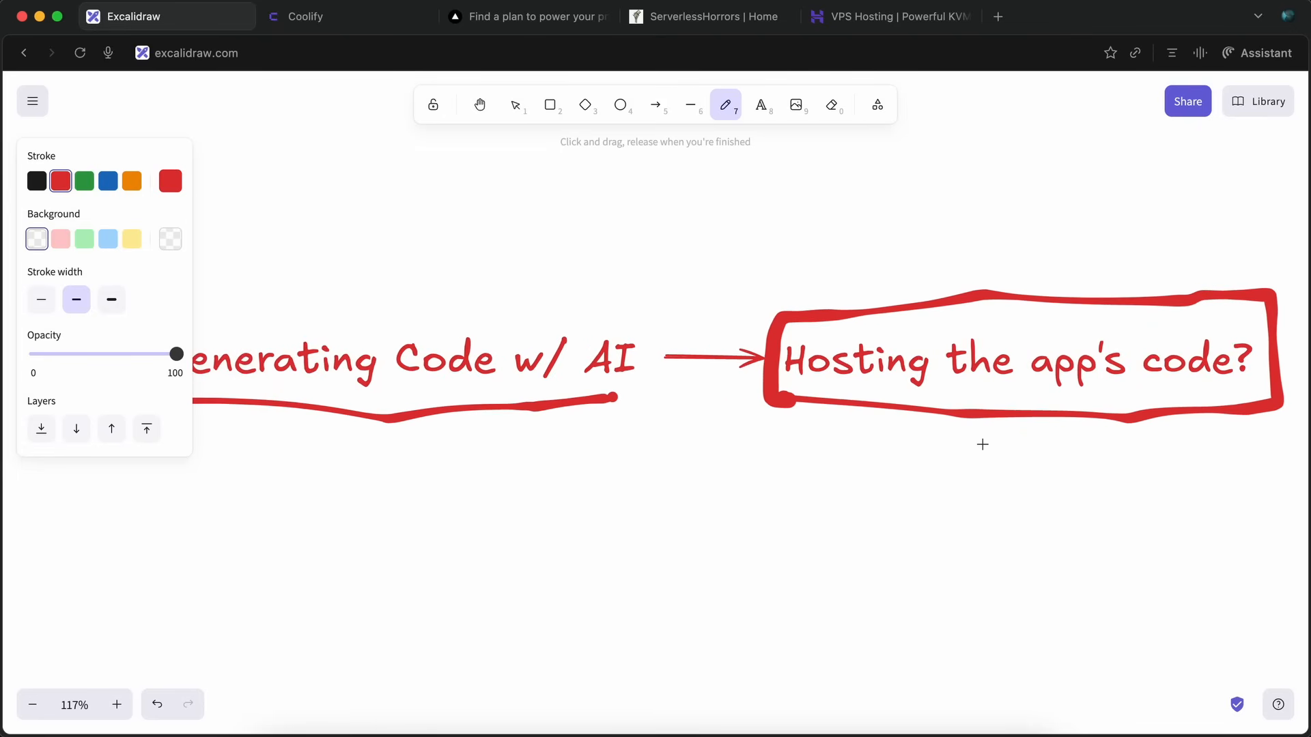
{"action": "mouse_move", "coordinate": [1019, 449]}
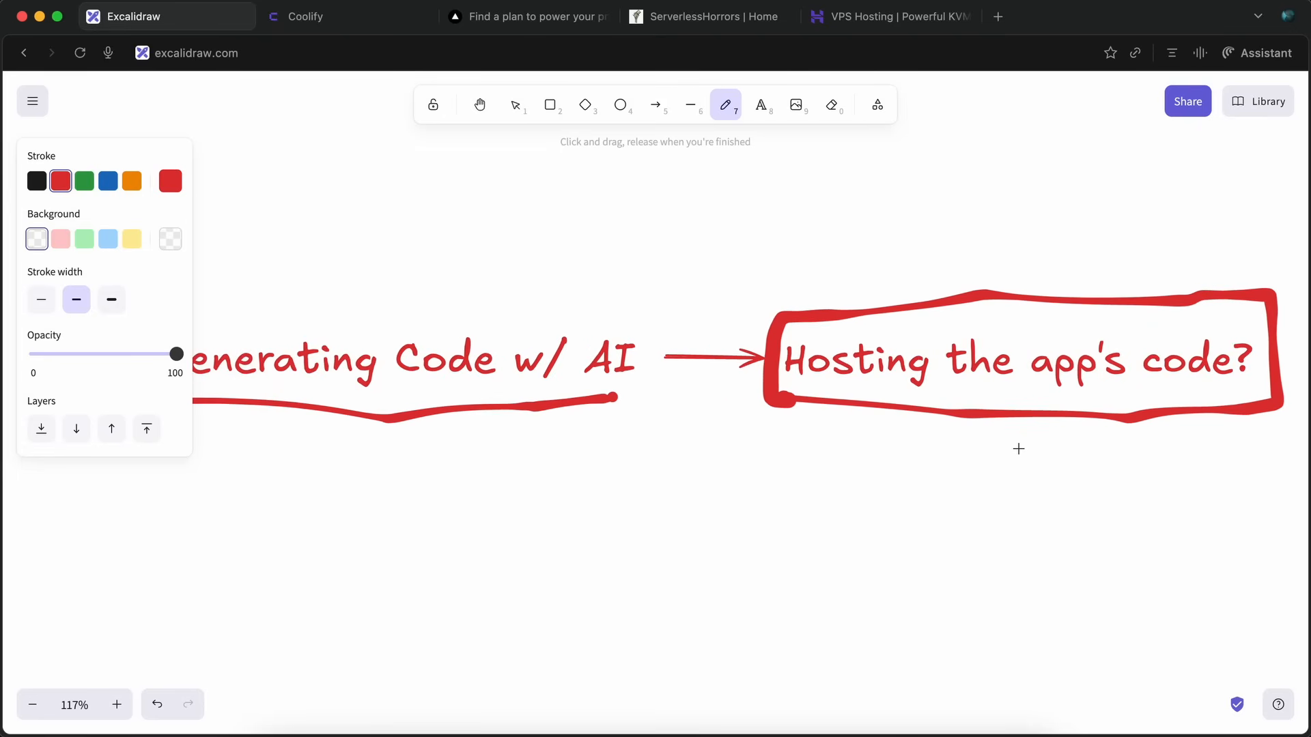
{"action": "mouse_move", "coordinate": [1021, 448]}
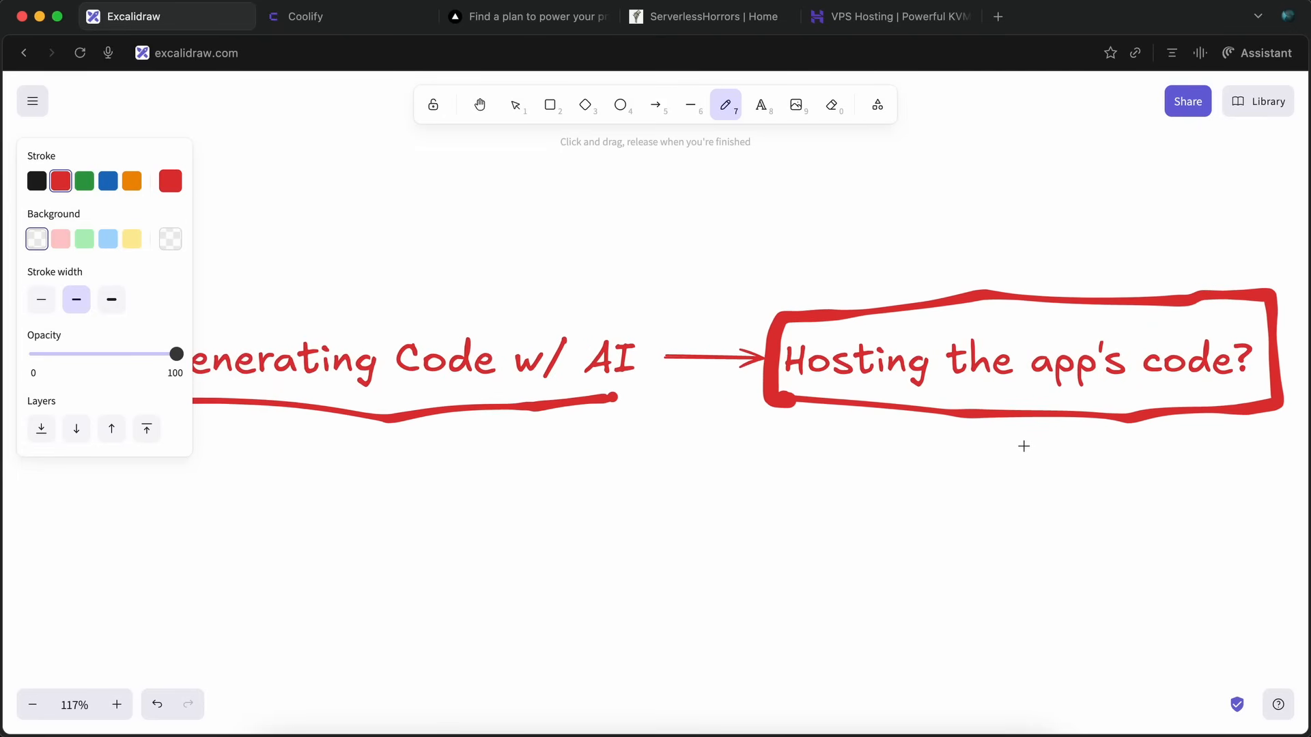
{"action": "mouse_move", "coordinate": [1049, 445]}
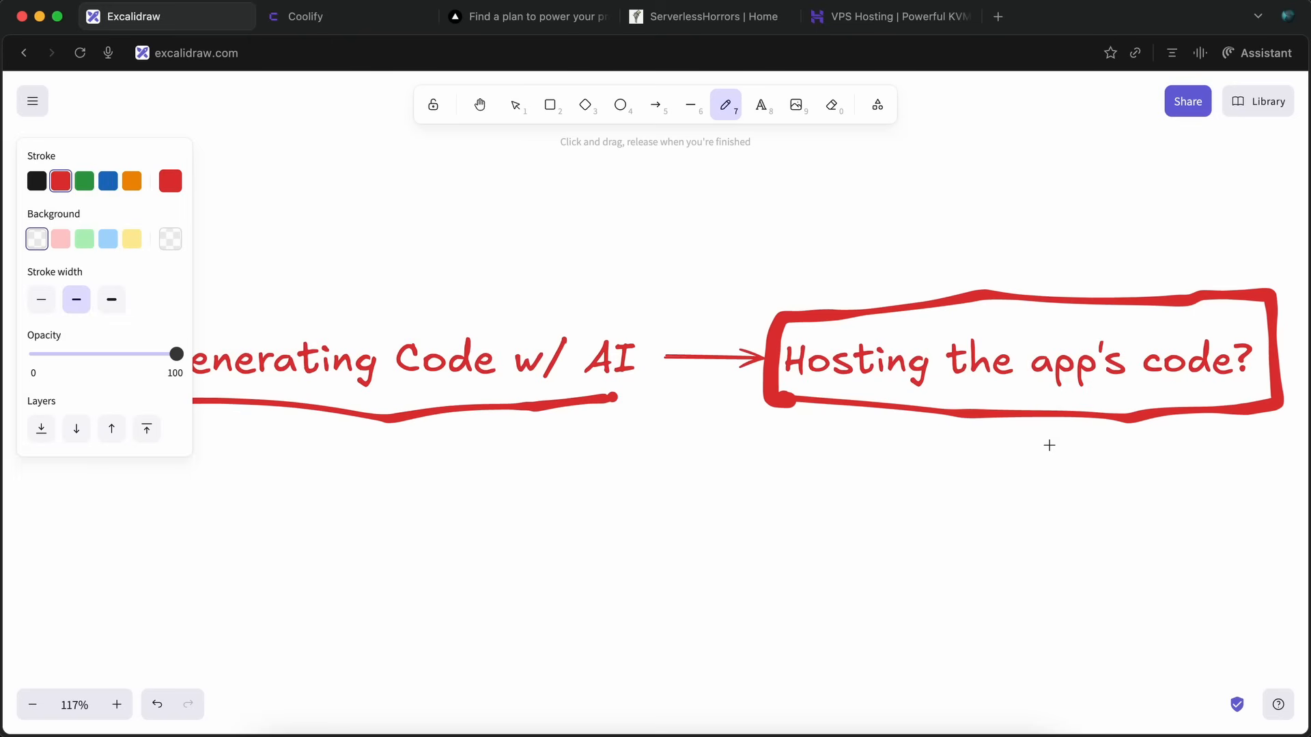
{"action": "mouse_move", "coordinate": [1052, 443]}
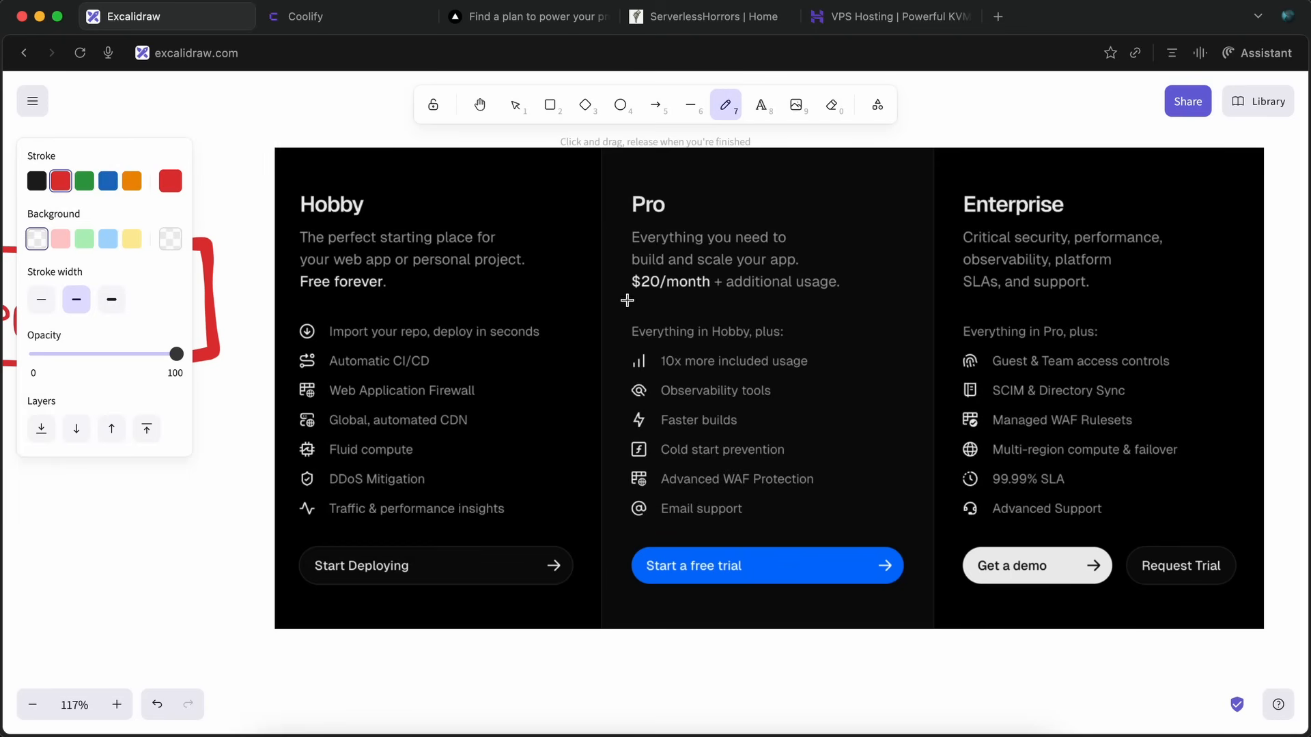
{"action": "mouse_move", "coordinate": [632, 307]}
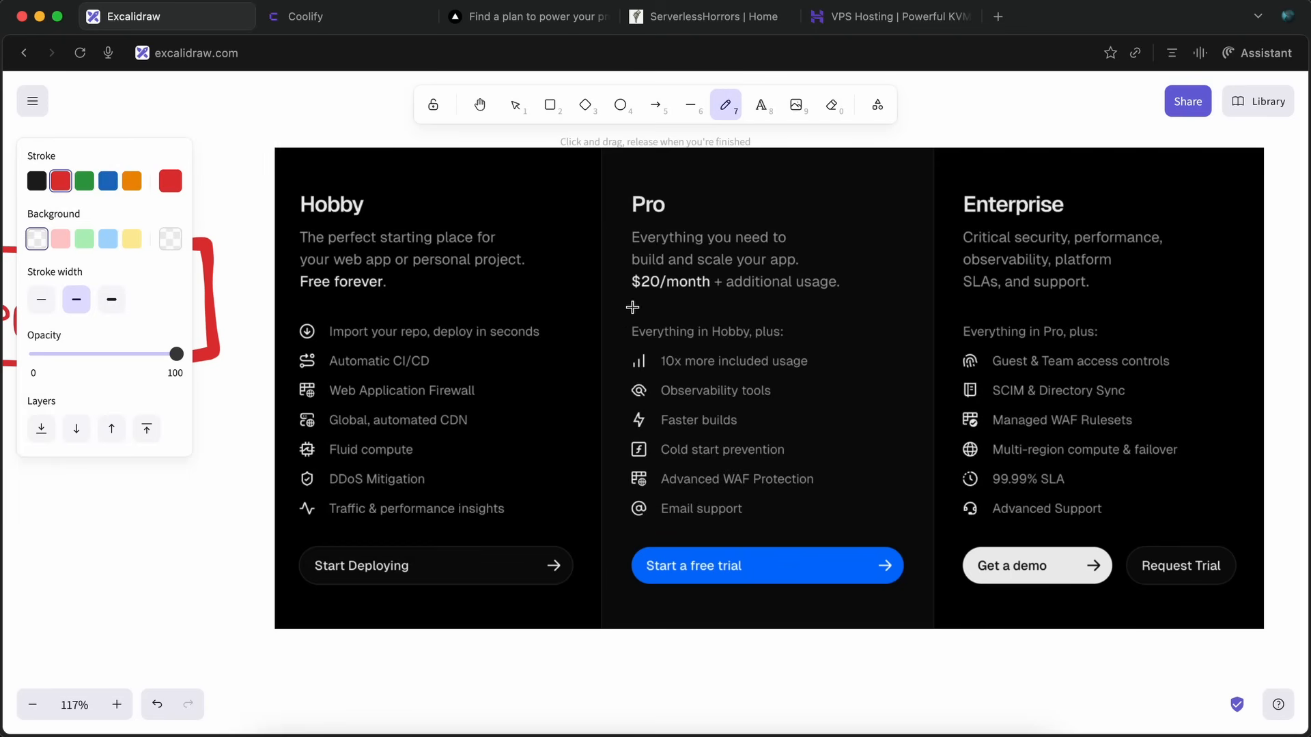
{"action": "mouse_move", "coordinate": [632, 305]}
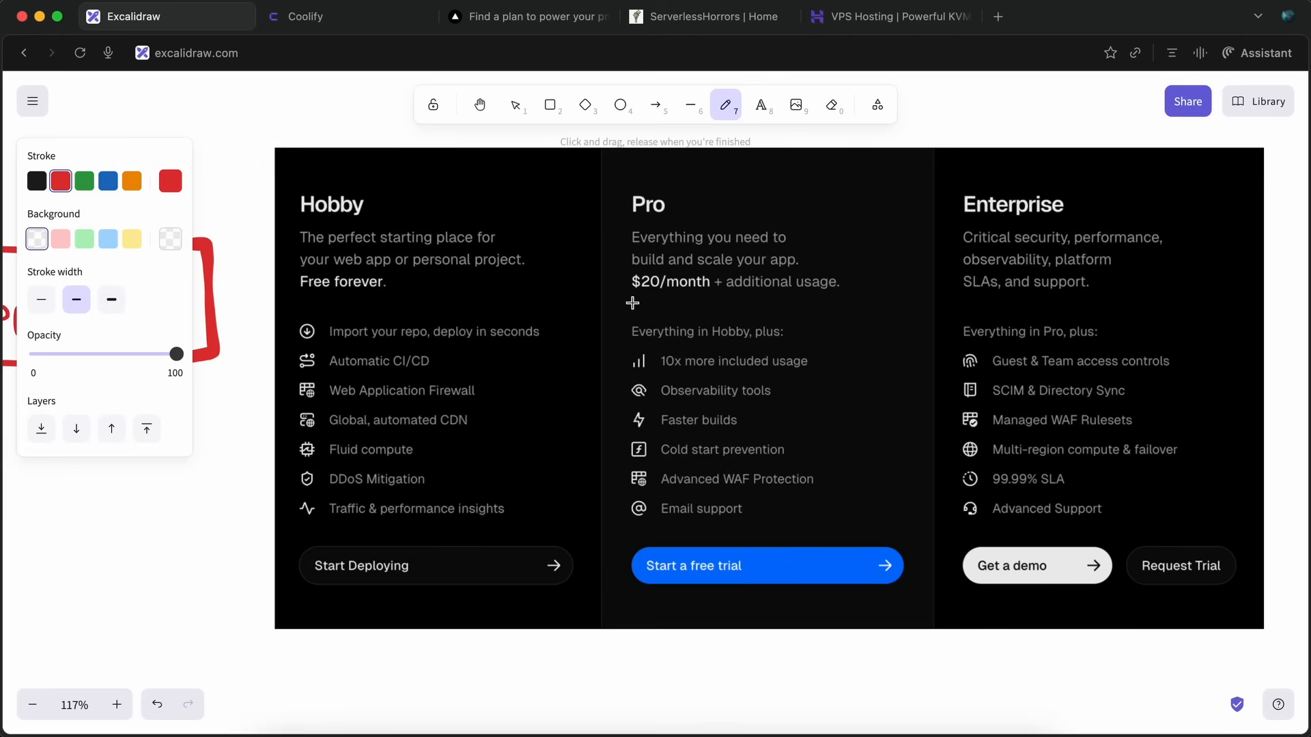
- Underline the Pro plan's $20/month price in red, then move to the Serverless Horrors page
{"action": "left_click_drag", "start_coordinate": [632, 303], "coordinate": [721, 300]}
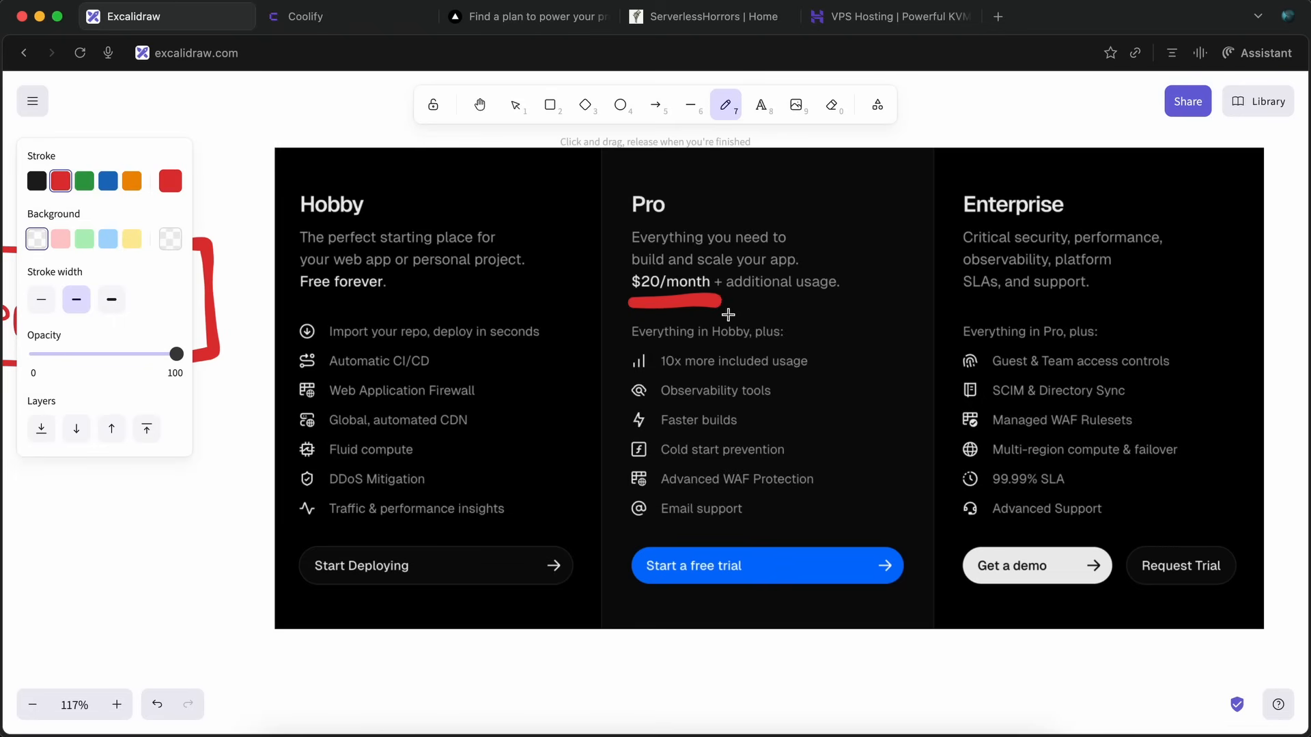
{"action": "mouse_move", "coordinate": [677, 329]}
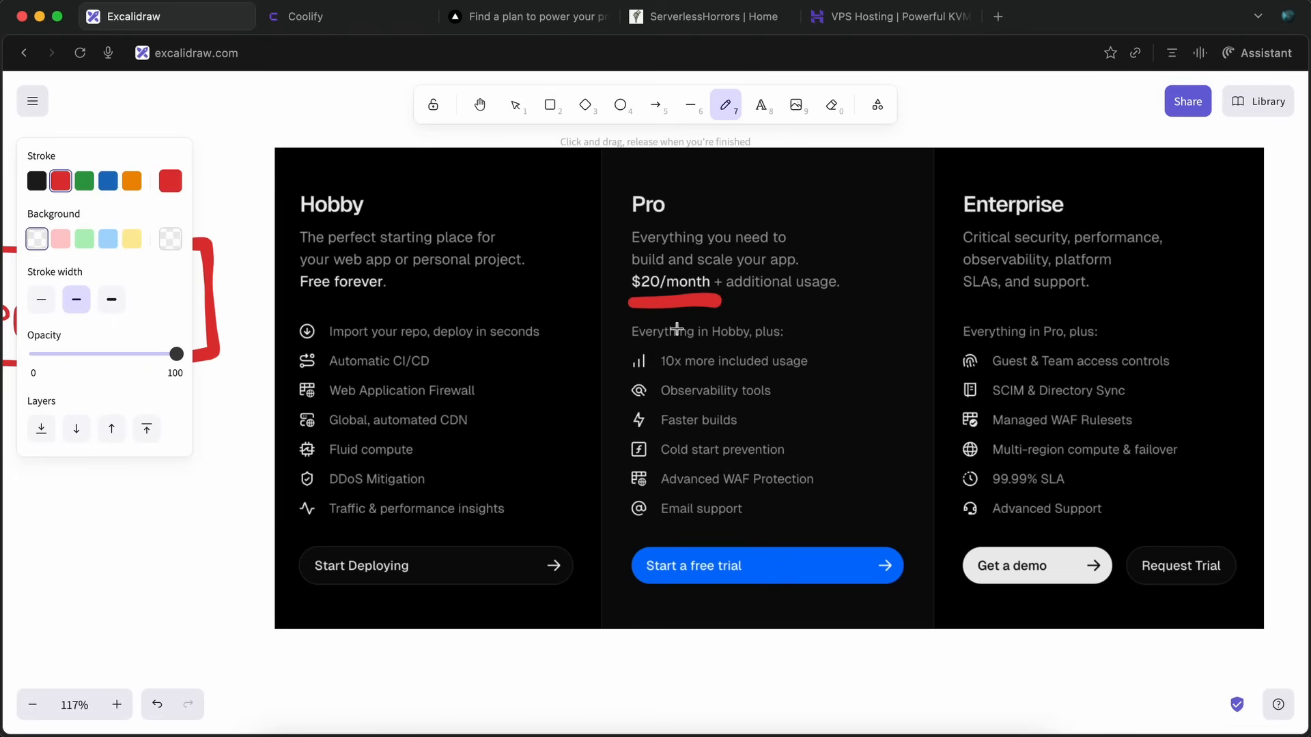
{"action": "mouse_move", "coordinate": [602, 290]}
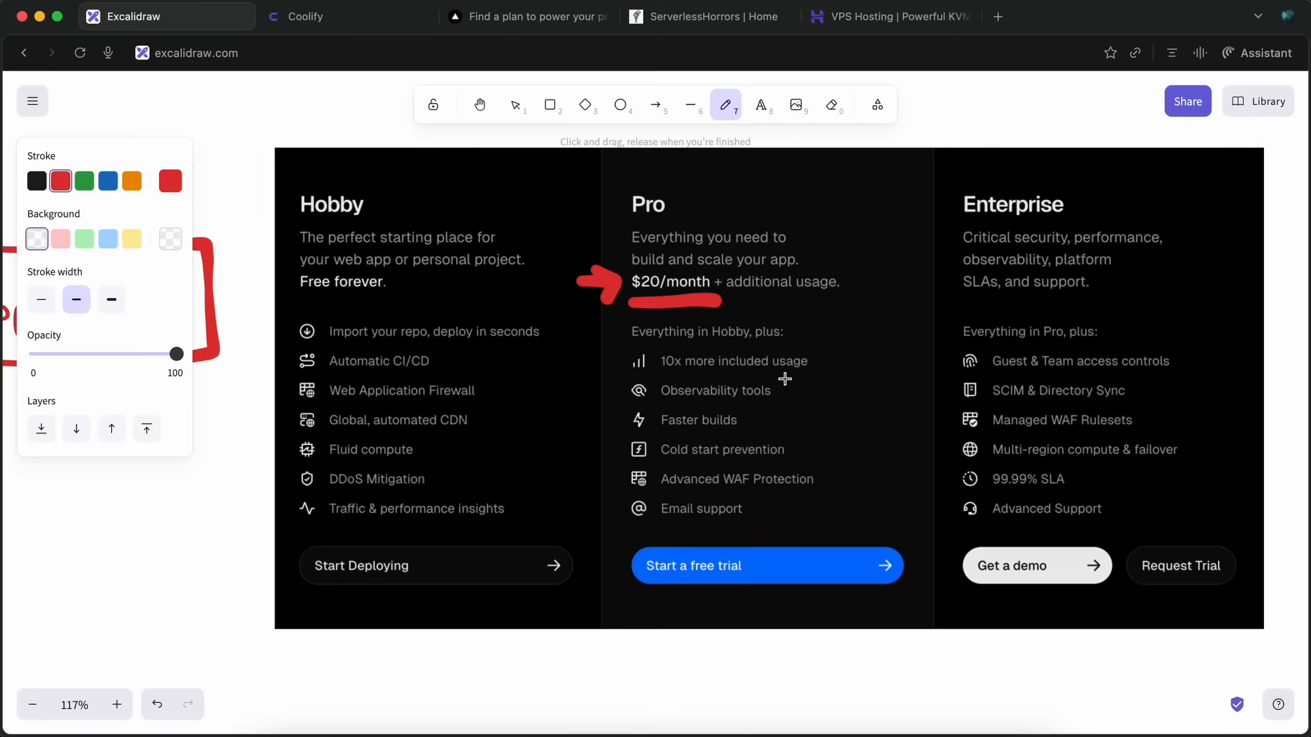
{"action": "mouse_move", "coordinate": [669, 381]}
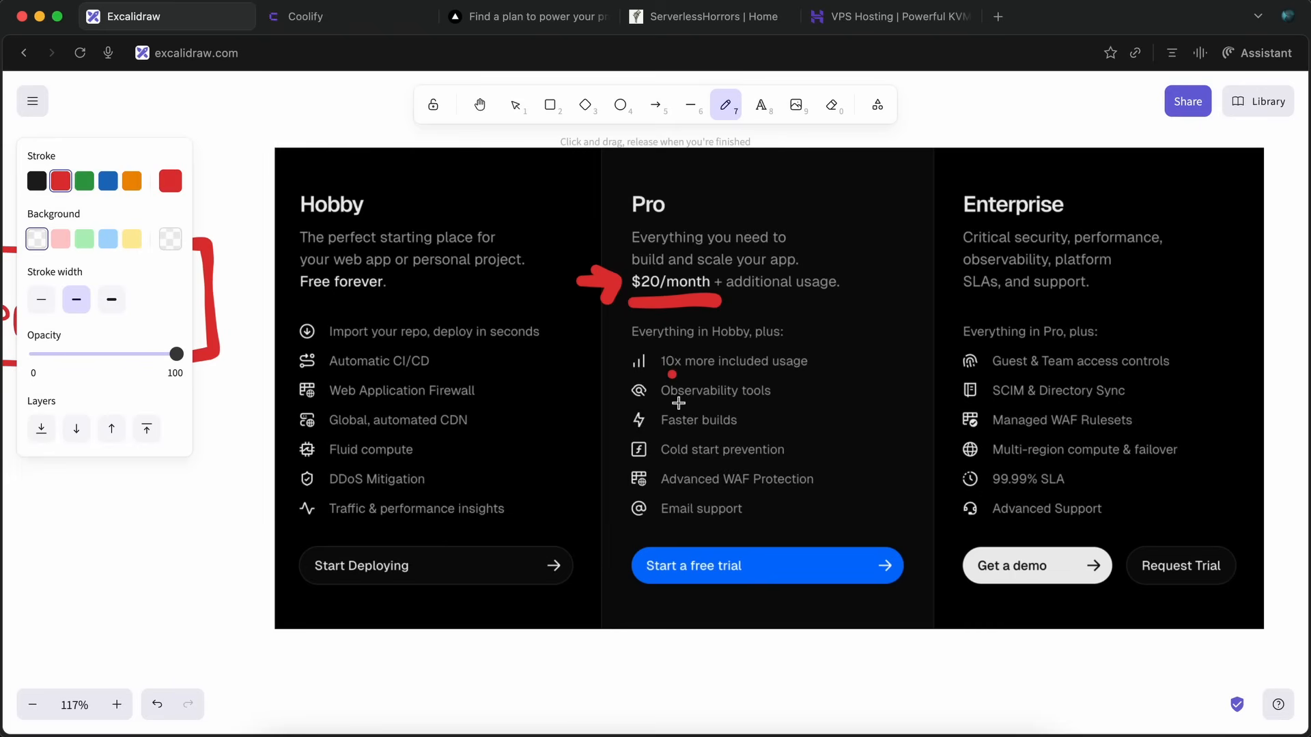
{"action": "mouse_move", "coordinate": [751, 458]}
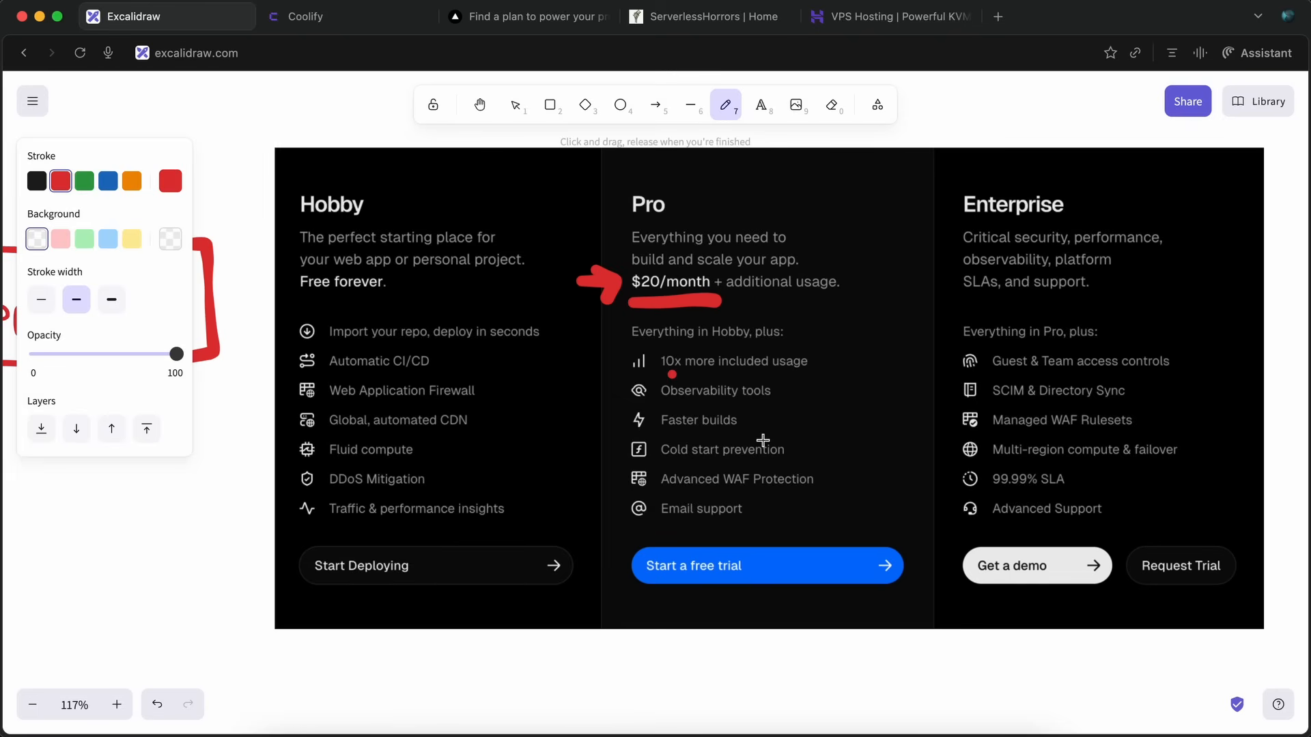
{"action": "mouse_move", "coordinate": [775, 407]}
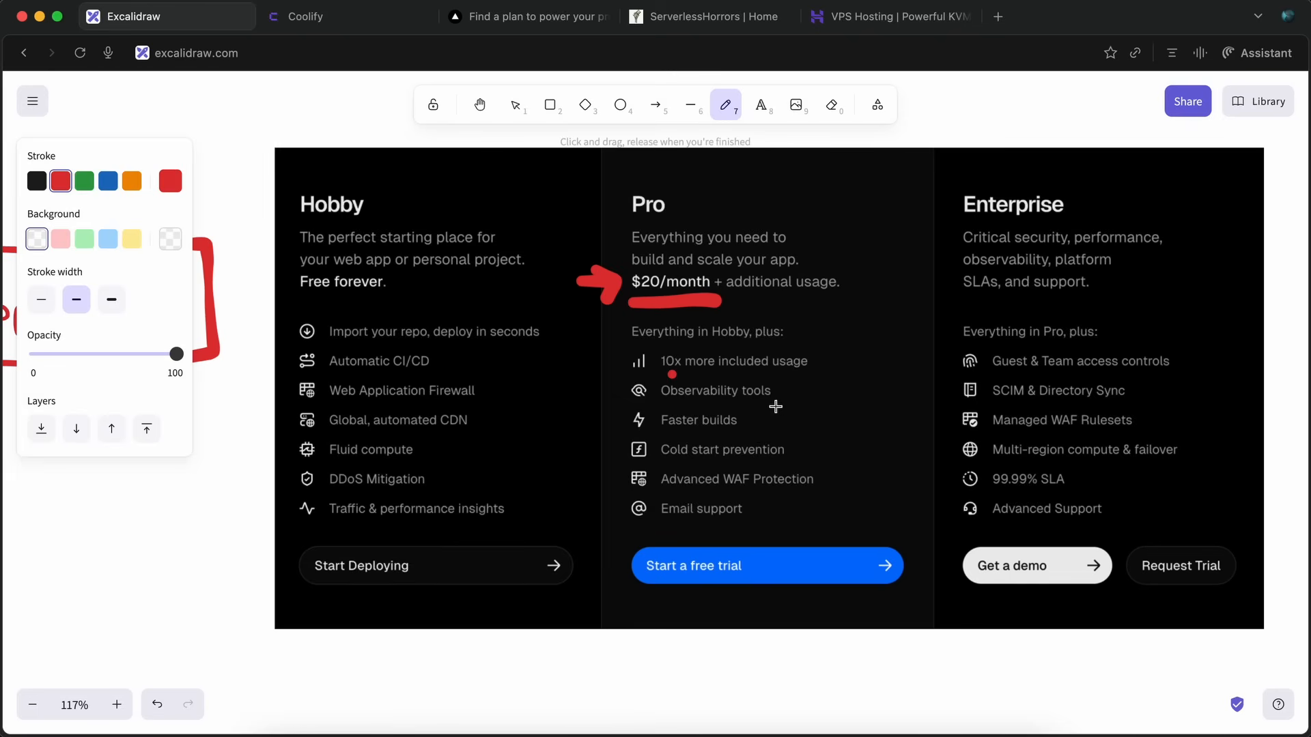
{"action": "left_click", "coordinate": [705, 17]}
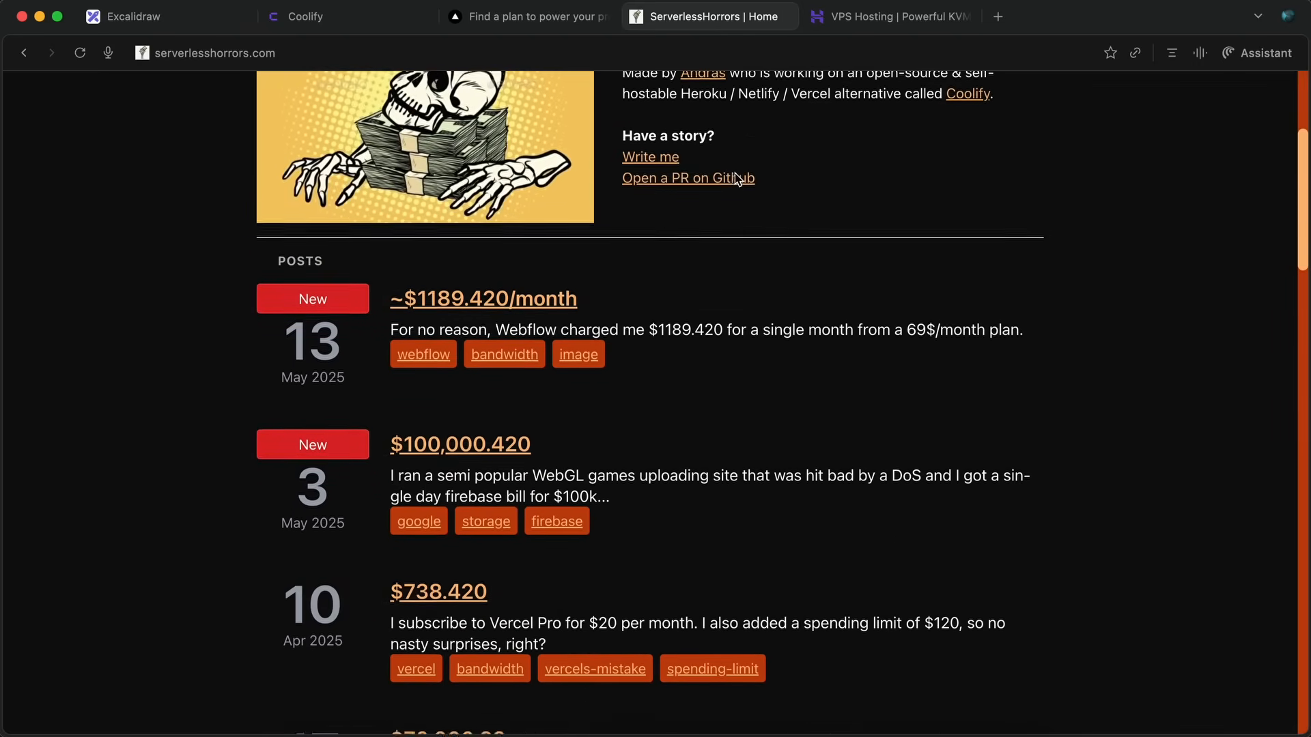
- Highlight the Vercel Pro $738.420 bill story on Serverless Horrors and return to the Excalidraw drawing
{"action": "scroll", "scroll_direction": "down", "scroll_amount": 3}
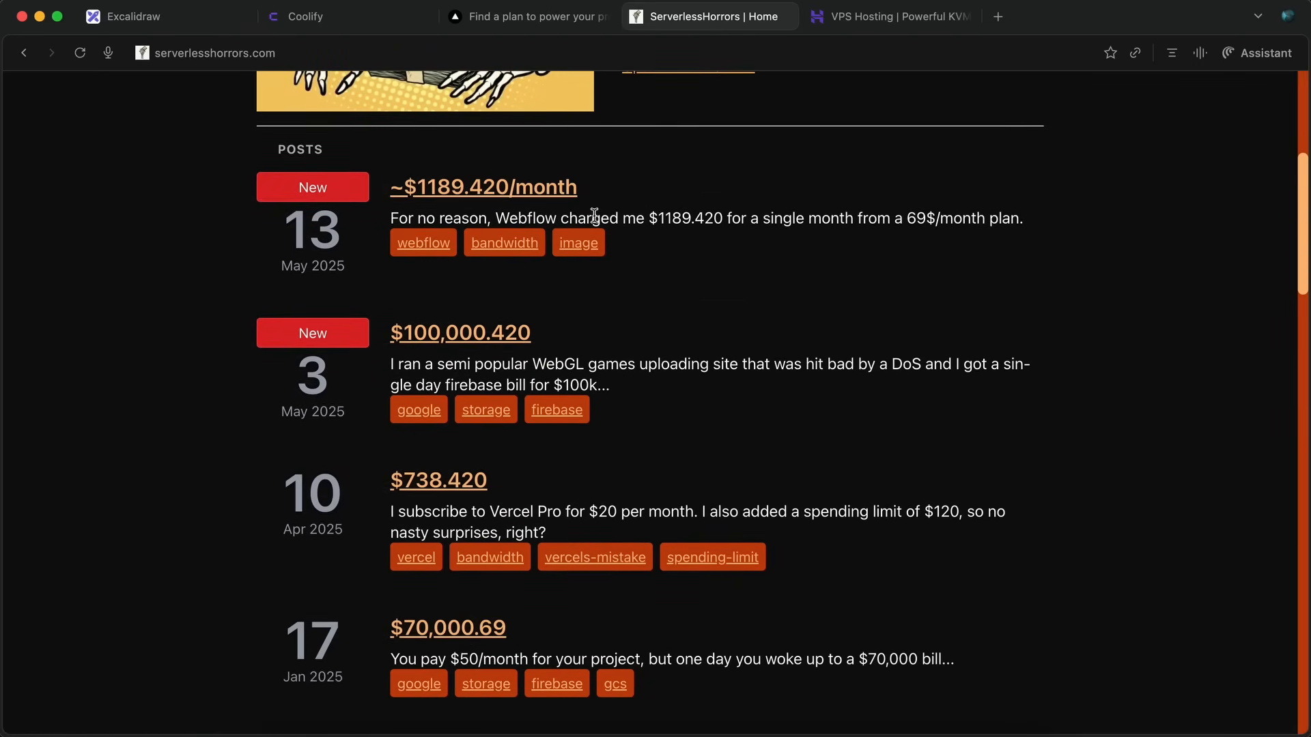
{"action": "scroll", "scroll_direction": "down", "scroll_amount": 3}
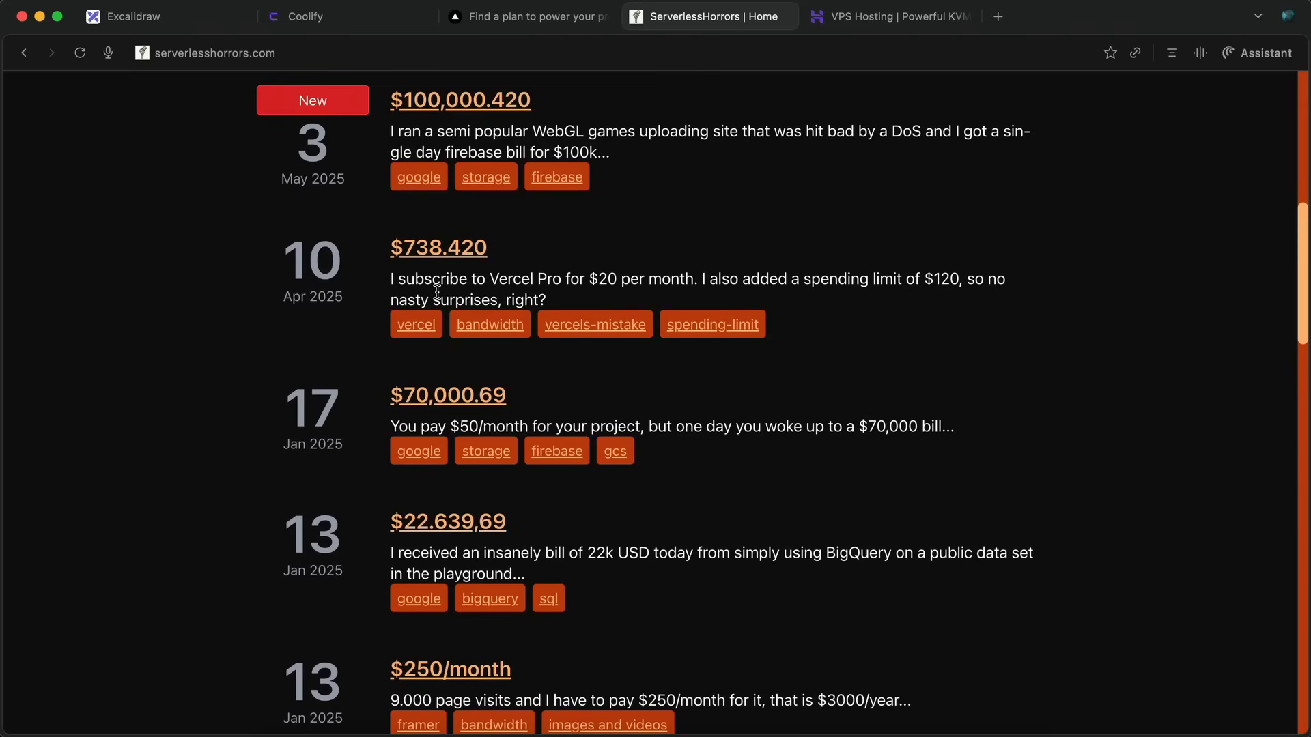
{"action": "mouse_move", "coordinate": [732, 271]}
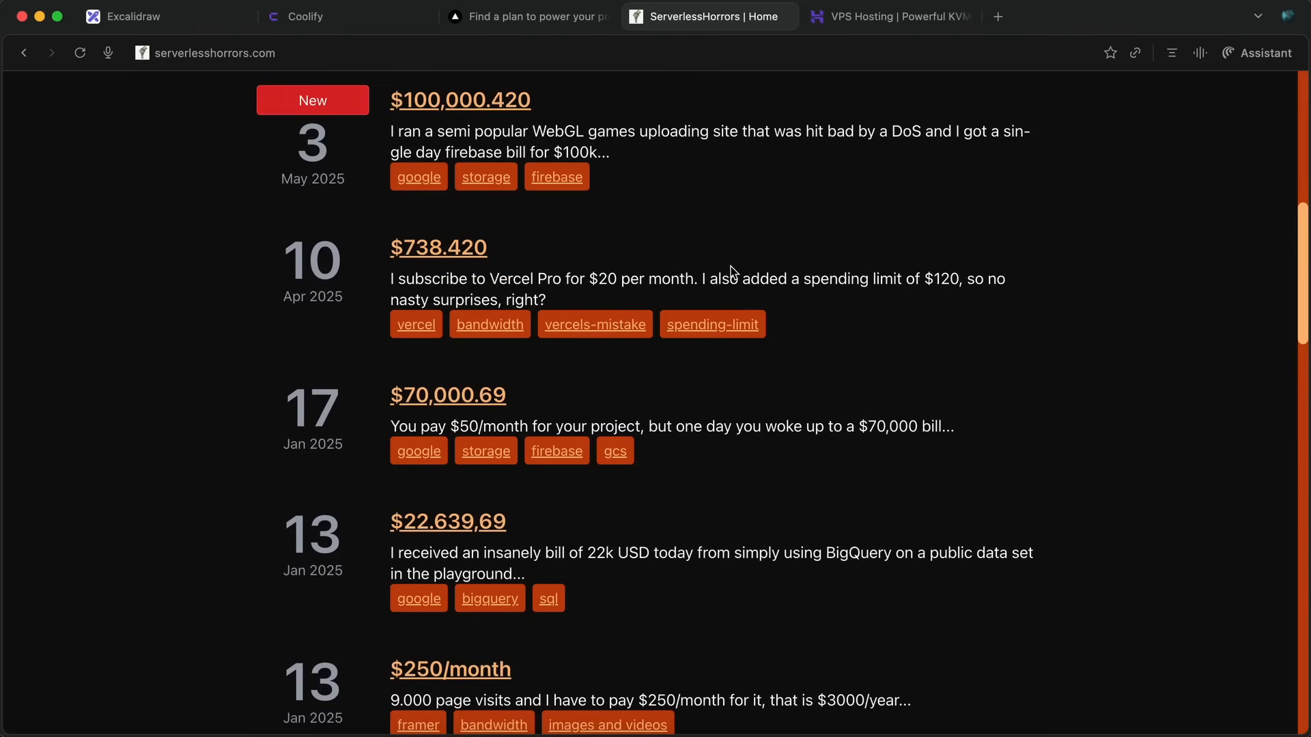
{"action": "left_click_drag", "start_coordinate": [391, 278], "coordinate": [546, 299]}
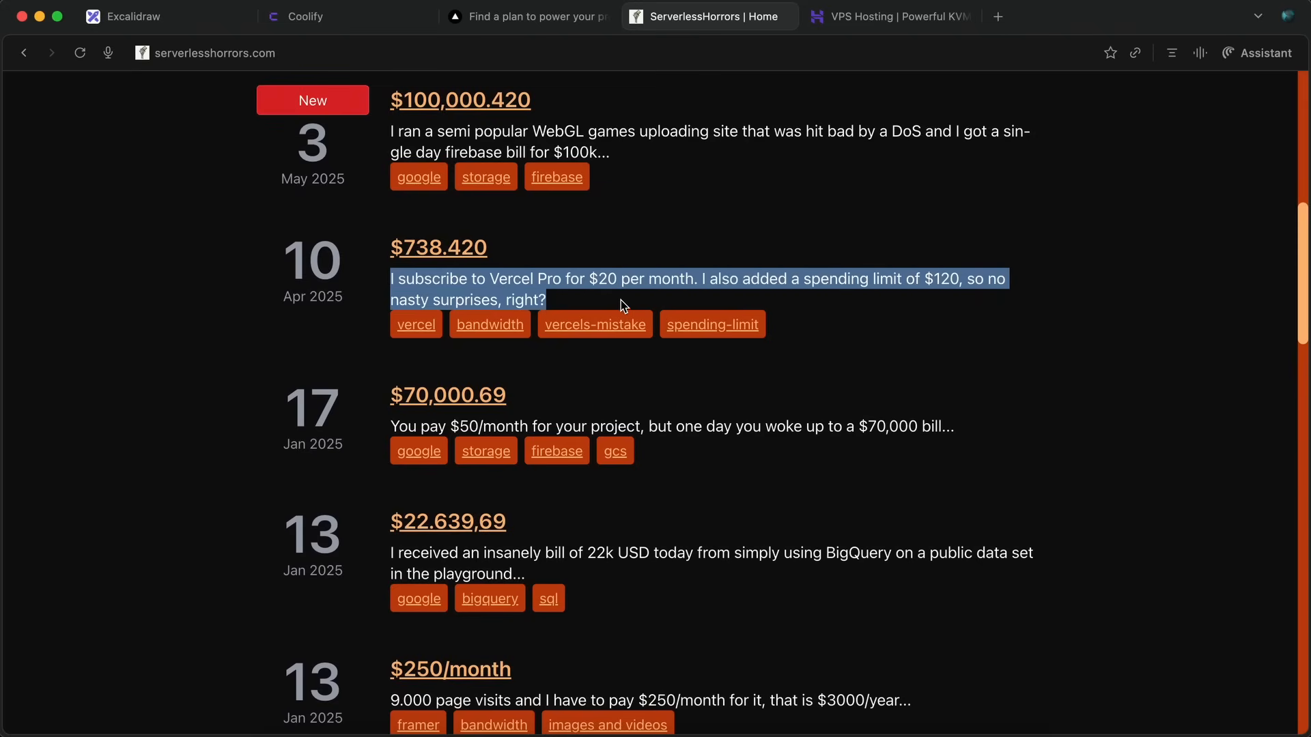
{"action": "left_click", "coordinate": [486, 299]}
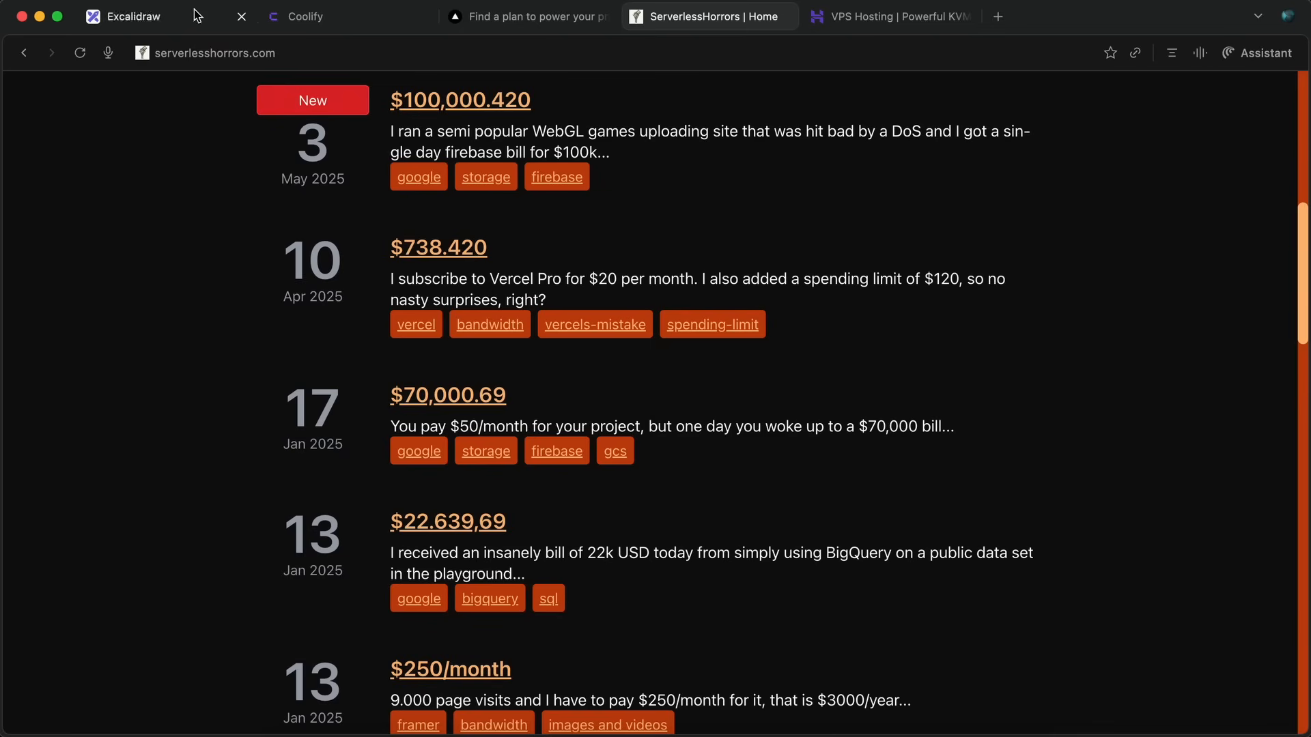
{"action": "left_click", "coordinate": [121, 16]}
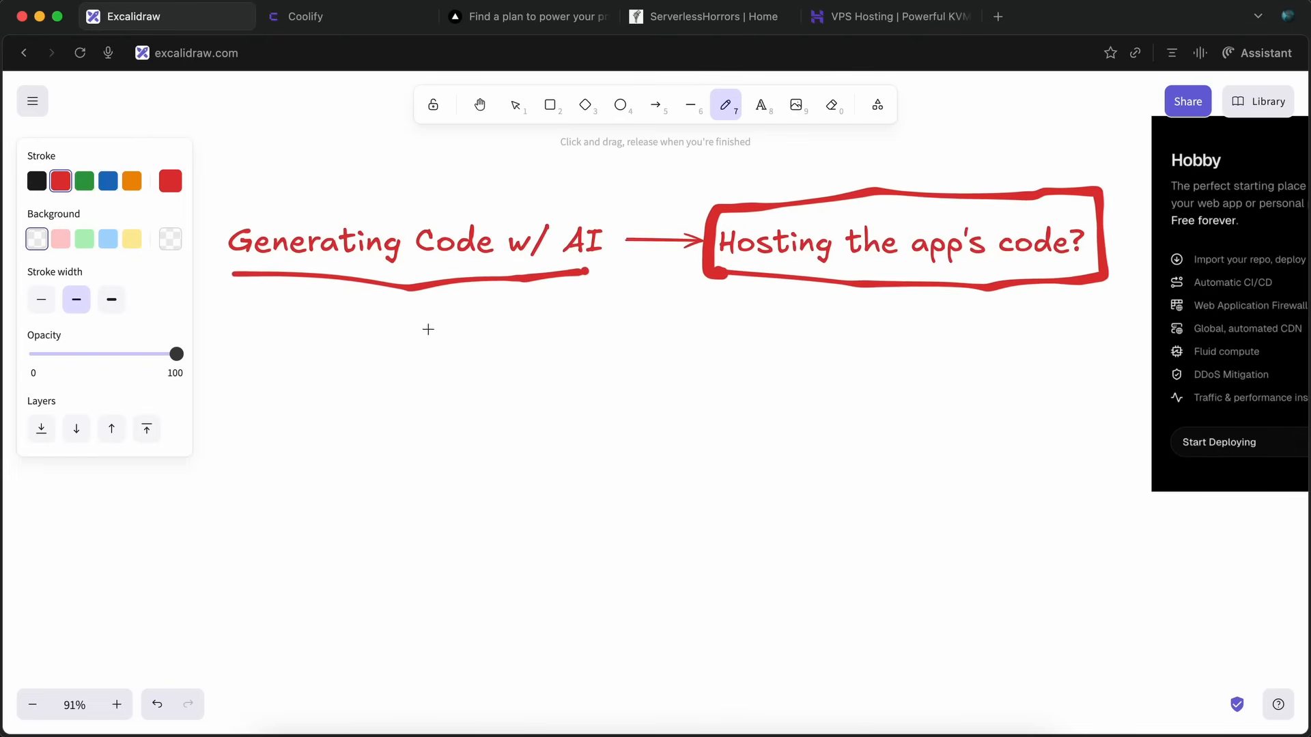
- Extend the title text to read 'Hosting your AI Apps w/ Coolify & VPS'
{"action": "scroll", "scroll_direction": "down", "scroll_amount": 3}
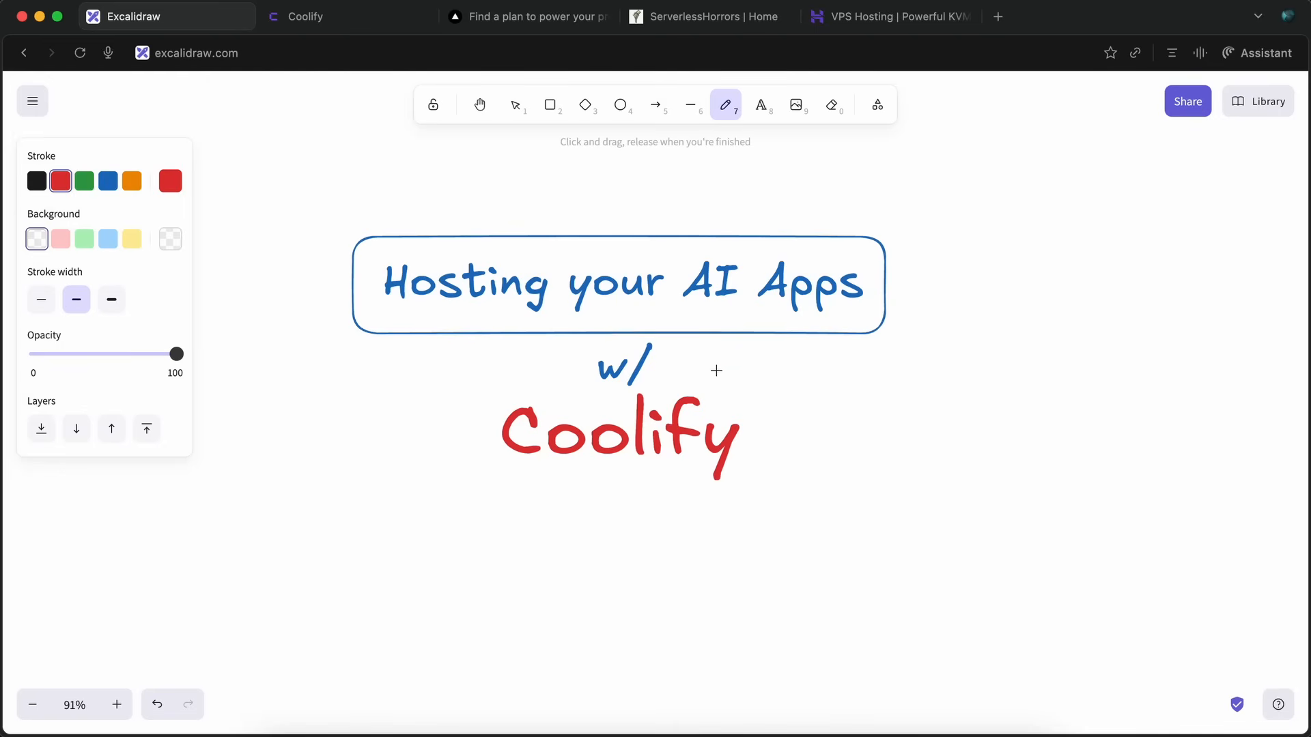
{"action": "left_click", "coordinate": [761, 105]}
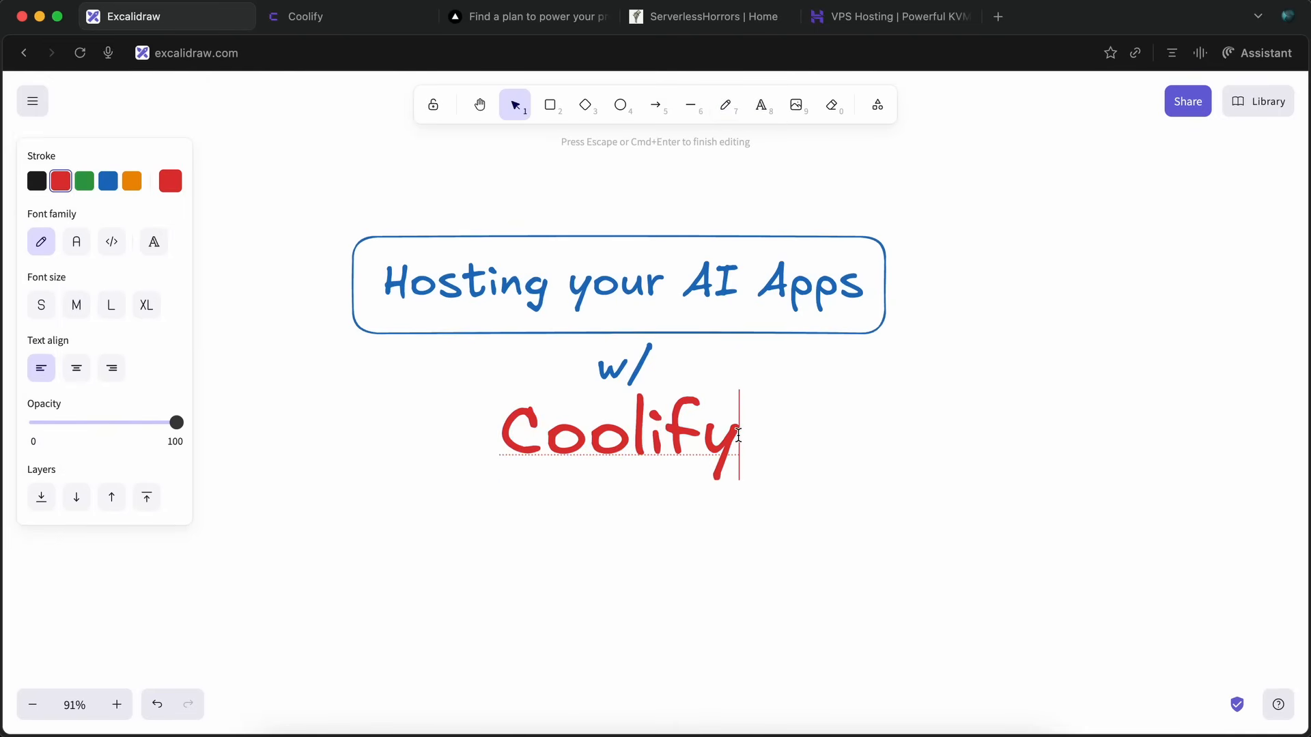
{"action": "type", "text": "& VPS"}
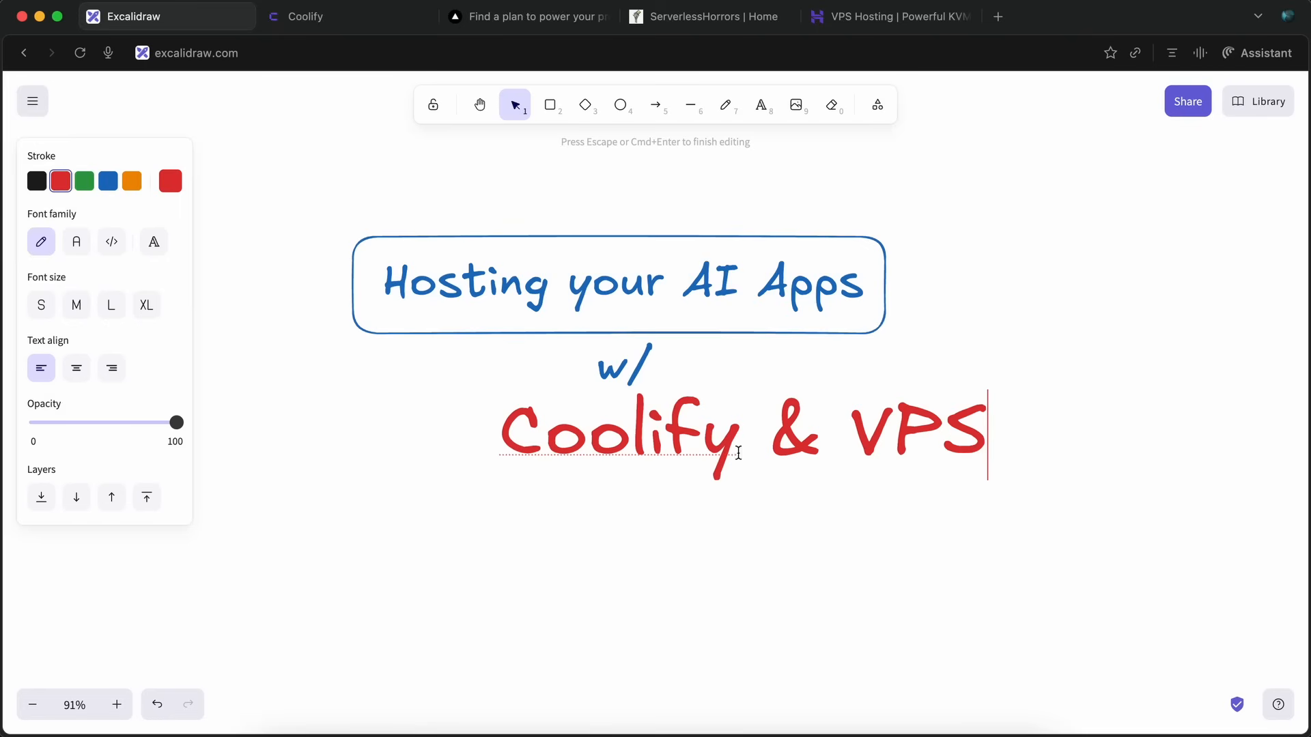
{"action": "key", "text": "Escape"}
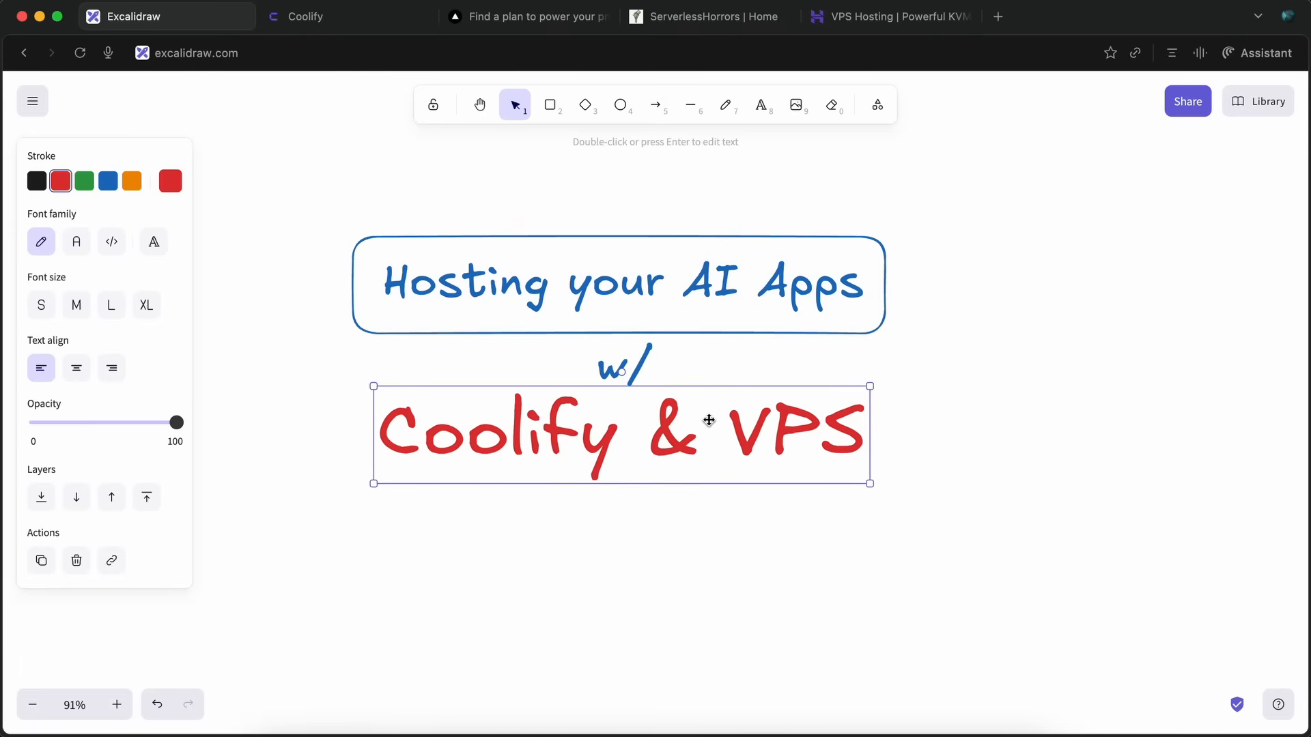
{"action": "left_click", "coordinate": [676, 512]}
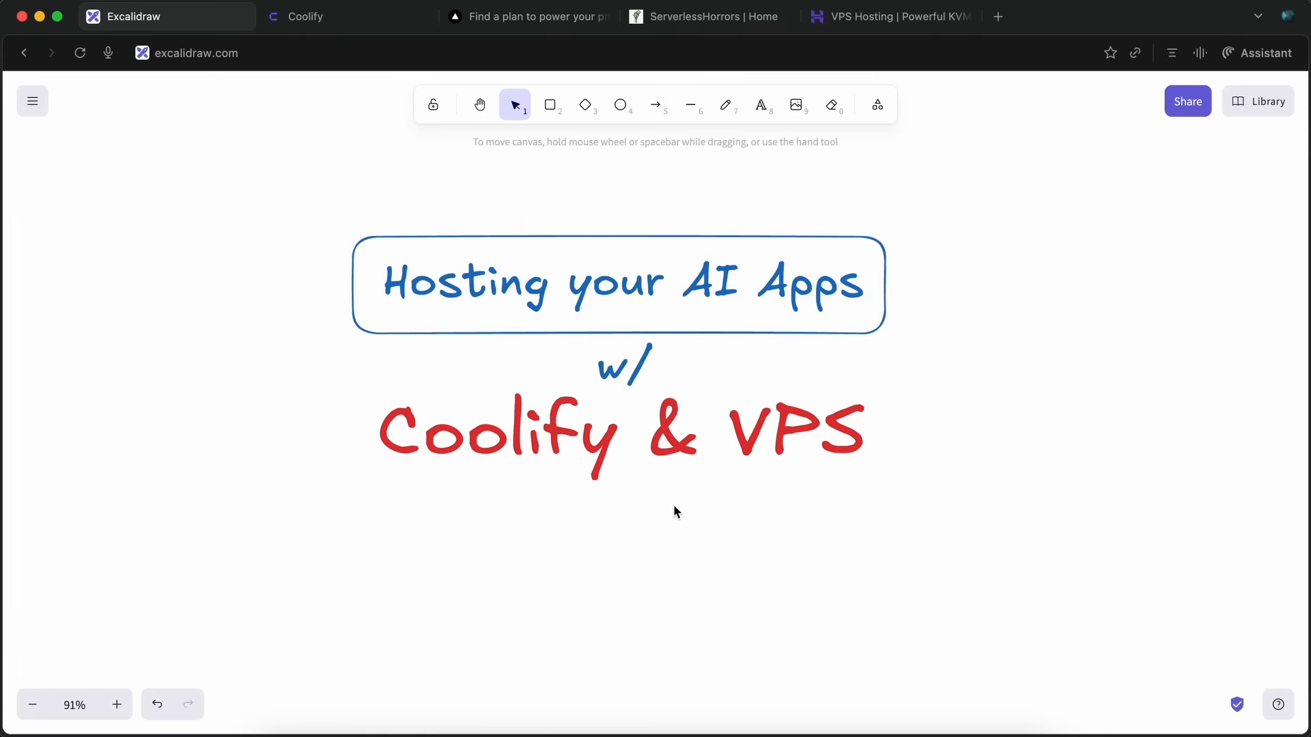
{"action": "mouse_move", "coordinate": [685, 335]}
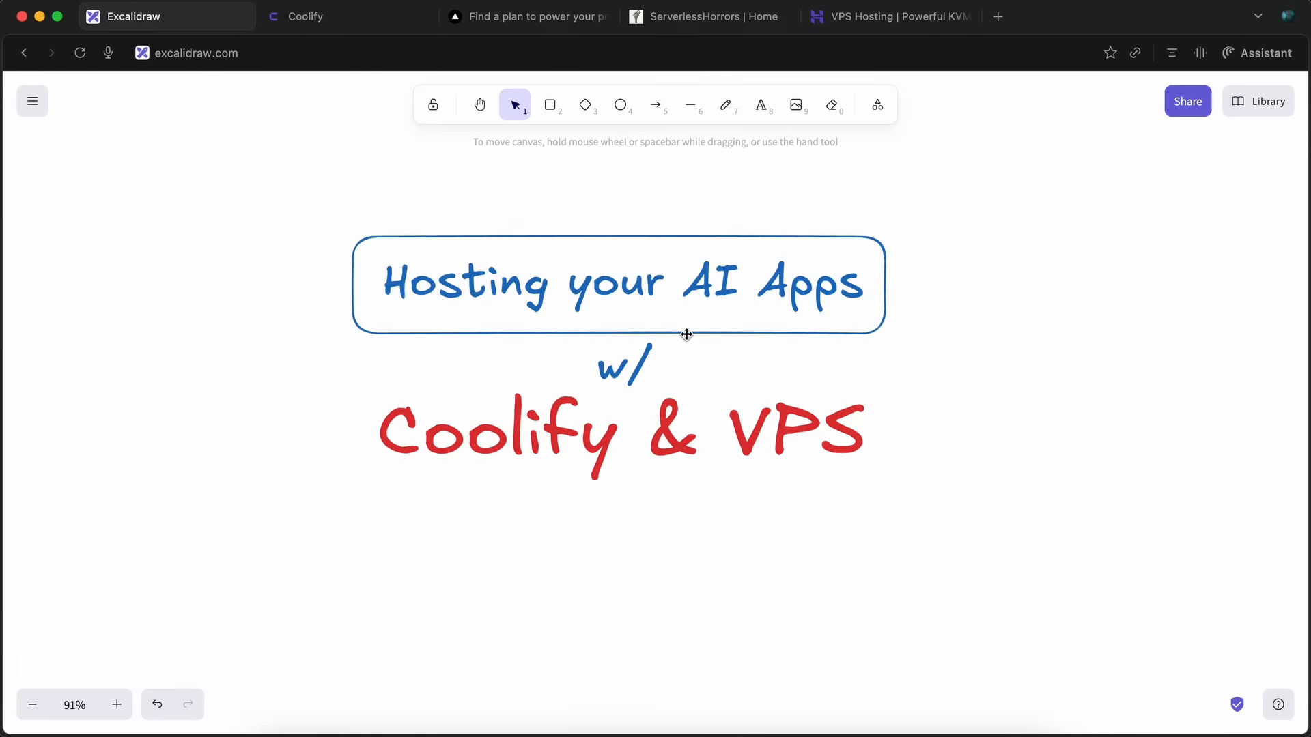
- Draw red freehand underlines beneath the words 'VPS' and 'Coolify'
{"action": "left_click", "coordinate": [725, 103]}
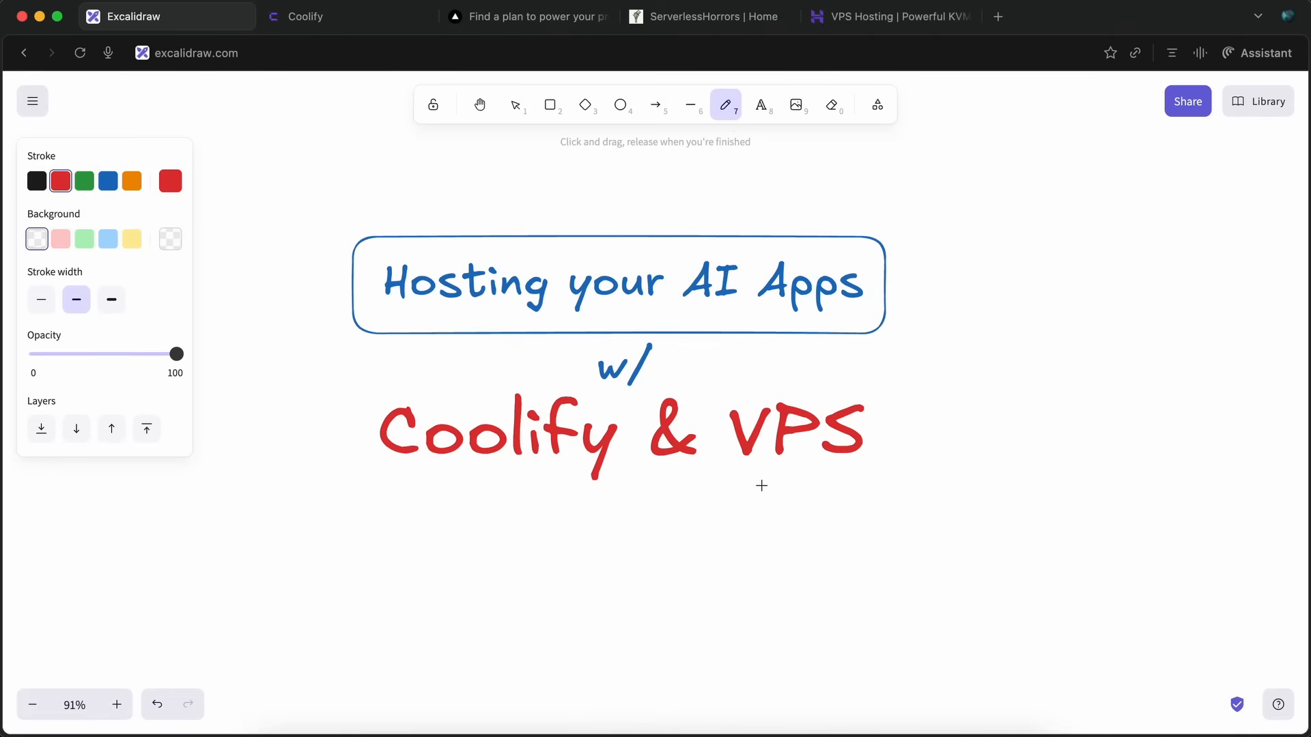
{"action": "left_click_drag", "start_coordinate": [748, 478], "coordinate": [870, 475]}
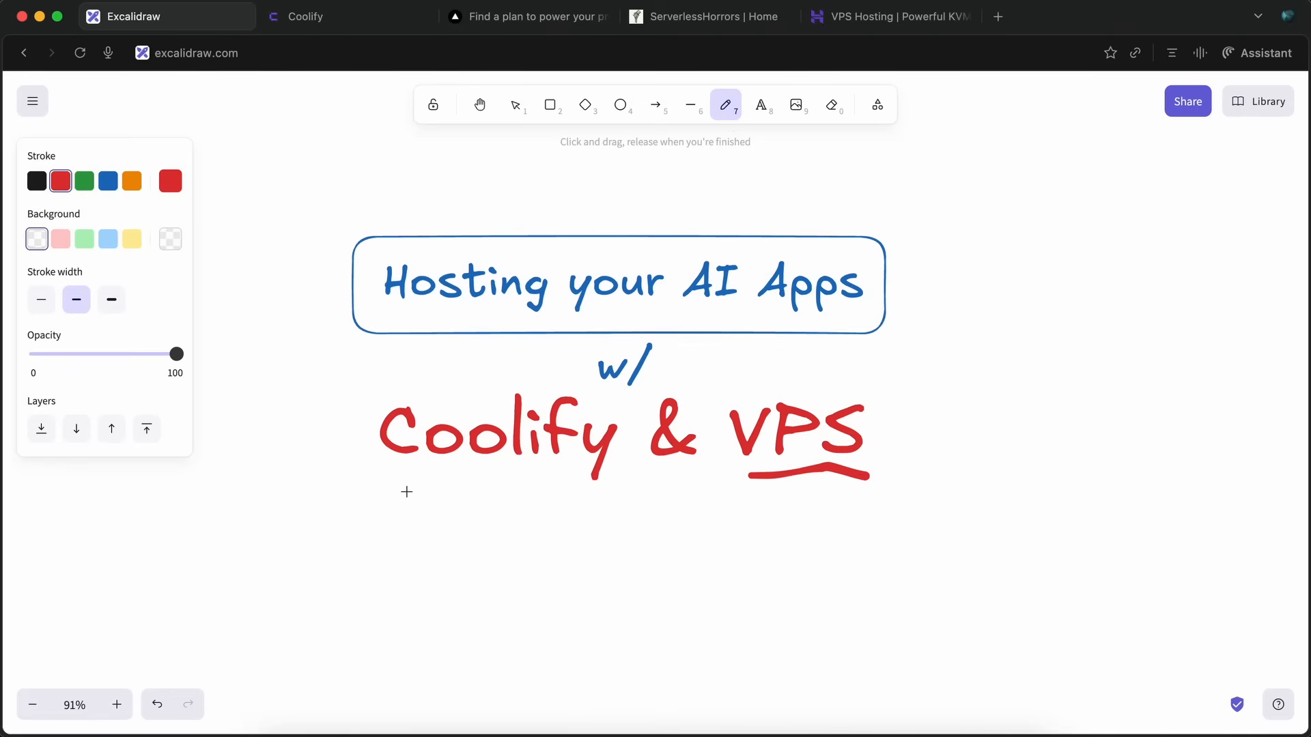
{"action": "left_click_drag", "start_coordinate": [390, 489], "coordinate": [609, 483]}
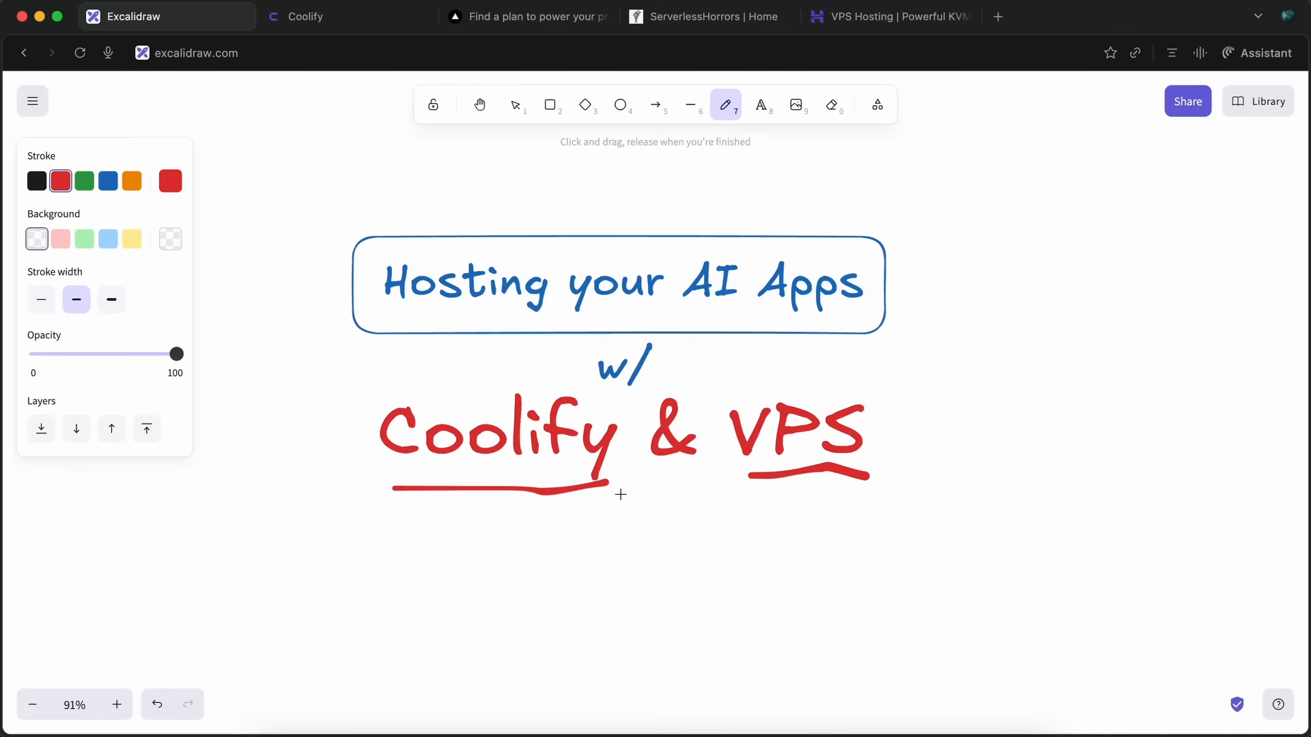
{"action": "mouse_move", "coordinate": [678, 489]}
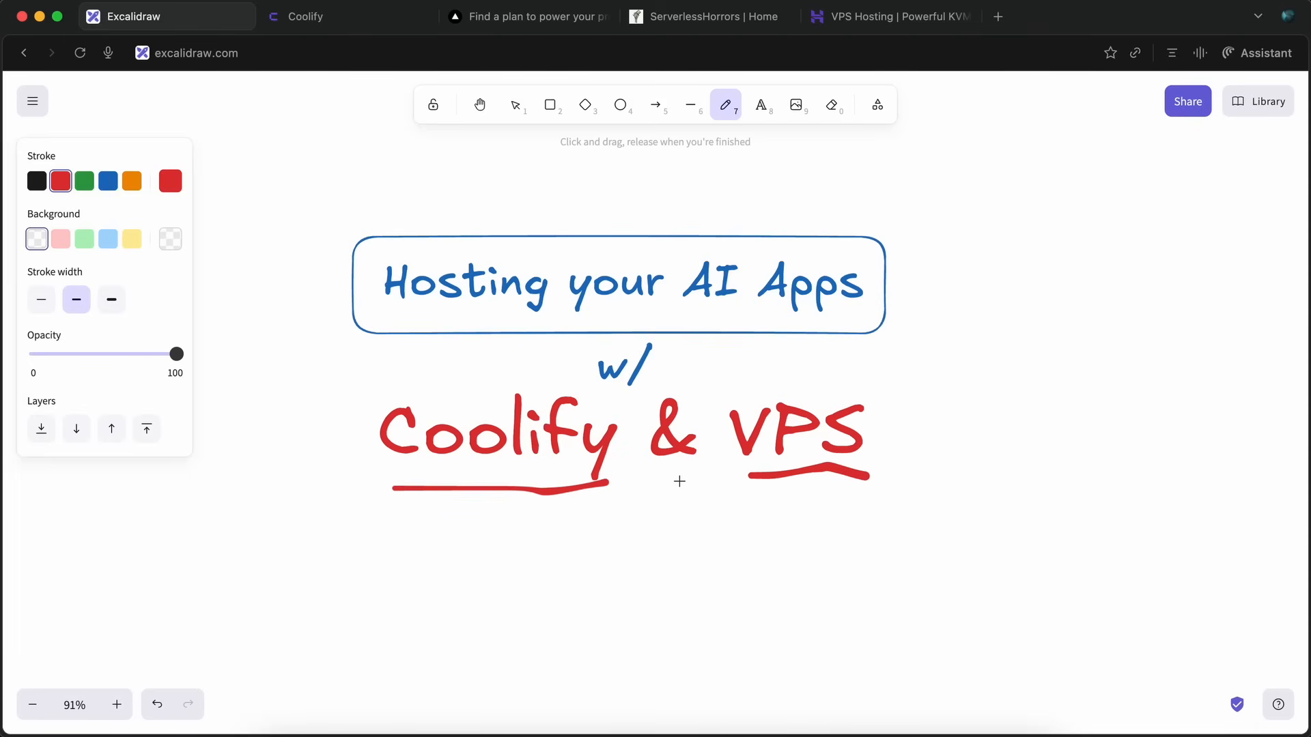
{"action": "mouse_move", "coordinate": [707, 498]}
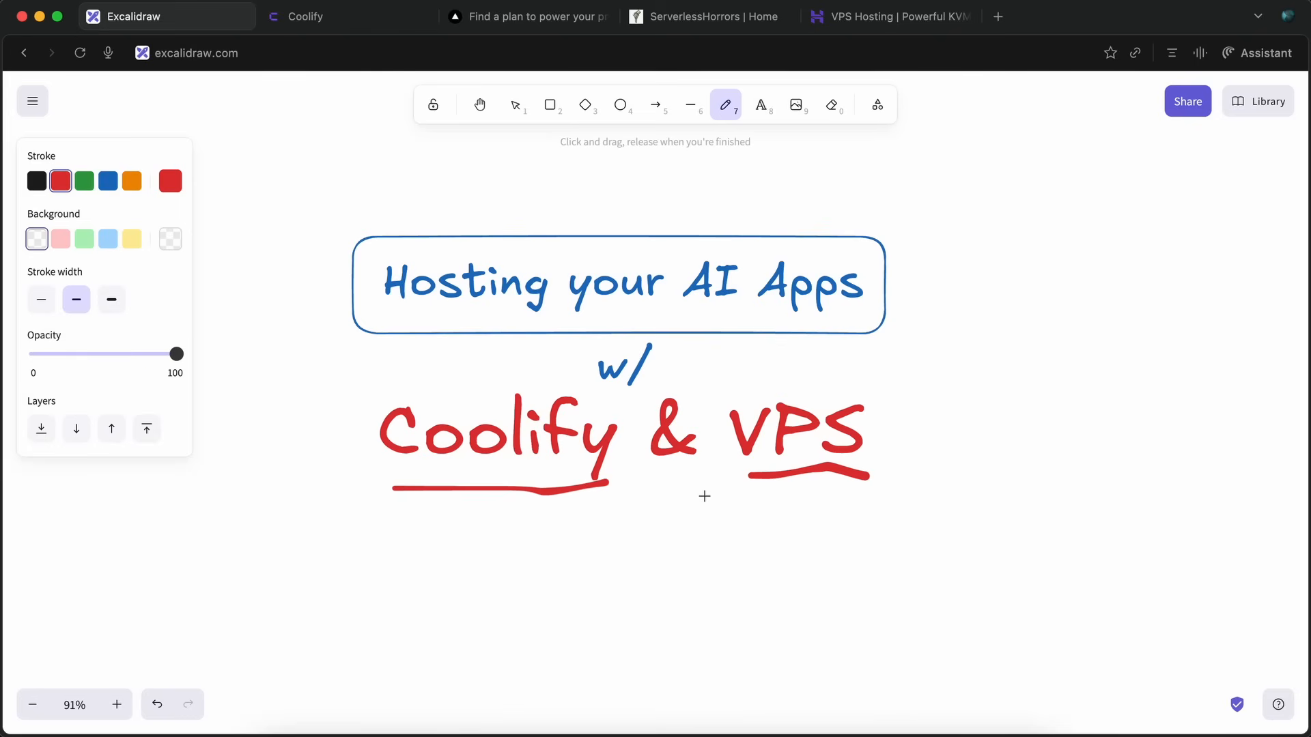
{"action": "mouse_move", "coordinate": [717, 501]}
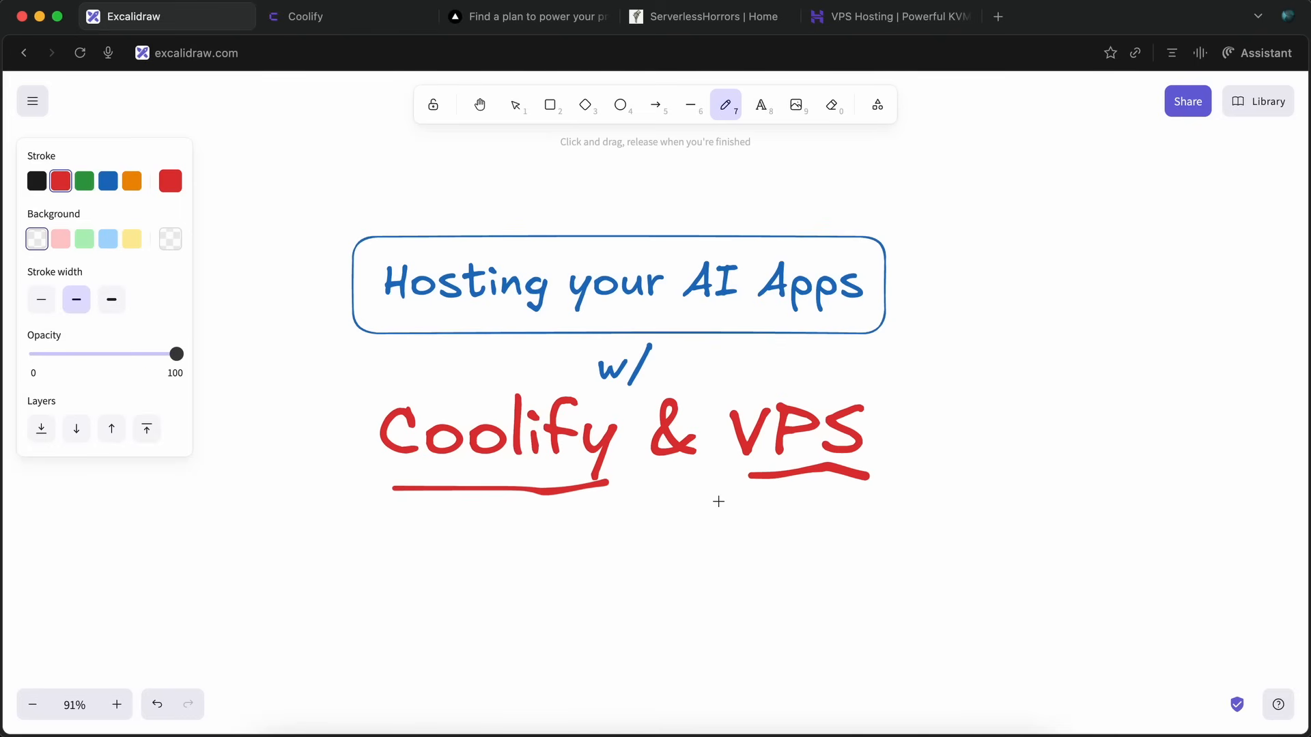
{"action": "mouse_move", "coordinate": [693, 497]}
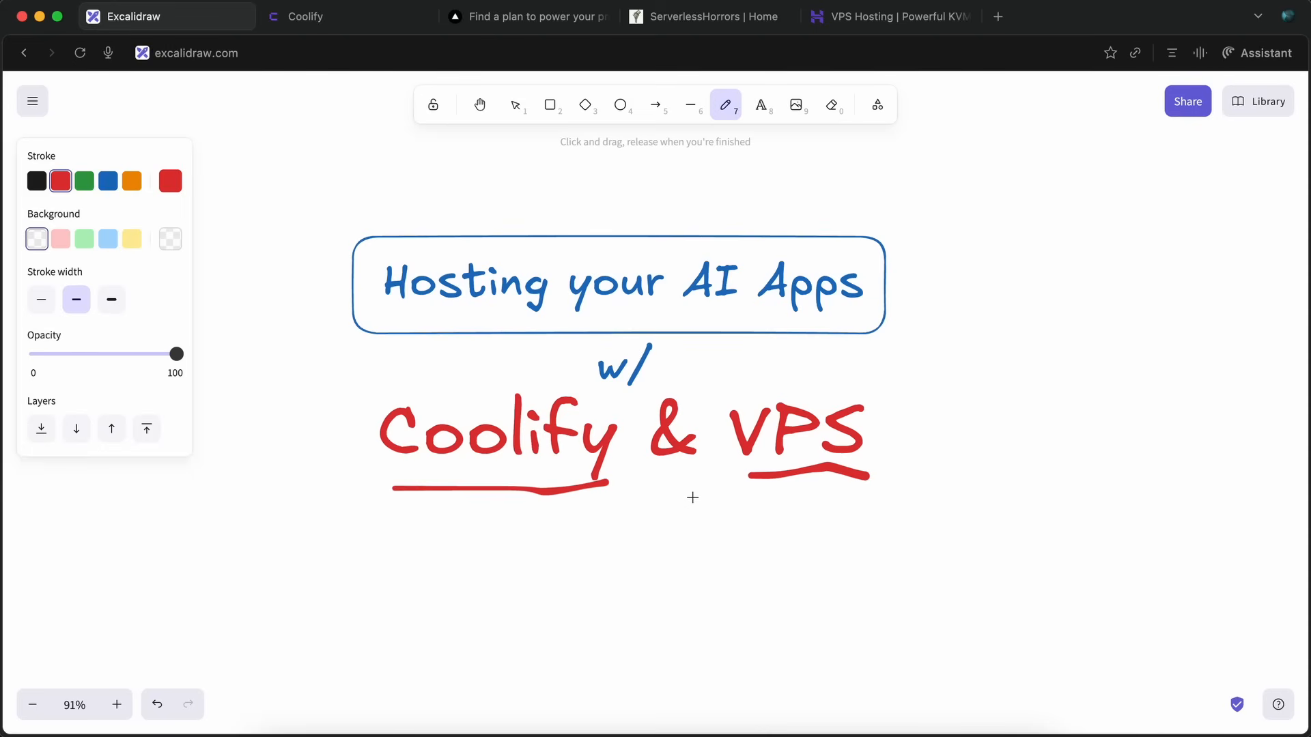
{"action": "mouse_move", "coordinate": [702, 496]}
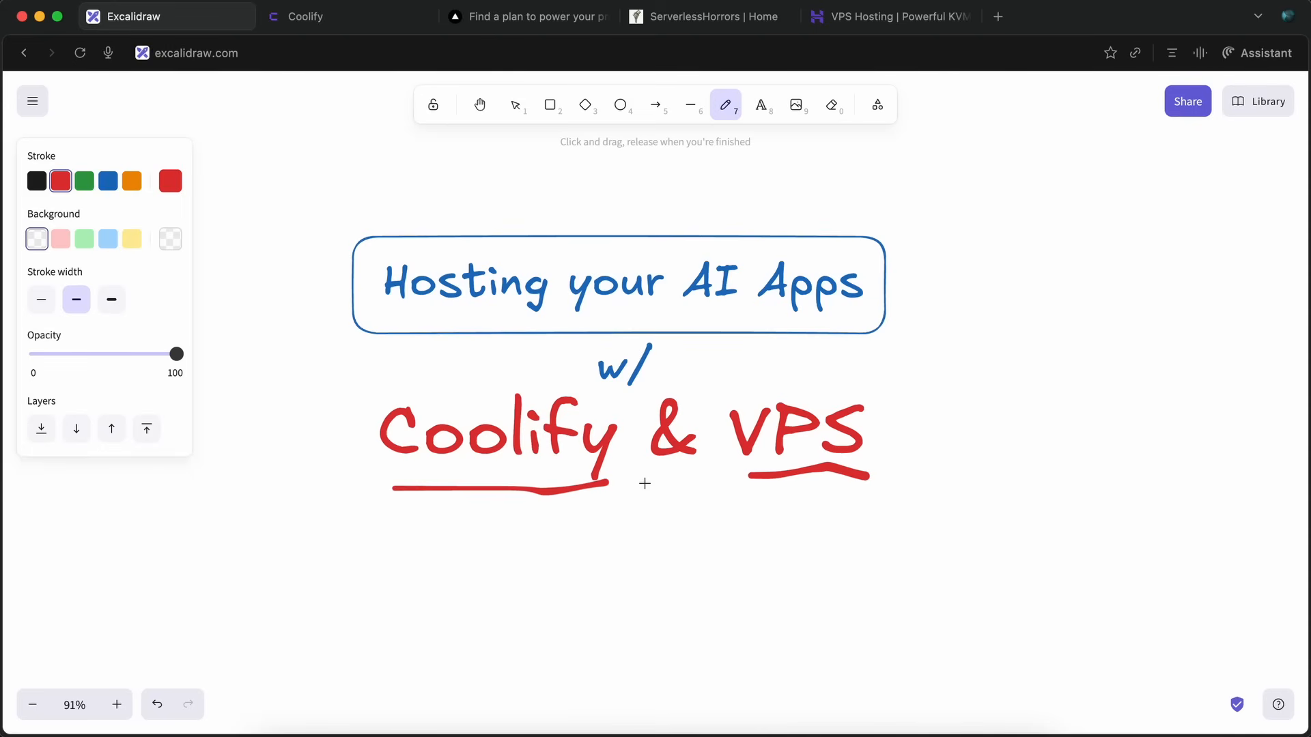
- Browse the Coolify homepage's sponsors and features, then move to the Hostinger VPS hosting page
{"action": "left_click", "coordinate": [303, 17]}
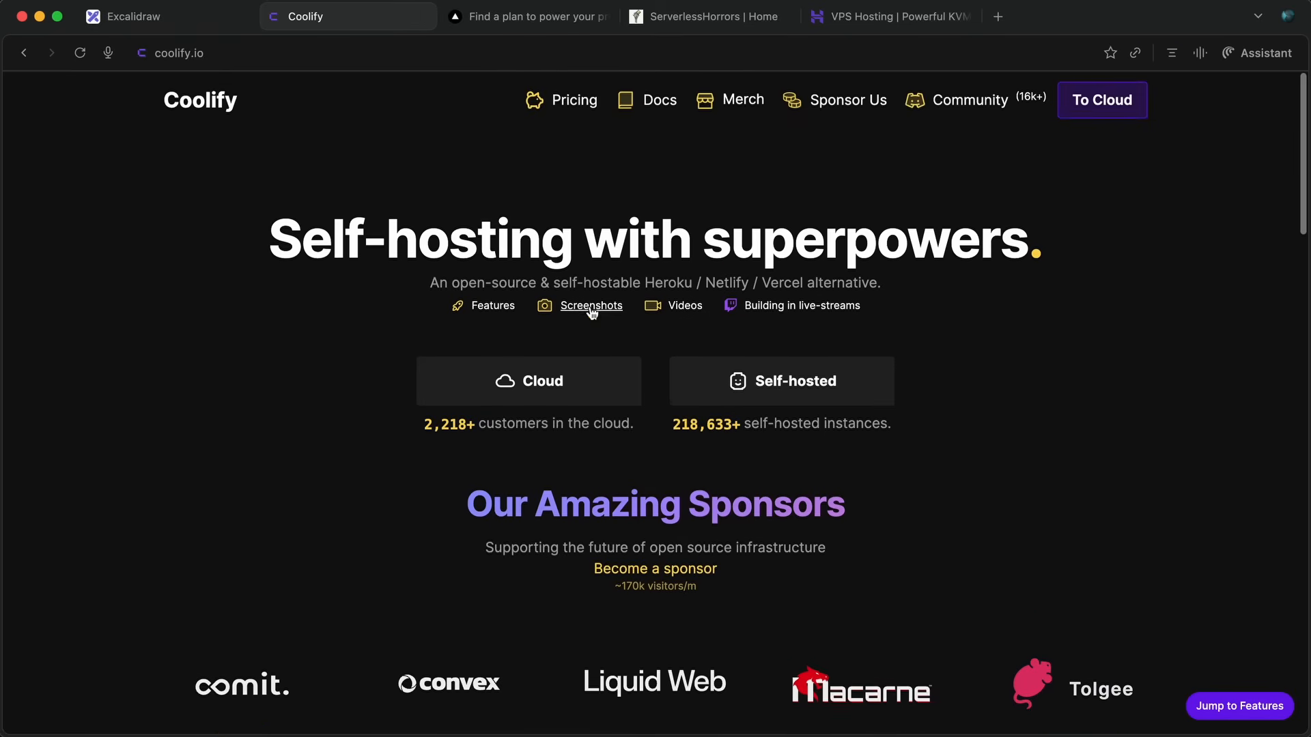
{"action": "left_click_drag", "start_coordinate": [646, 281], "coordinate": [880, 282]}
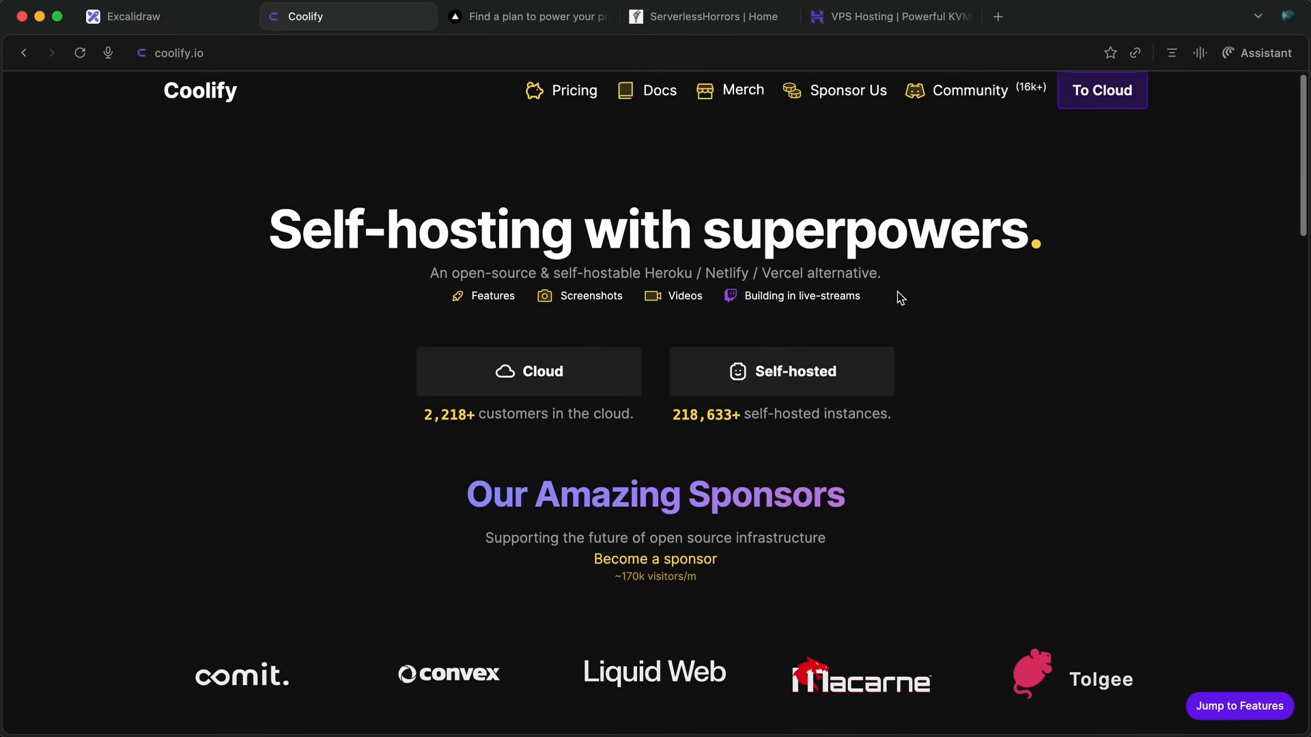
{"action": "scroll", "scroll_direction": "down", "scroll_amount": 3}
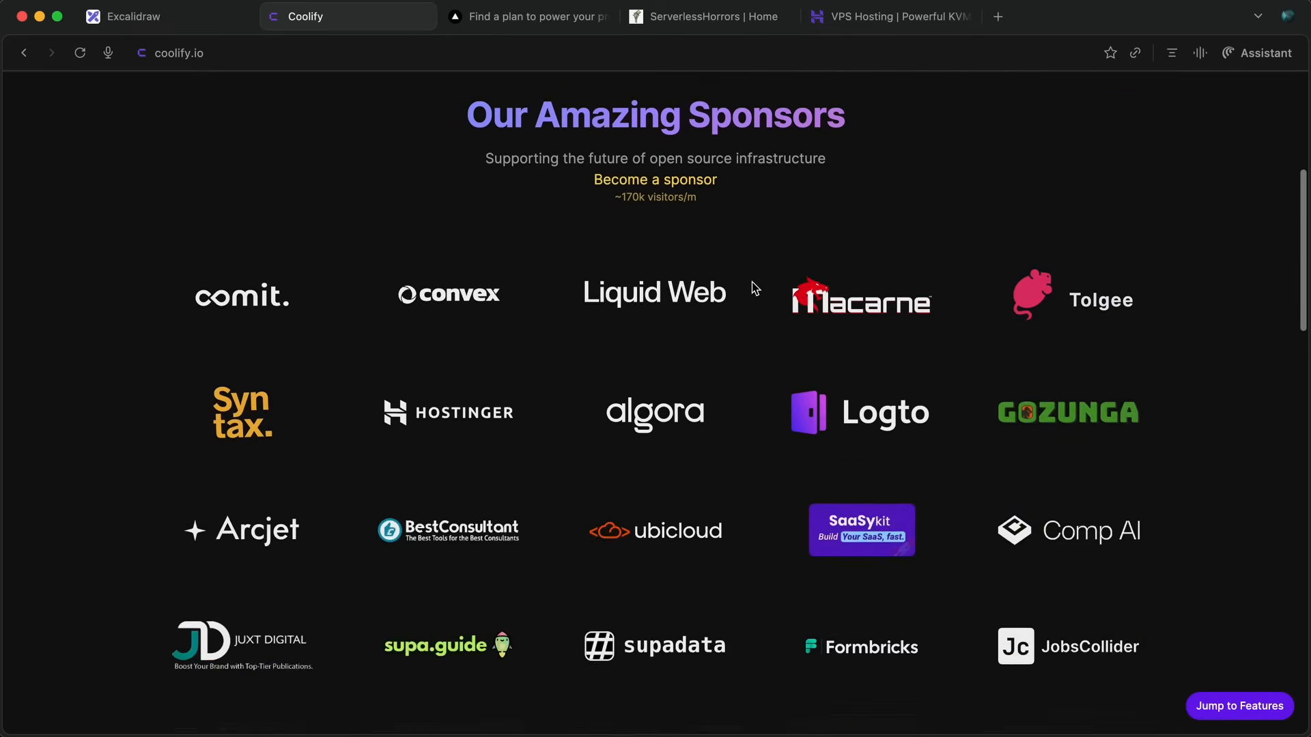
{"action": "scroll", "scroll_direction": "down", "scroll_amount": 3}
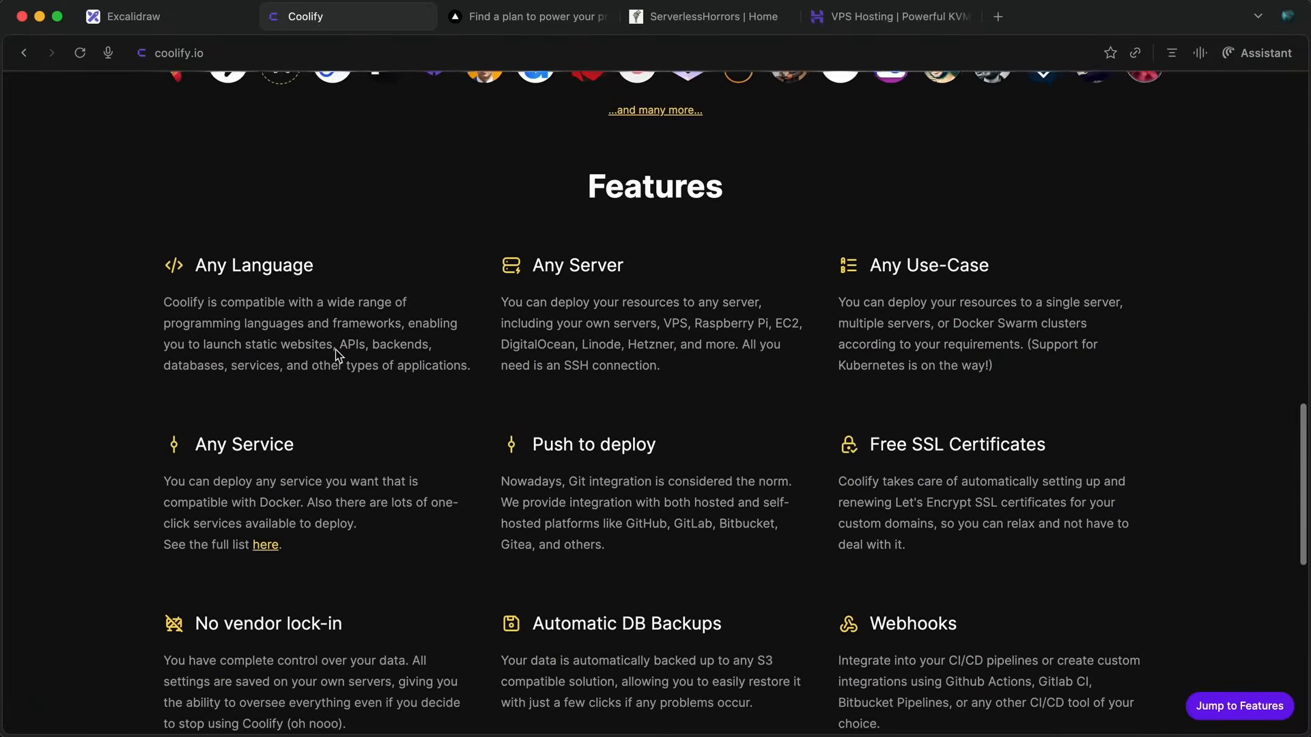
{"action": "scroll", "scroll_direction": "down", "scroll_amount": 3}
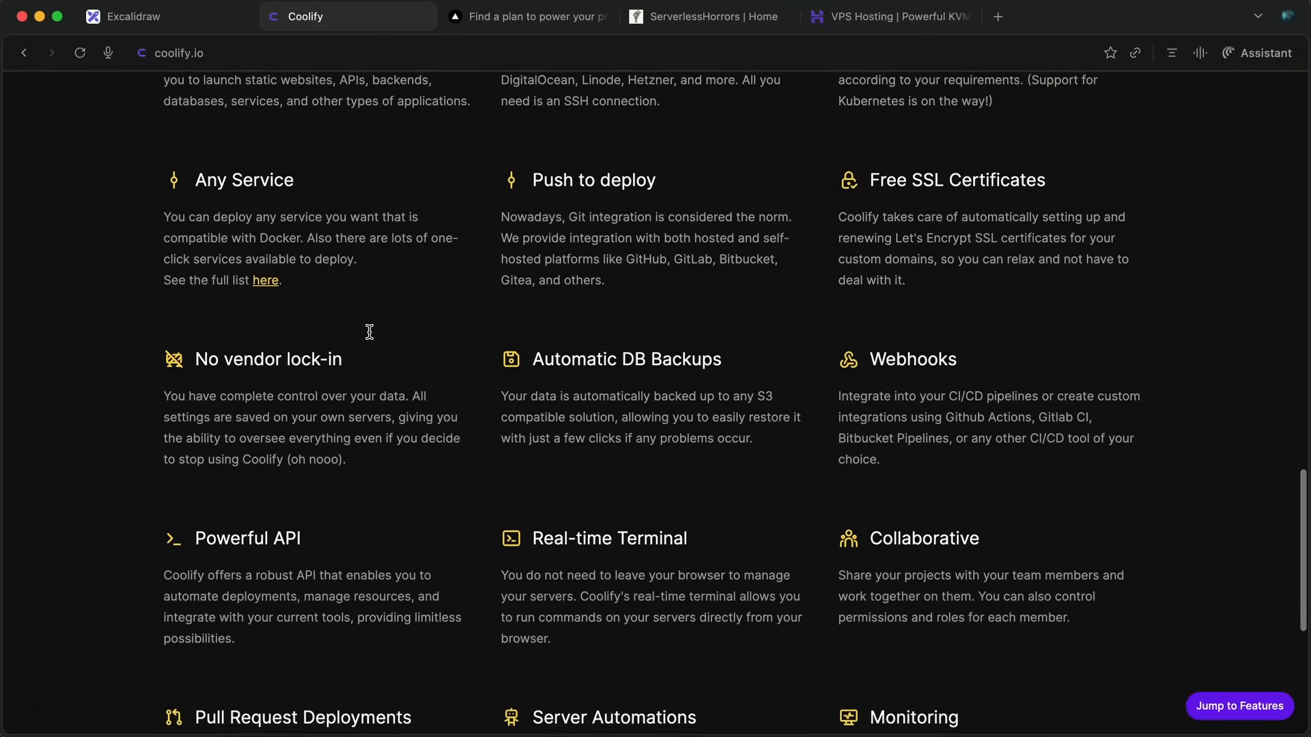
{"action": "scroll", "scroll_direction": "down", "scroll_amount": 3}
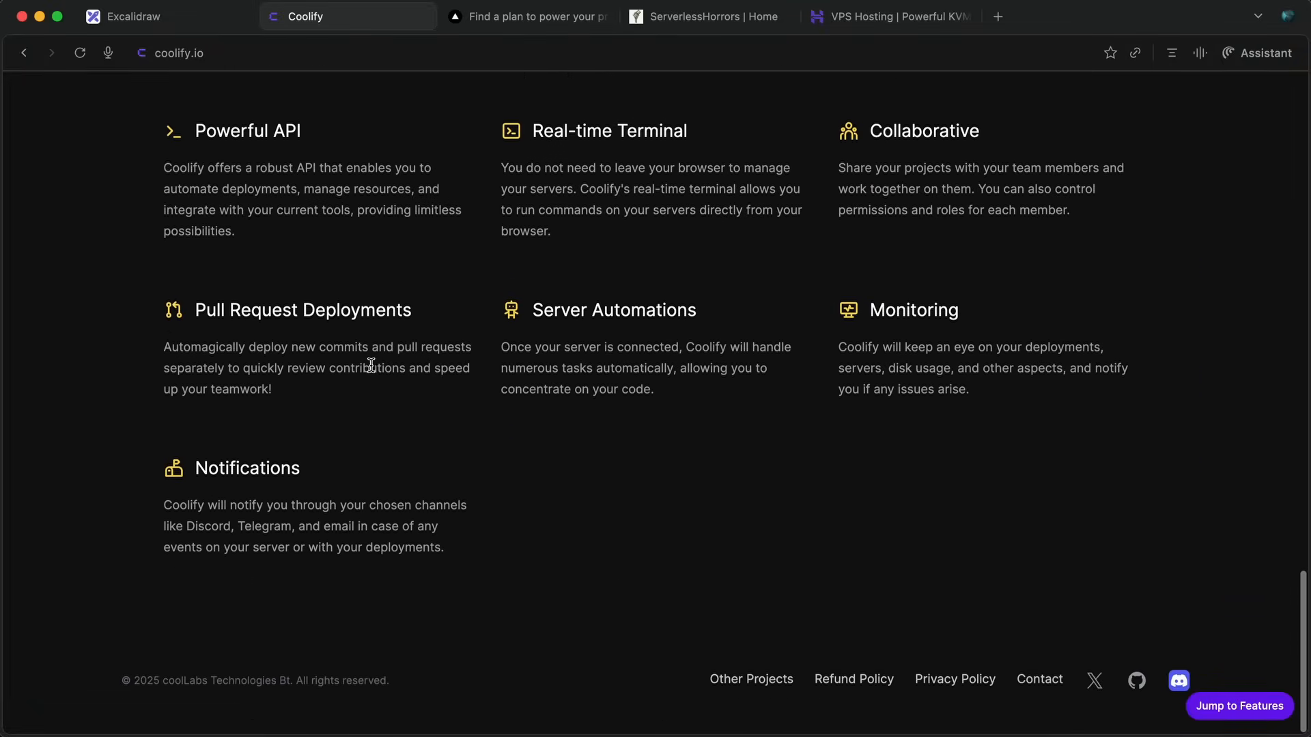
{"action": "scroll", "scroll_direction": "down", "scroll_amount": 3}
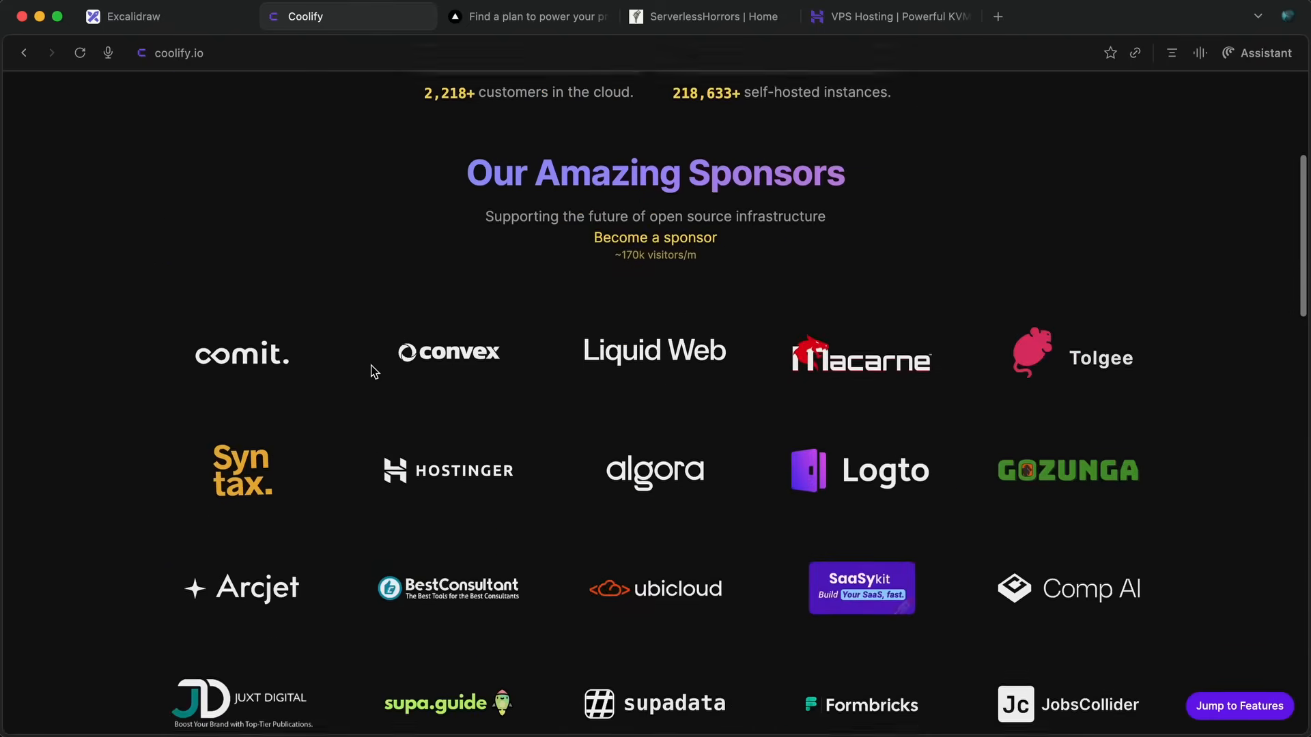
{"action": "scroll", "scroll_direction": "up", "scroll_amount": 3}
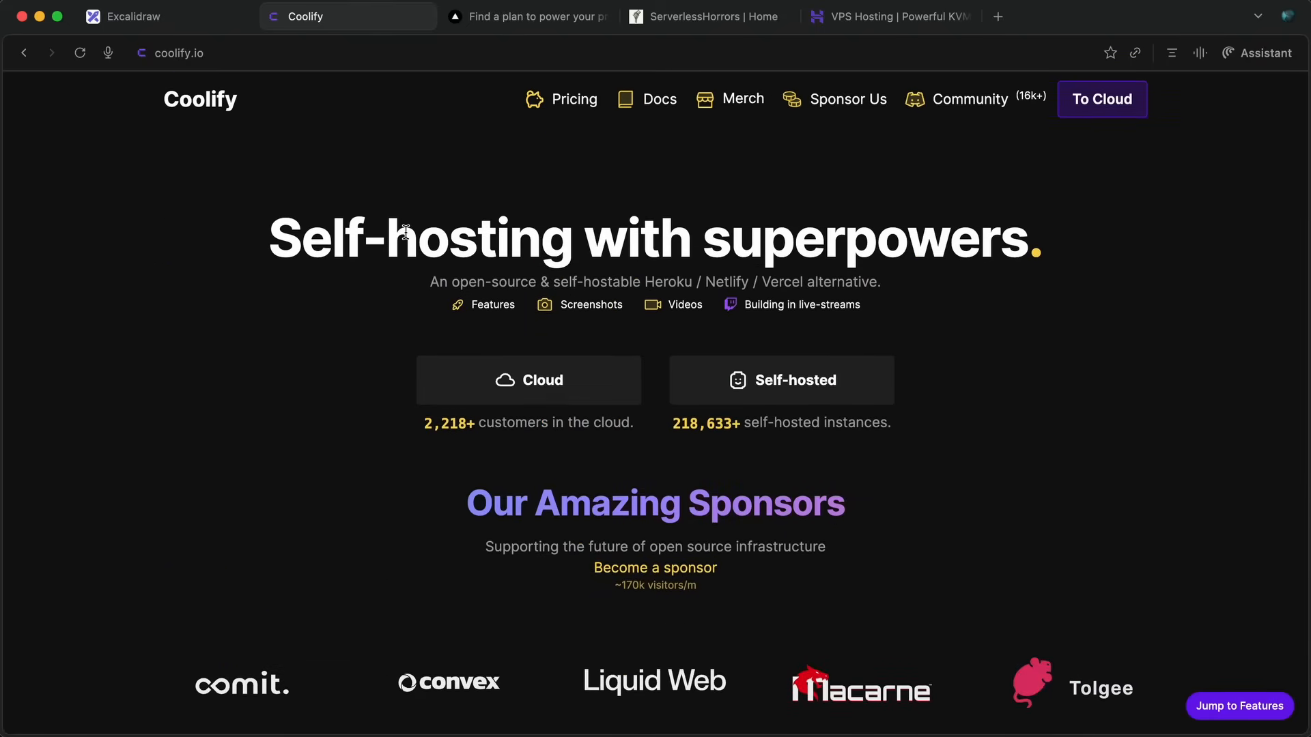
{"action": "mouse_move", "coordinate": [387, 256]}
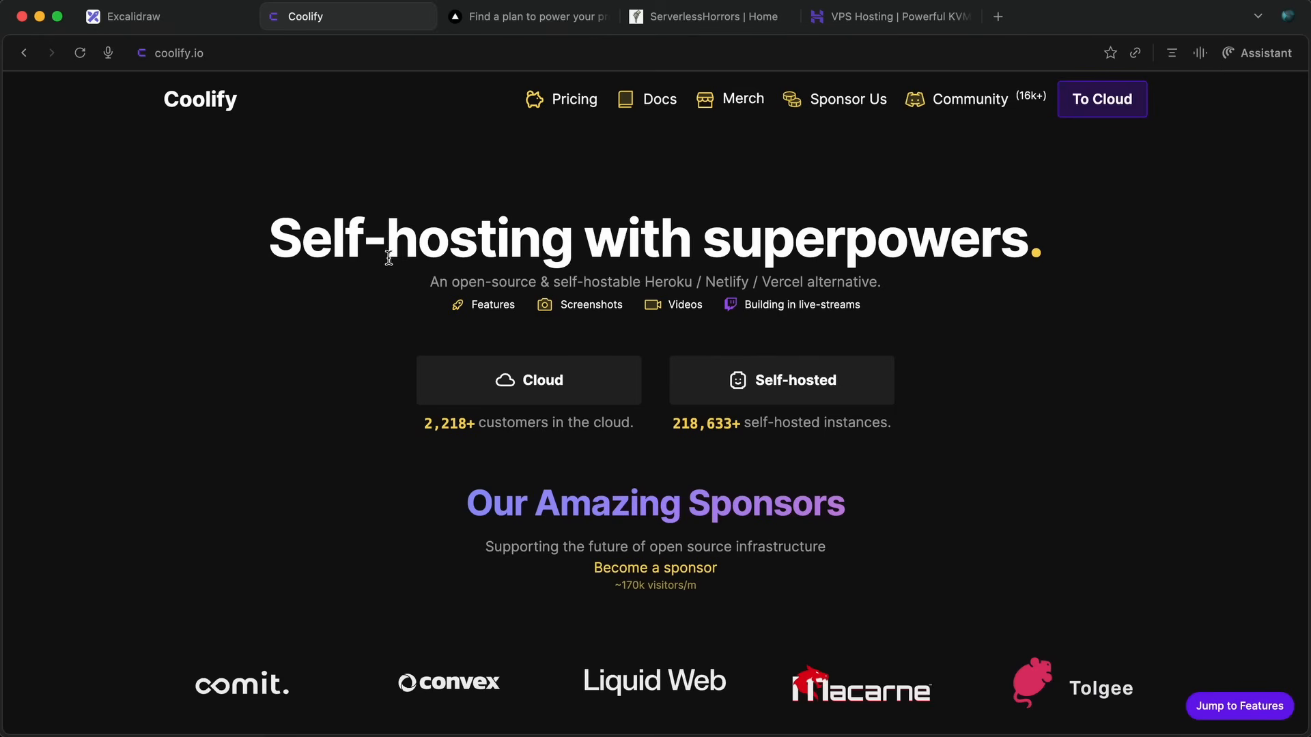
{"action": "mouse_move", "coordinate": [382, 288]}
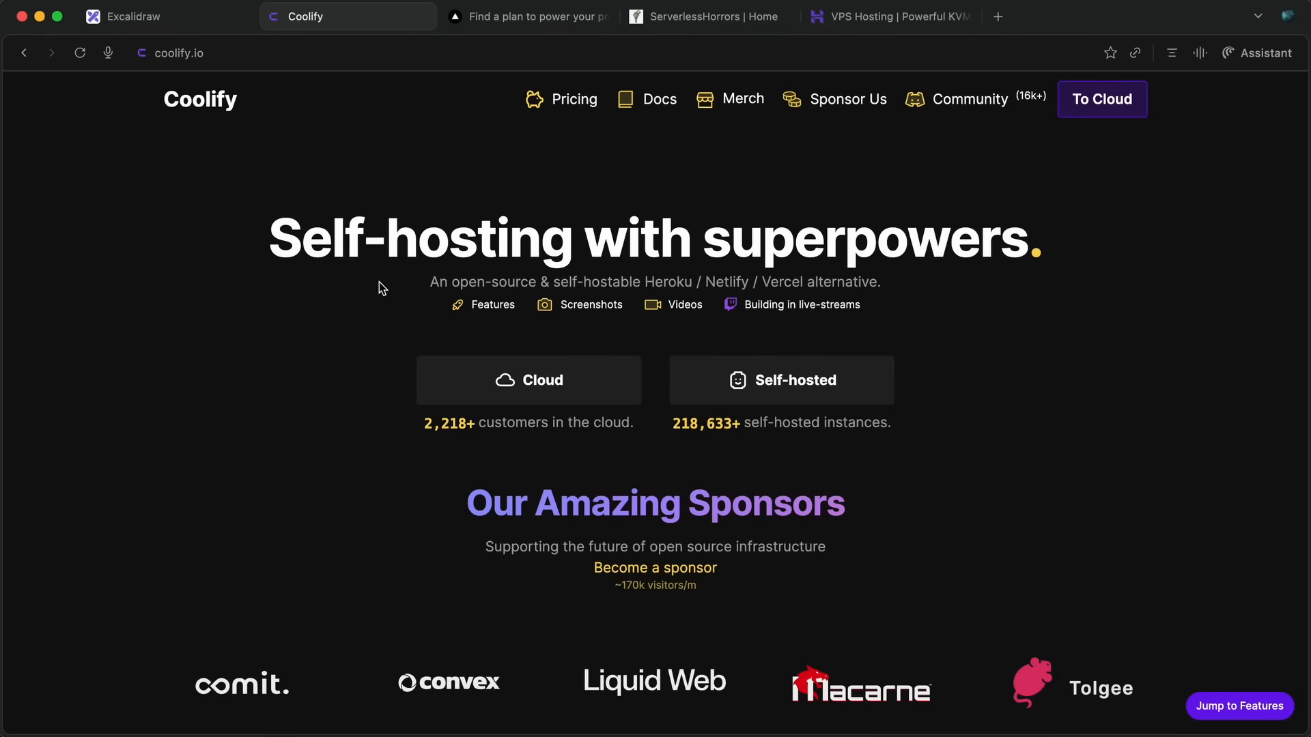
{"action": "mouse_move", "coordinate": [400, 278]}
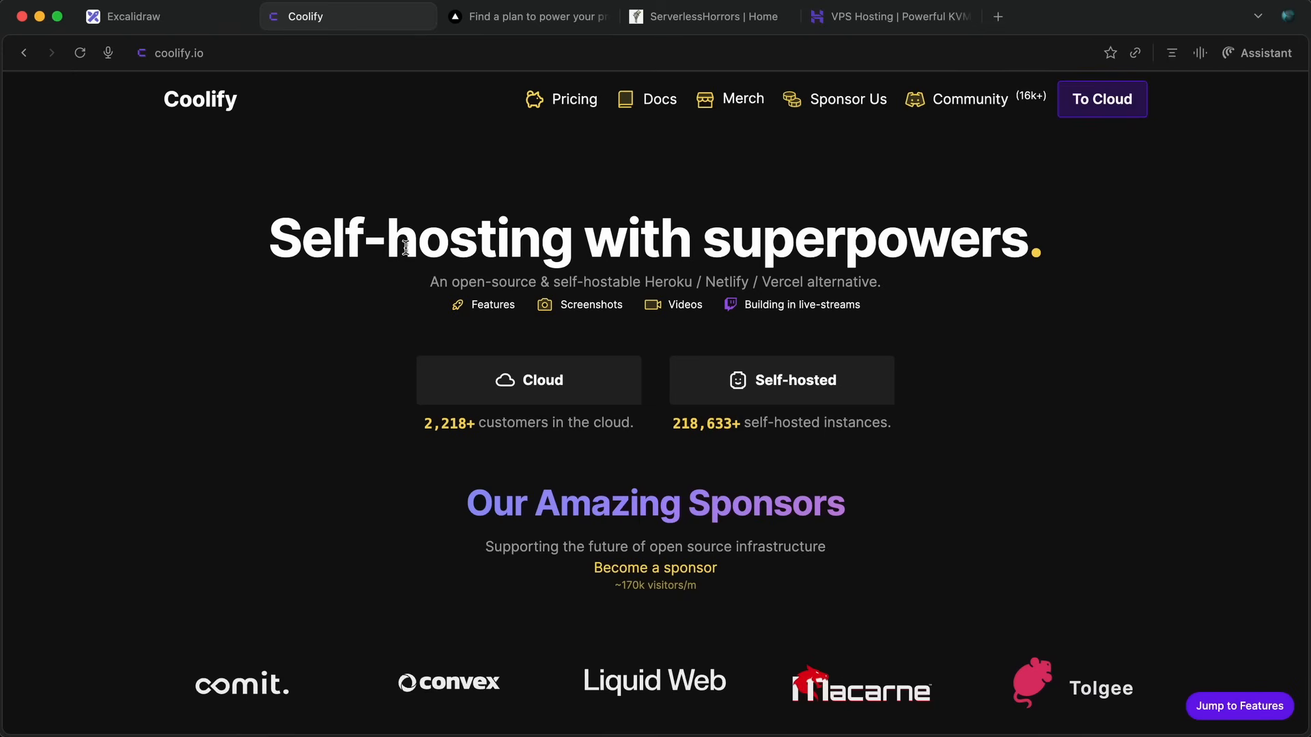
{"action": "mouse_move", "coordinate": [269, 238]}
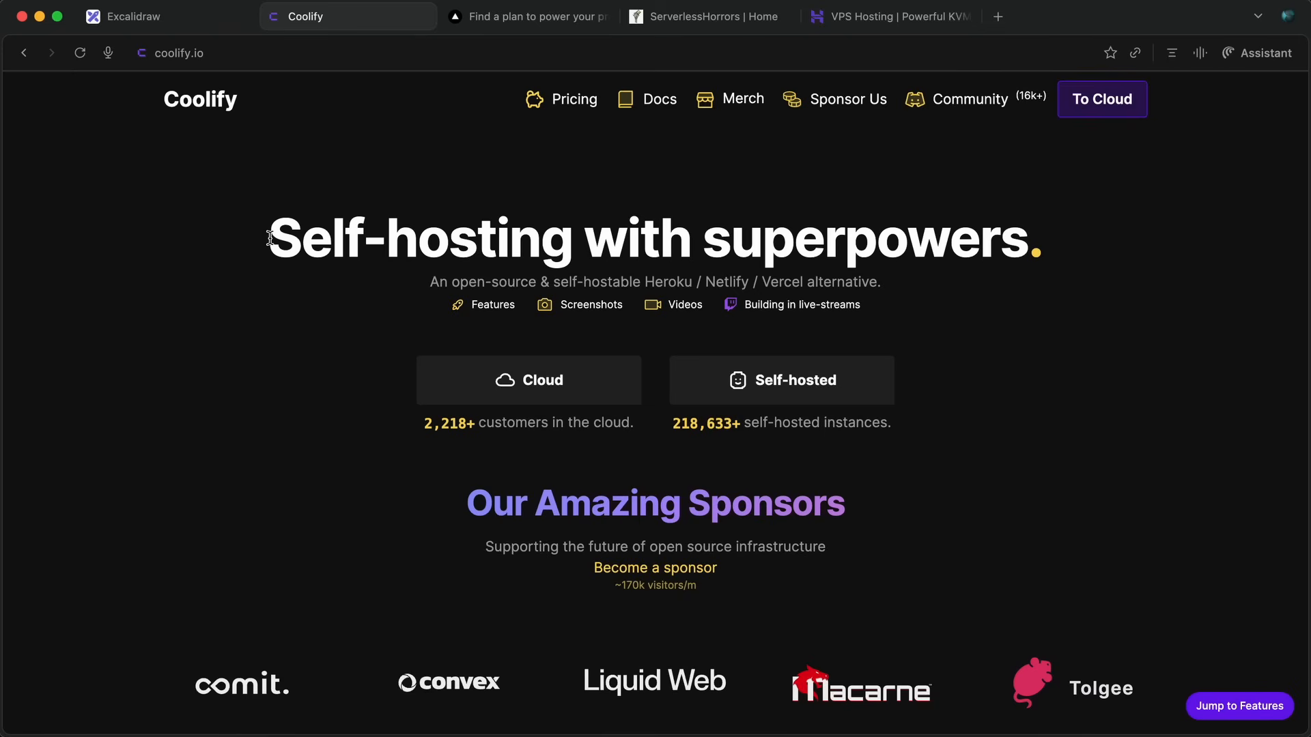
{"action": "left_click_drag", "start_coordinate": [269, 237], "coordinate": [1003, 238]}
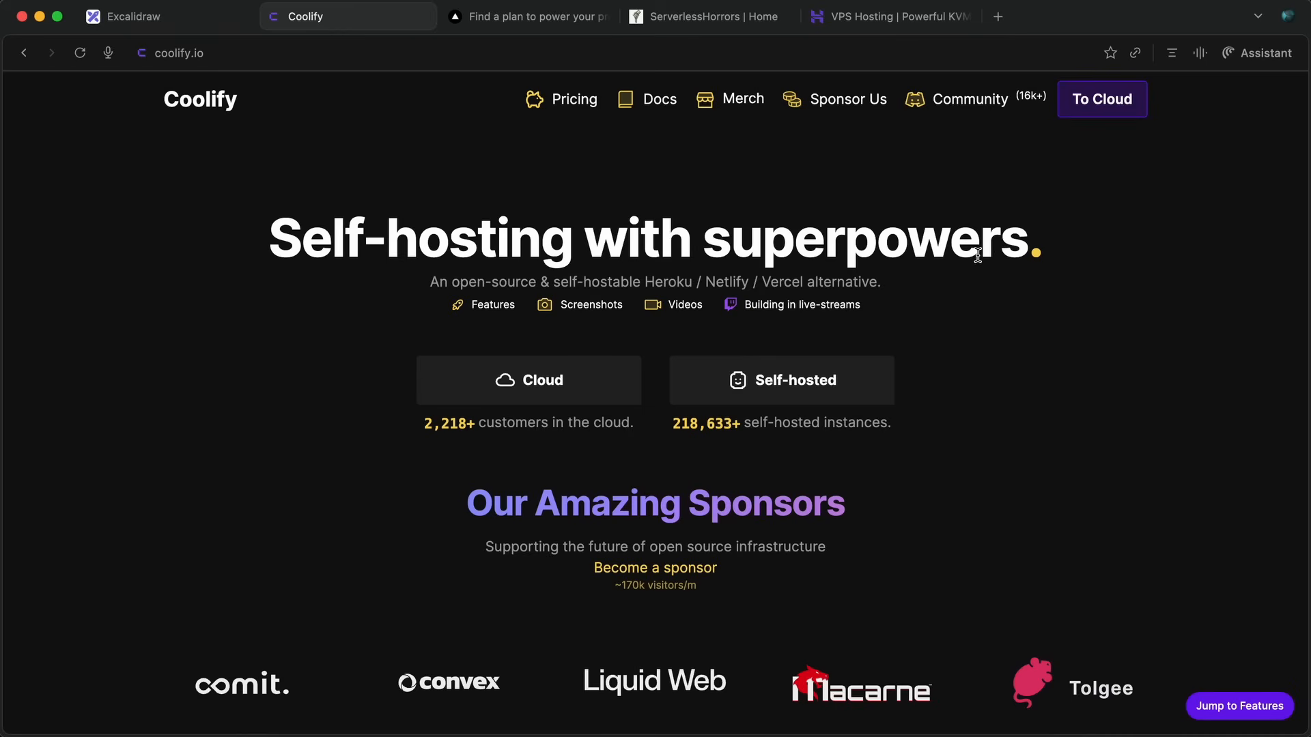
{"action": "left_click", "coordinate": [878, 16]}
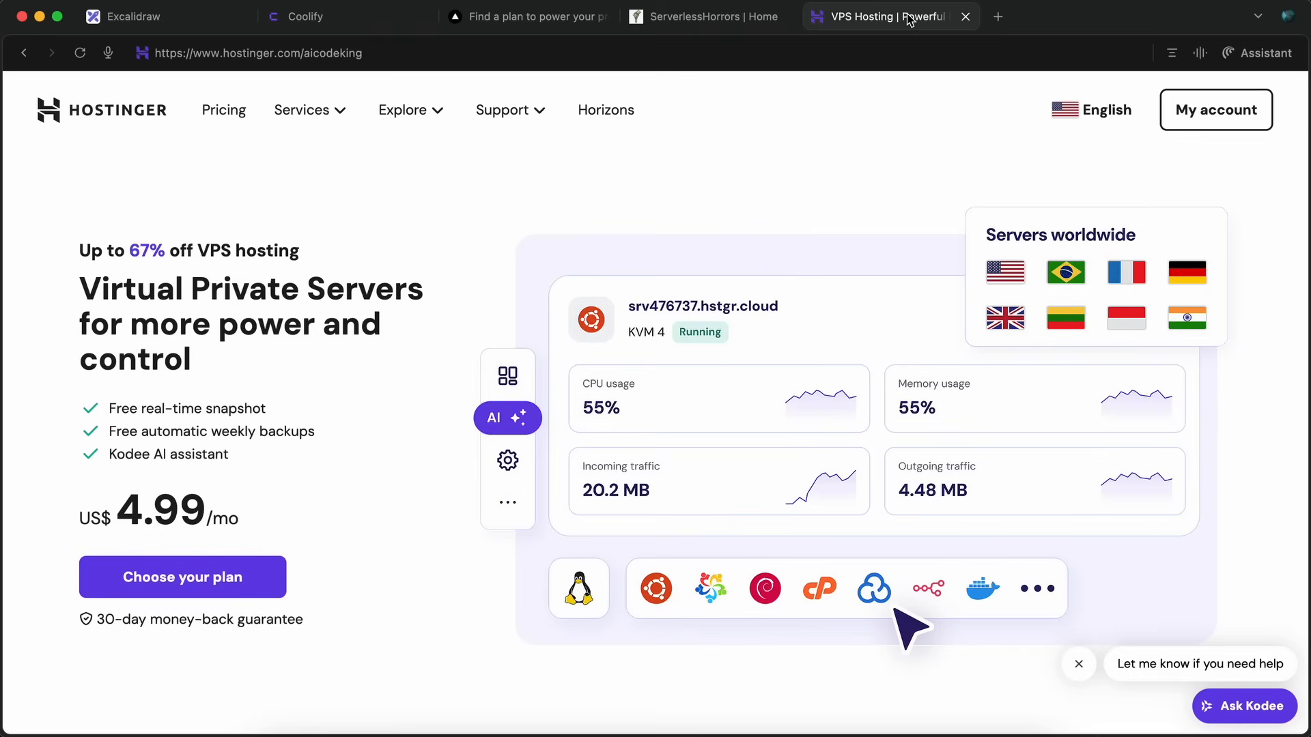
{"action": "mouse_move", "coordinate": [276, 156]}
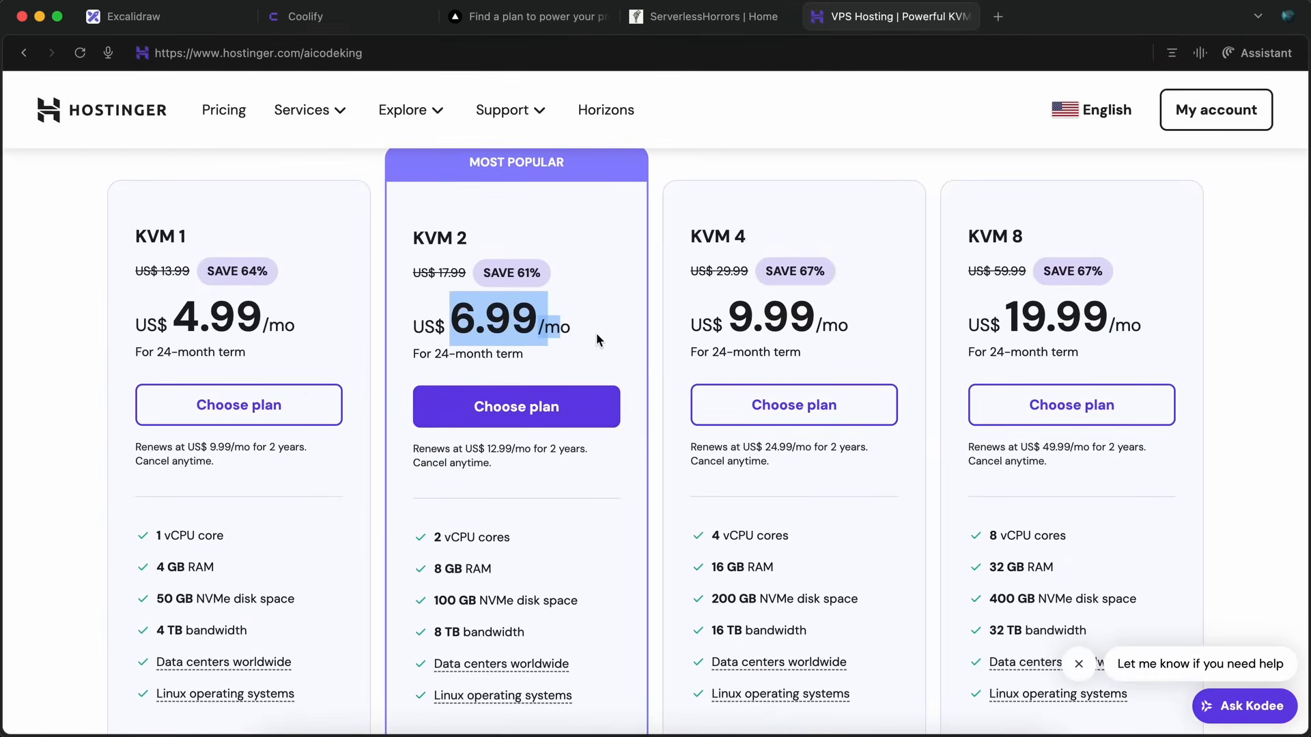
- Review the KVM 2 plan's 24-month term and 8 TB bandwidth, then choose KVM 2 at US$ 6.99/mo
{"action": "left_click_drag", "start_coordinate": [492, 322], "coordinate": [443, 353]}
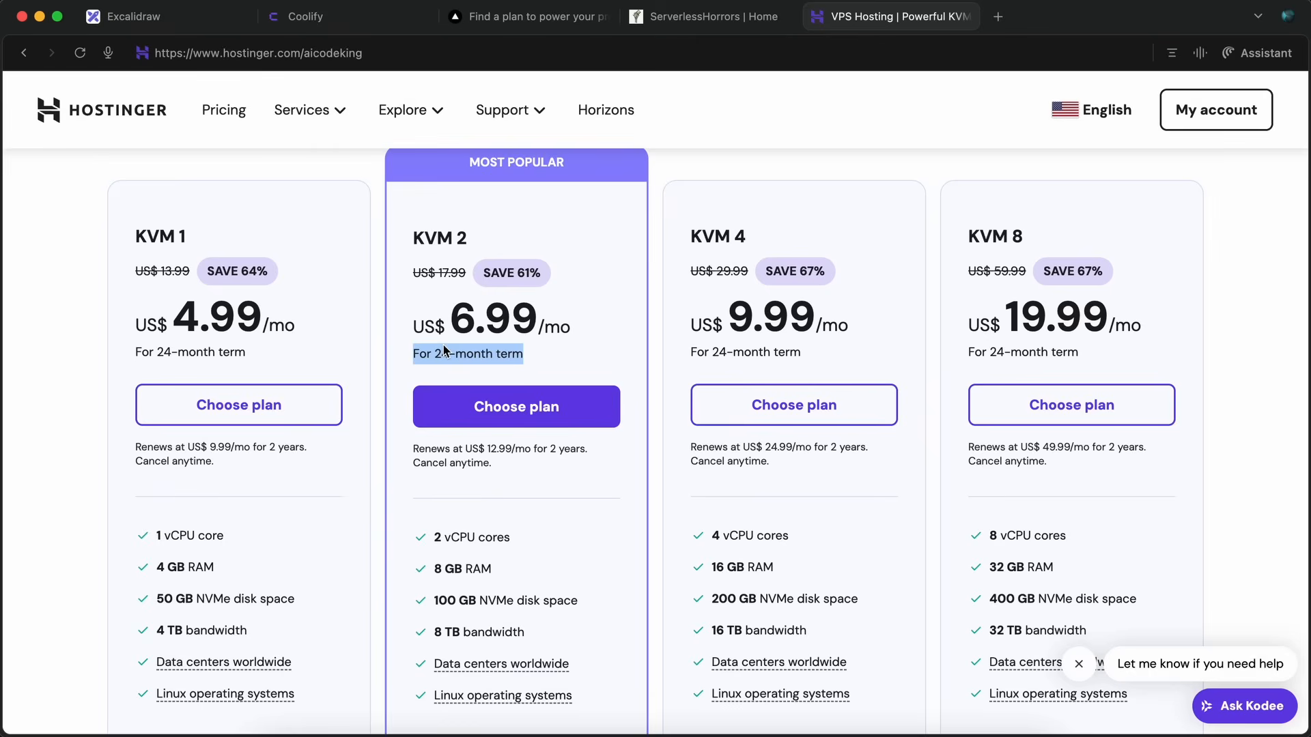
{"action": "mouse_move", "coordinate": [441, 495]}
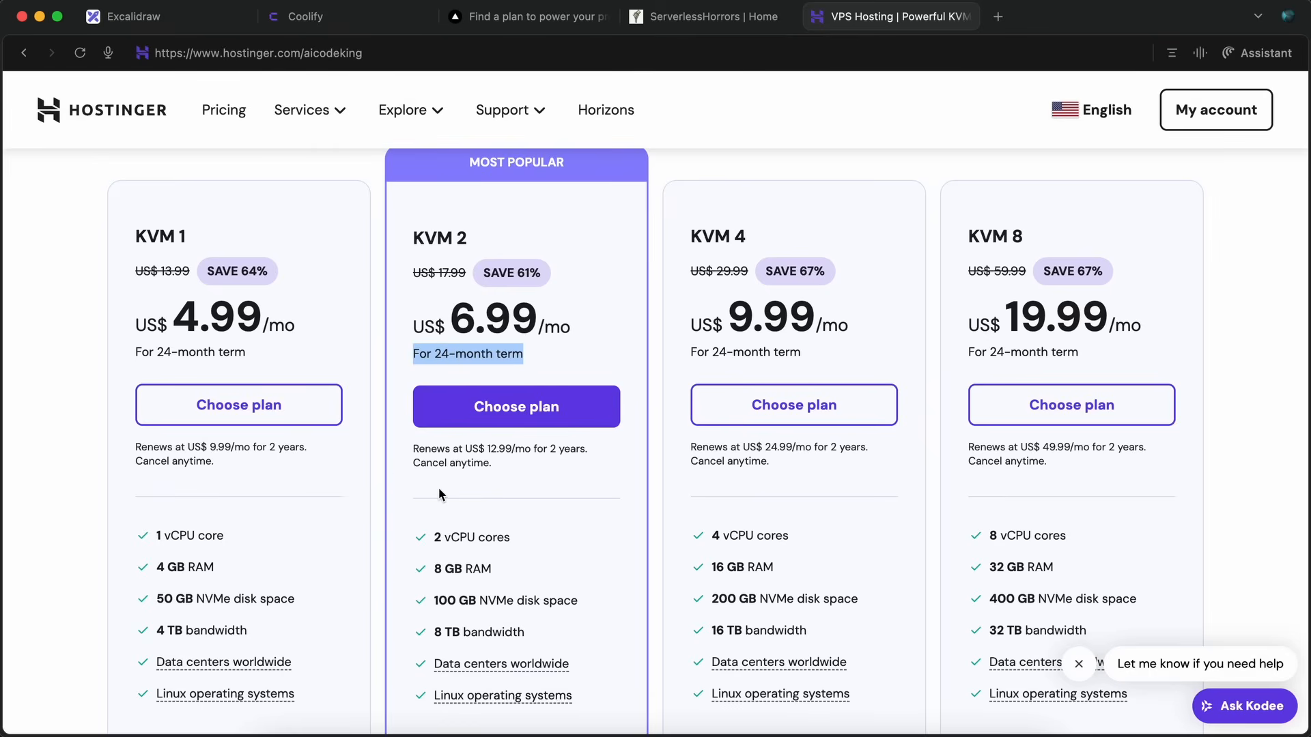
{"action": "scroll", "scroll_direction": "down", "scroll_amount": 3}
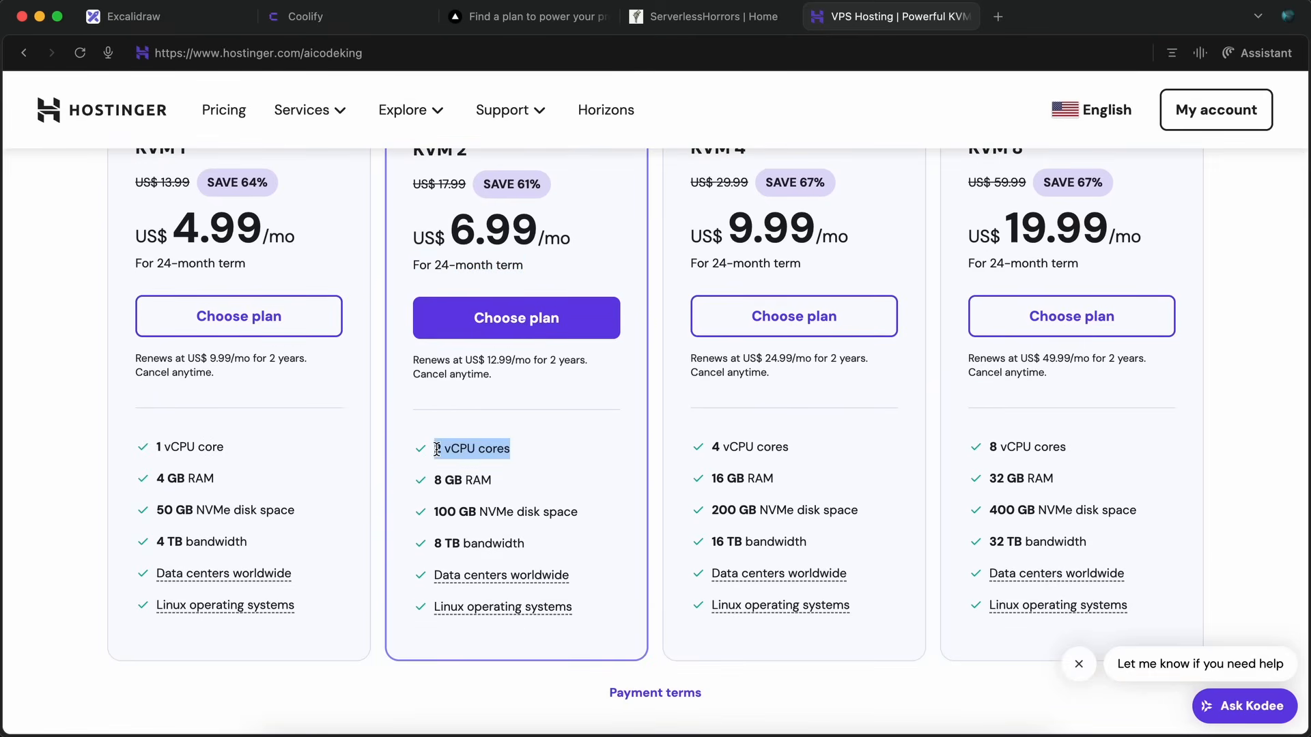
{"action": "left_click_drag", "start_coordinate": [435, 448], "coordinate": [435, 479]}
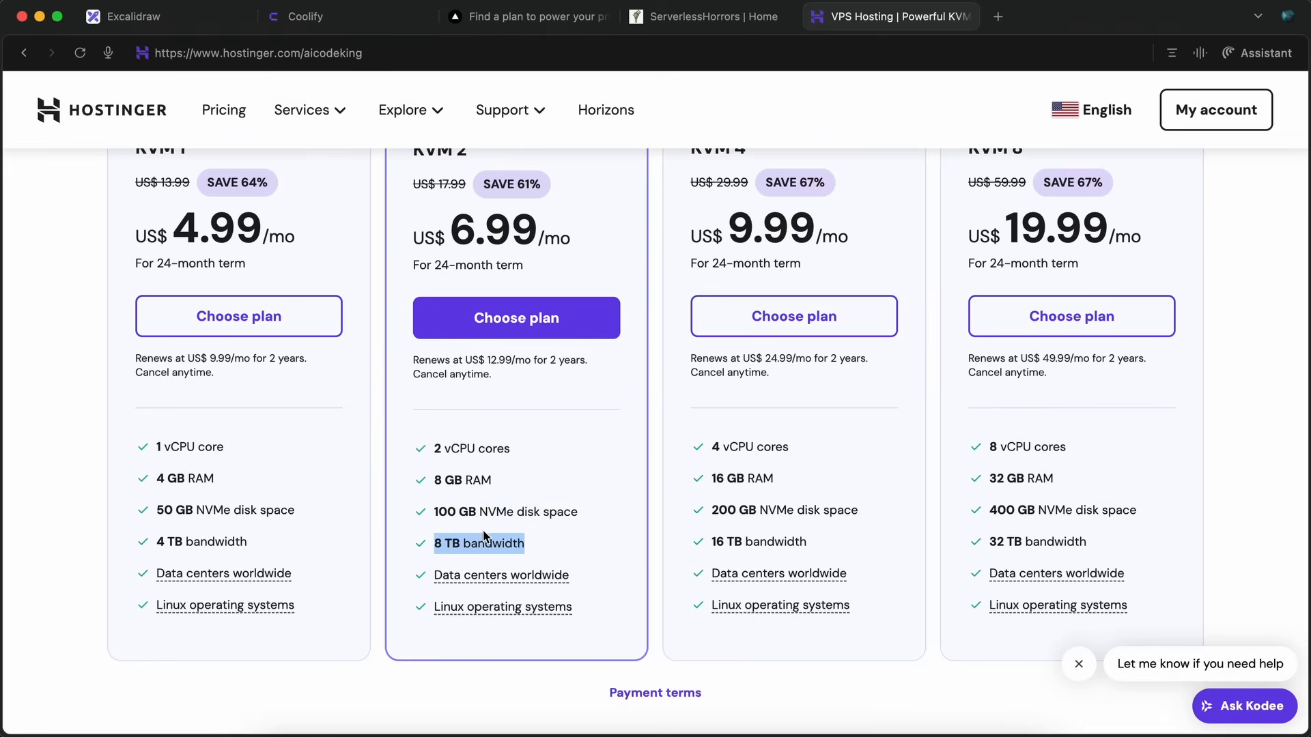
{"action": "mouse_move", "coordinate": [493, 516]}
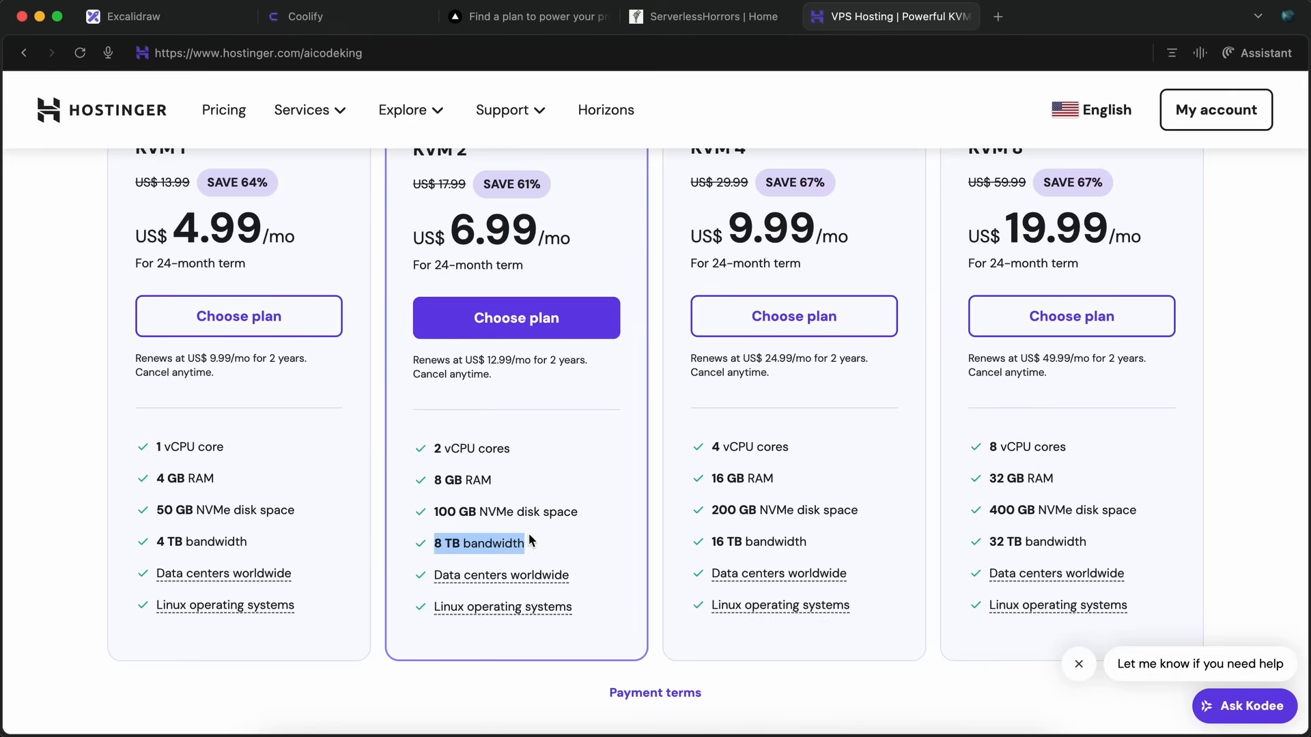
{"action": "mouse_move", "coordinate": [492, 548]}
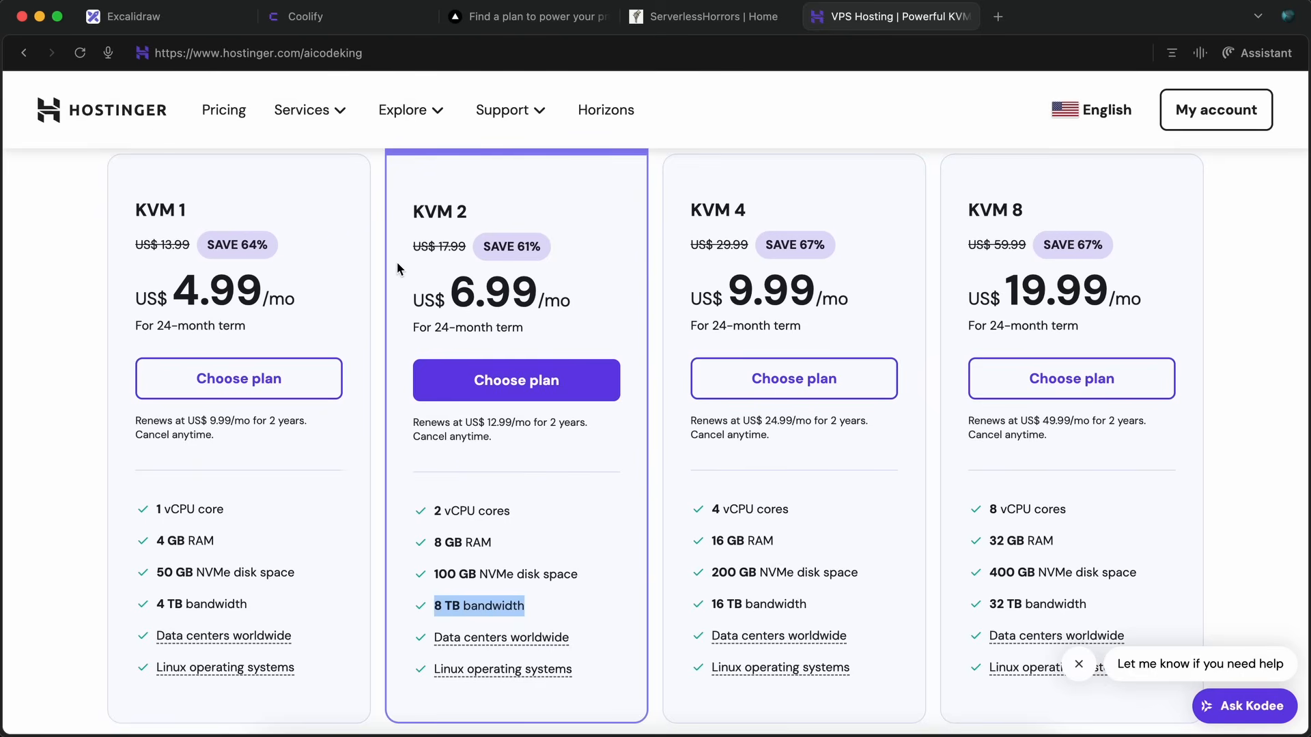
{"action": "mouse_move", "coordinate": [226, 207]}
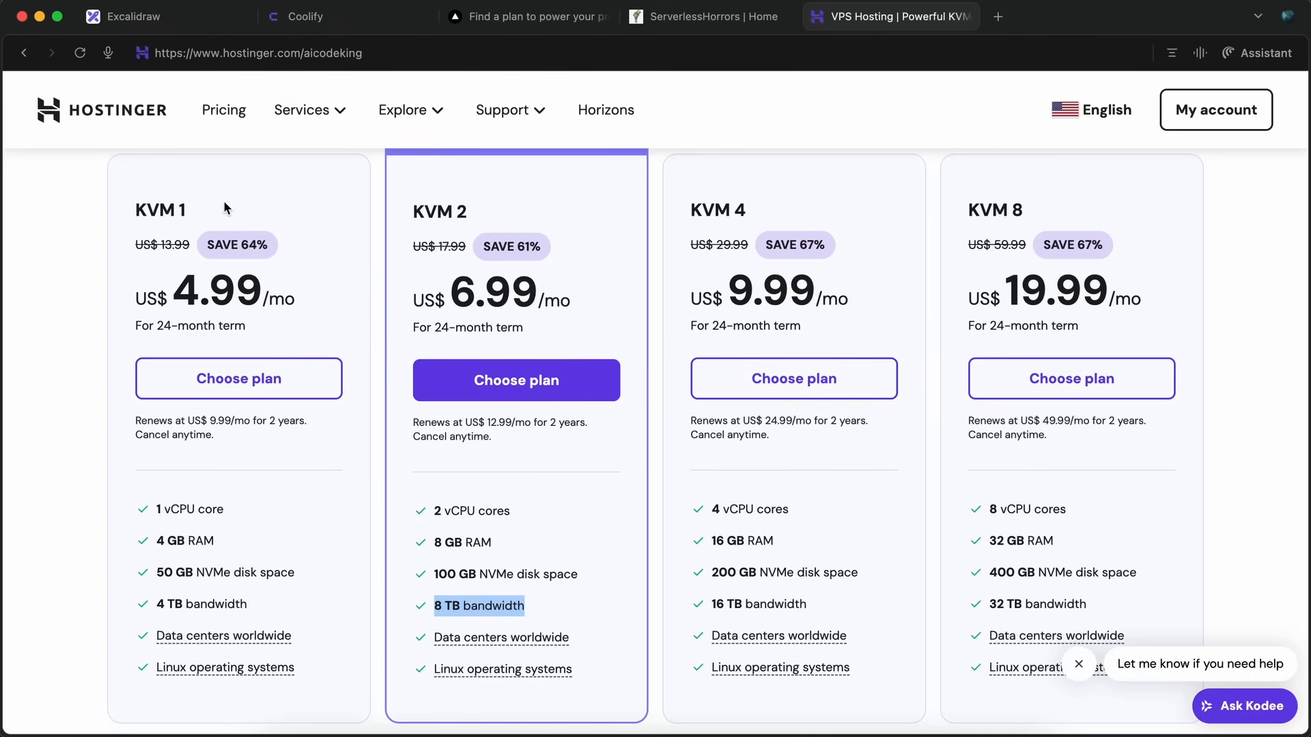
{"action": "left_click", "coordinate": [334, 53]}
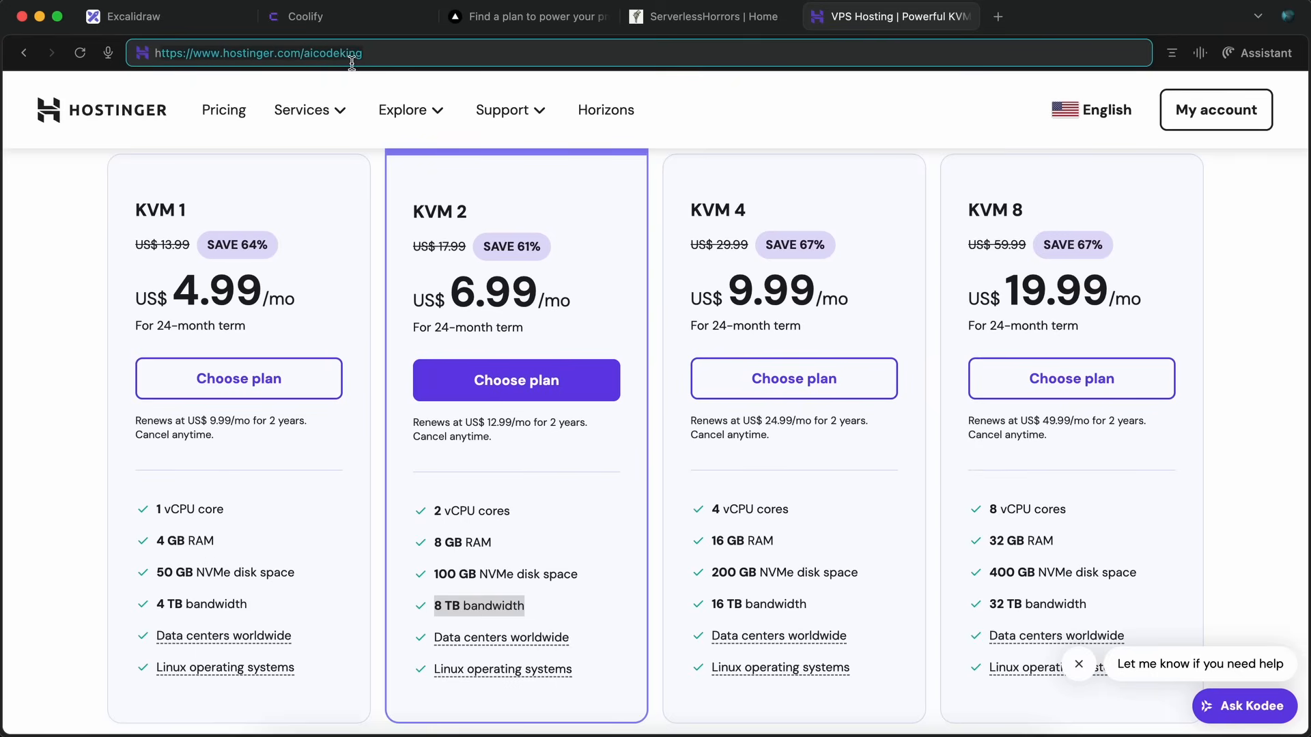
{"action": "mouse_move", "coordinate": [516, 381]}
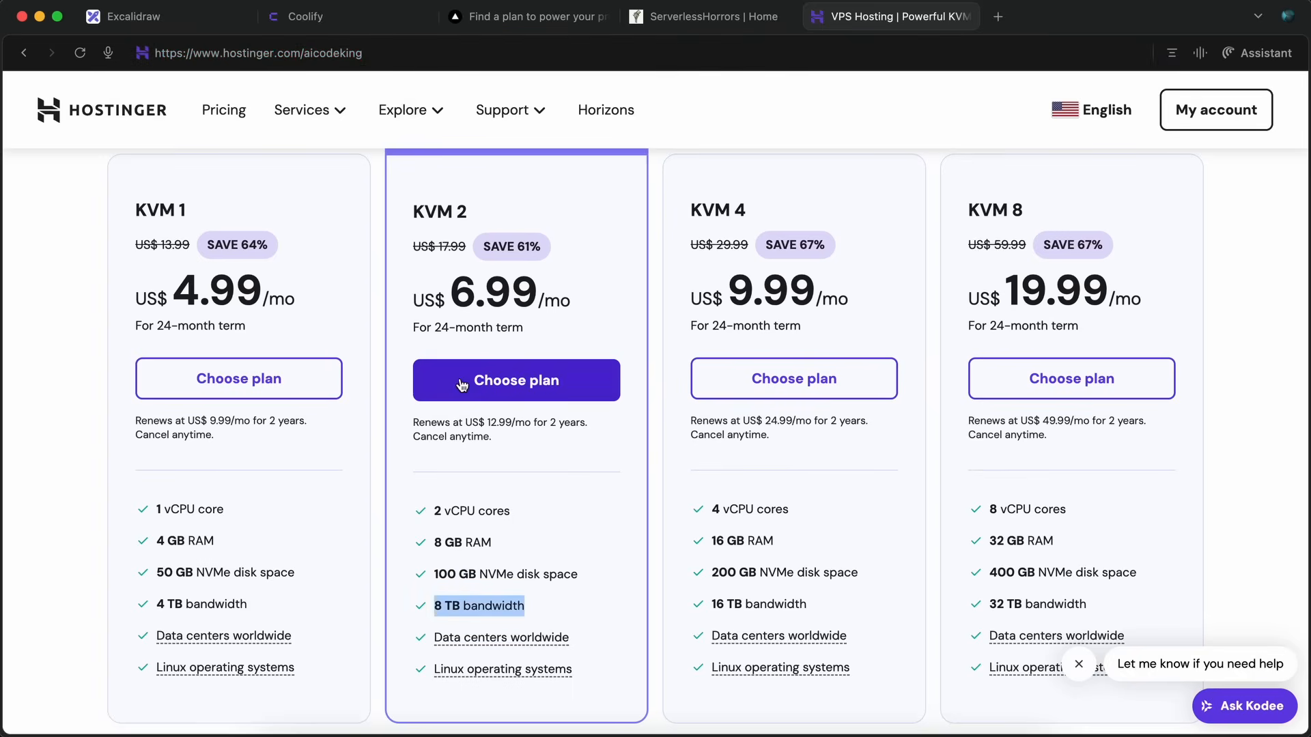
{"action": "left_click", "coordinate": [516, 381]}
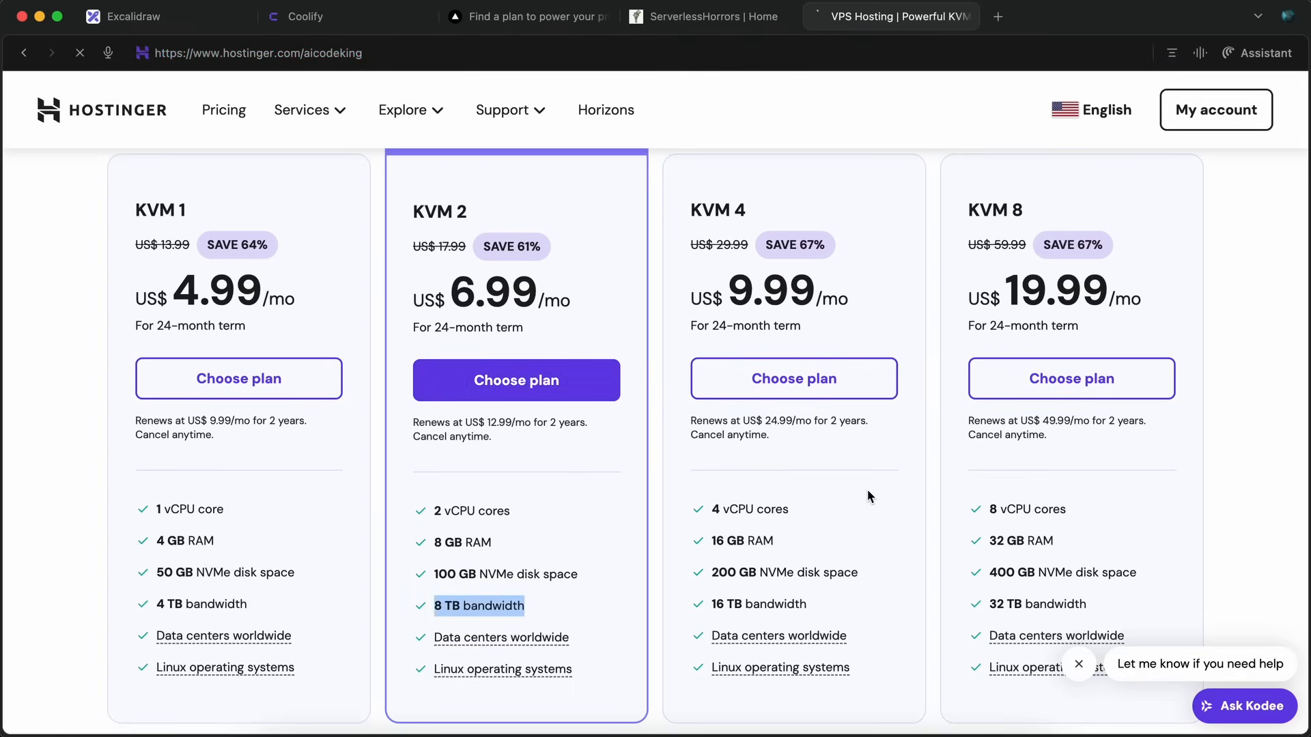
- Apply the AICODEKING 10% coupon, lowering the subtotal to US$ 150.98, and continue the order
{"action": "left_click", "coordinate": [516, 380]}
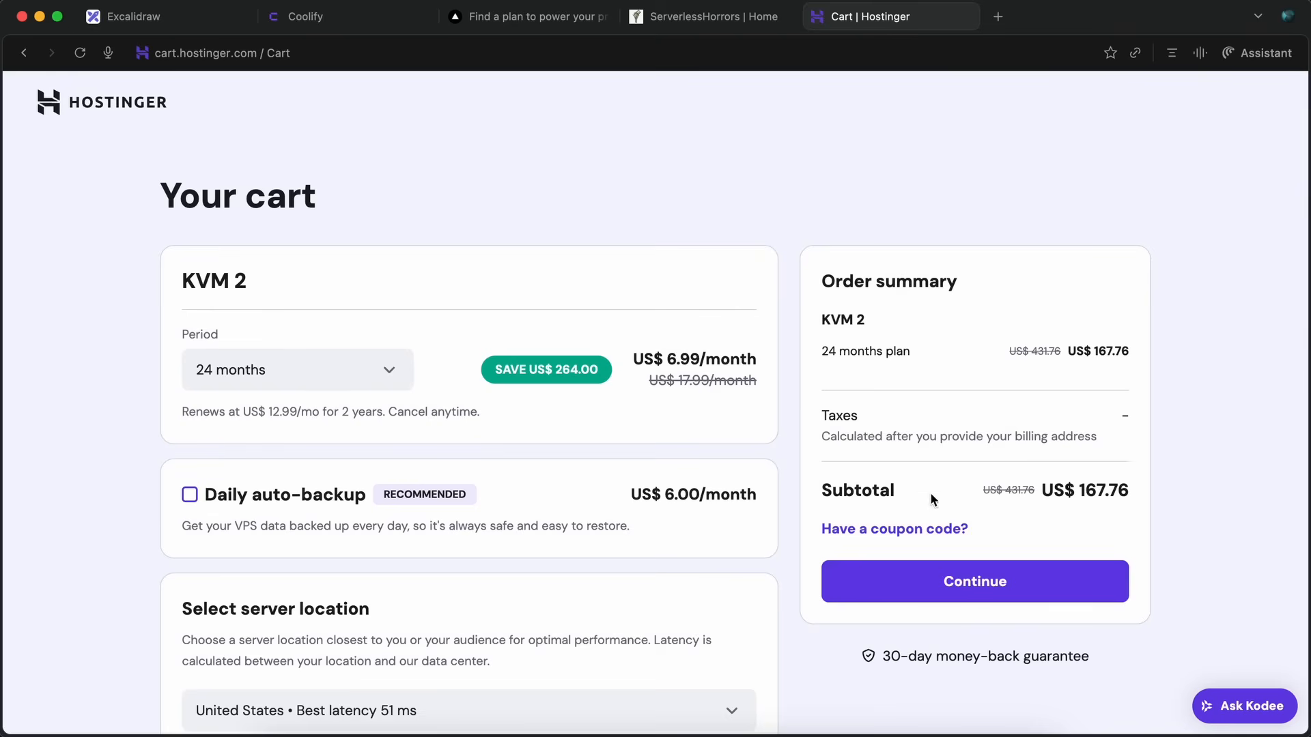
{"action": "type", "text": "AICO"}
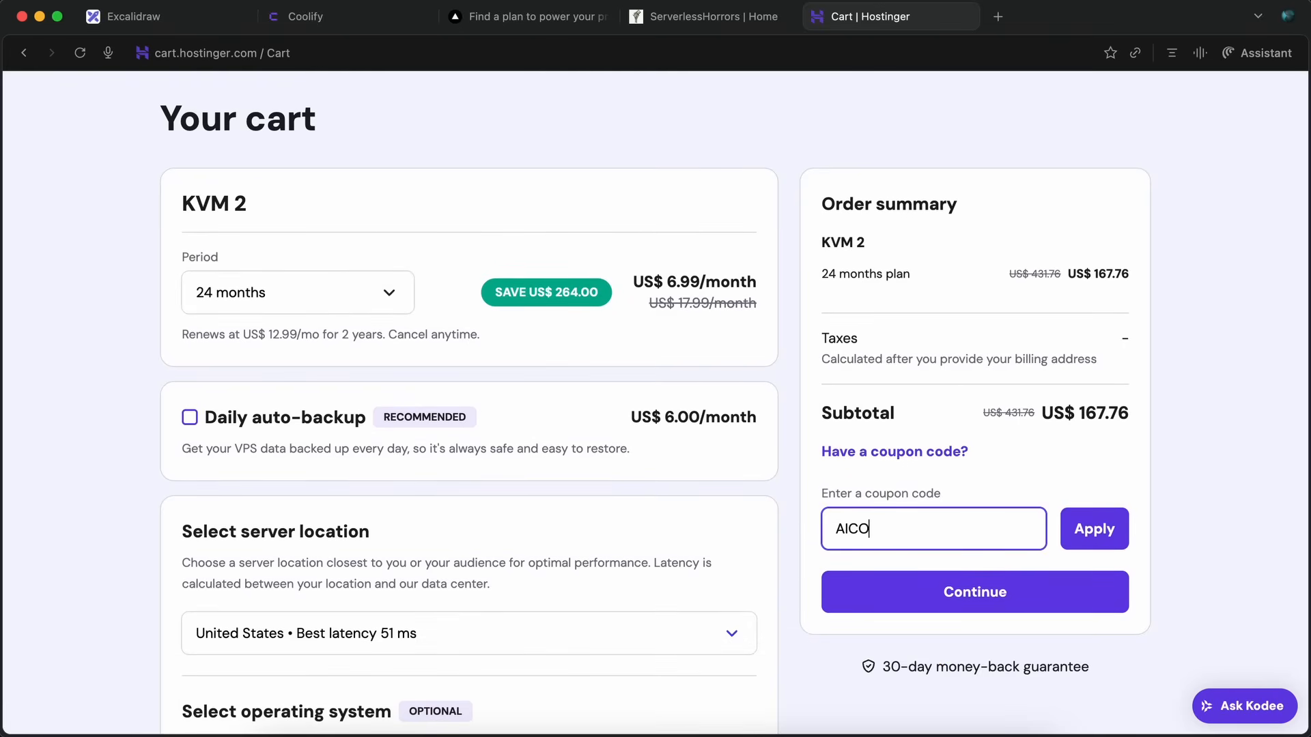
{"action": "left_click", "coordinate": [1093, 528]}
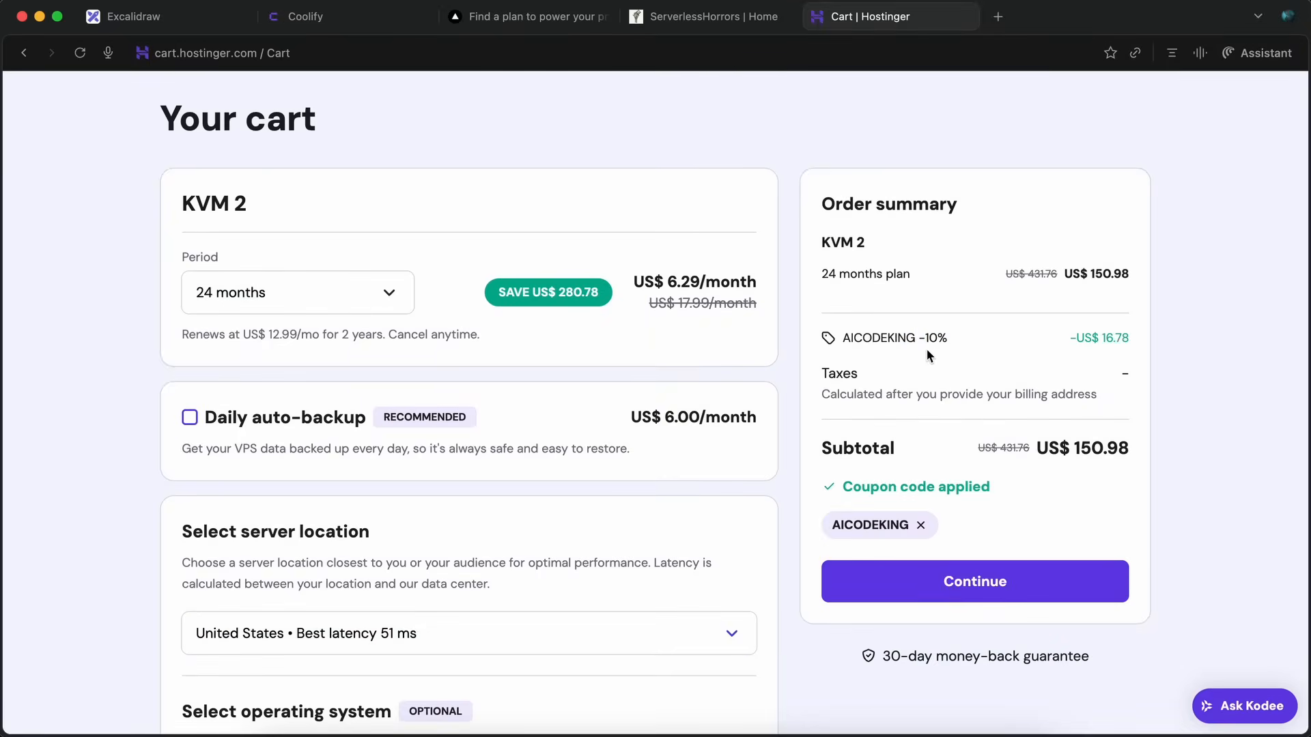
{"action": "left_click", "coordinate": [974, 581]}
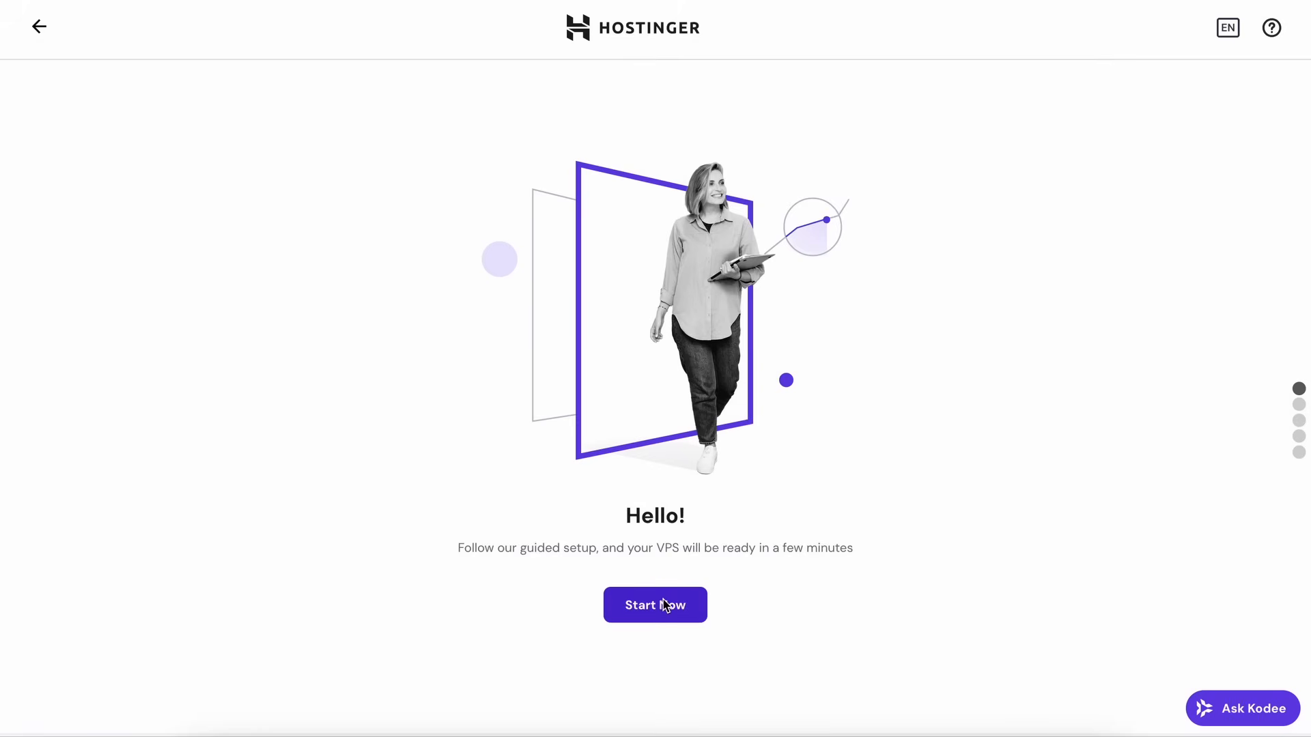
- Start the guided VPS setup with United States - Boston as the server location and continue
{"action": "left_click", "coordinate": [654, 605]}
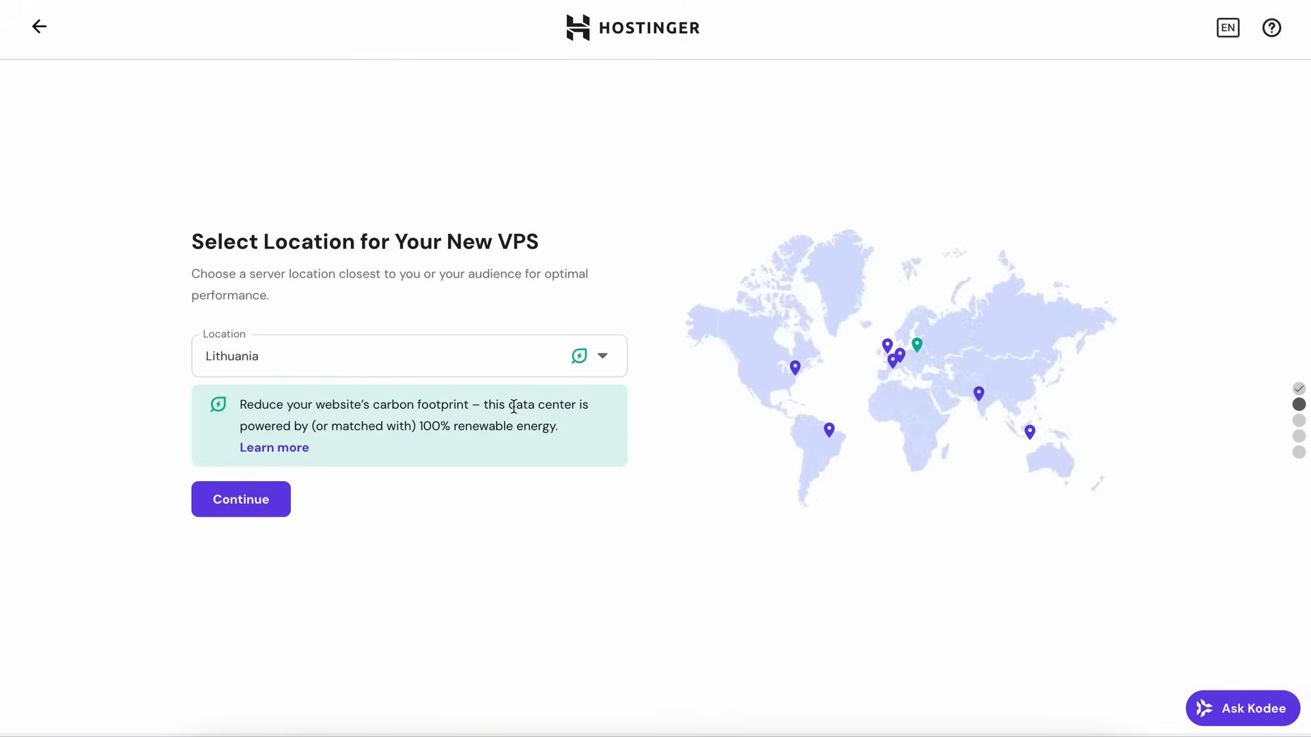
{"action": "left_click", "coordinate": [408, 355]}
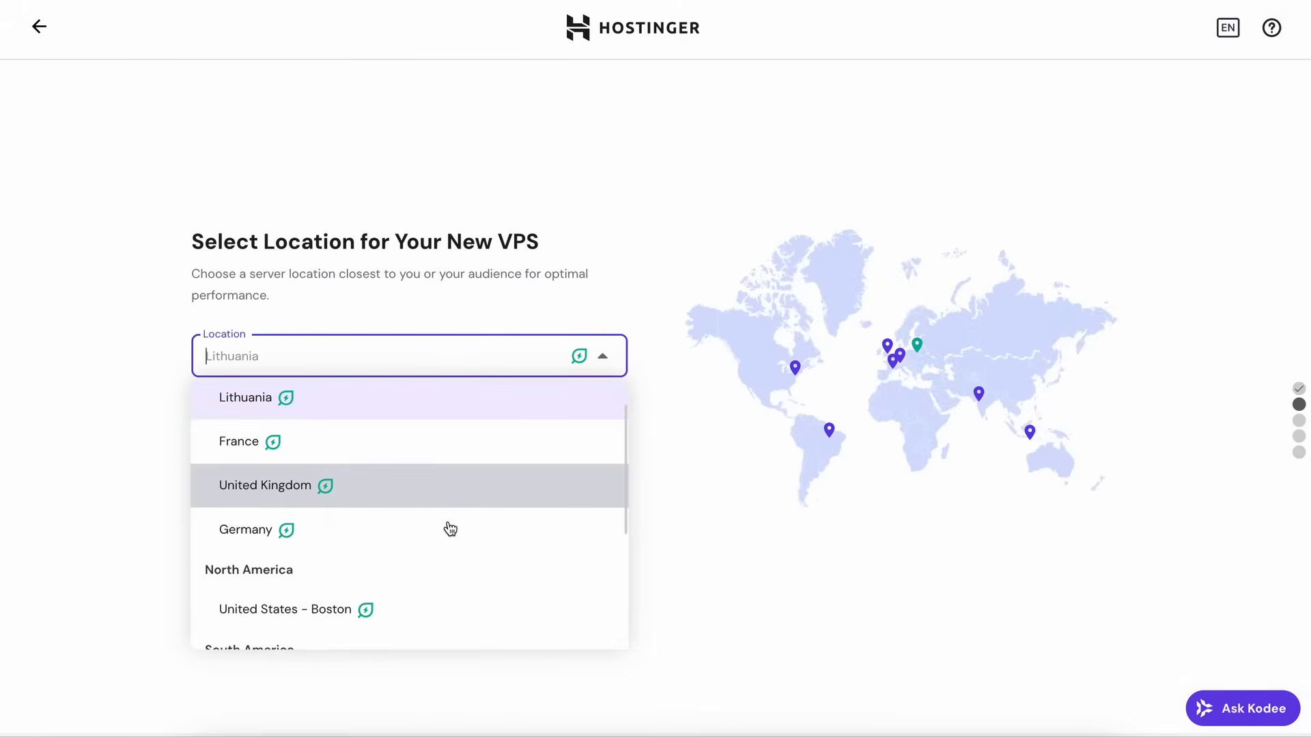
{"action": "scroll", "scroll_direction": "down", "scroll_amount": 3}
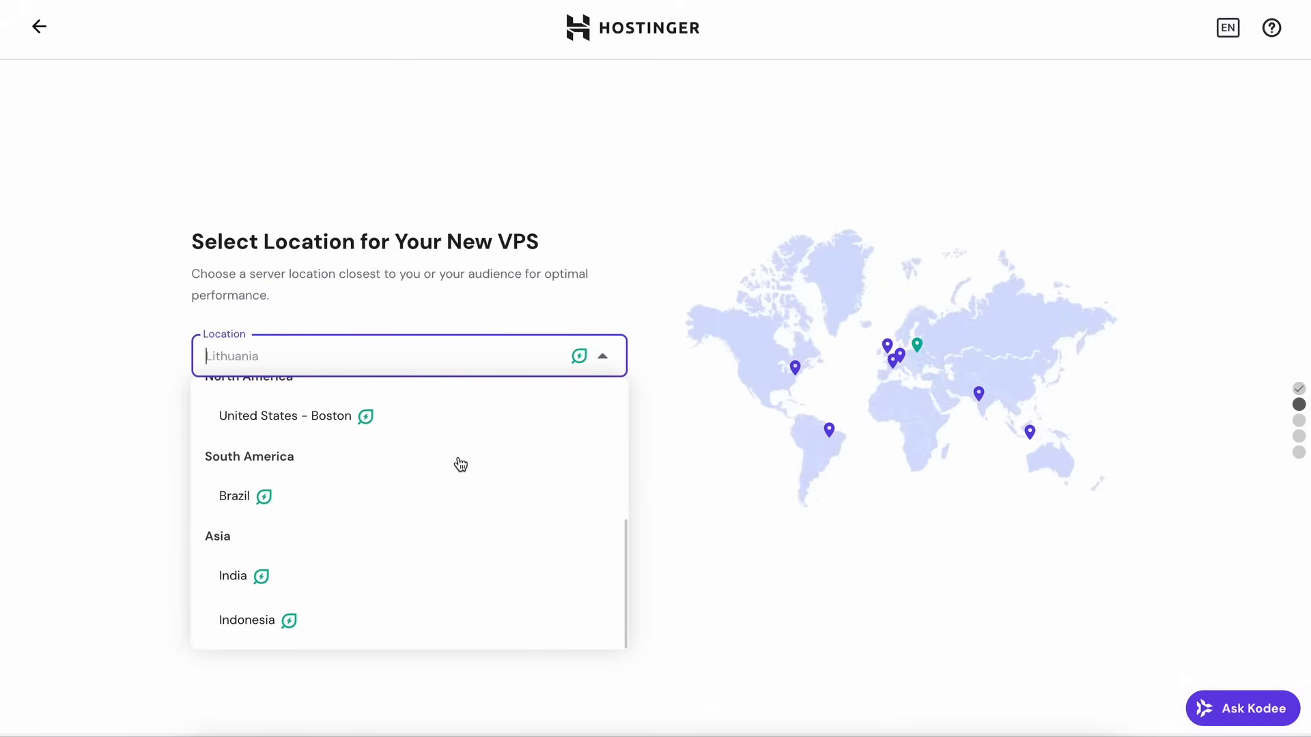
{"action": "left_click", "coordinate": [284, 415]}
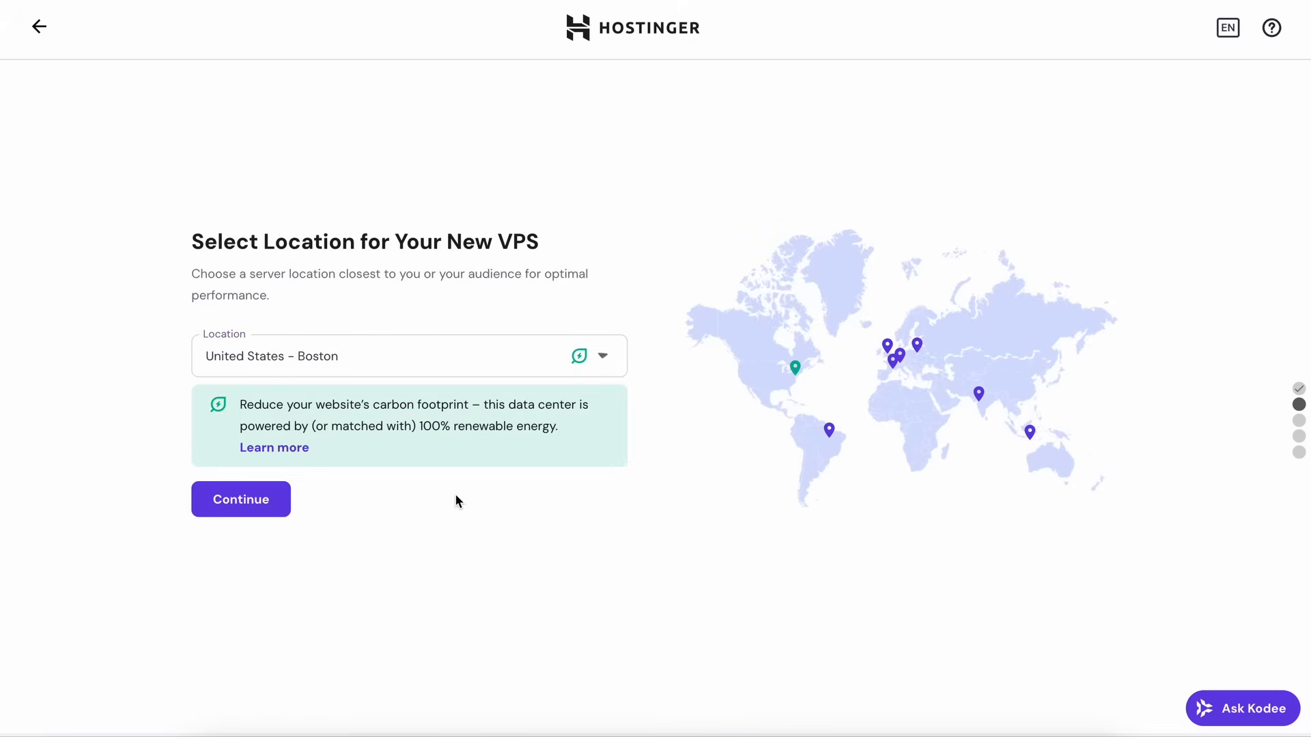
{"action": "left_click", "coordinate": [240, 500]}
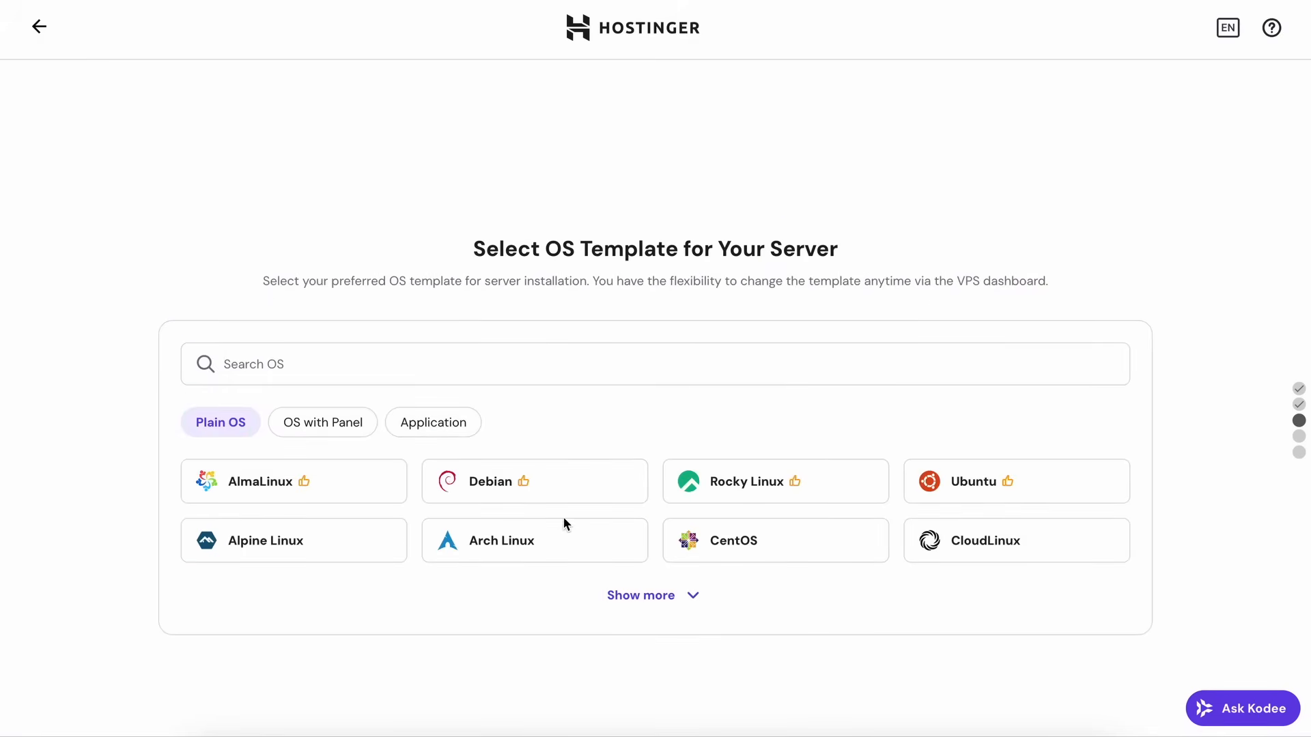
- Select the Coolify template on Ubuntu 24.04 from the OS with Panel list as the server's OS
{"action": "left_click", "coordinate": [322, 422]}
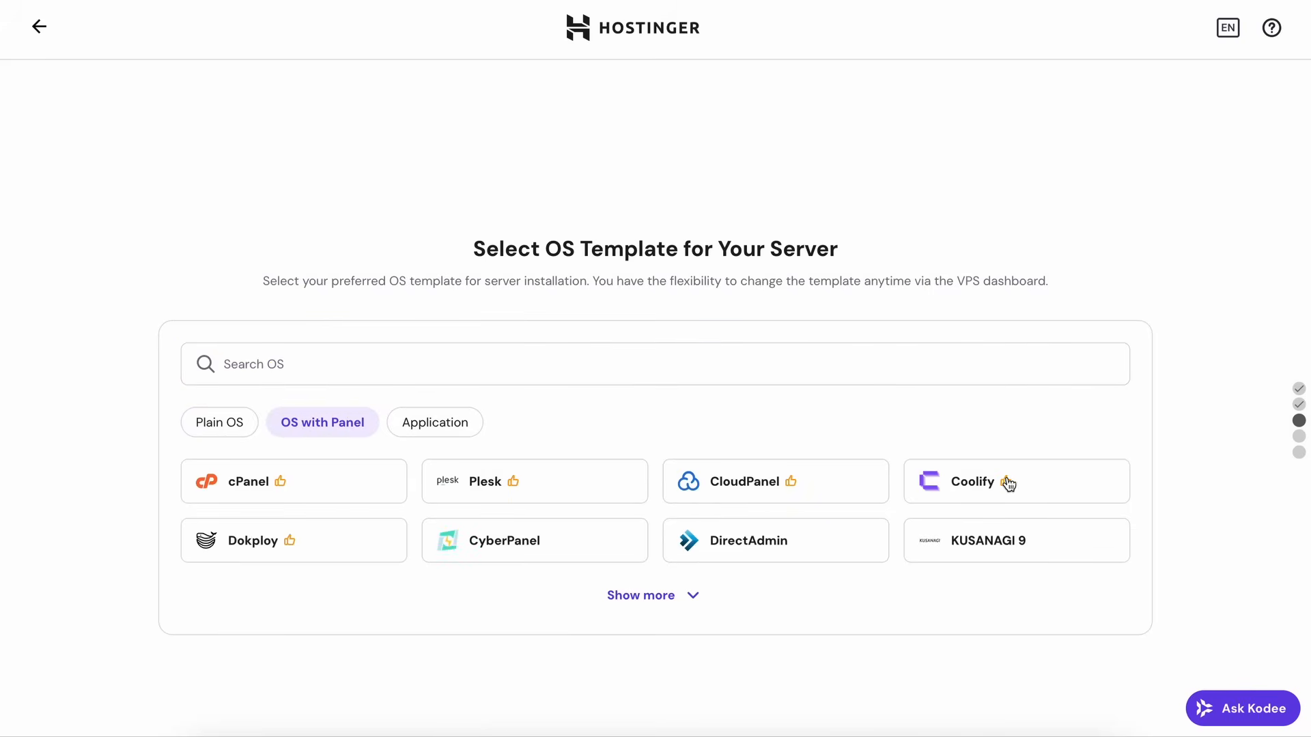
{"action": "mouse_move", "coordinate": [972, 493]}
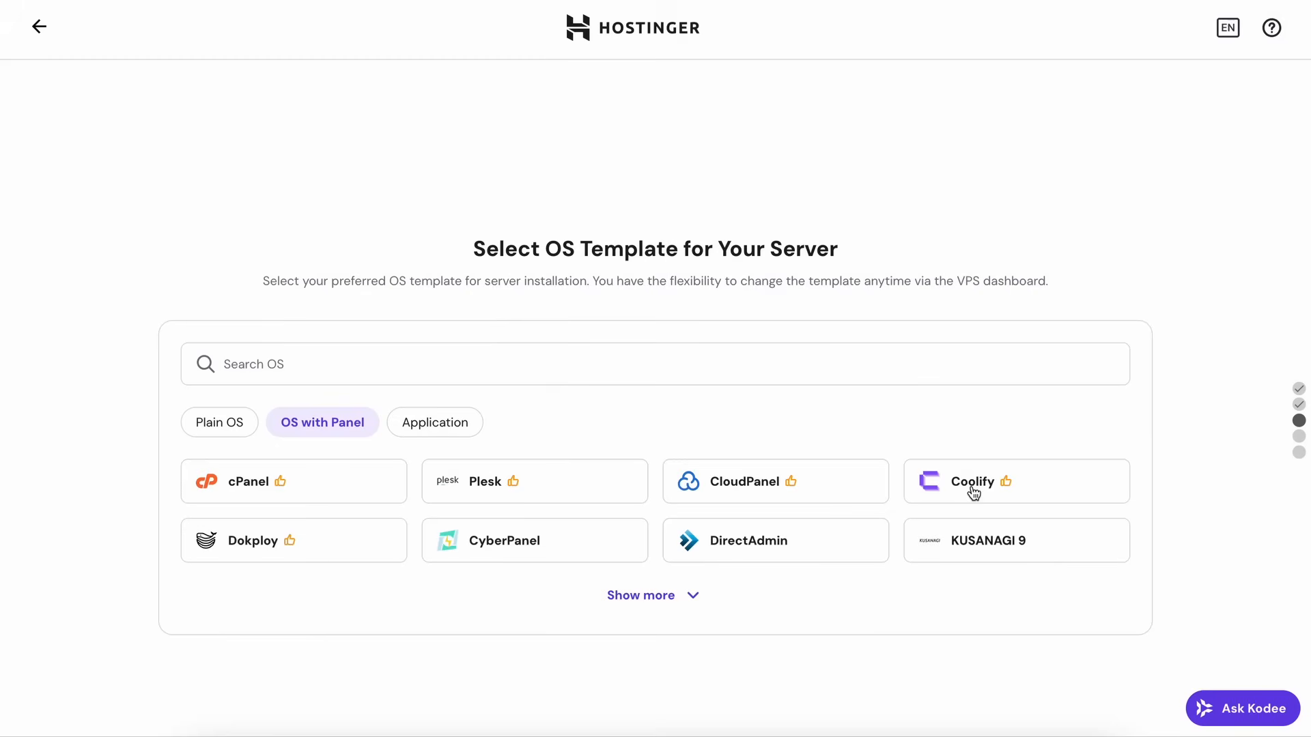
{"action": "mouse_move", "coordinate": [309, 501]}
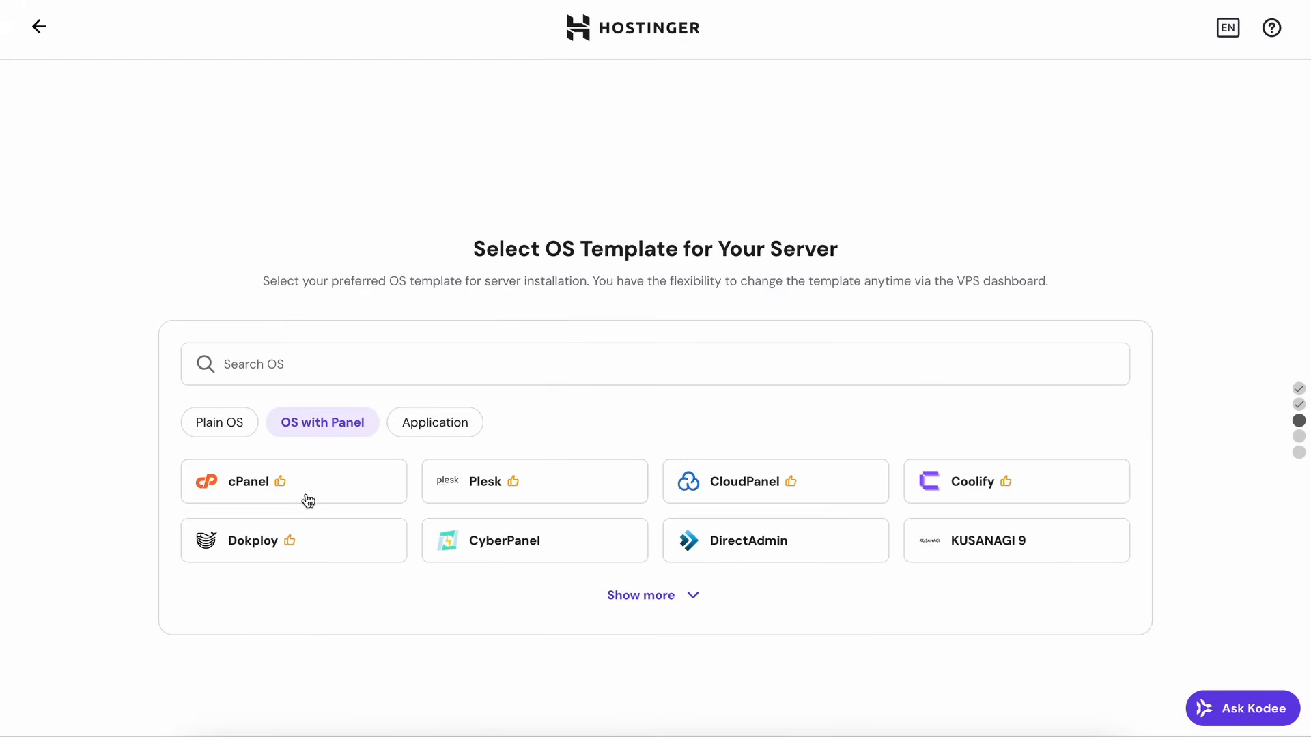
{"action": "left_click", "coordinate": [219, 422]}
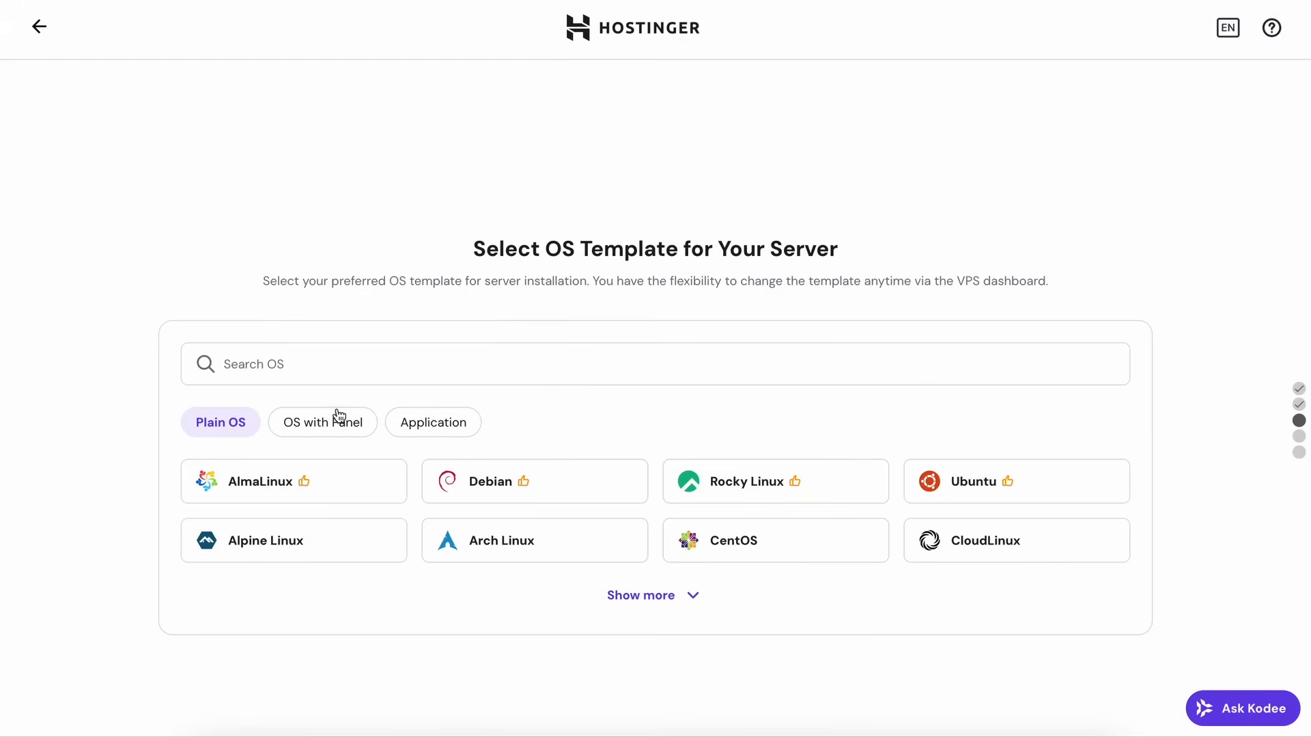
{"action": "left_click", "coordinate": [322, 422]}
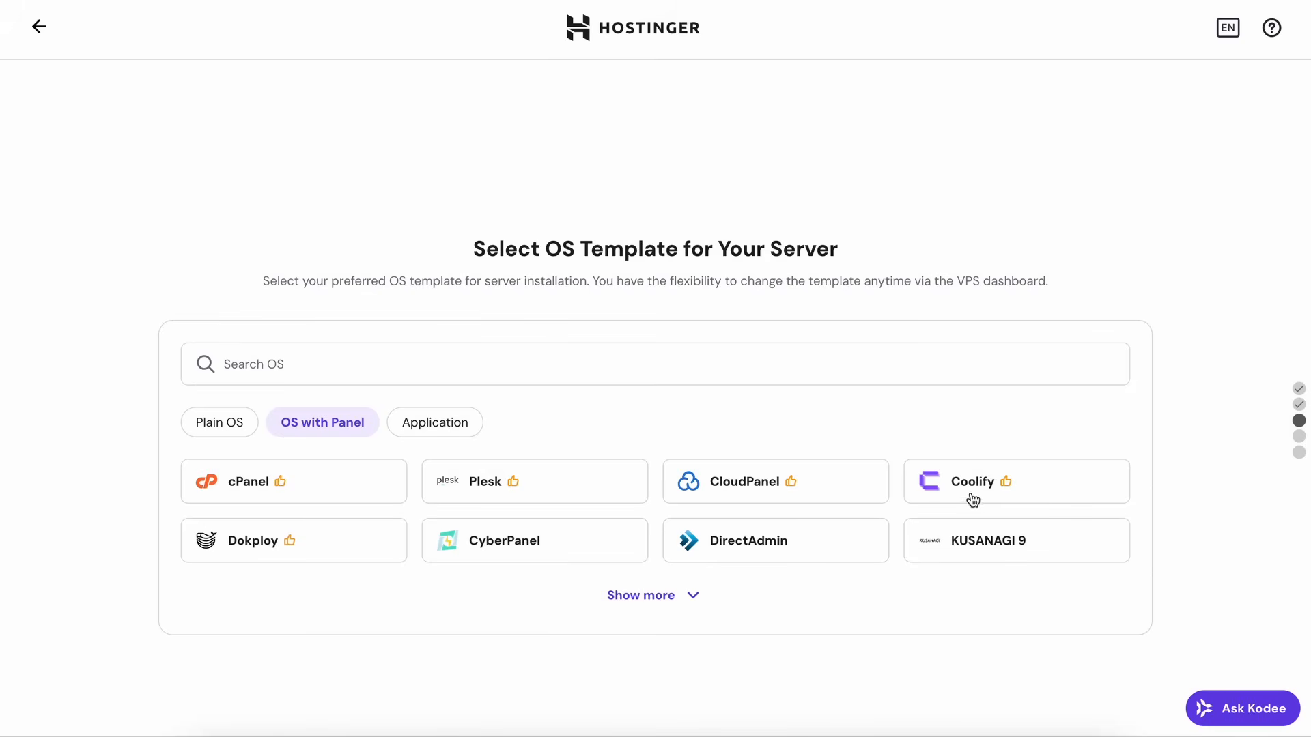
{"action": "mouse_move", "coordinate": [961, 503]}
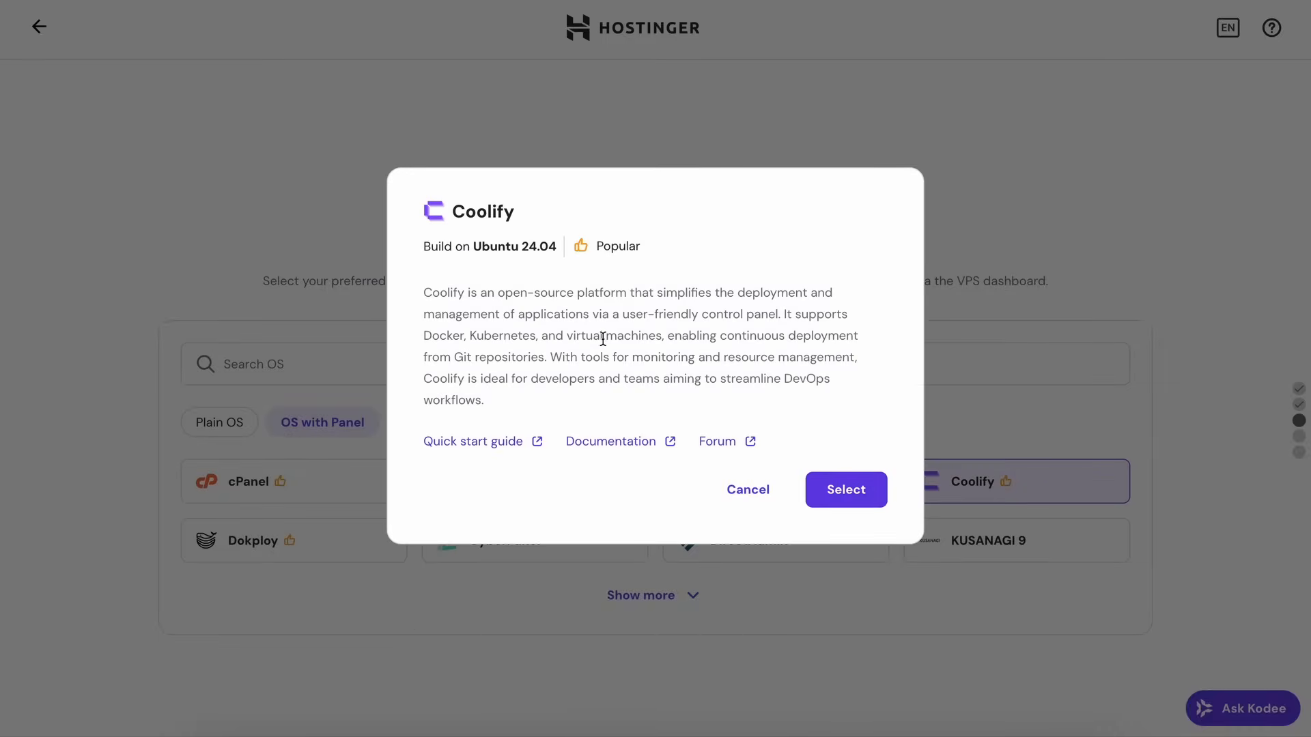
{"action": "mouse_move", "coordinate": [802, 411]}
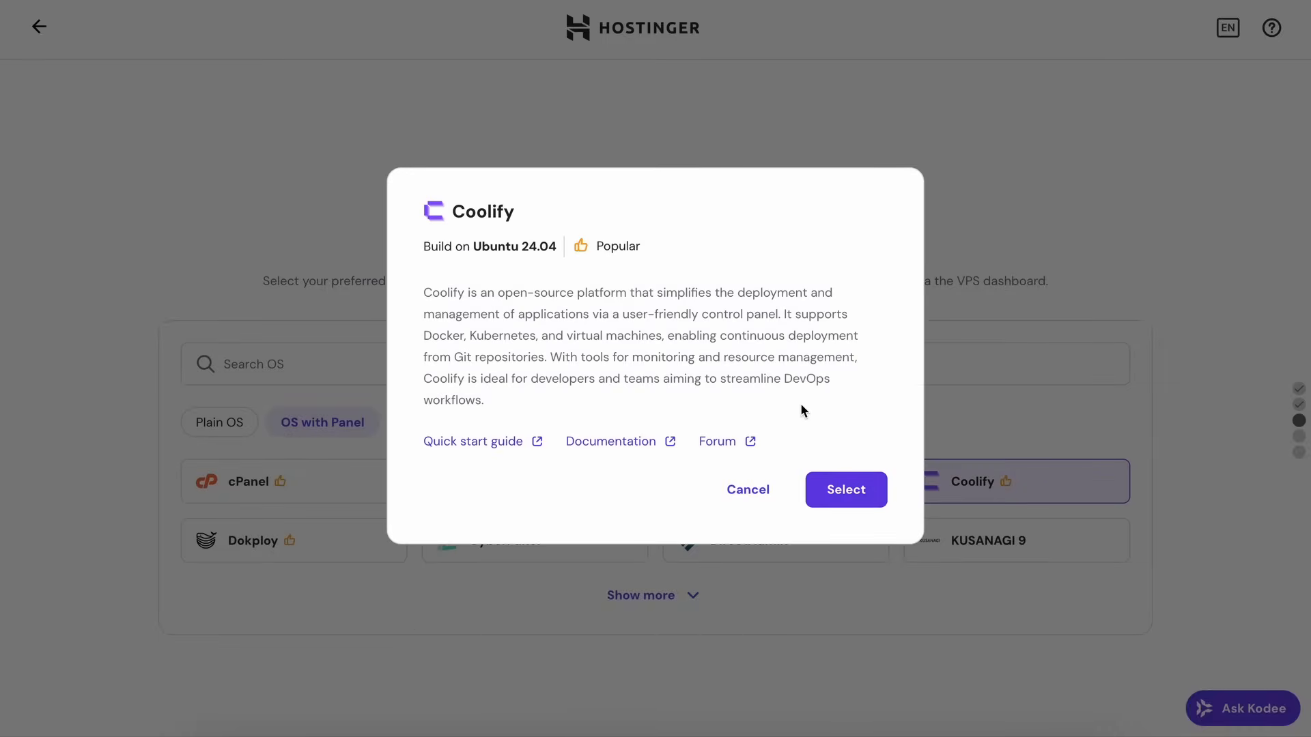
{"action": "left_click", "coordinate": [845, 489]}
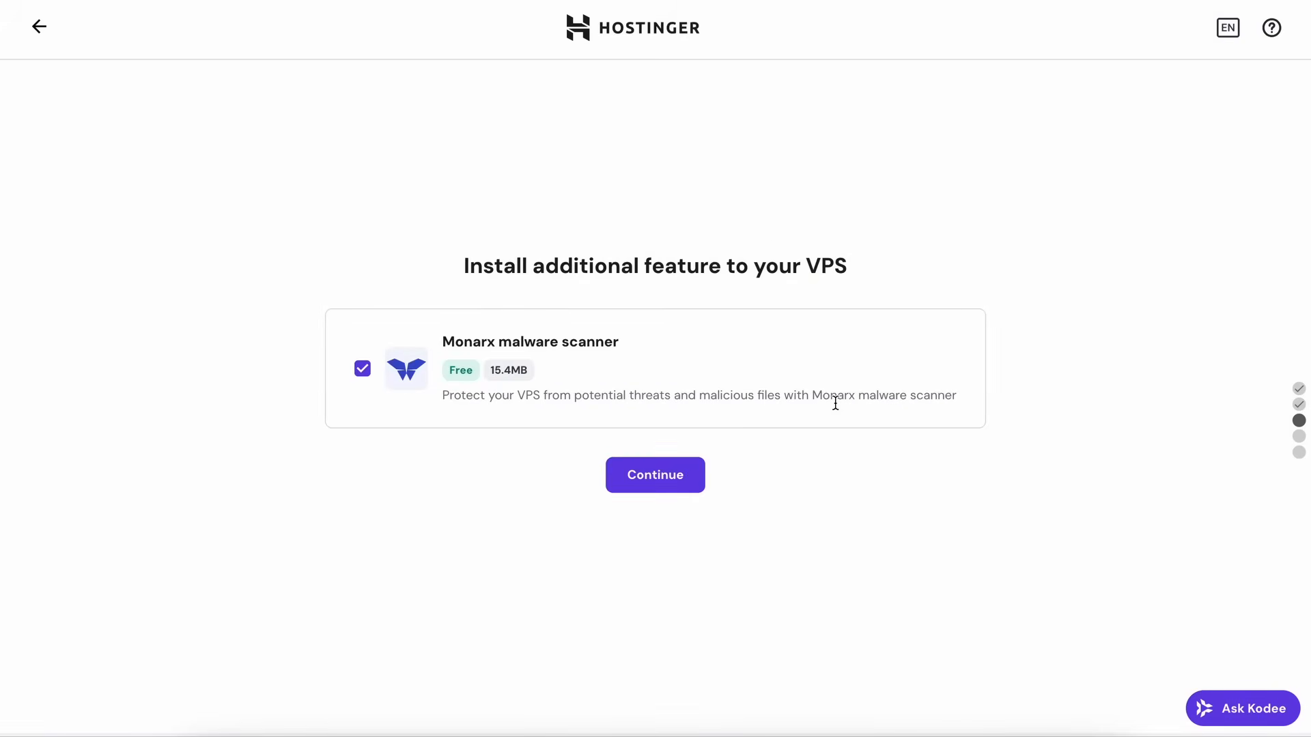
{"action": "mouse_move", "coordinate": [553, 450]}
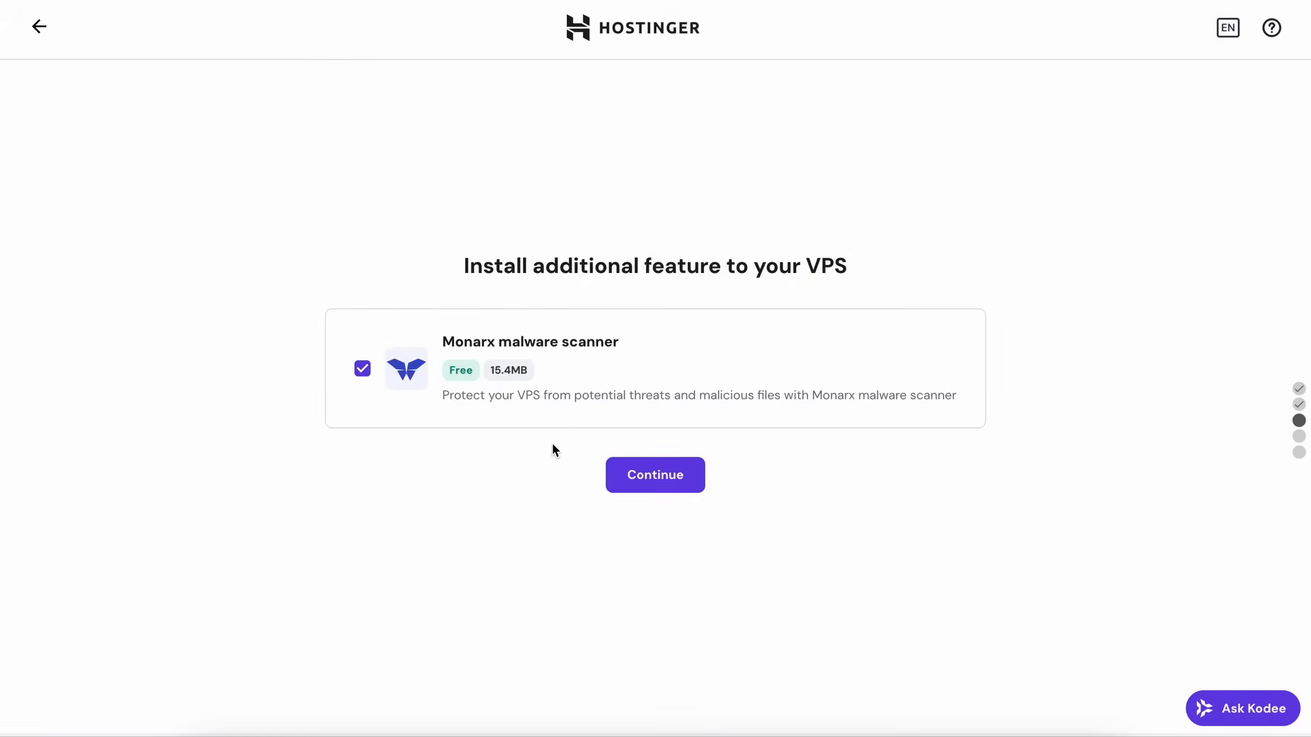
{"action": "mouse_move", "coordinate": [585, 463]}
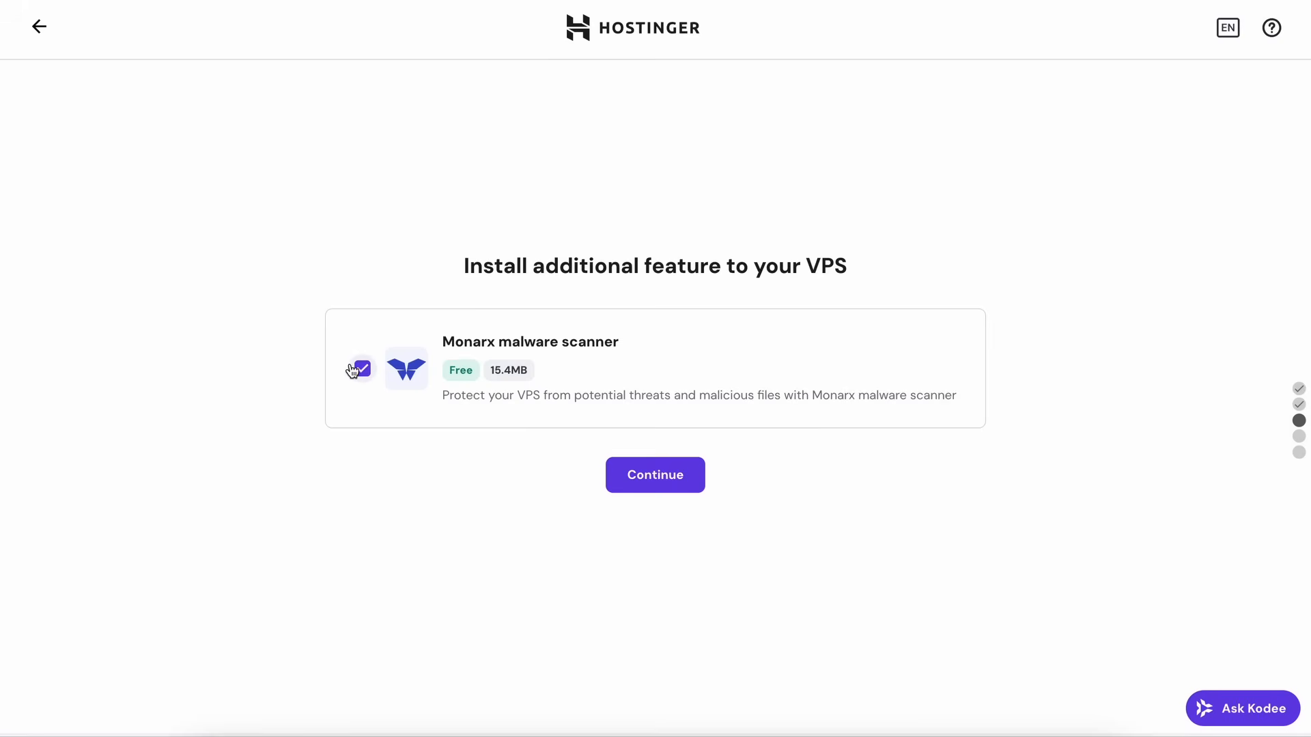
- Toggle the free Monarx malware scanner add-on for the VPS
{"action": "left_click", "coordinate": [654, 475]}
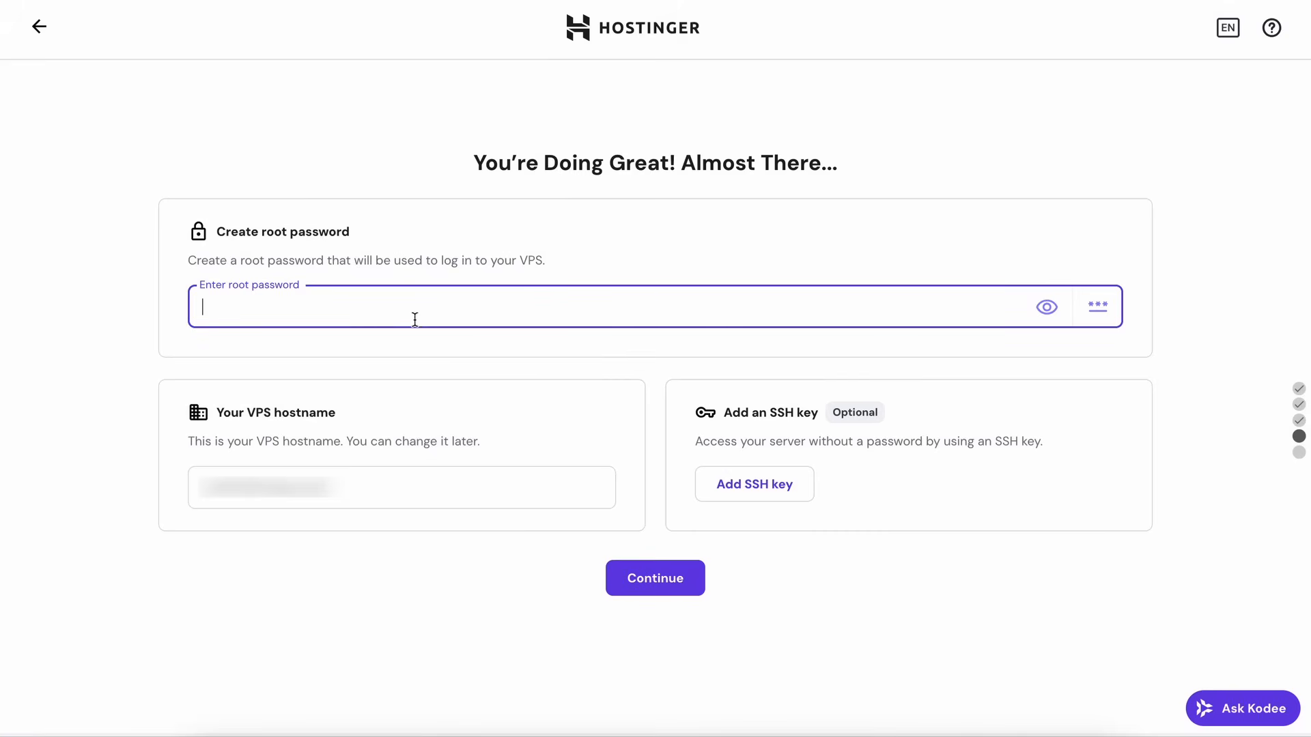
{"action": "mouse_move", "coordinate": [417, 336]}
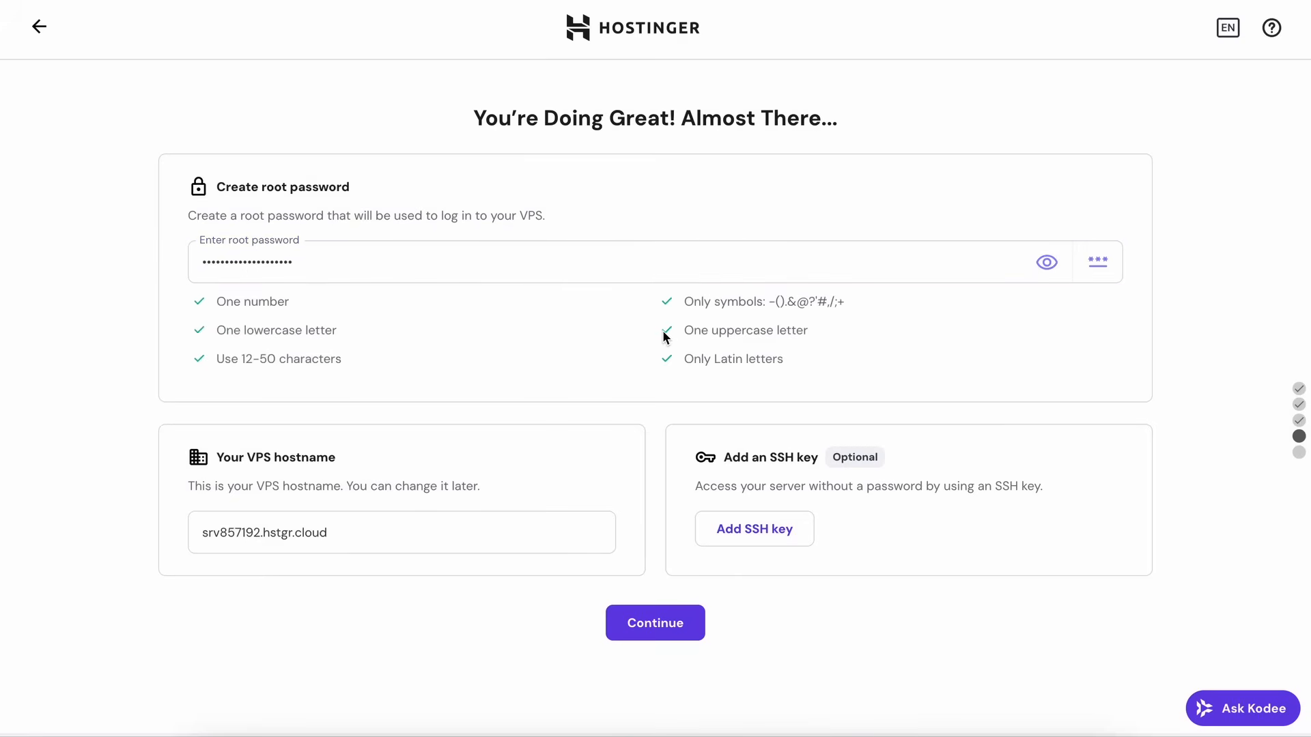
- Begin adding an SSH key to the VPS after the root password is set
{"action": "left_click", "coordinate": [754, 529]}
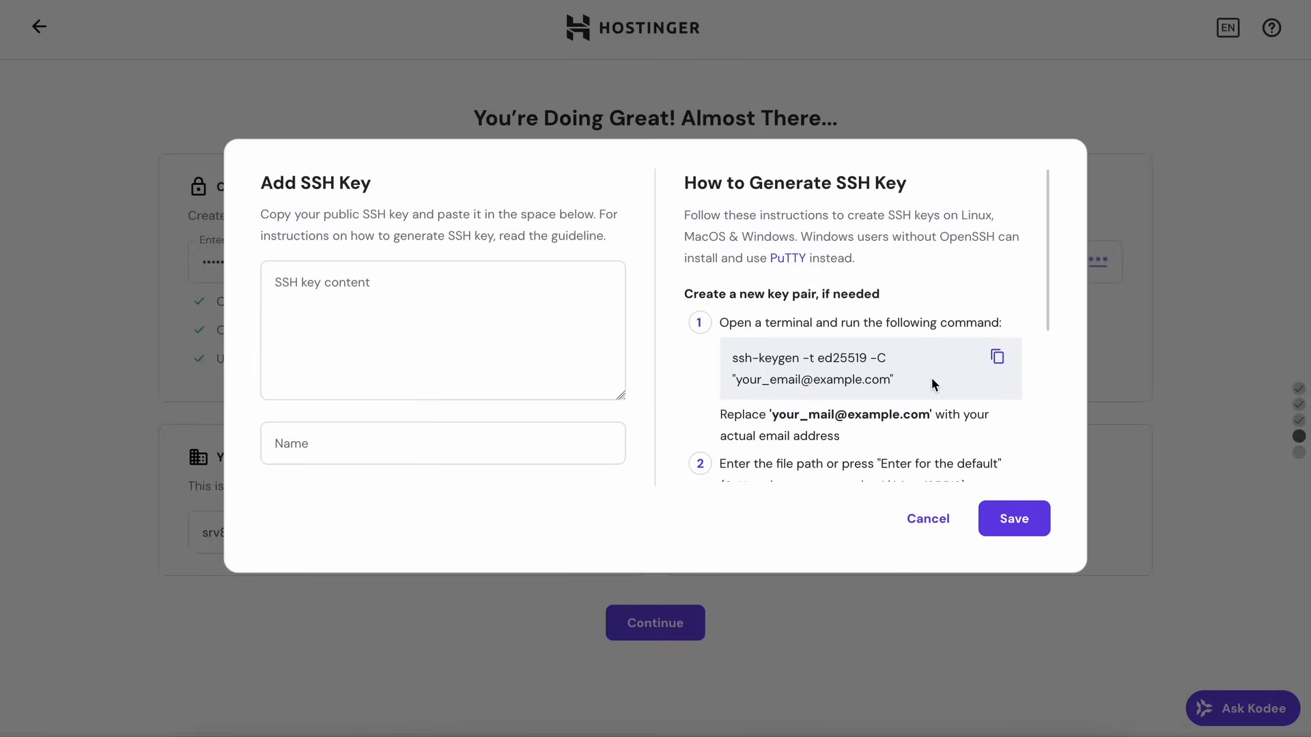
- Read the SSH key generation guide and copy the ssh-keygen command
{"action": "scroll", "scroll_direction": "down", "scroll_amount": 3}
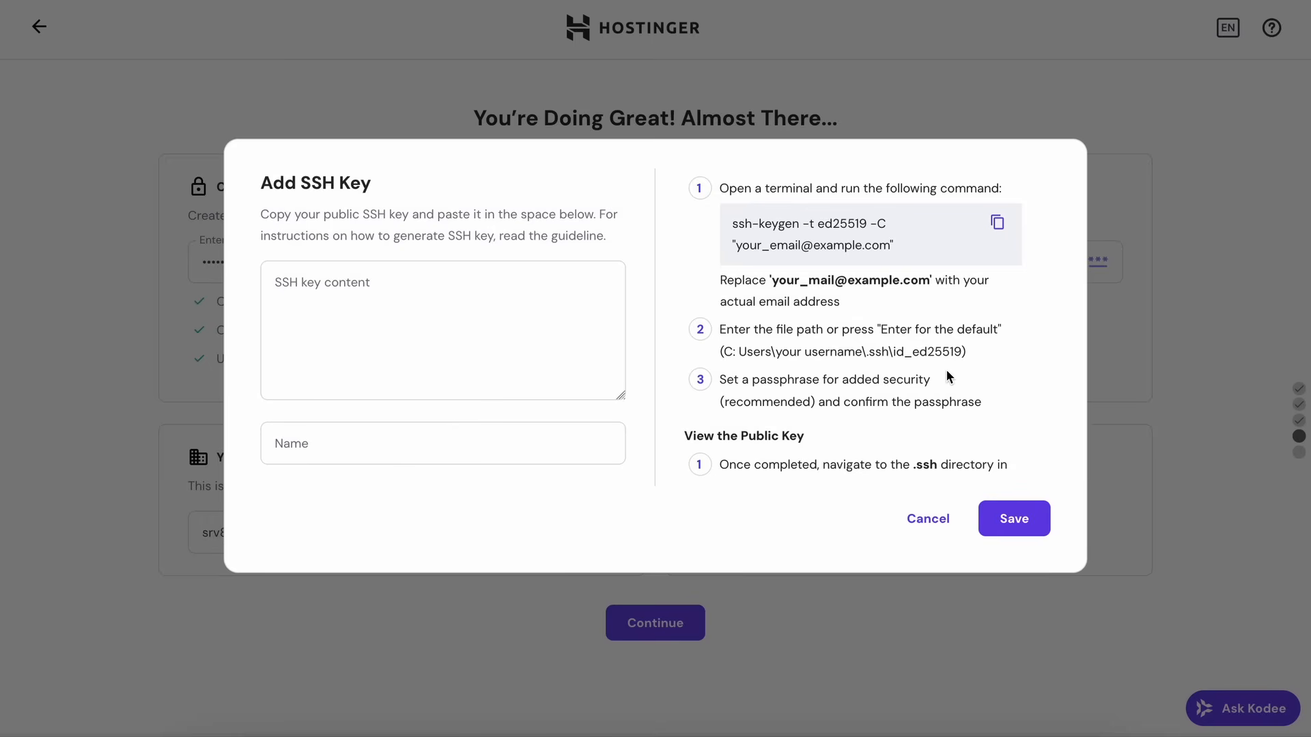
{"action": "mouse_move", "coordinate": [959, 370]}
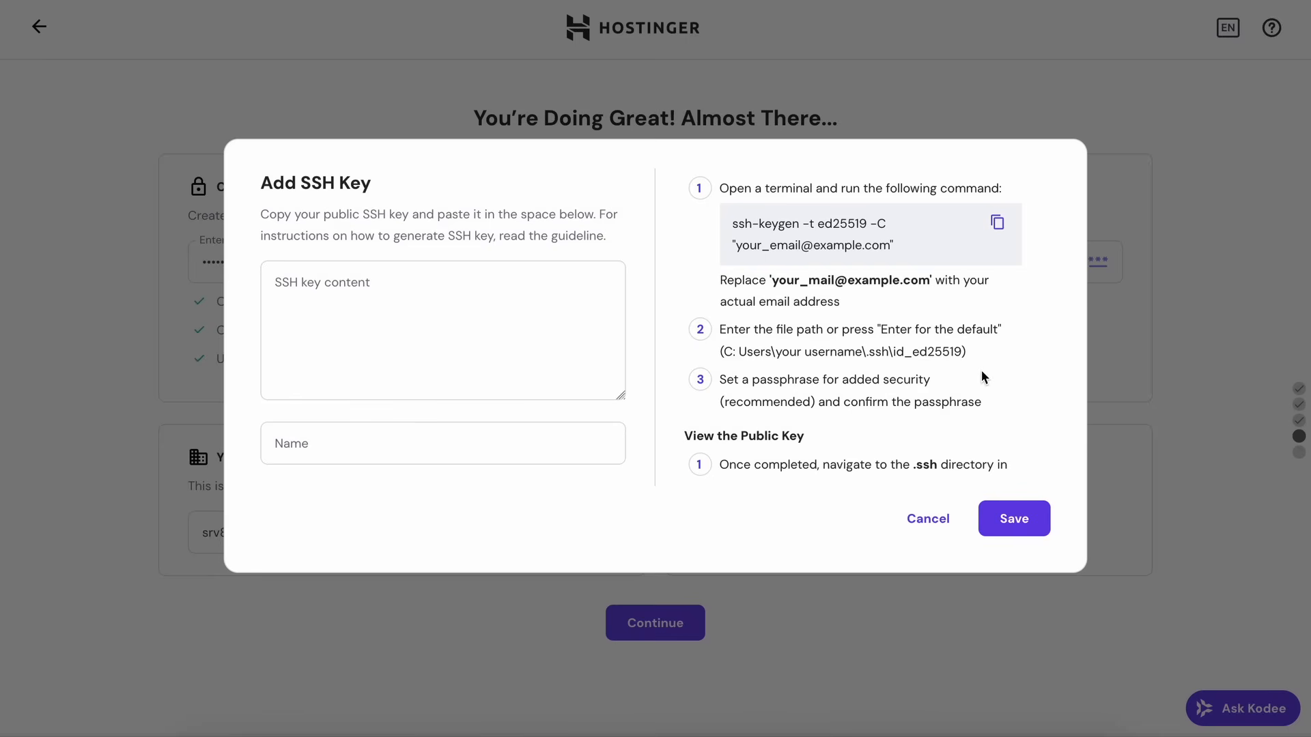
{"action": "scroll", "scroll_direction": "down", "scroll_amount": 3}
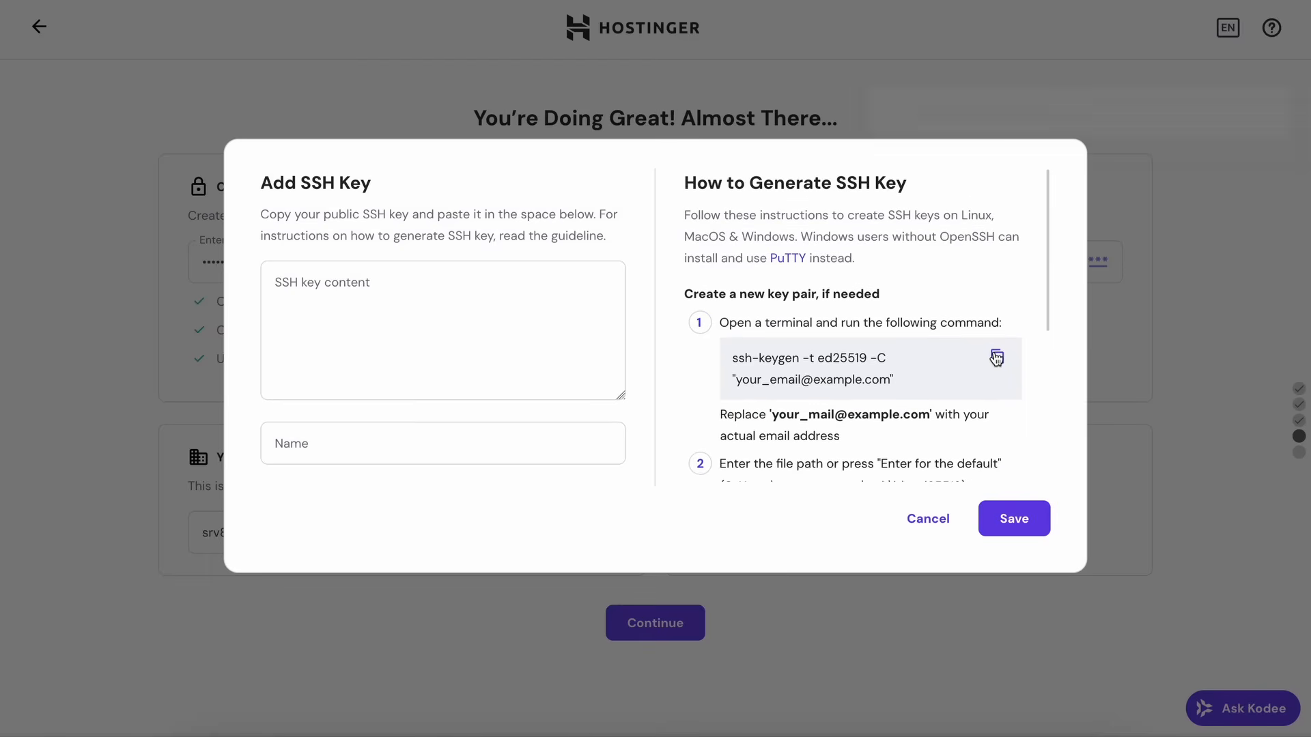
{"action": "left_click", "coordinate": [995, 356]}
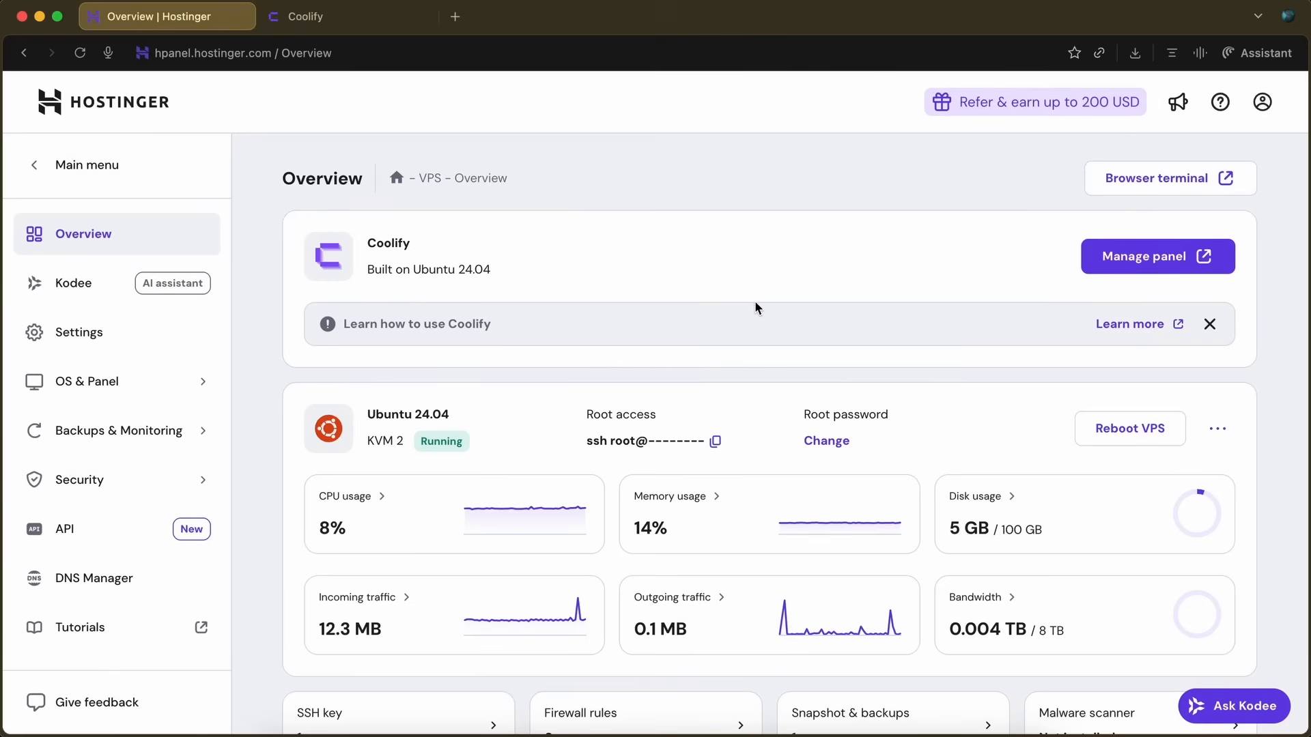
{"action": "mouse_move", "coordinate": [792, 299]}
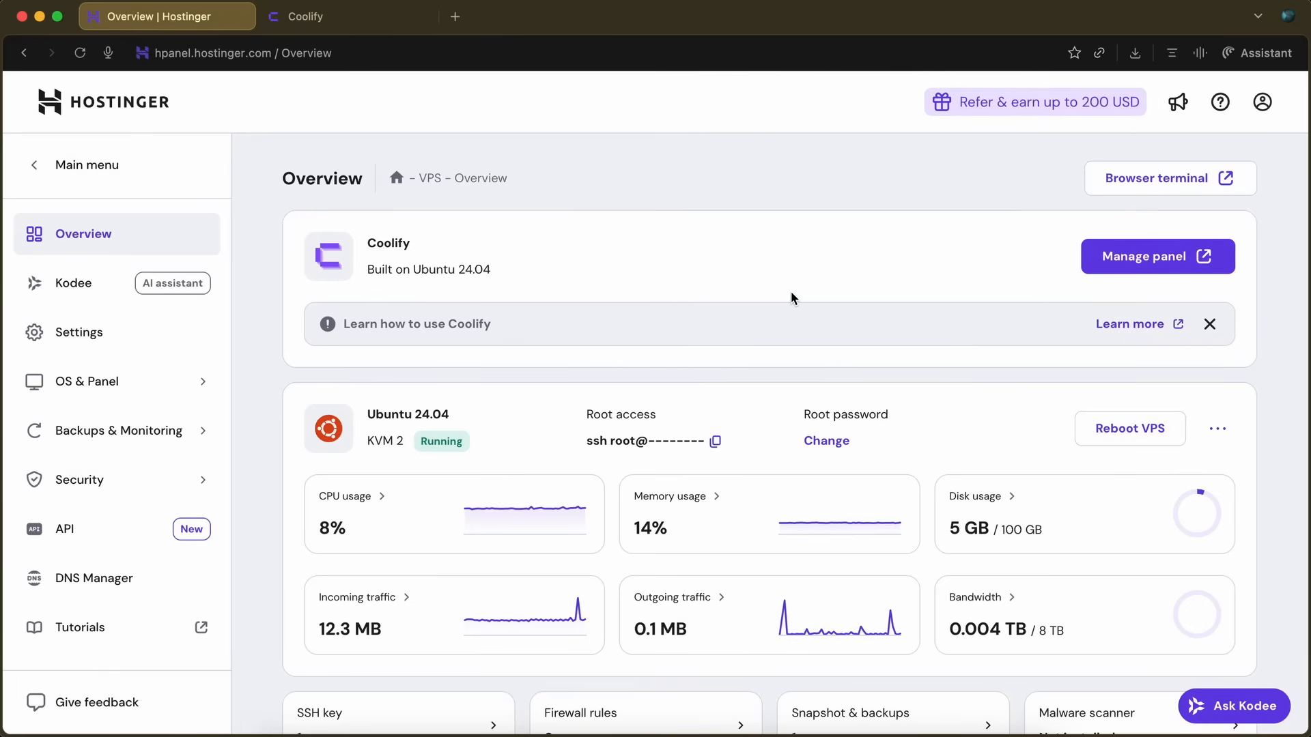
{"action": "mouse_move", "coordinate": [787, 318]}
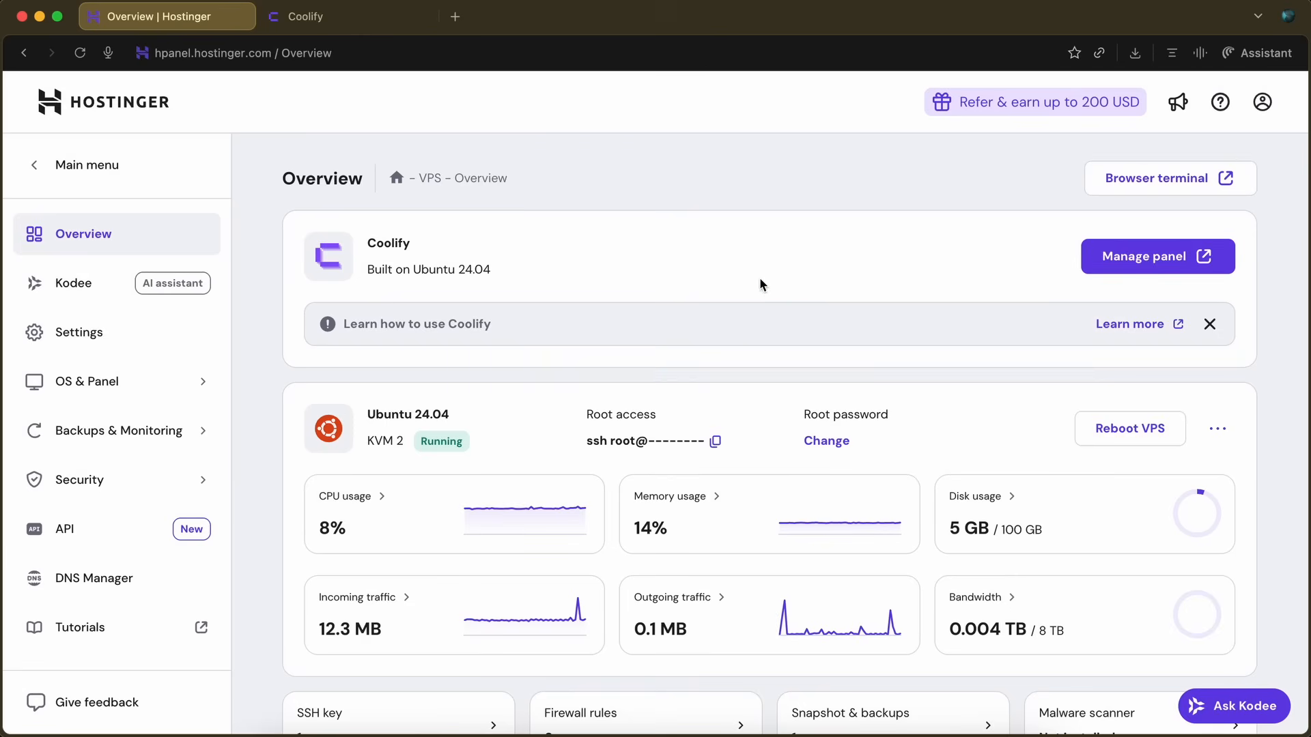
{"action": "mouse_move", "coordinate": [771, 306]}
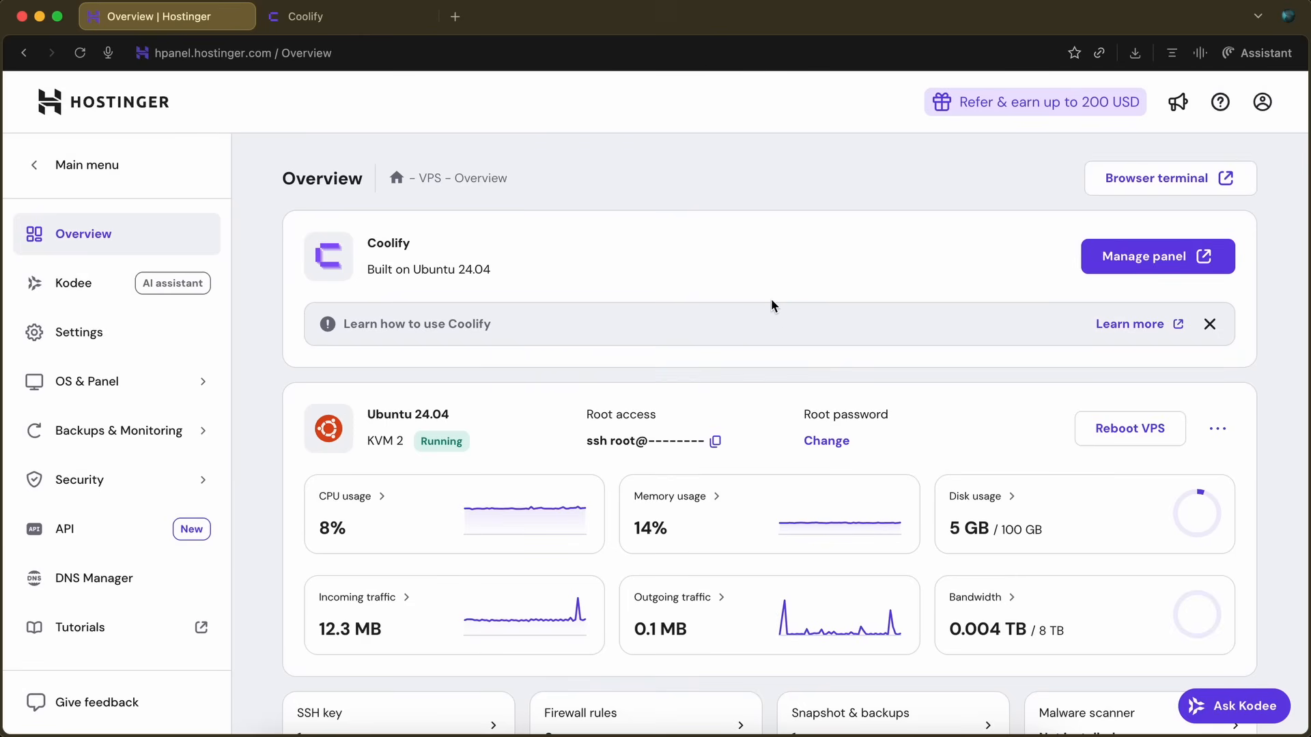
{"action": "mouse_move", "coordinate": [795, 295]}
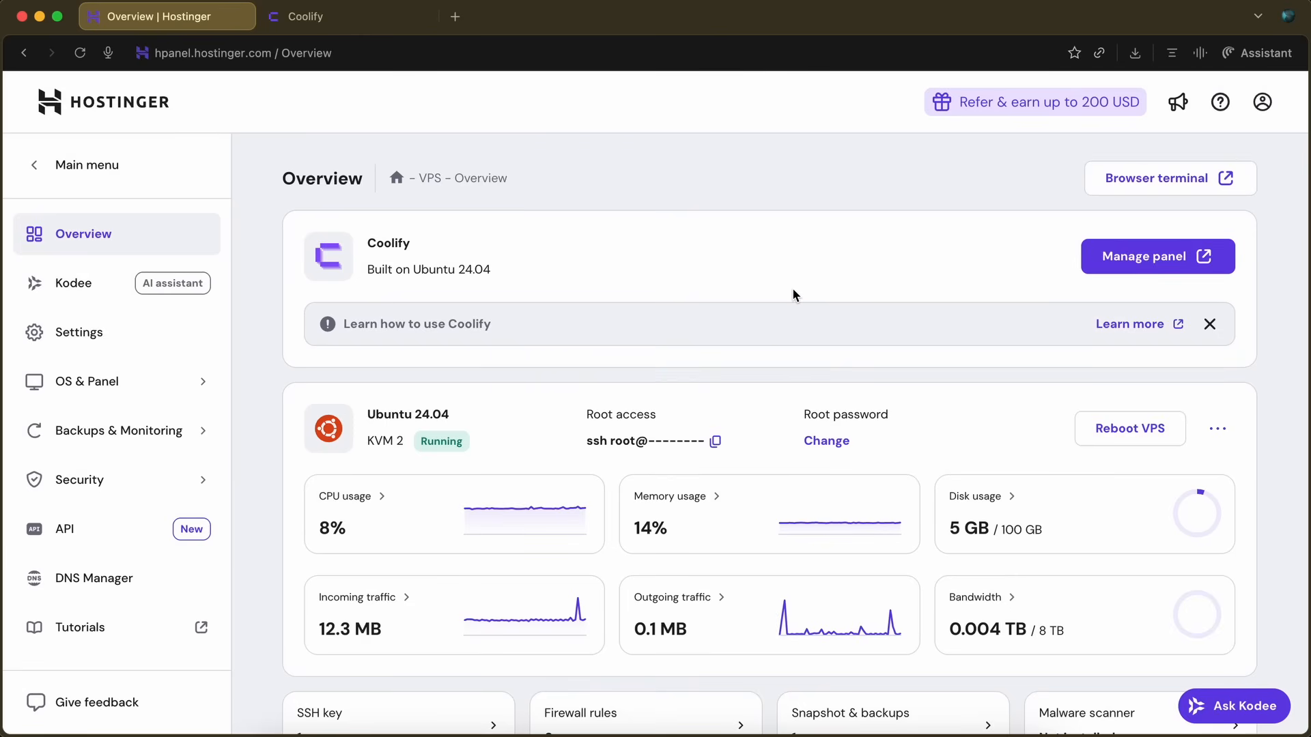
{"action": "mouse_move", "coordinate": [806, 289]}
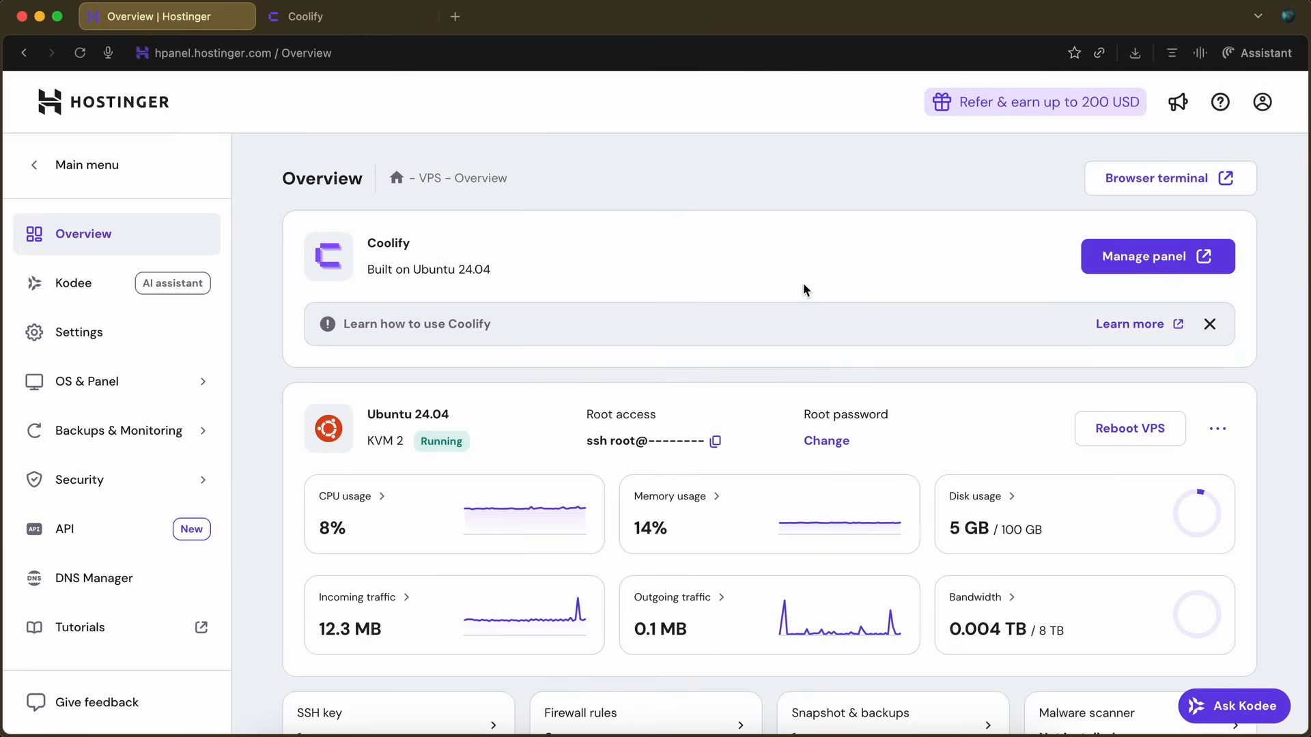
{"action": "mouse_move", "coordinate": [854, 271]}
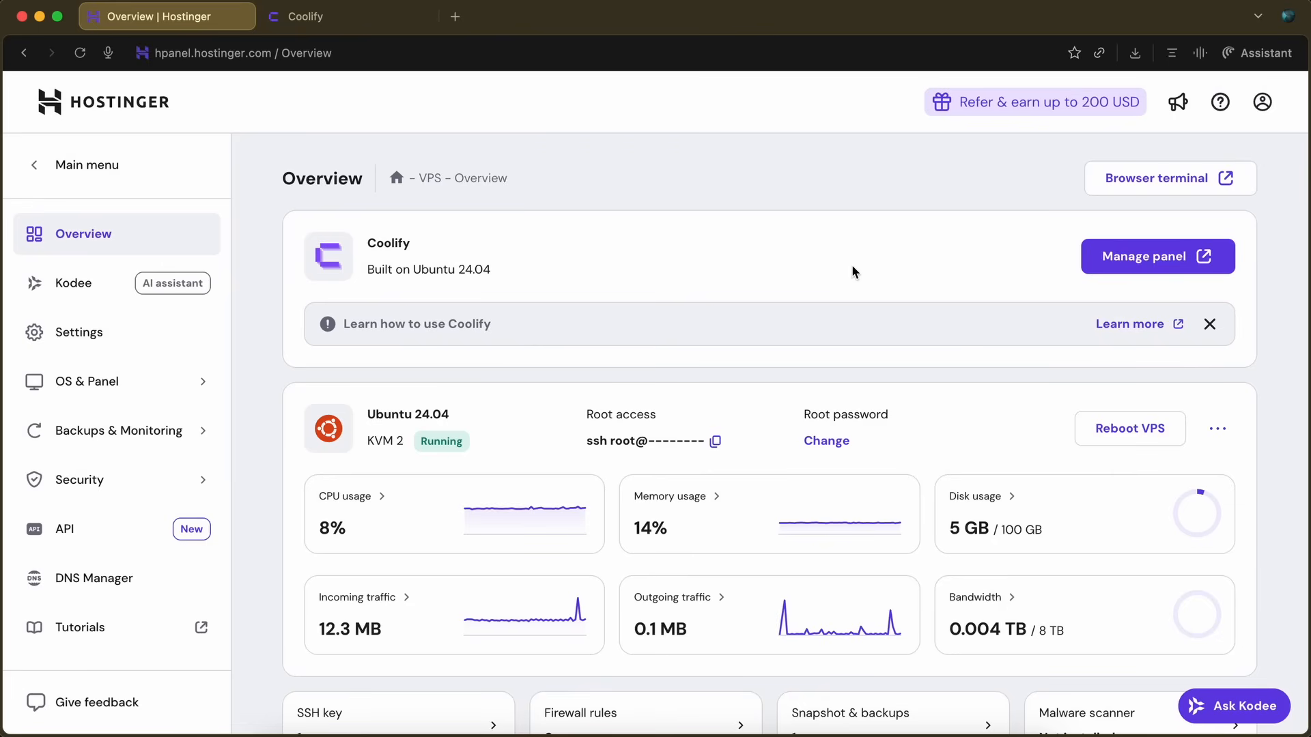
{"action": "mouse_move", "coordinate": [906, 269]}
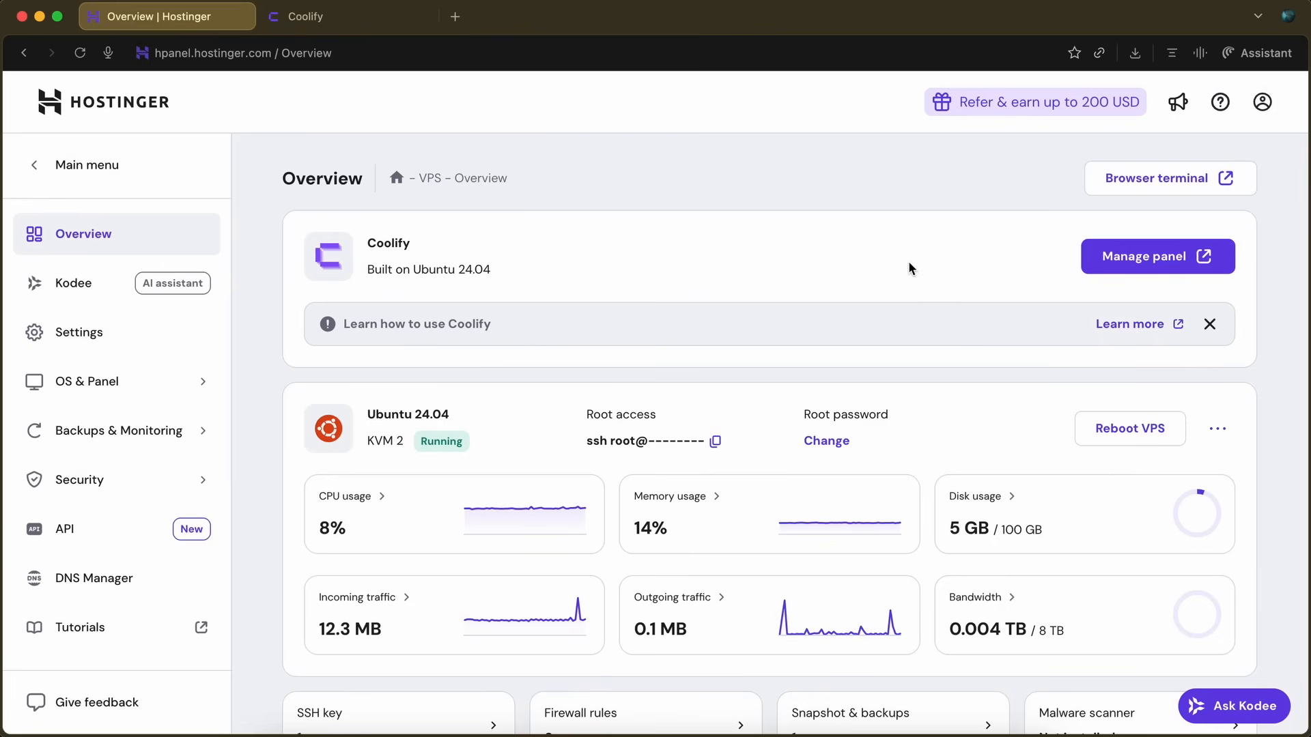
{"action": "mouse_move", "coordinate": [1157, 257]}
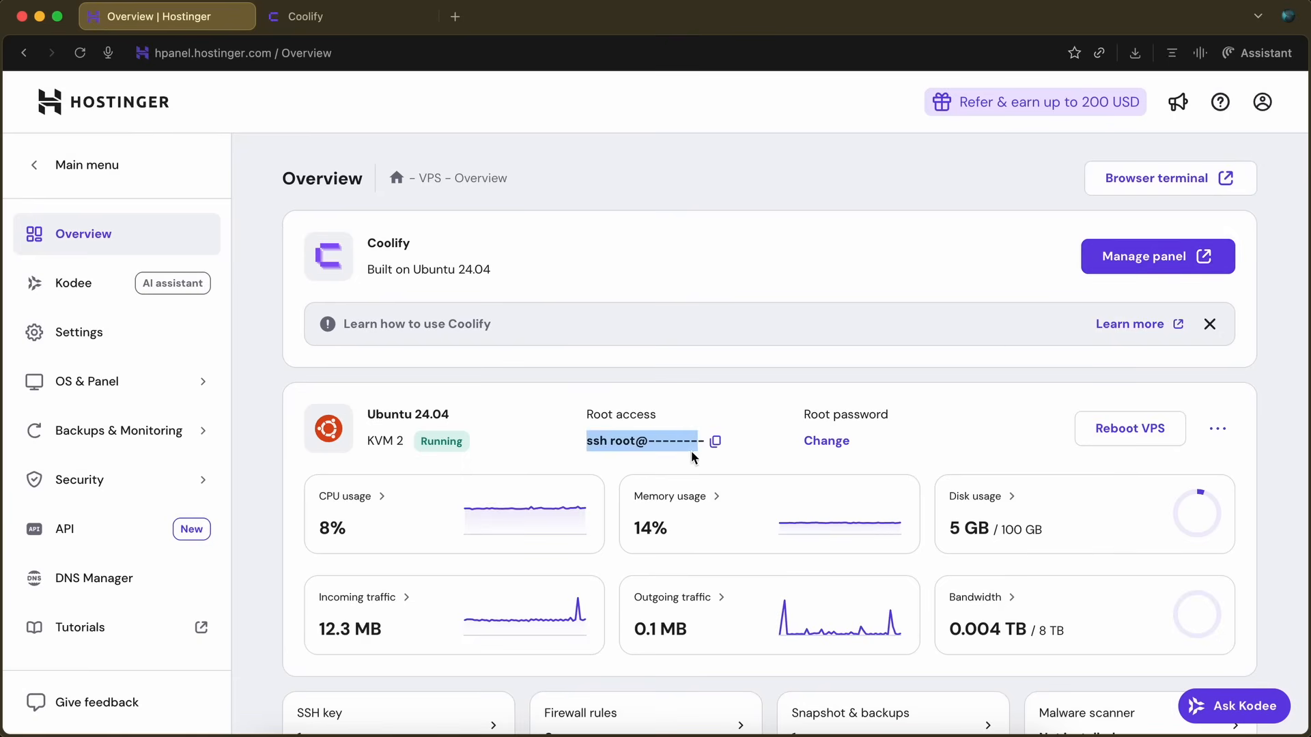
{"action": "mouse_move", "coordinate": [725, 339]}
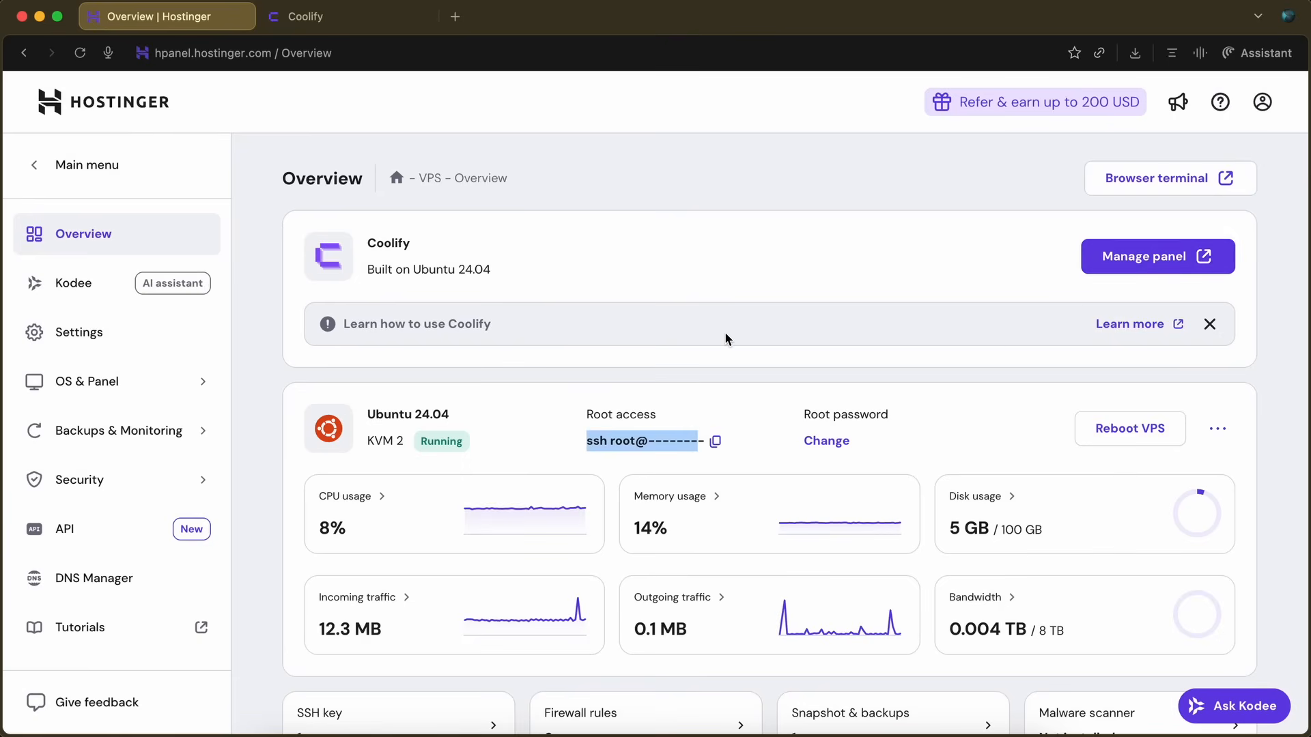
{"action": "mouse_move", "coordinate": [848, 298]}
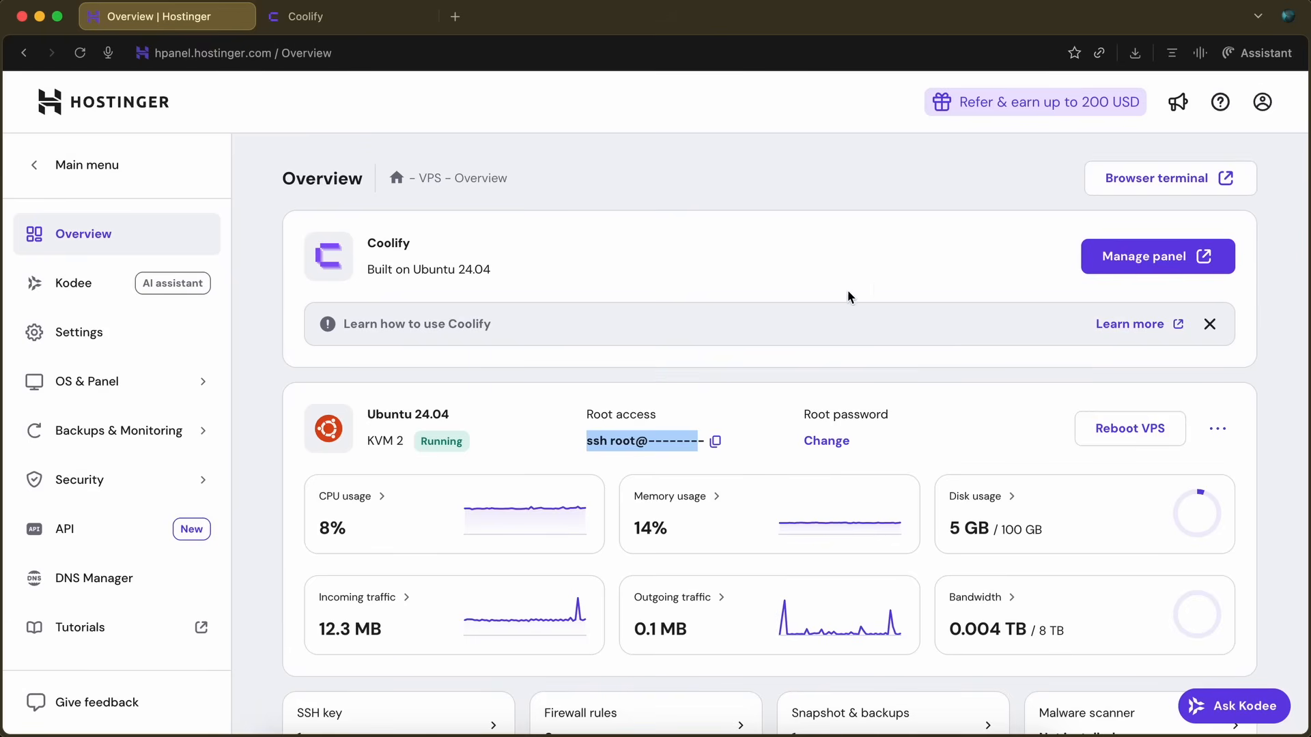
{"action": "mouse_move", "coordinate": [873, 292]}
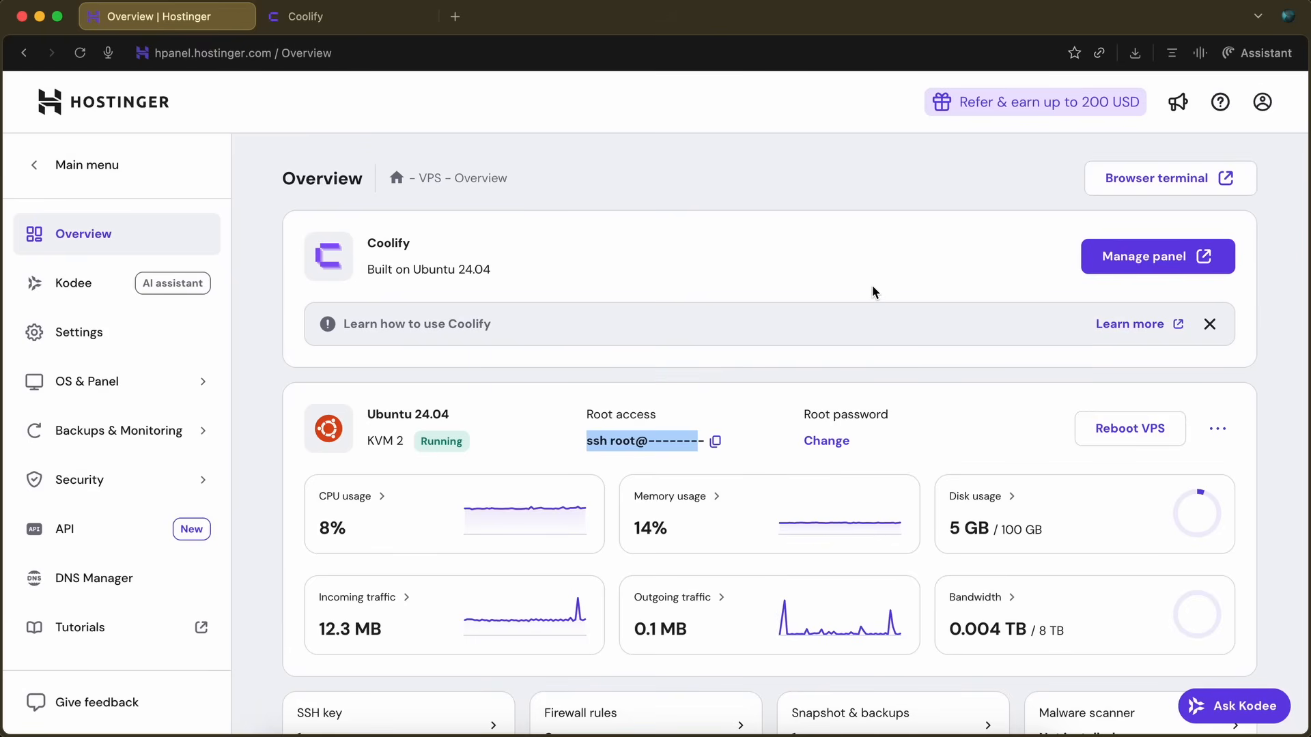
{"action": "mouse_move", "coordinate": [1090, 266]}
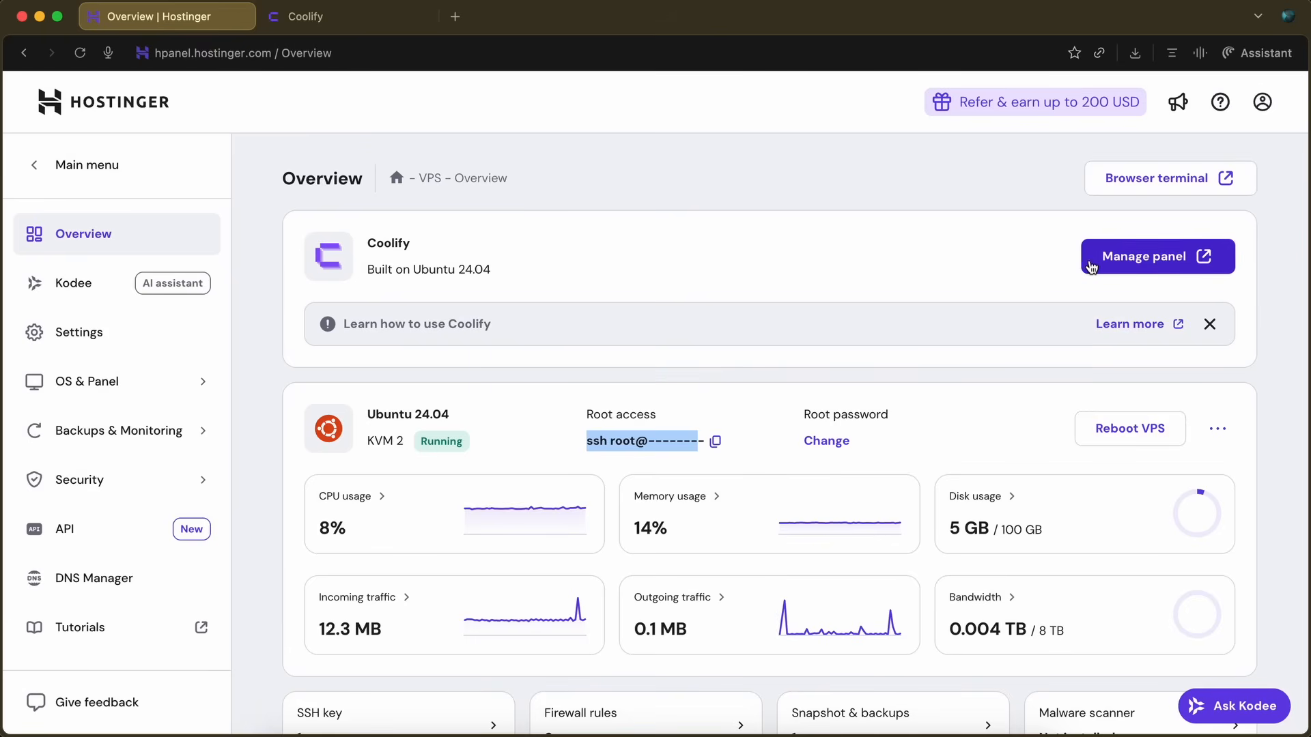
{"action": "mouse_move", "coordinate": [1103, 269]}
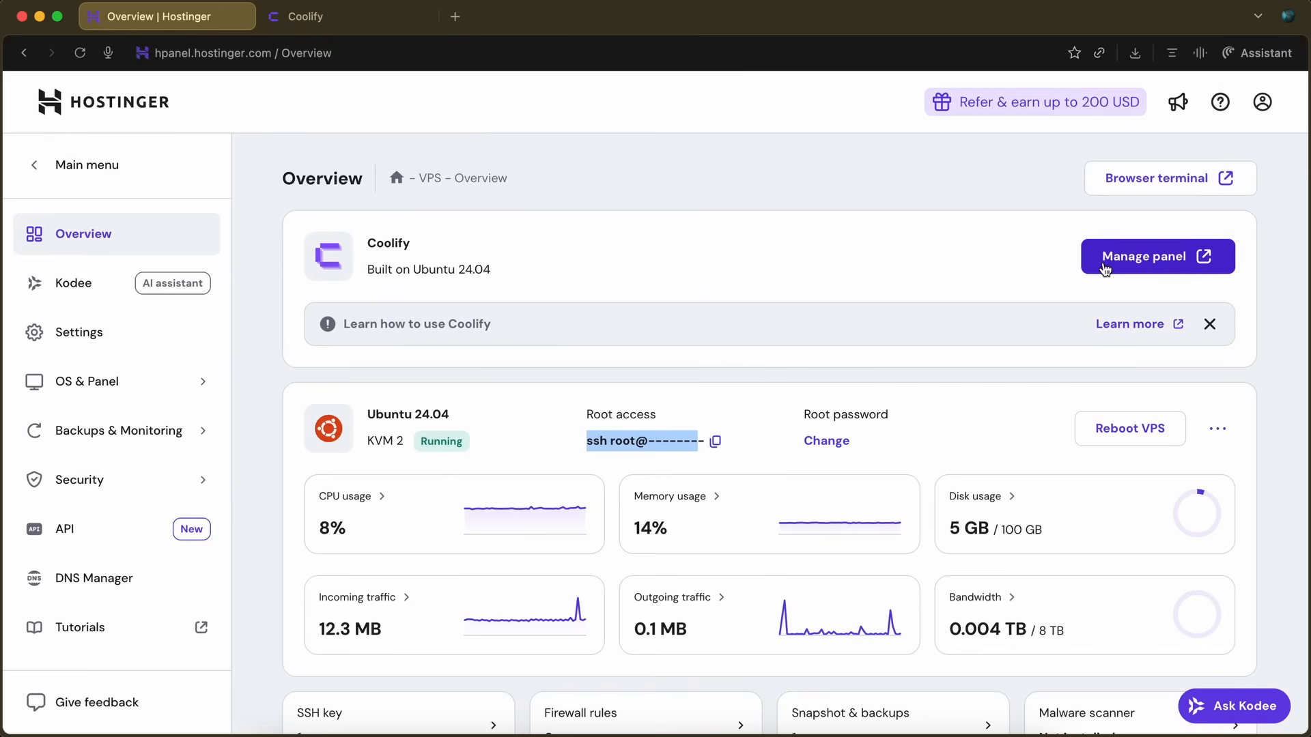
{"action": "mouse_move", "coordinate": [1114, 266]}
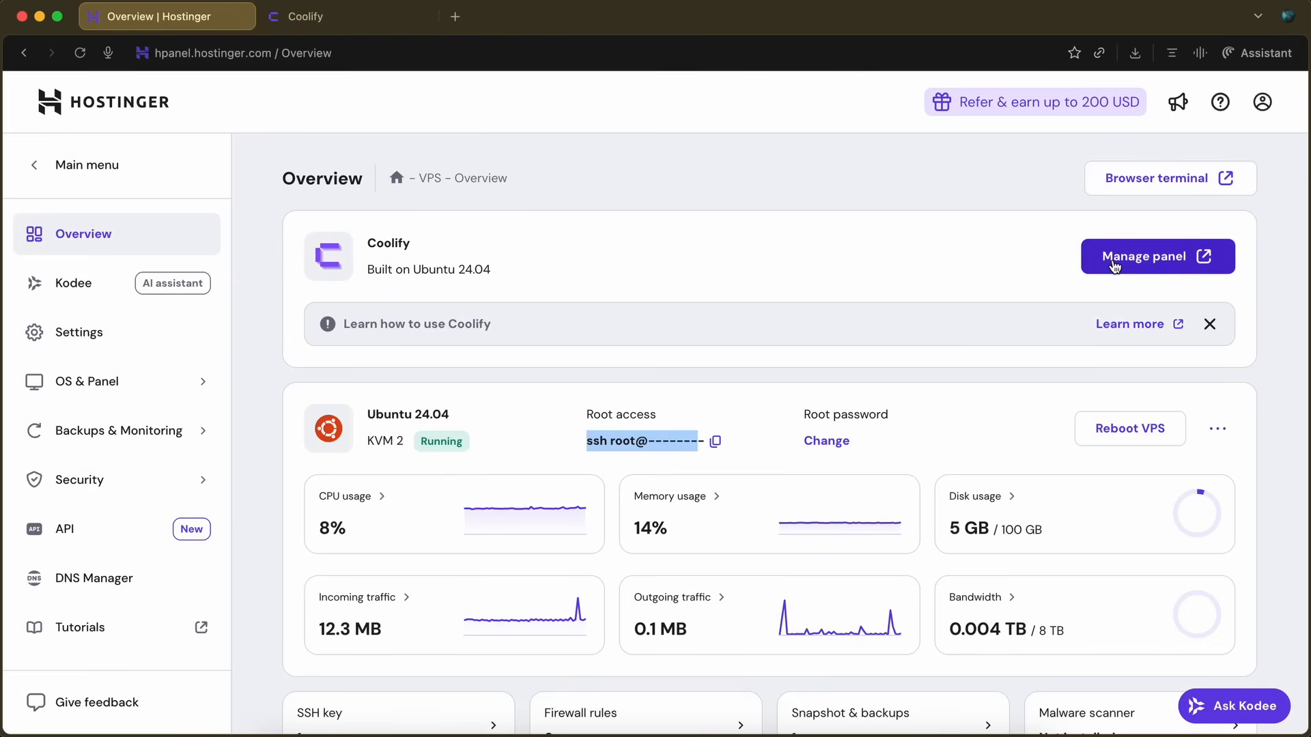
- Launch the Coolify management panel from the VPS Overview's Coolify card
{"action": "left_click", "coordinate": [1156, 256]}
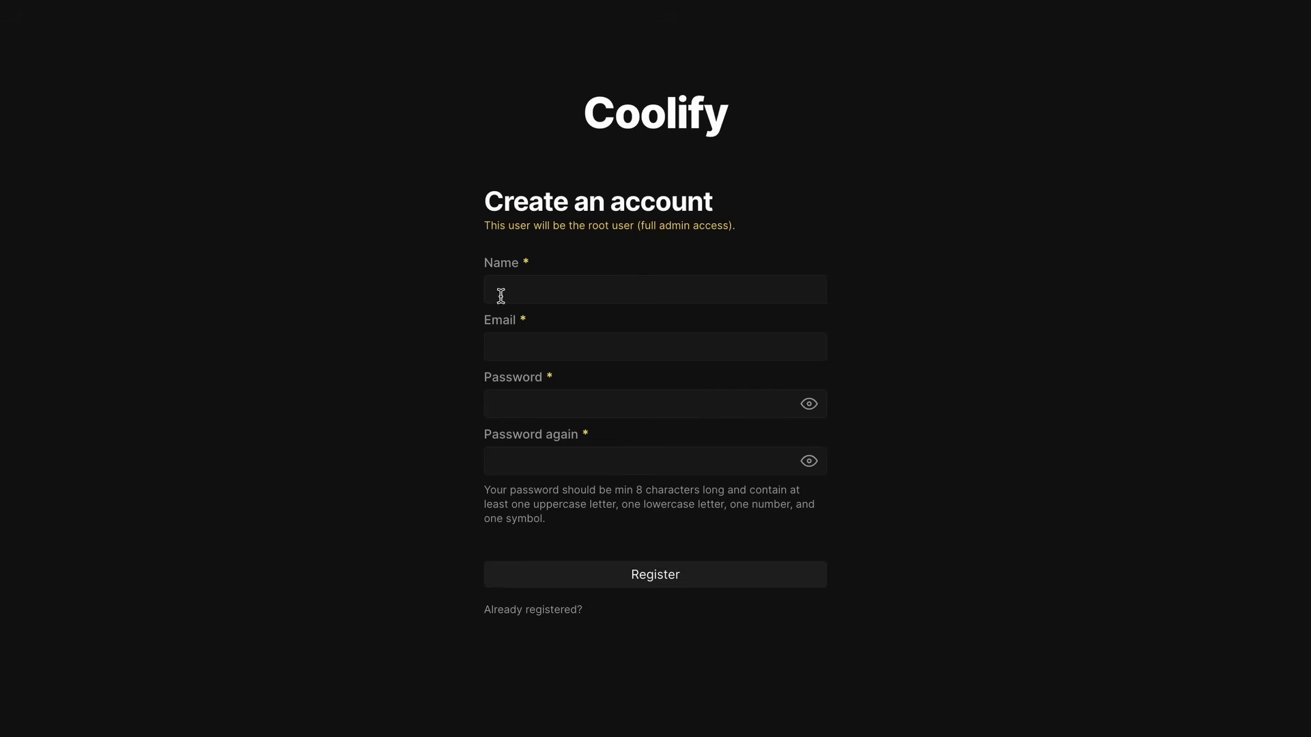
- Enter 'AICodeKing' as the name for the Coolify root admin account
{"action": "left_click", "coordinate": [654, 290]}
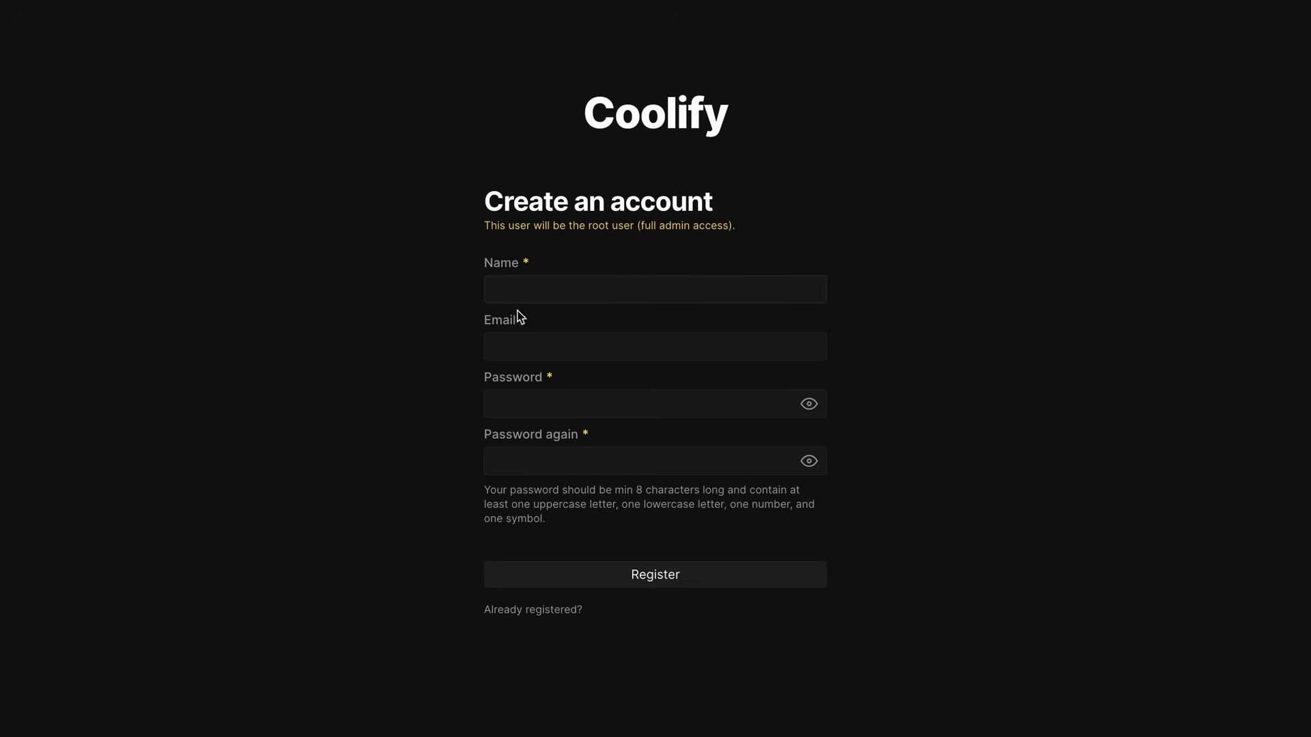
{"action": "type", "text": "A"}
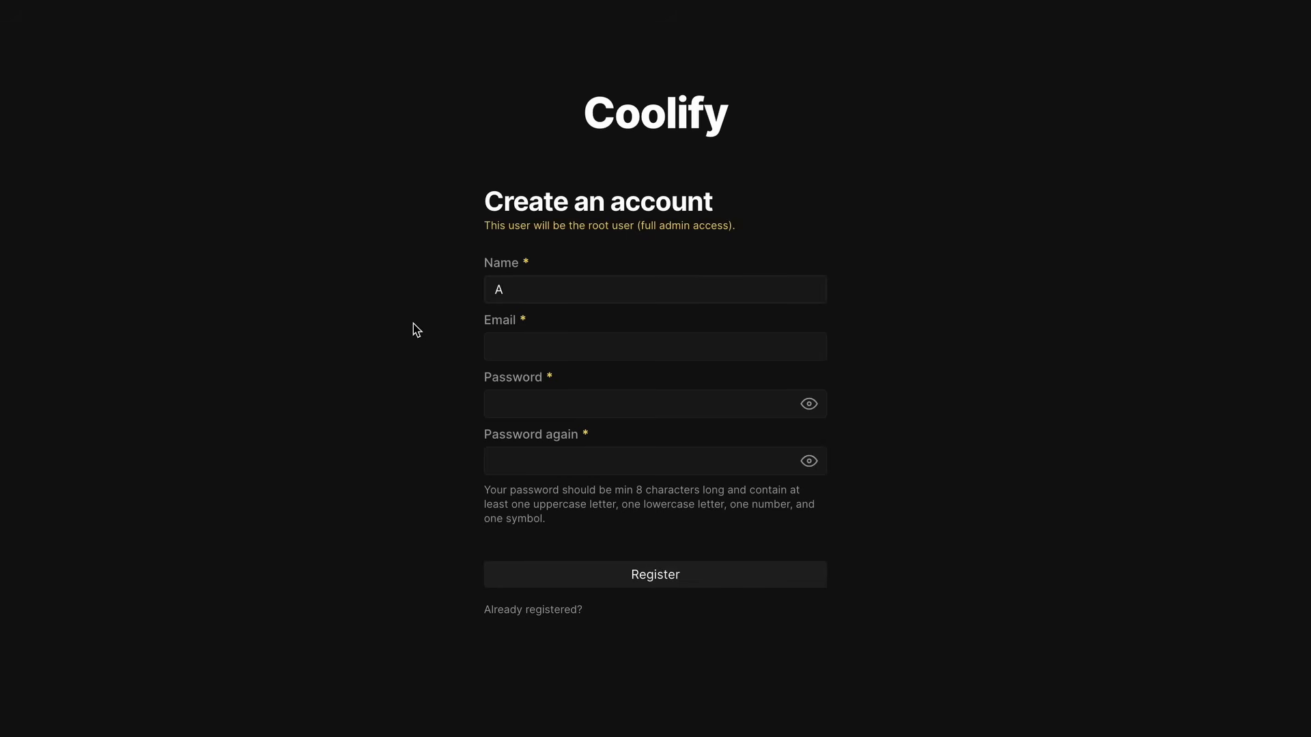
{"action": "type", "text": "ICodeKing"}
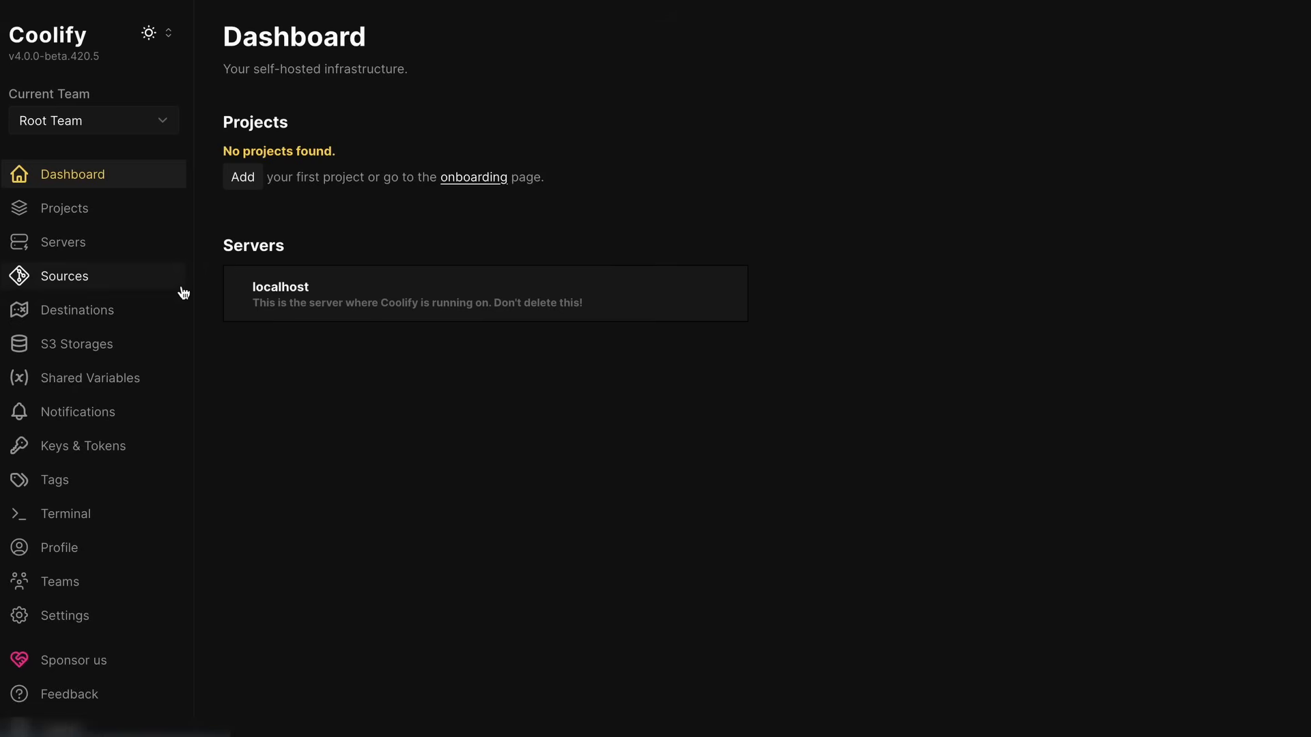
{"action": "mouse_move", "coordinate": [794, 301]}
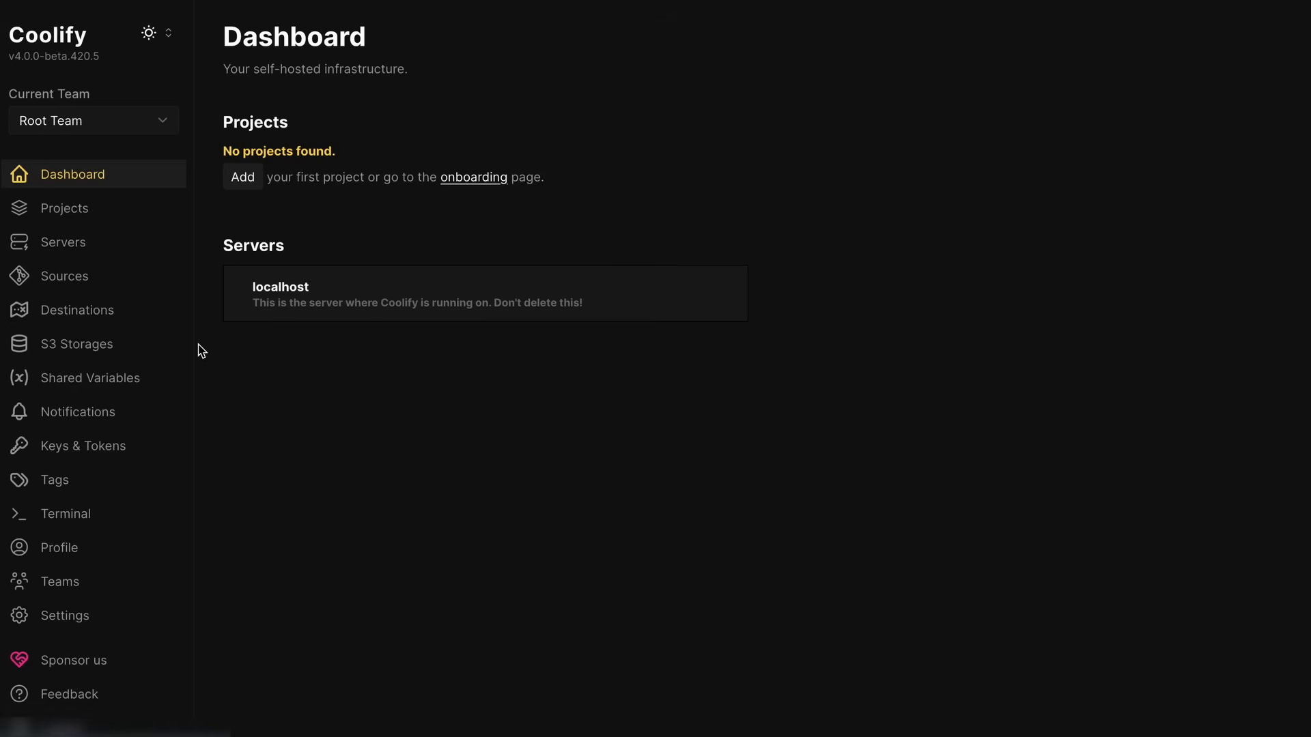
{"action": "mouse_move", "coordinate": [192, 206]}
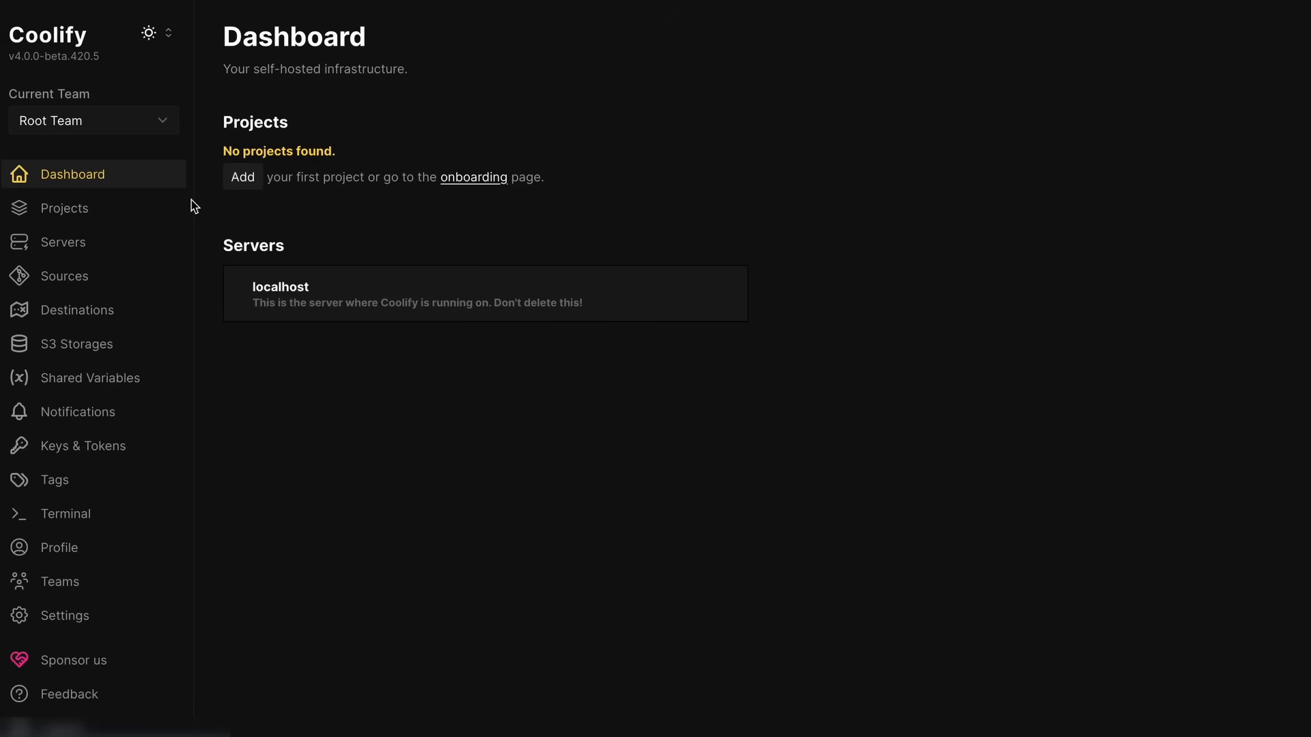
{"action": "mouse_move", "coordinate": [193, 207]}
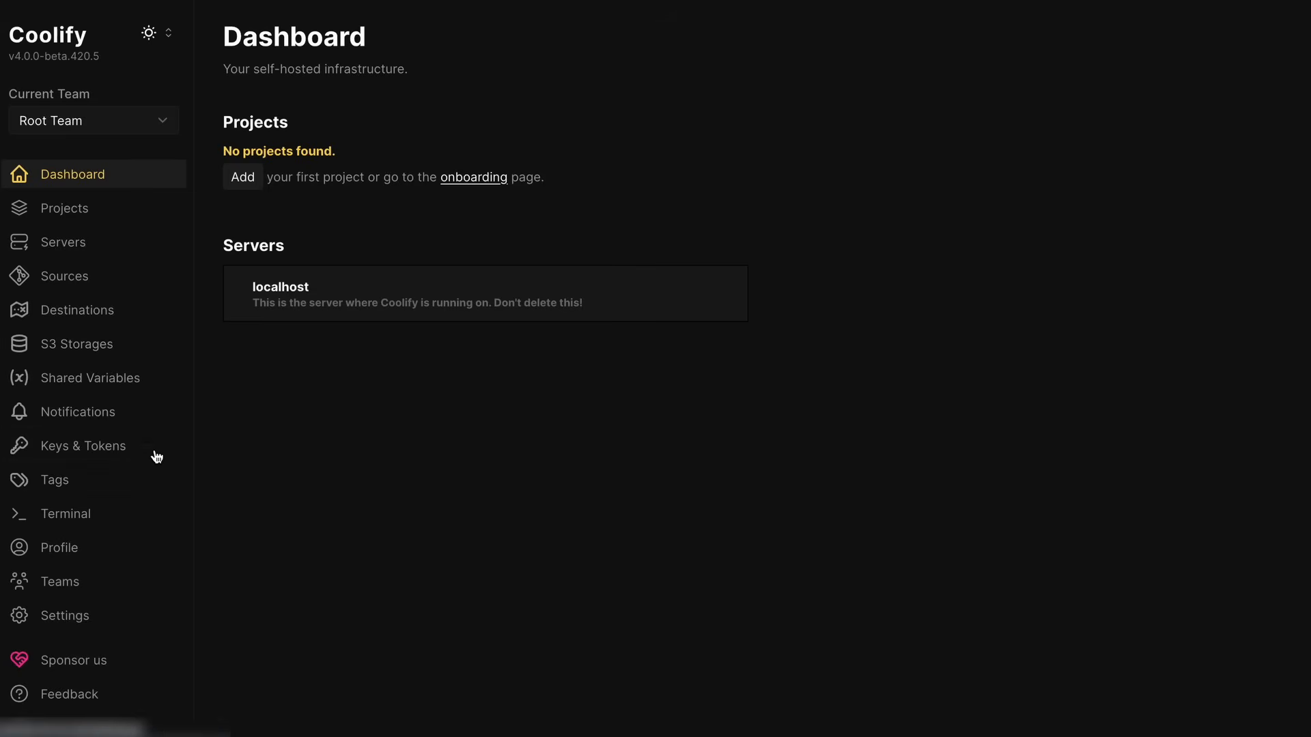
{"action": "mouse_move", "coordinate": [146, 248]}
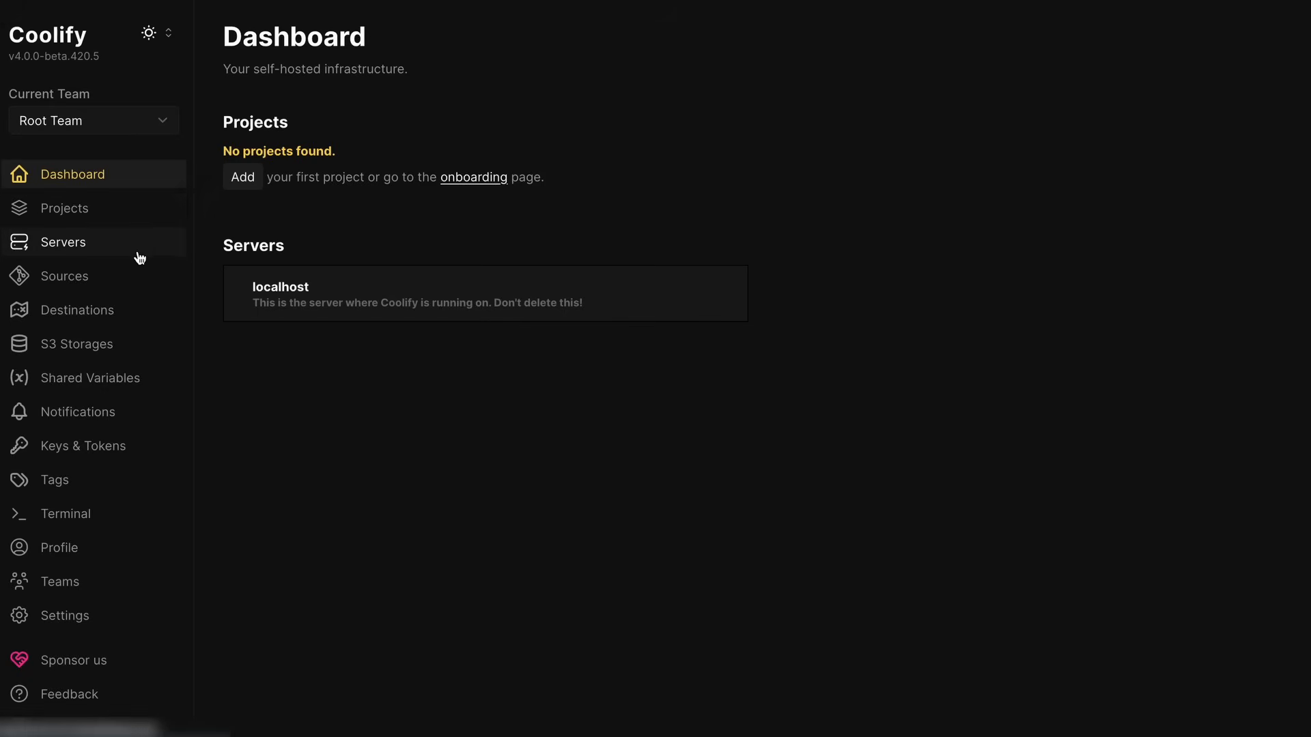
{"action": "mouse_move", "coordinate": [202, 197]}
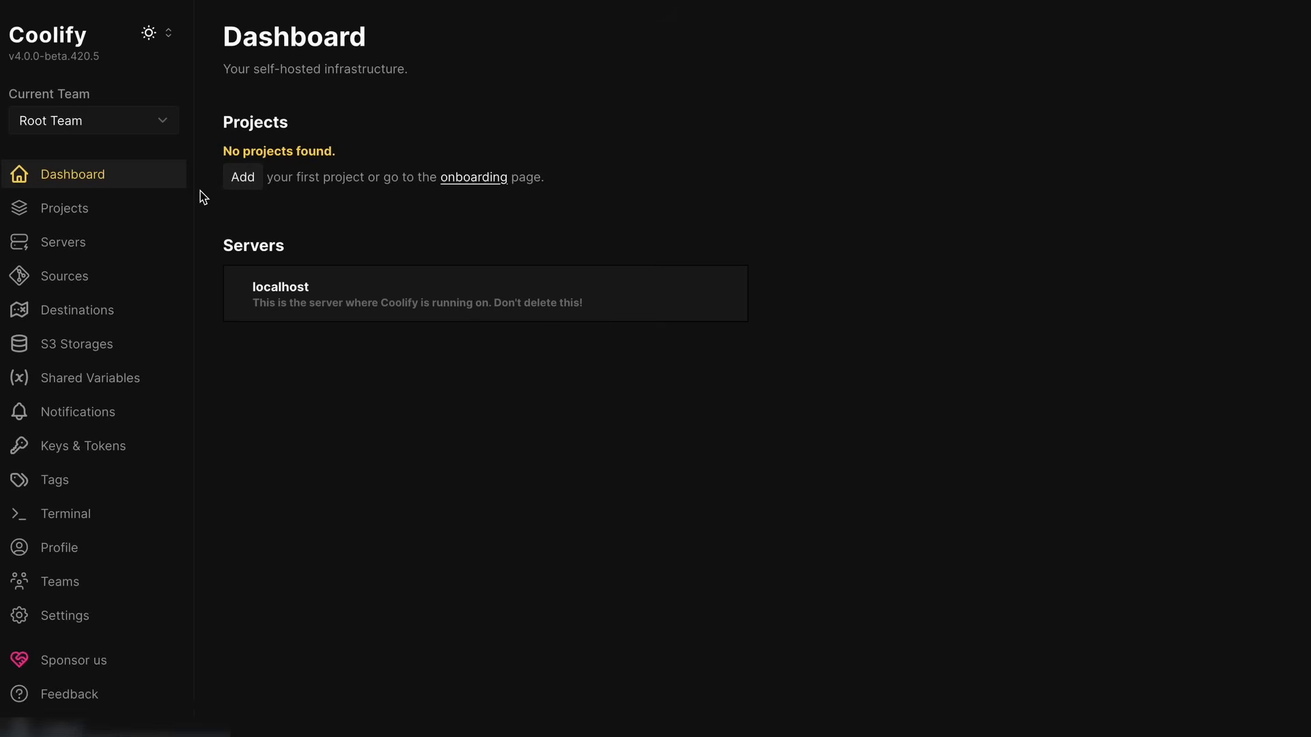
{"action": "mouse_move", "coordinate": [196, 187]}
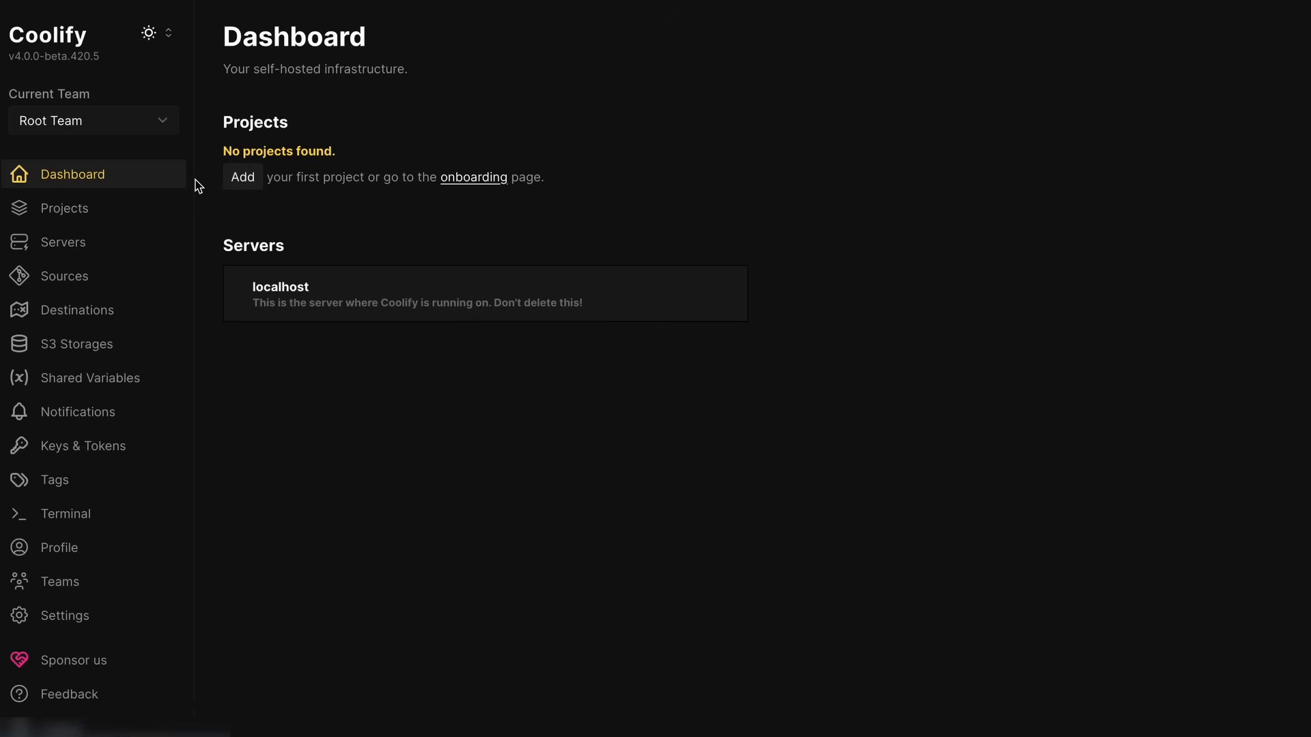
{"action": "mouse_move", "coordinate": [159, 215]}
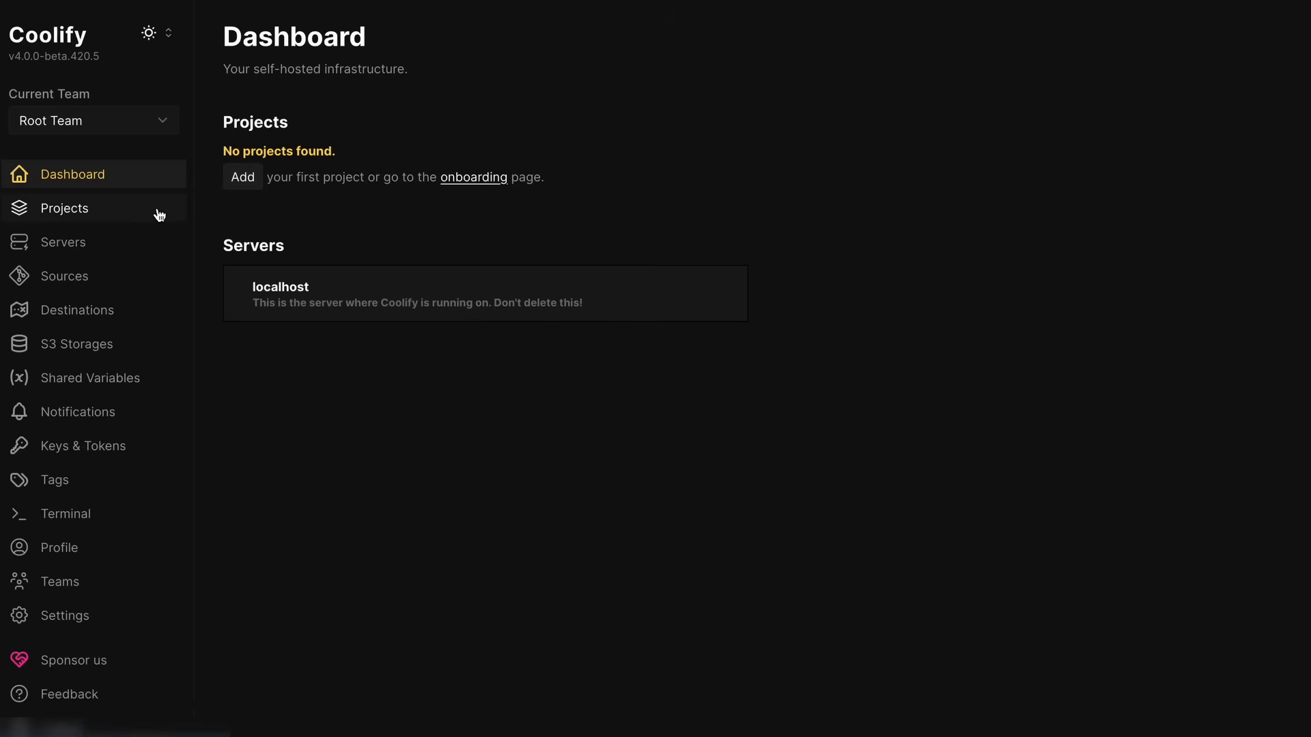
- Go to the Projects list from the Coolify dashboard sidebar
{"action": "left_click", "coordinate": [64, 207]}
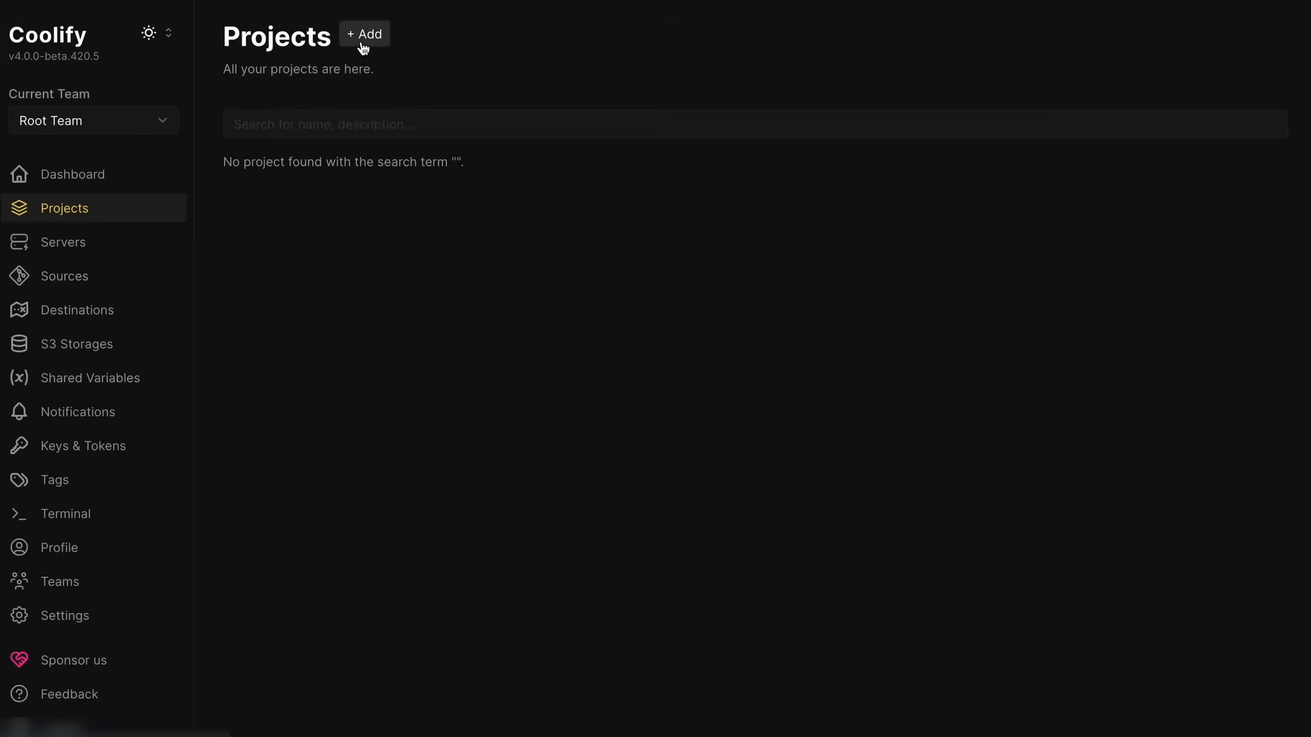
- Create a new Coolify project named 'Test repo'
{"action": "left_click", "coordinate": [363, 34]}
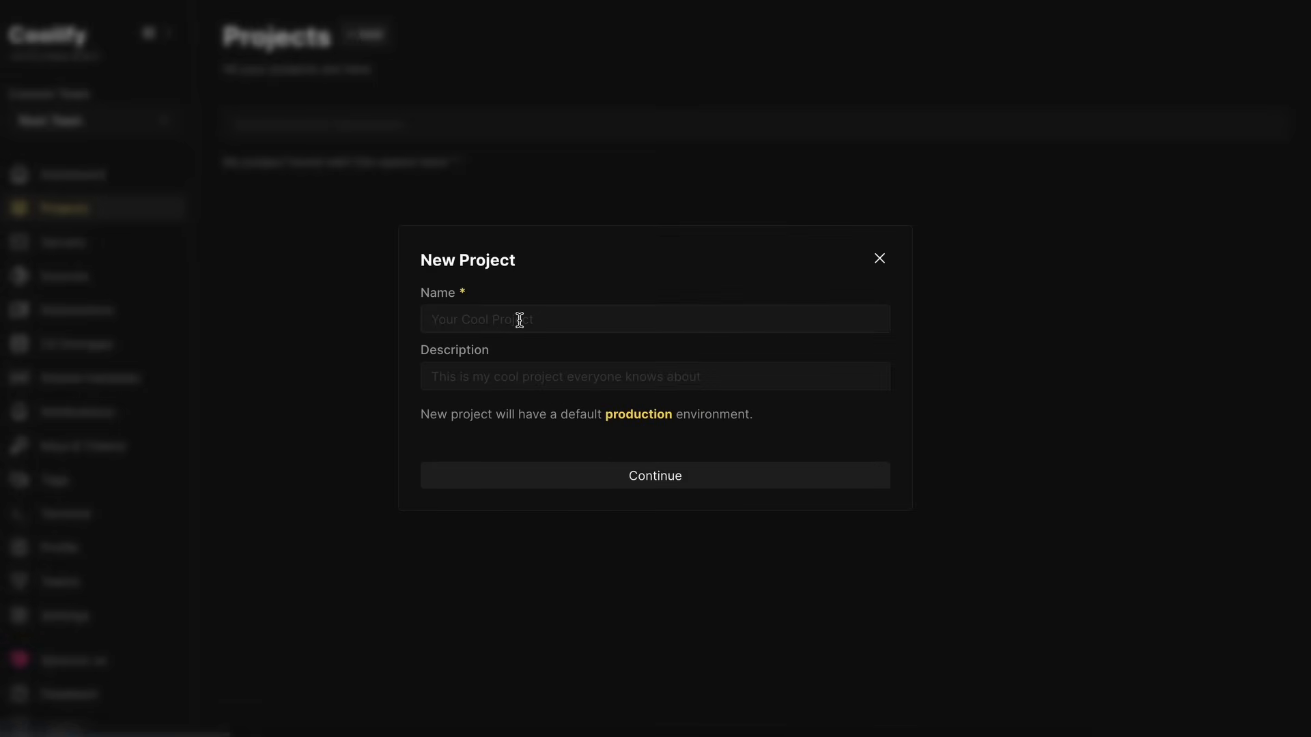
{"action": "type", "text": "Test repo"}
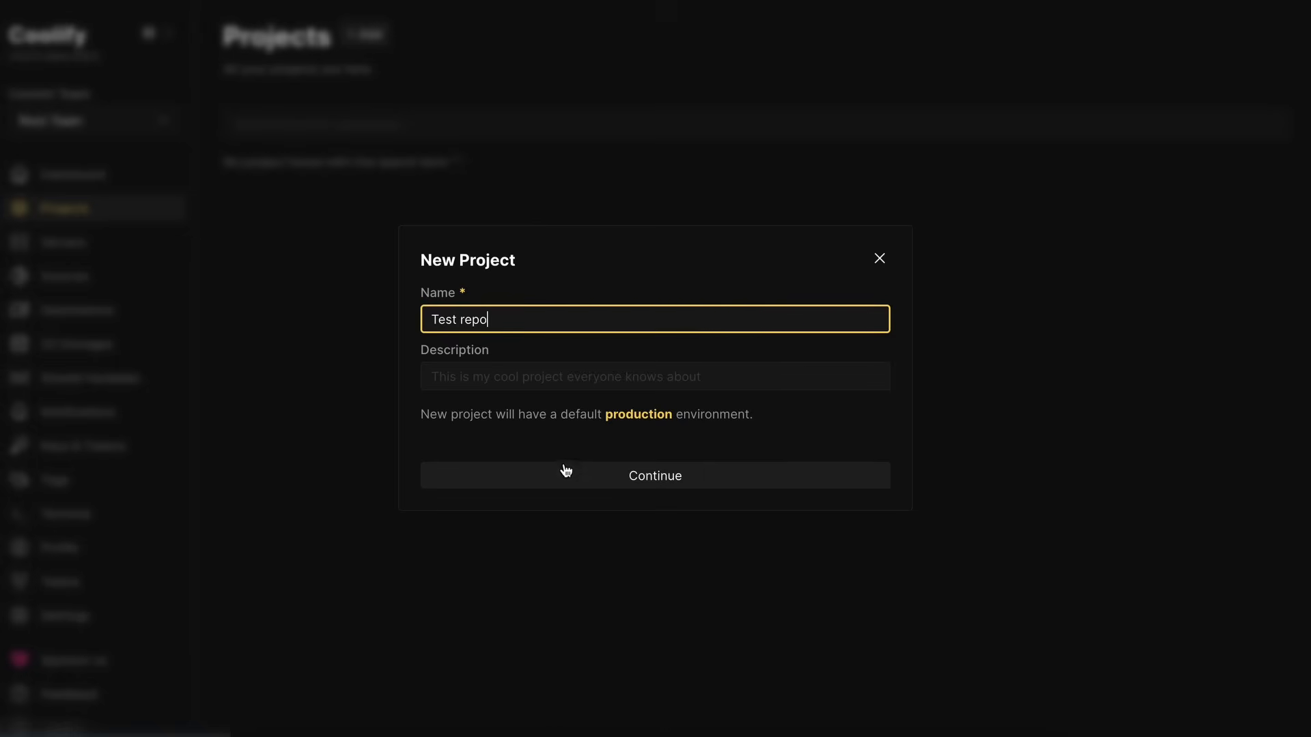
{"action": "left_click", "coordinate": [654, 475]}
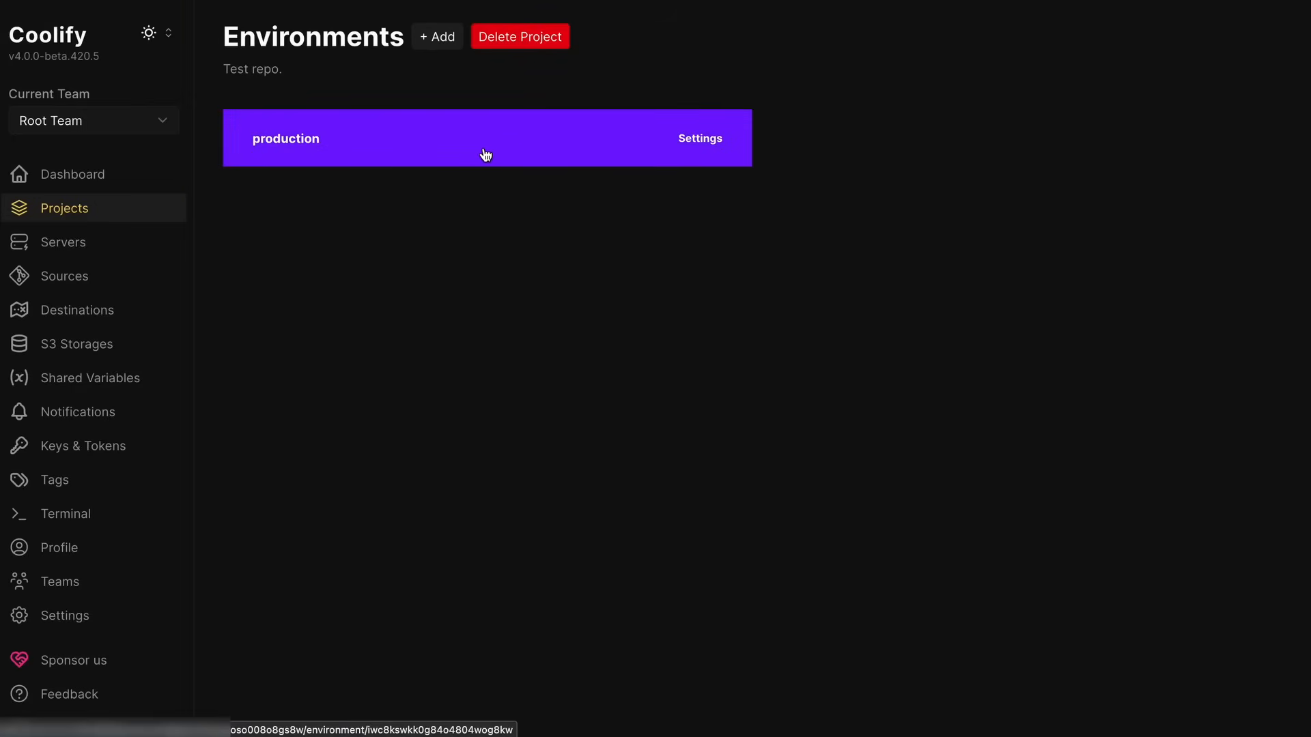
{"action": "mouse_move", "coordinate": [434, 135]}
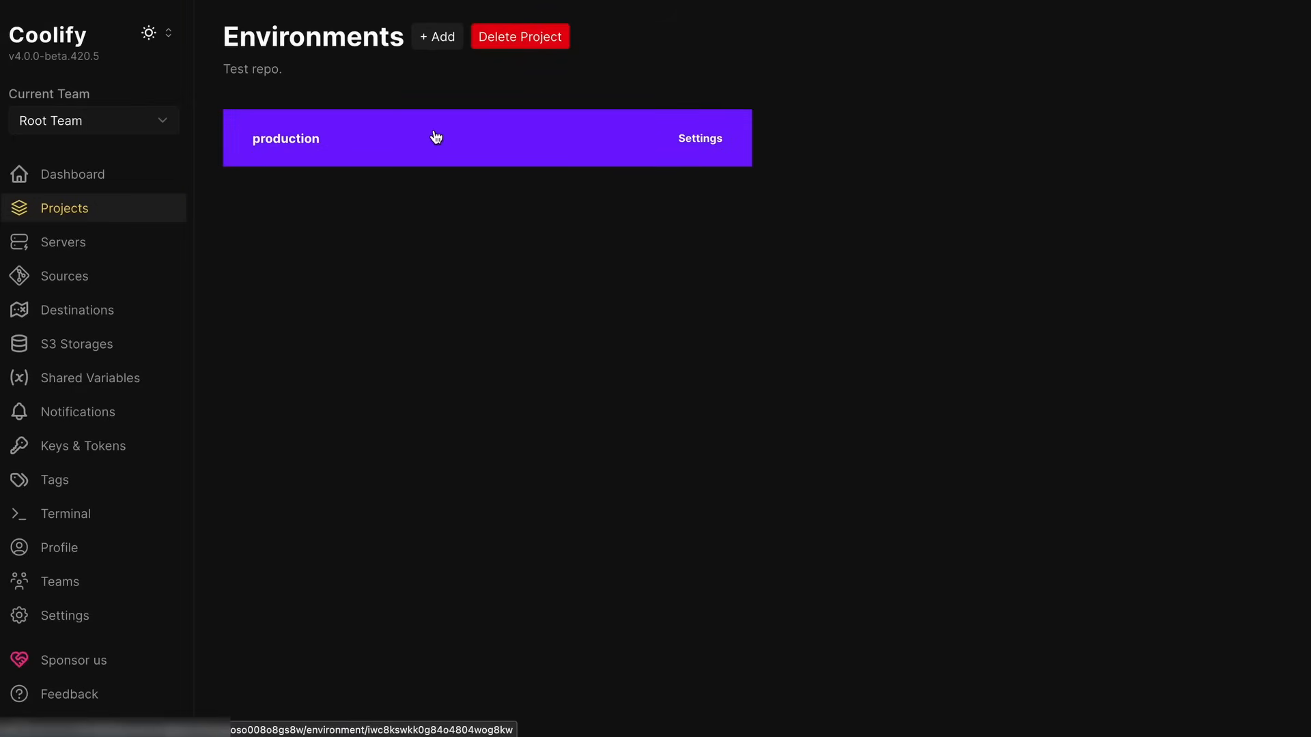
- Dismiss the New Environment form and stay with the default production environment
{"action": "left_click", "coordinate": [436, 37]}
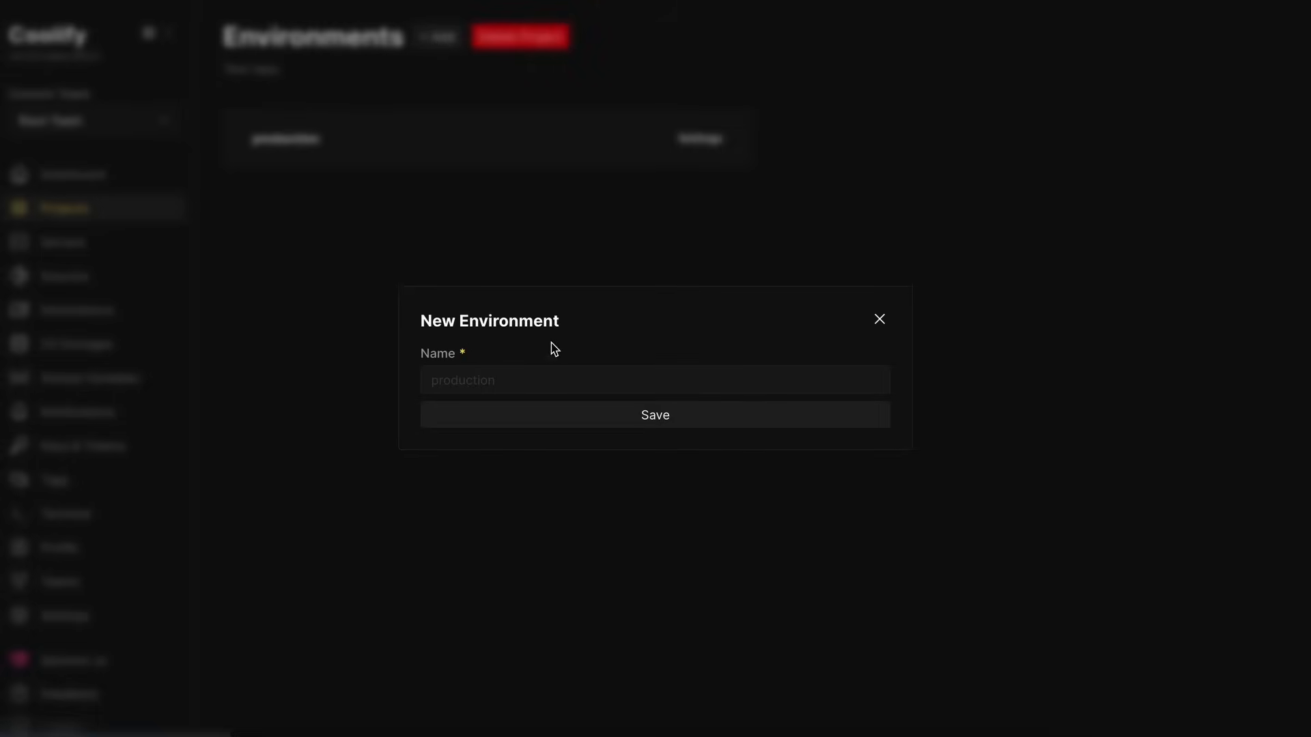
{"action": "left_click", "coordinate": [878, 319]}
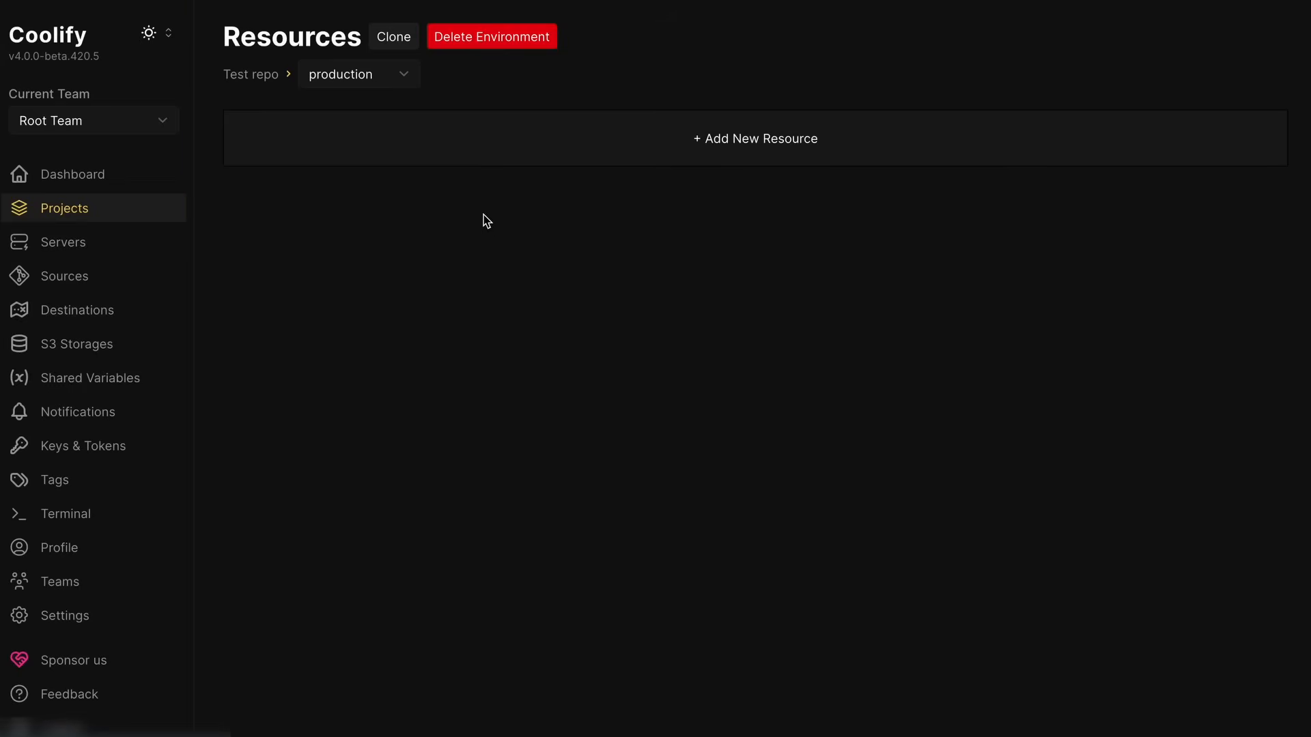
{"action": "mouse_move", "coordinate": [548, 152]}
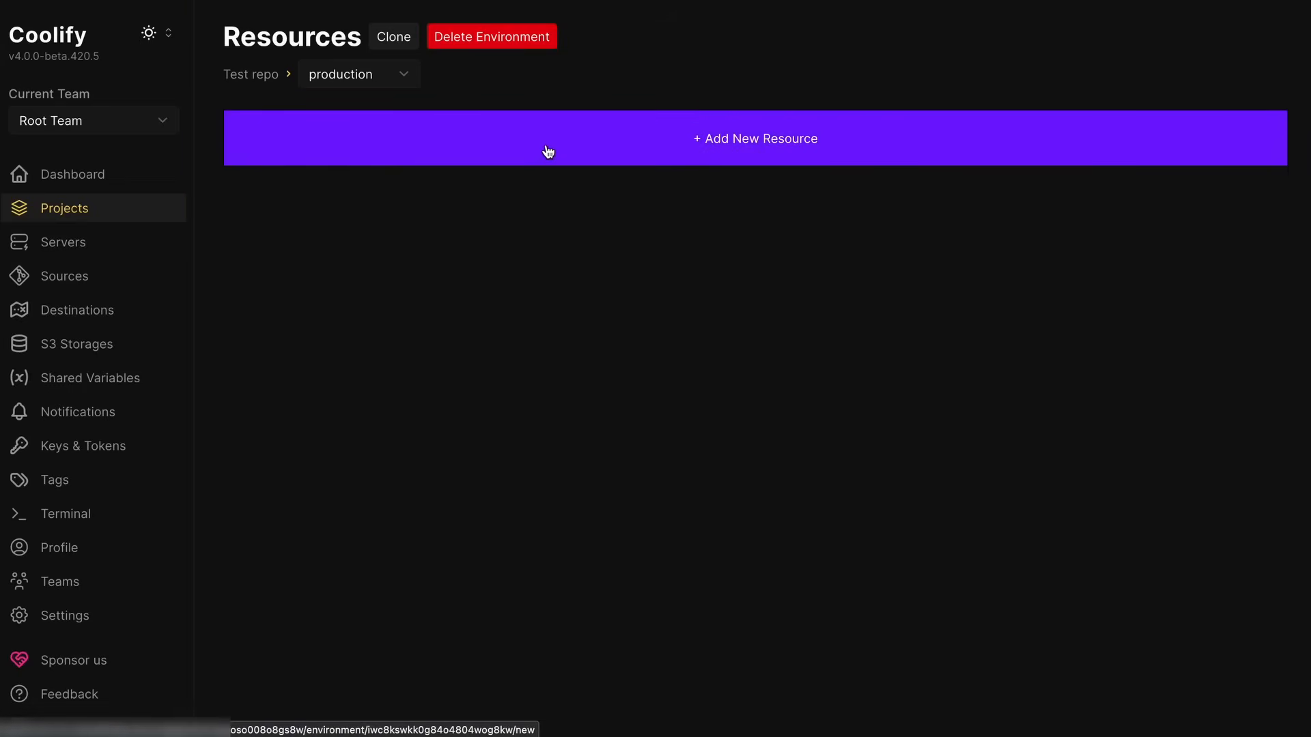
- Add a new resource to production and browse the available application and service options
{"action": "left_click", "coordinate": [754, 139]}
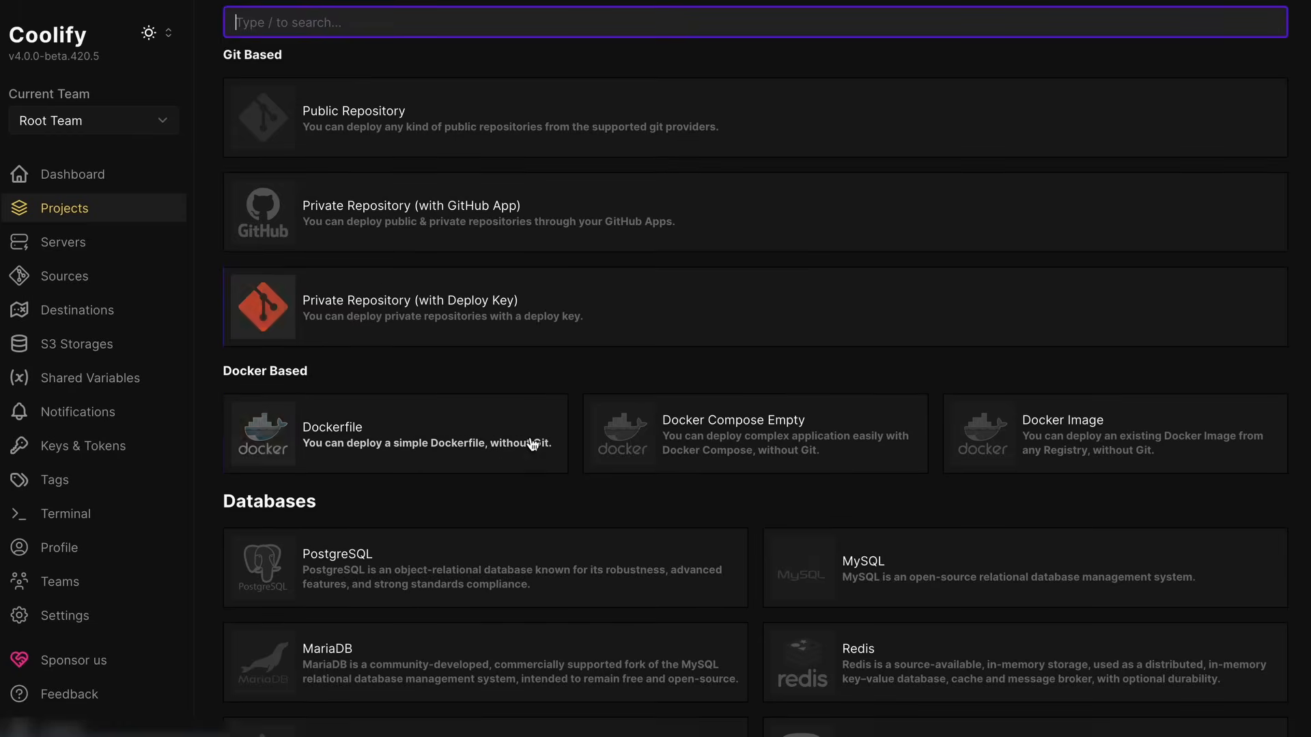
{"action": "scroll", "scroll_direction": "down", "scroll_amount": 3}
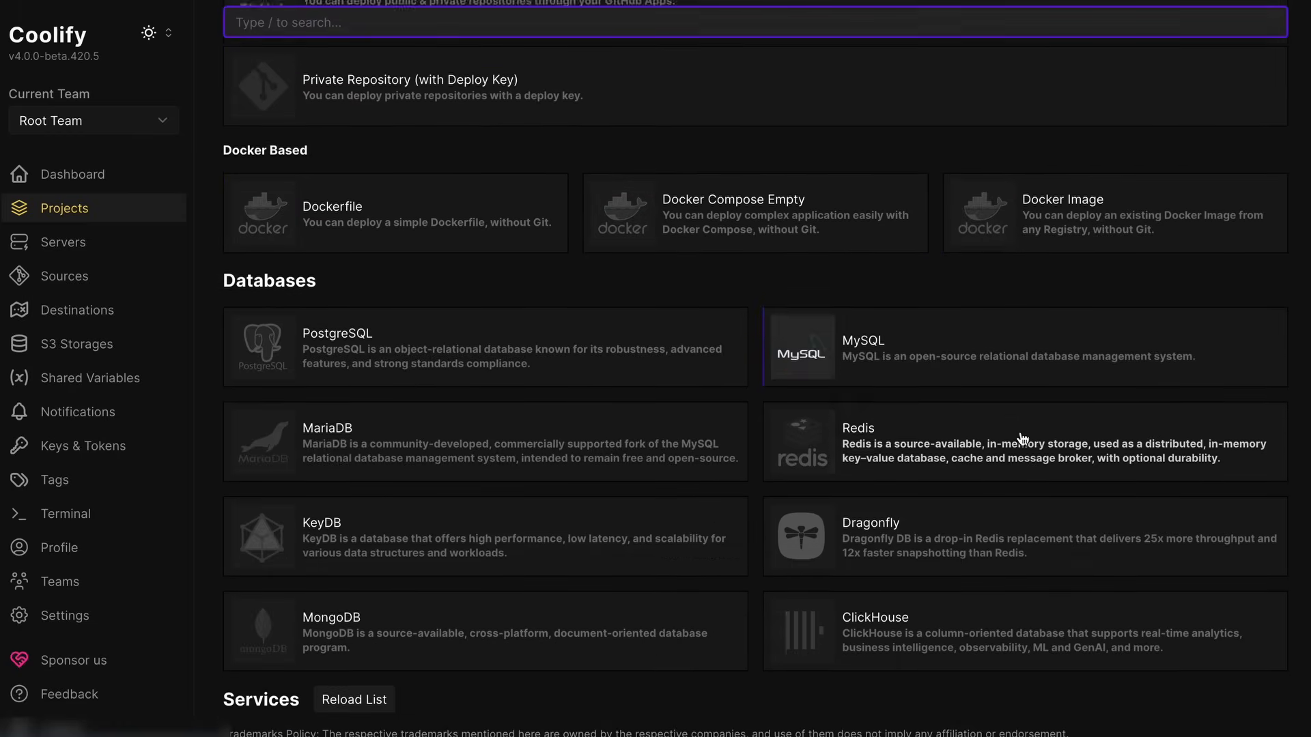
{"action": "scroll", "scroll_direction": "down", "scroll_amount": 3}
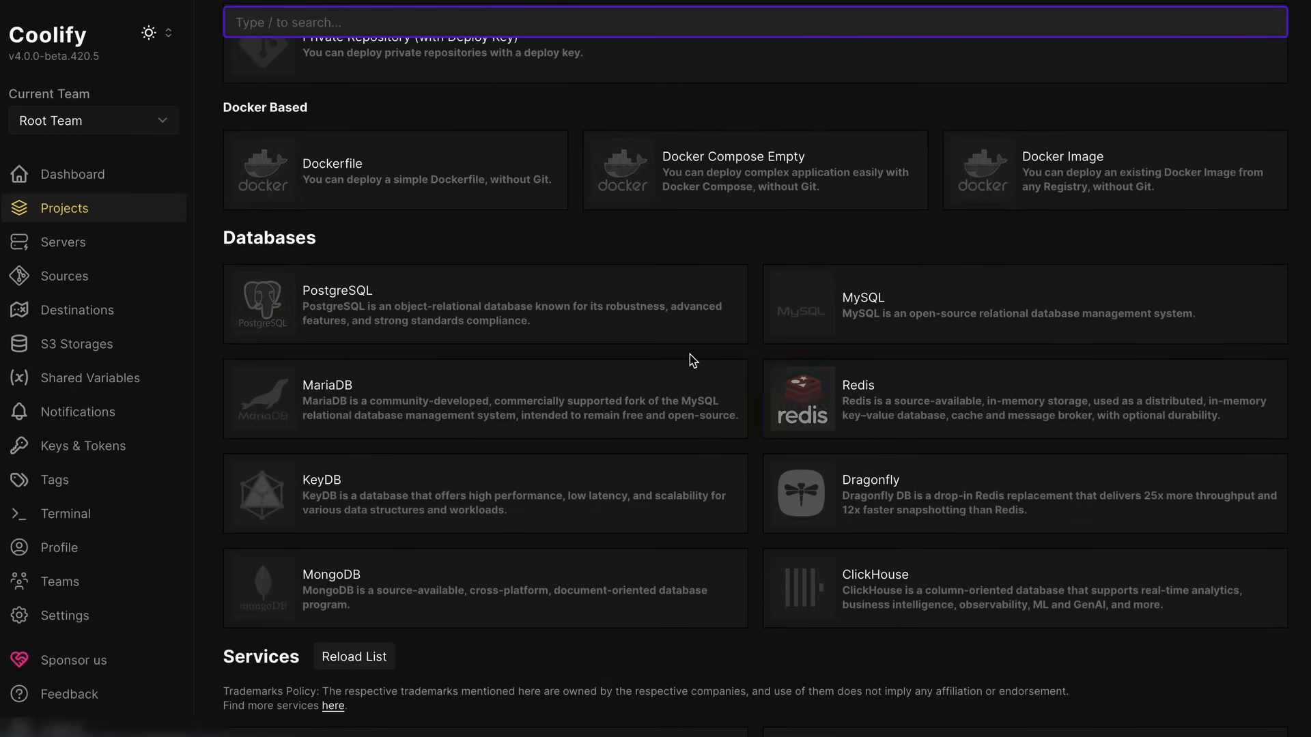
{"action": "scroll", "scroll_direction": "down", "scroll_amount": 3}
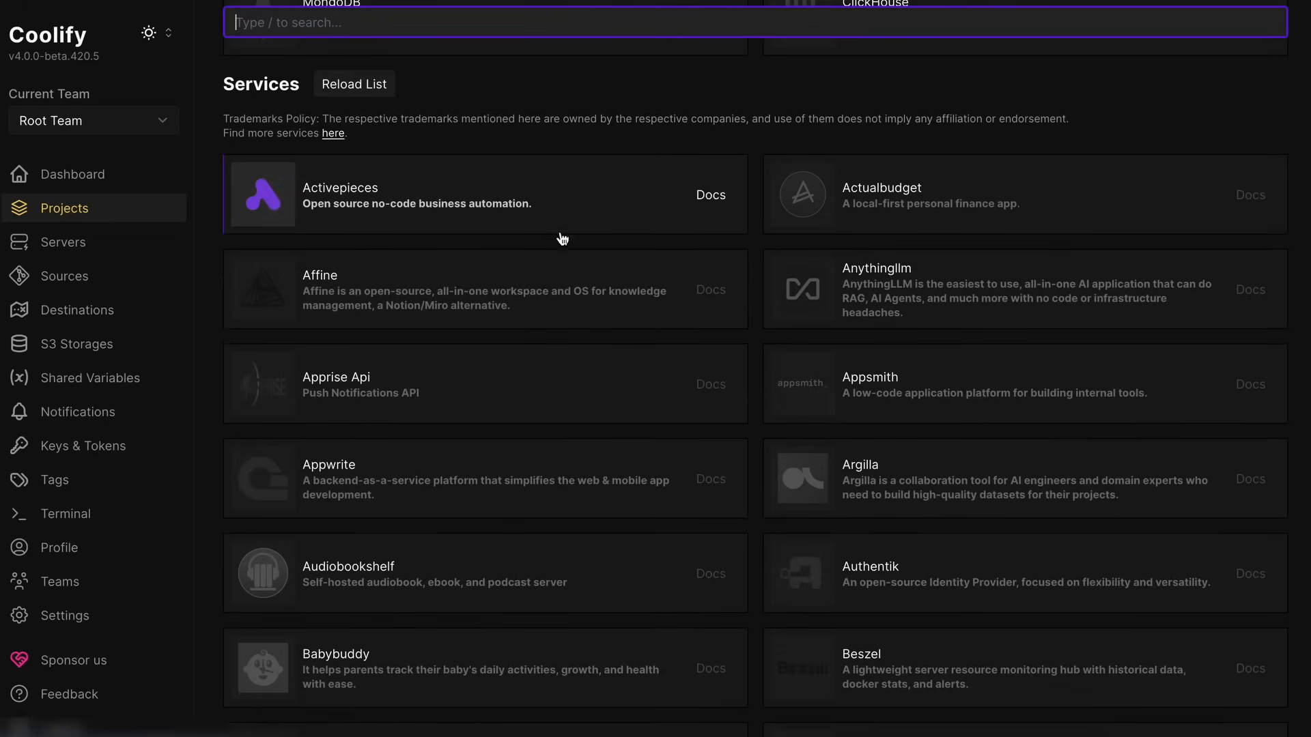
{"action": "scroll", "scroll_direction": "down", "scroll_amount": 3}
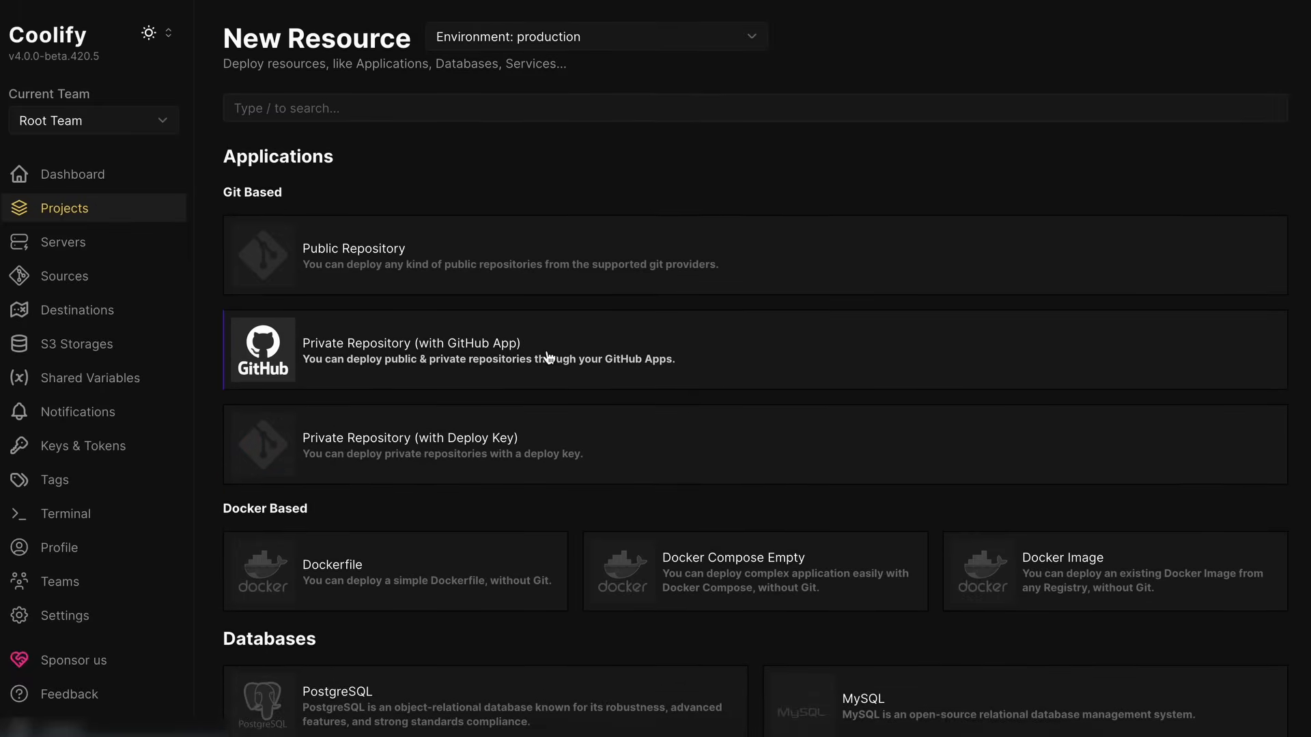
{"action": "mouse_move", "coordinate": [529, 275]}
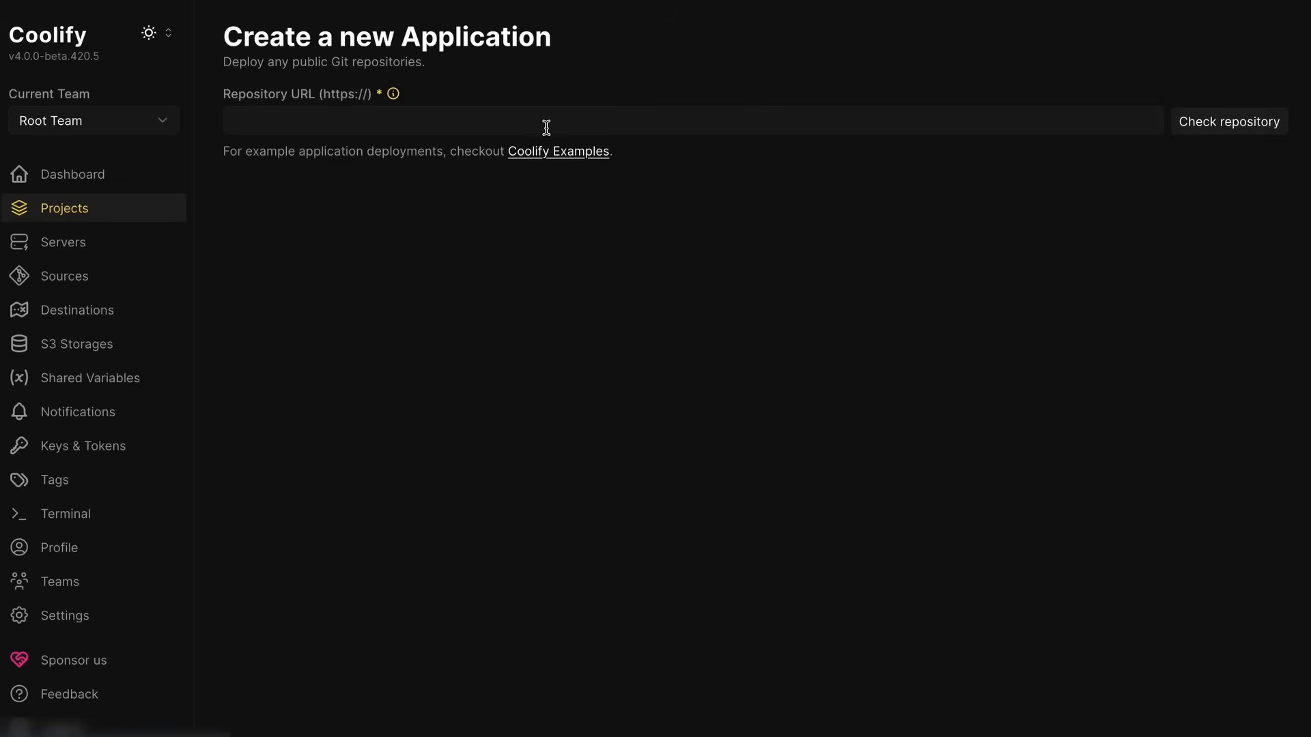
{"action": "type", "text": "https://github.com/aicodeking/test-repo.git"}
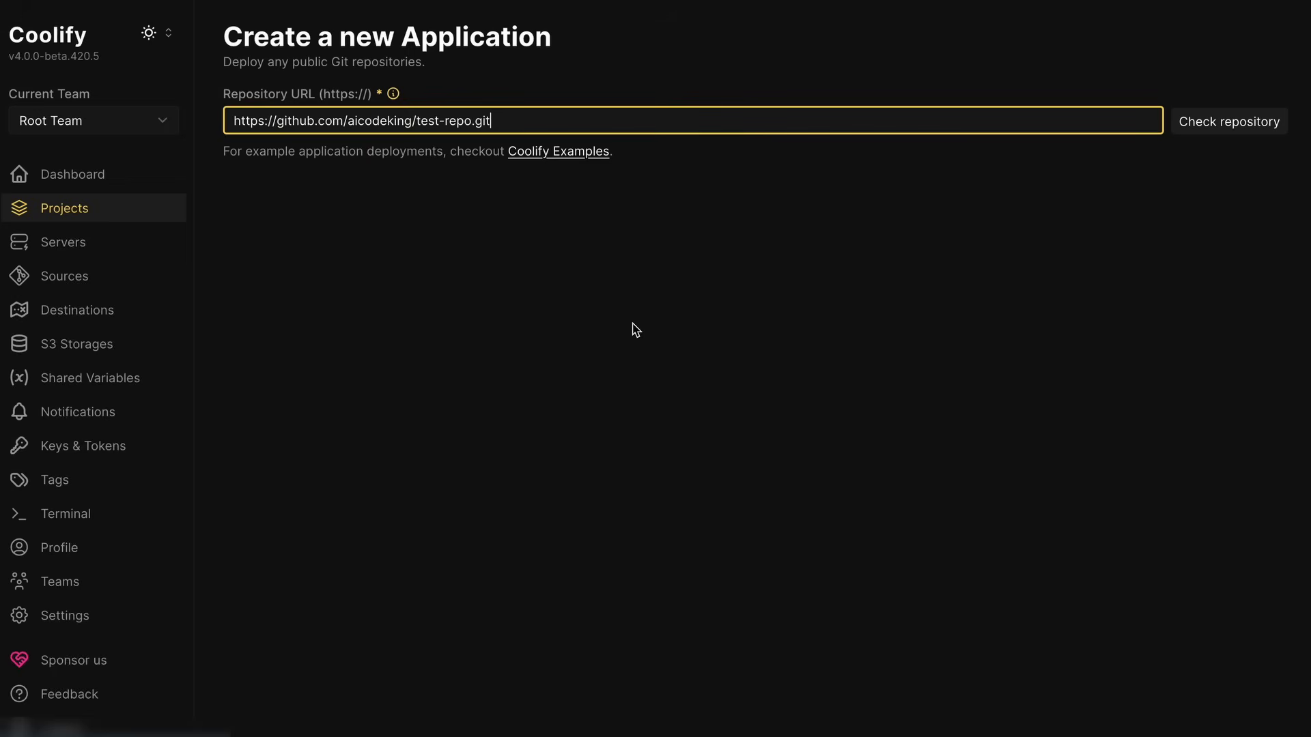
{"action": "left_click", "coordinate": [1229, 122]}
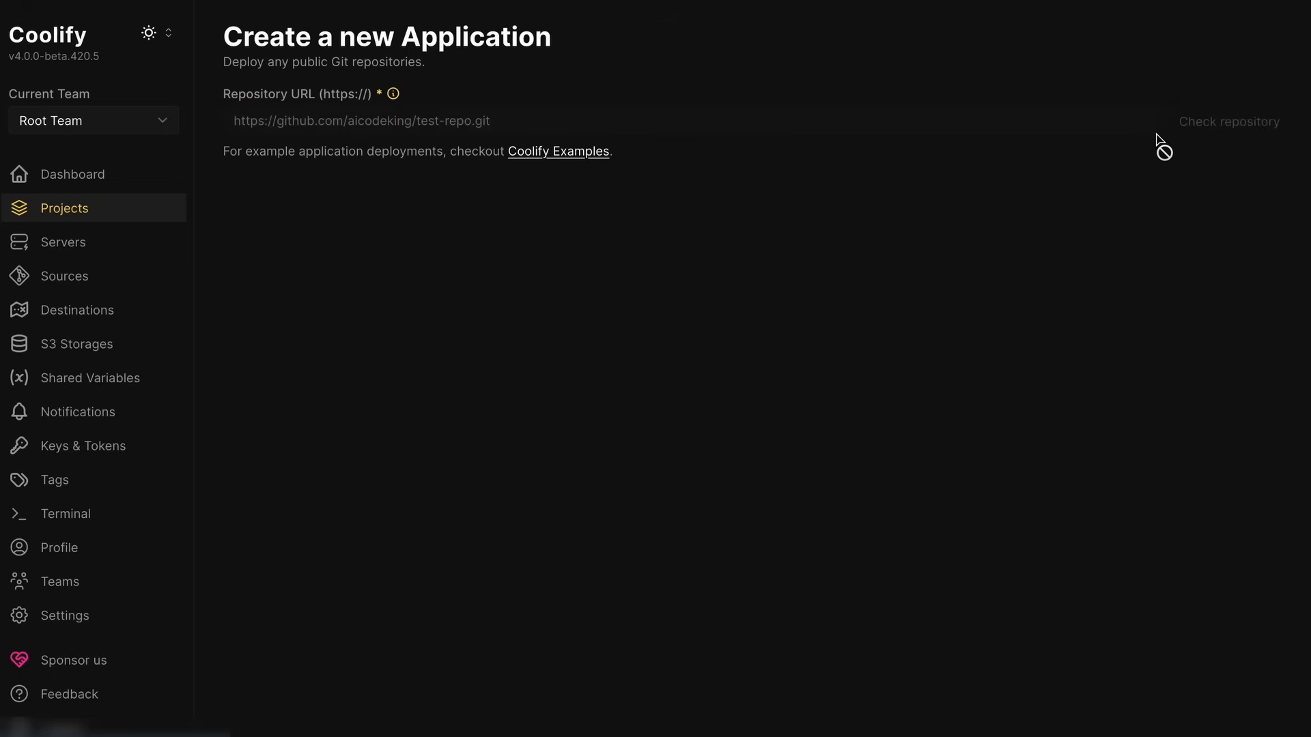
{"action": "left_click", "coordinate": [1228, 121]}
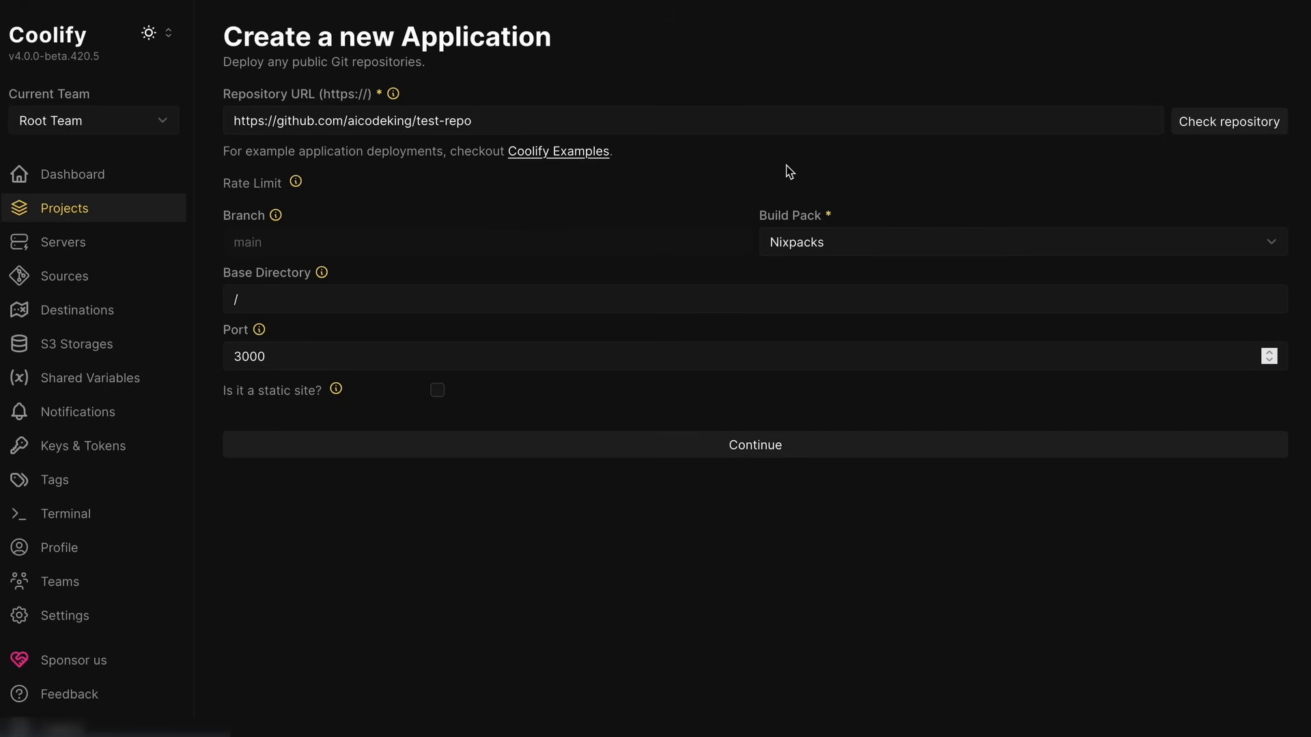
{"action": "mouse_move", "coordinate": [667, 278]}
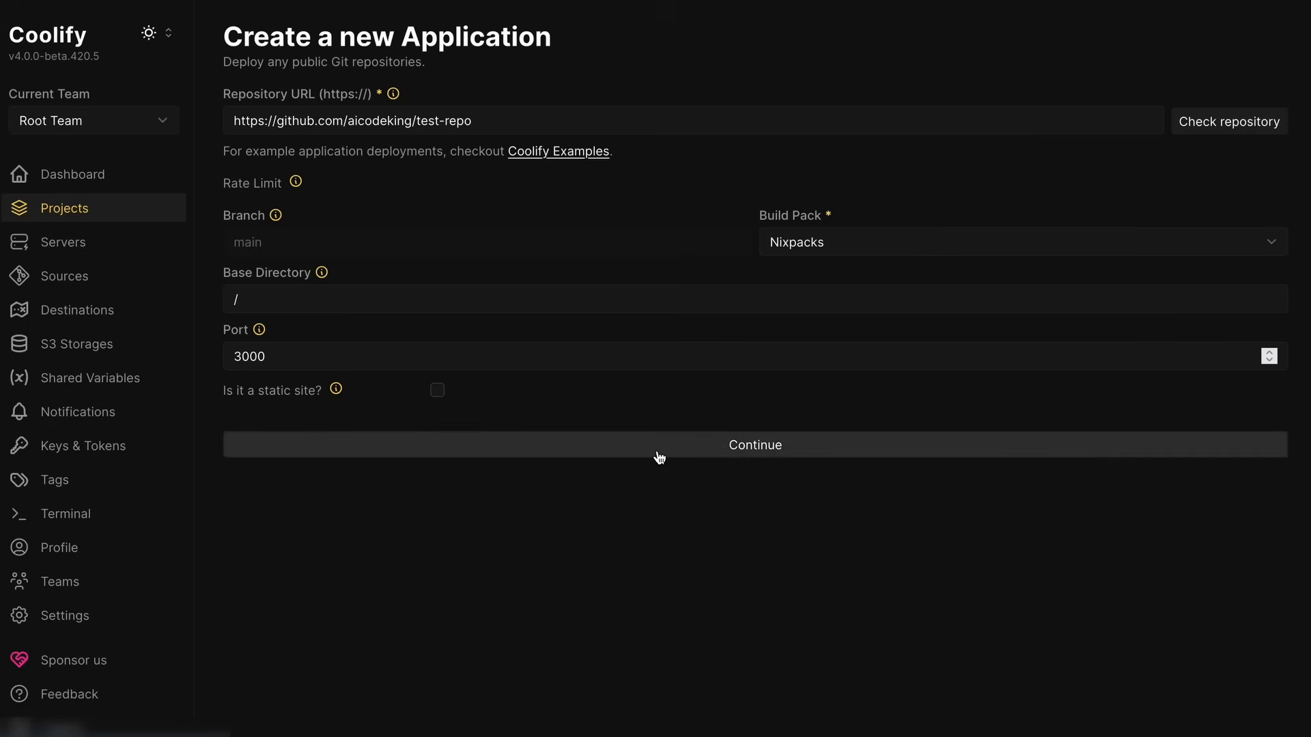
{"action": "mouse_move", "coordinate": [669, 511]}
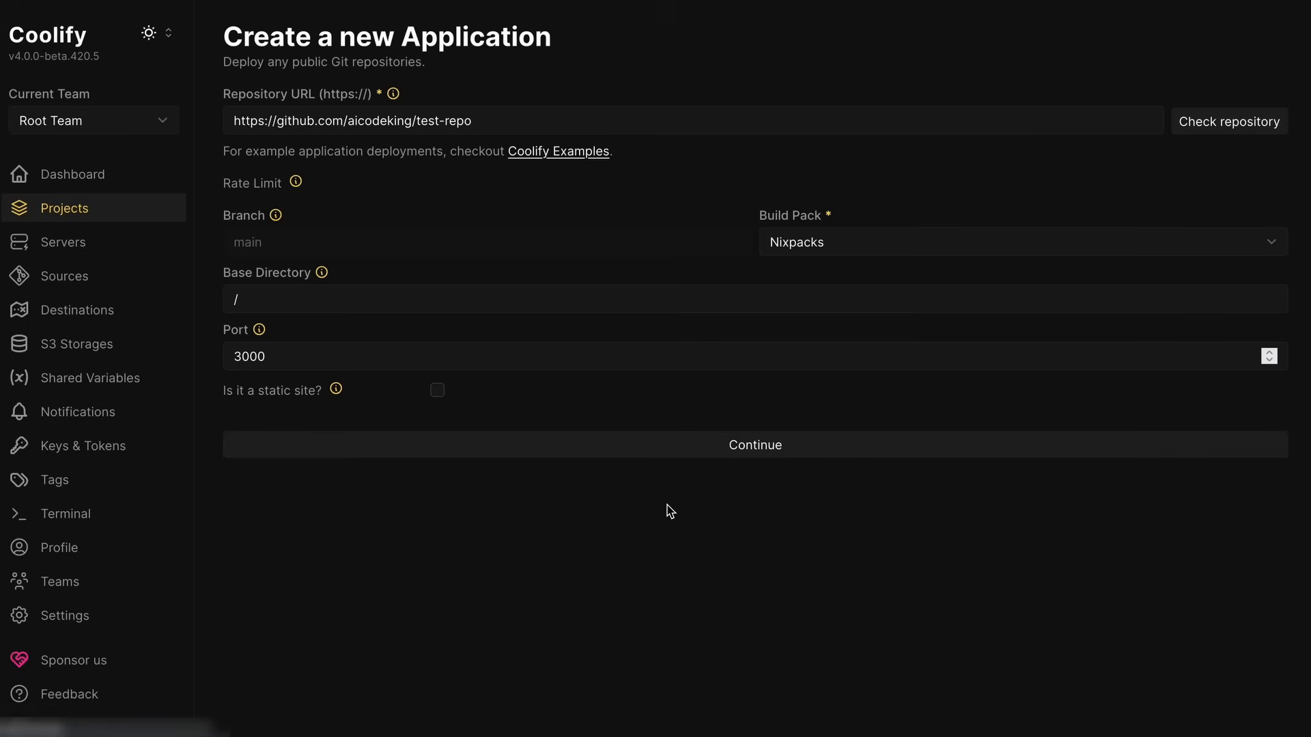
{"action": "mouse_move", "coordinate": [692, 505]}
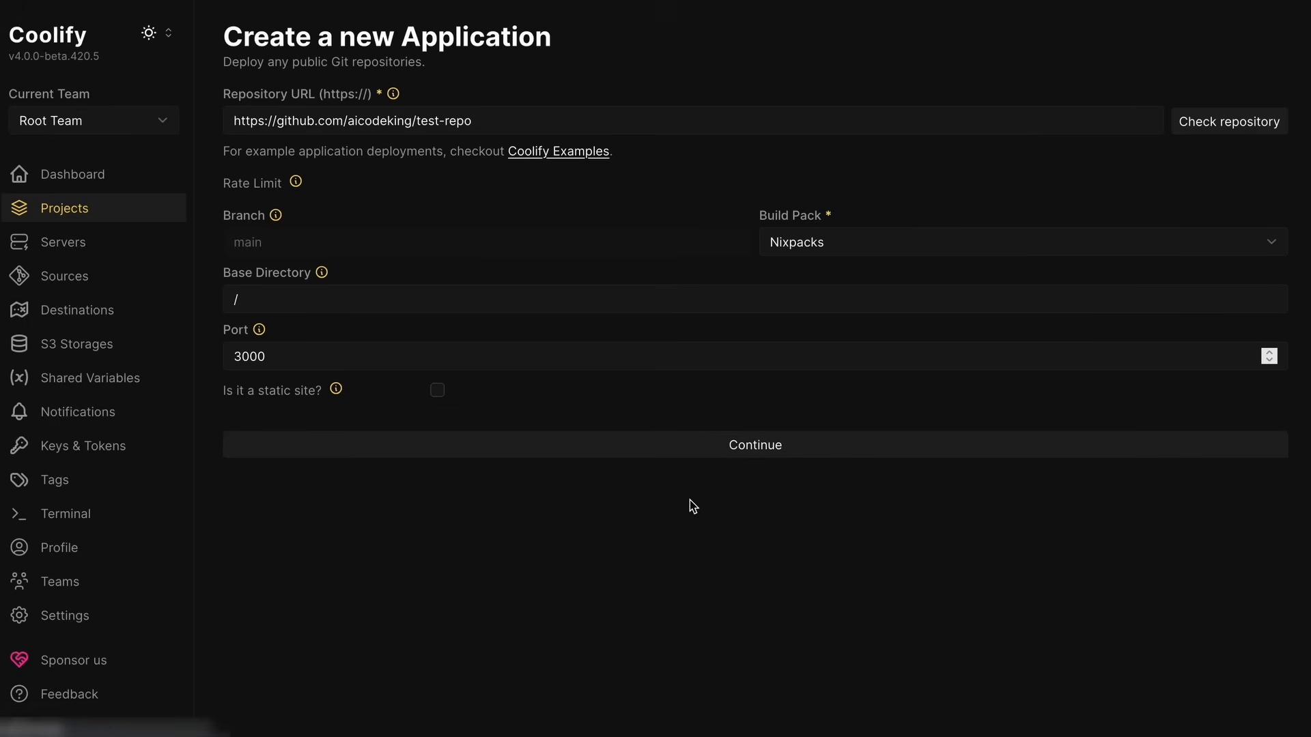
{"action": "left_click", "coordinate": [753, 443]}
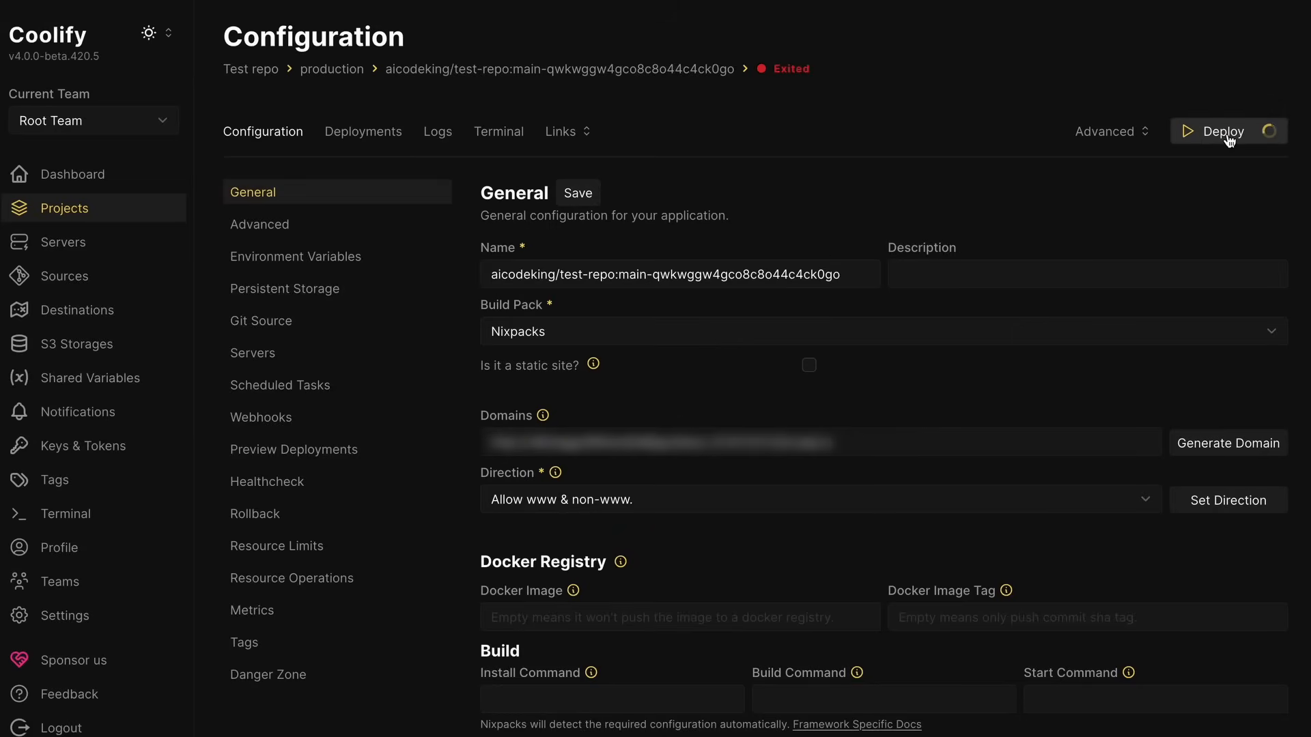
- Deploy the test-repo application so its Next.js starter page is served
{"action": "left_click", "coordinate": [1224, 131]}
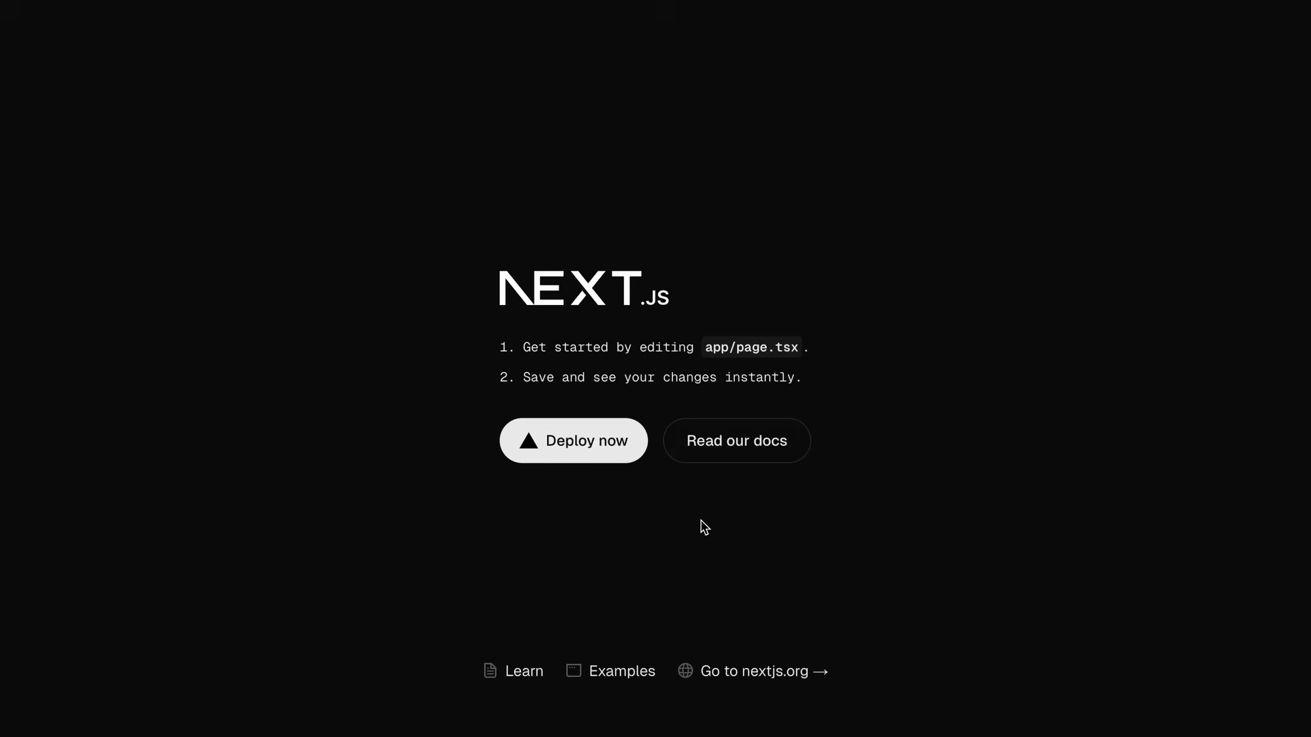
{"action": "mouse_move", "coordinate": [748, 524]}
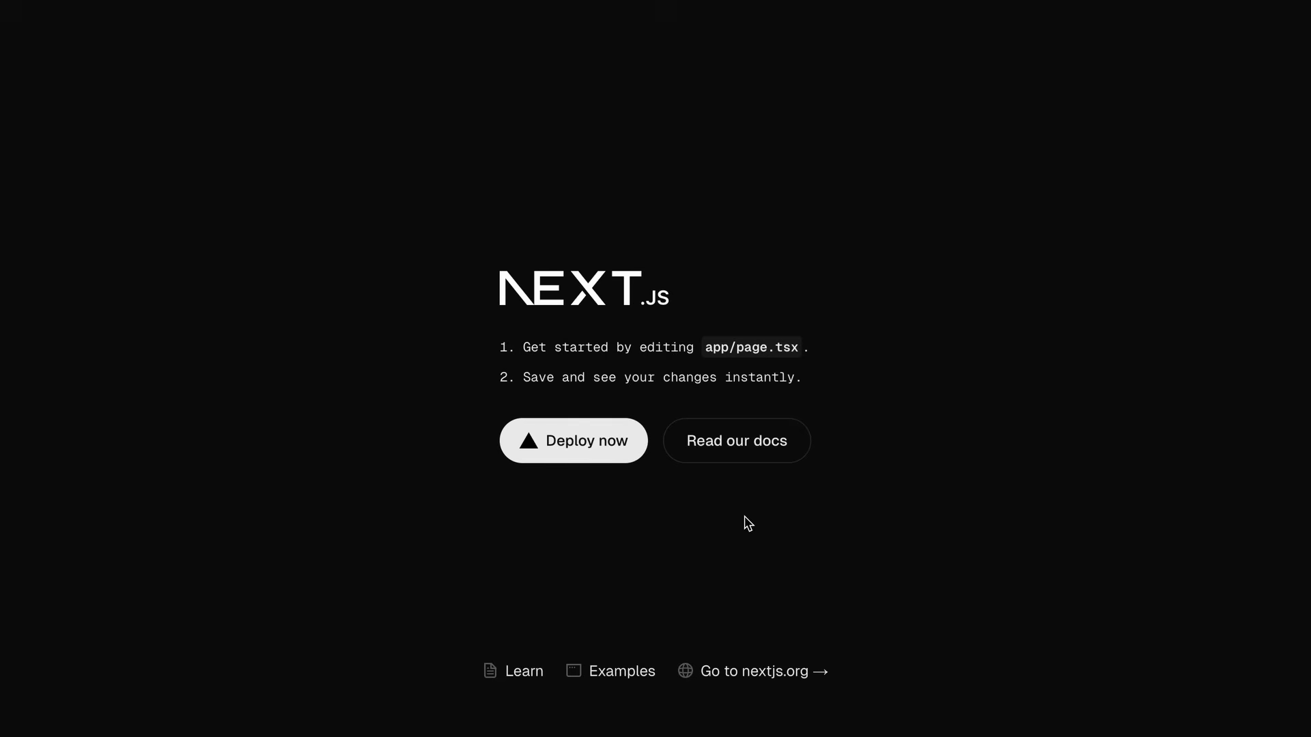
{"action": "mouse_move", "coordinate": [754, 527]}
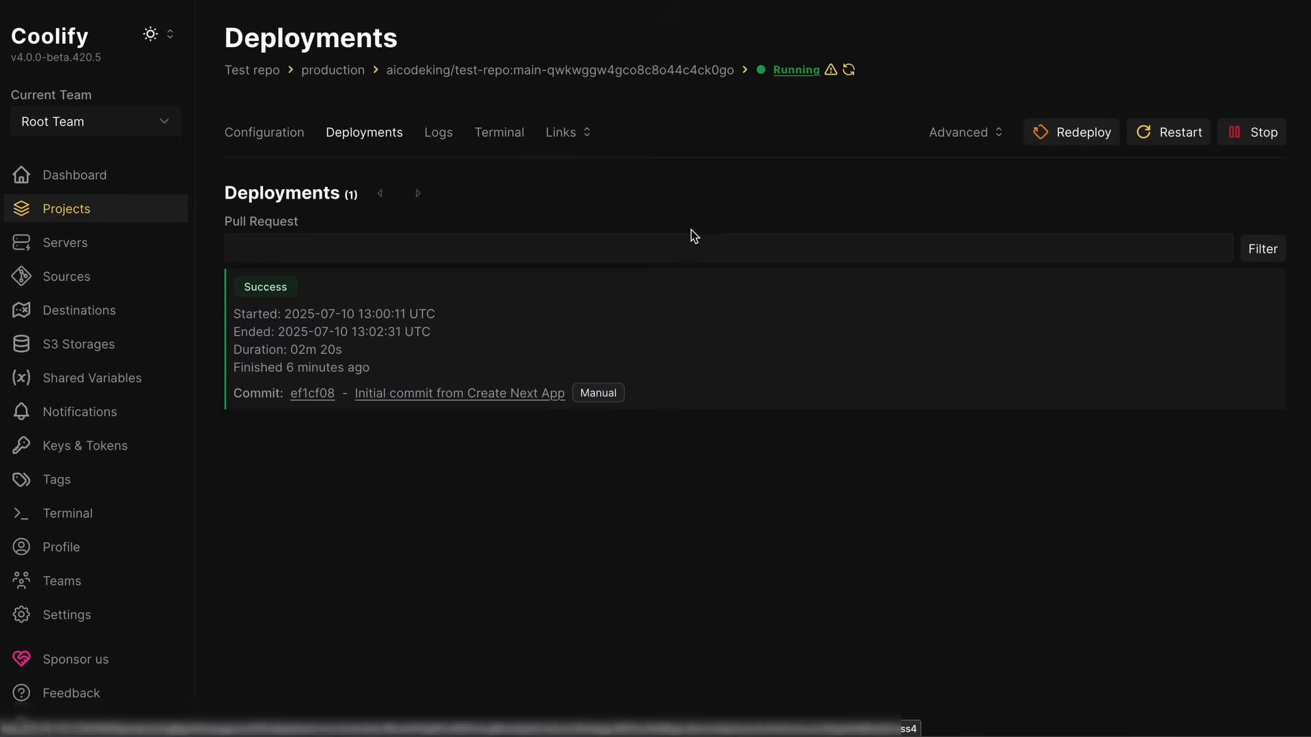
{"action": "mouse_move", "coordinate": [966, 139]}
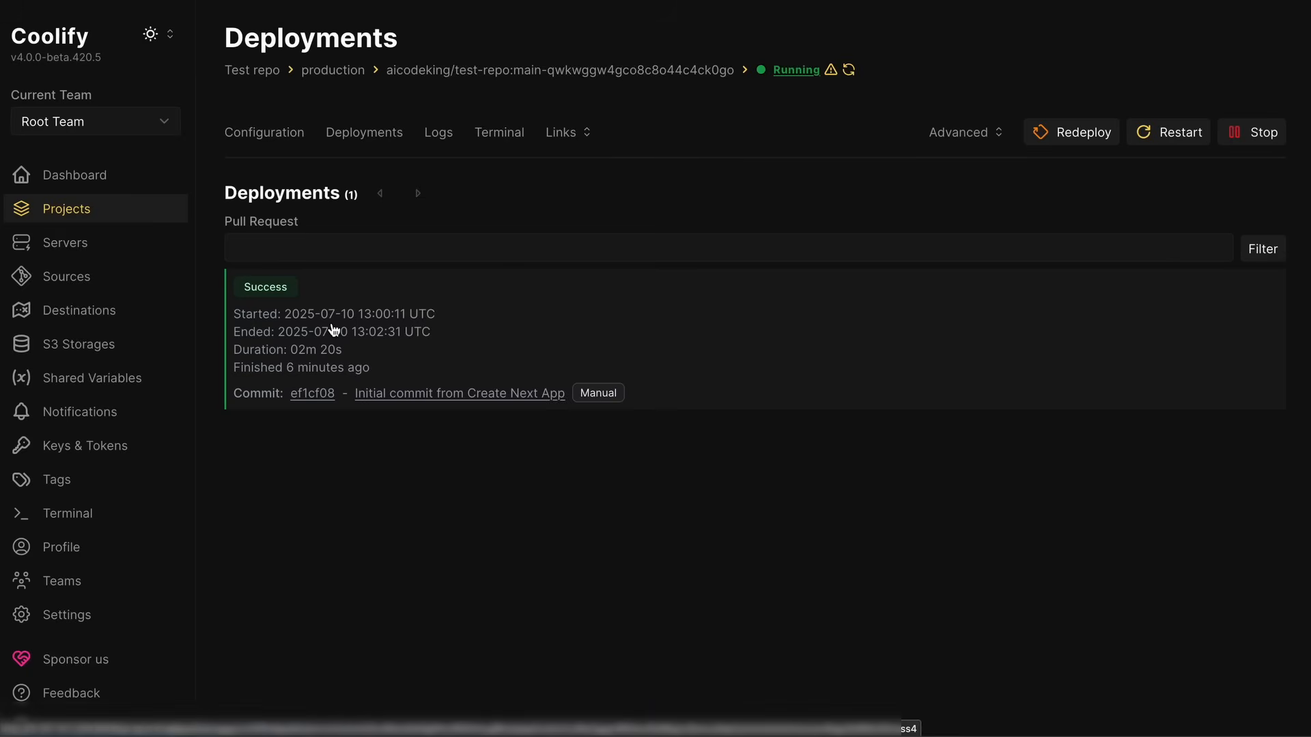
{"action": "mouse_move", "coordinate": [236, 325]}
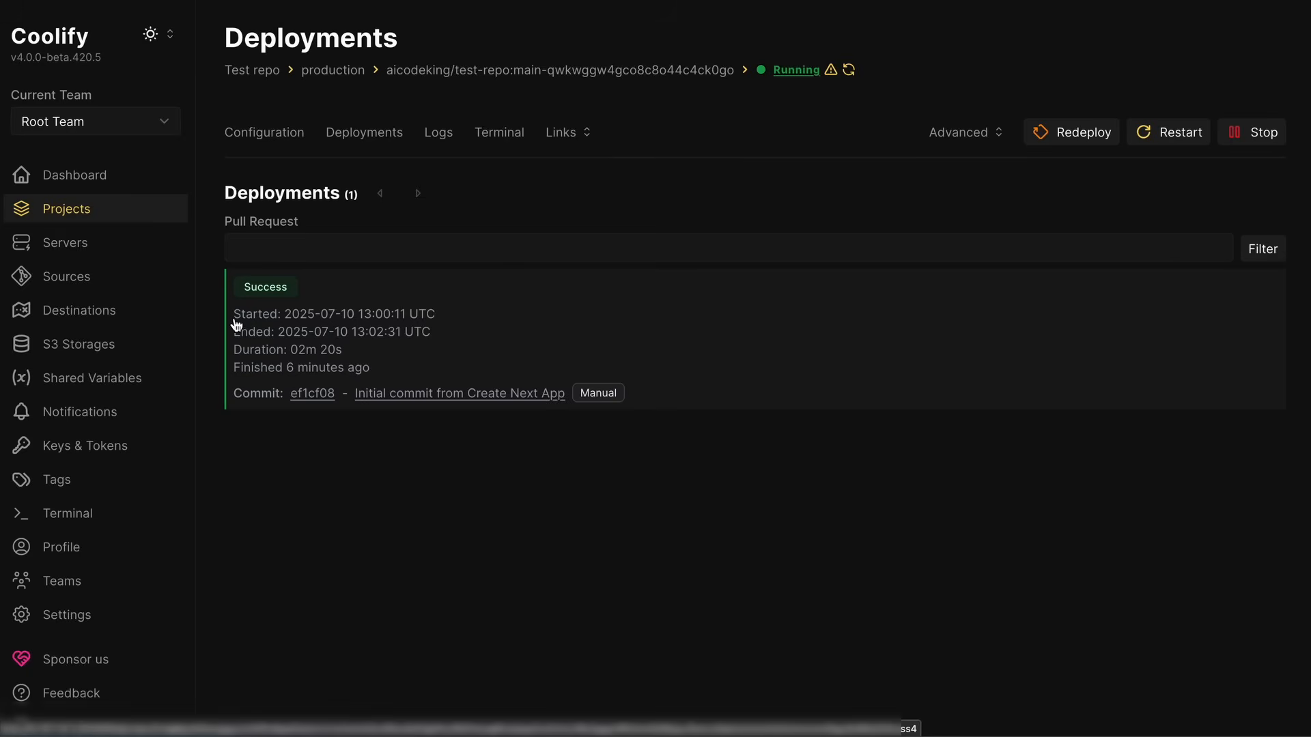
{"action": "mouse_move", "coordinate": [217, 269]}
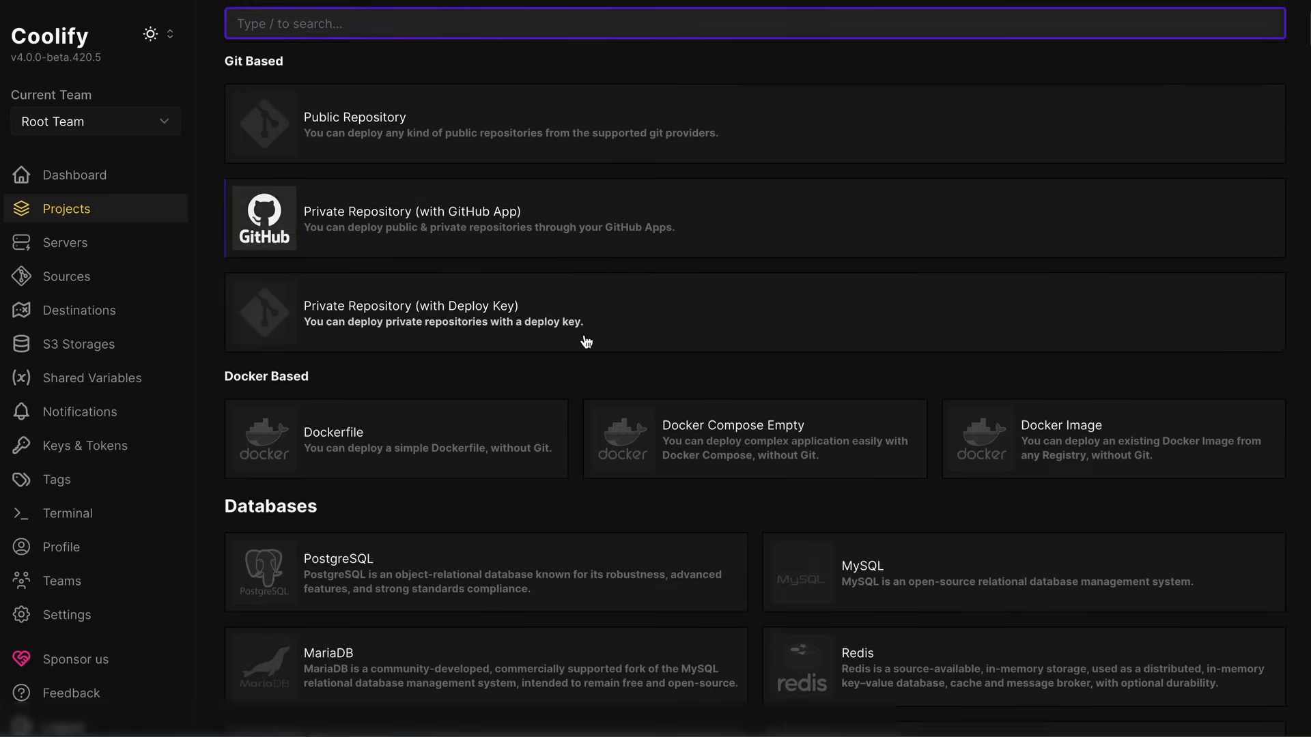
- Browse the New Resource catalogue from PostgreSQL databases through services Activepieces to Docuseal
{"action": "scroll", "scroll_direction": "down", "scroll_amount": 3}
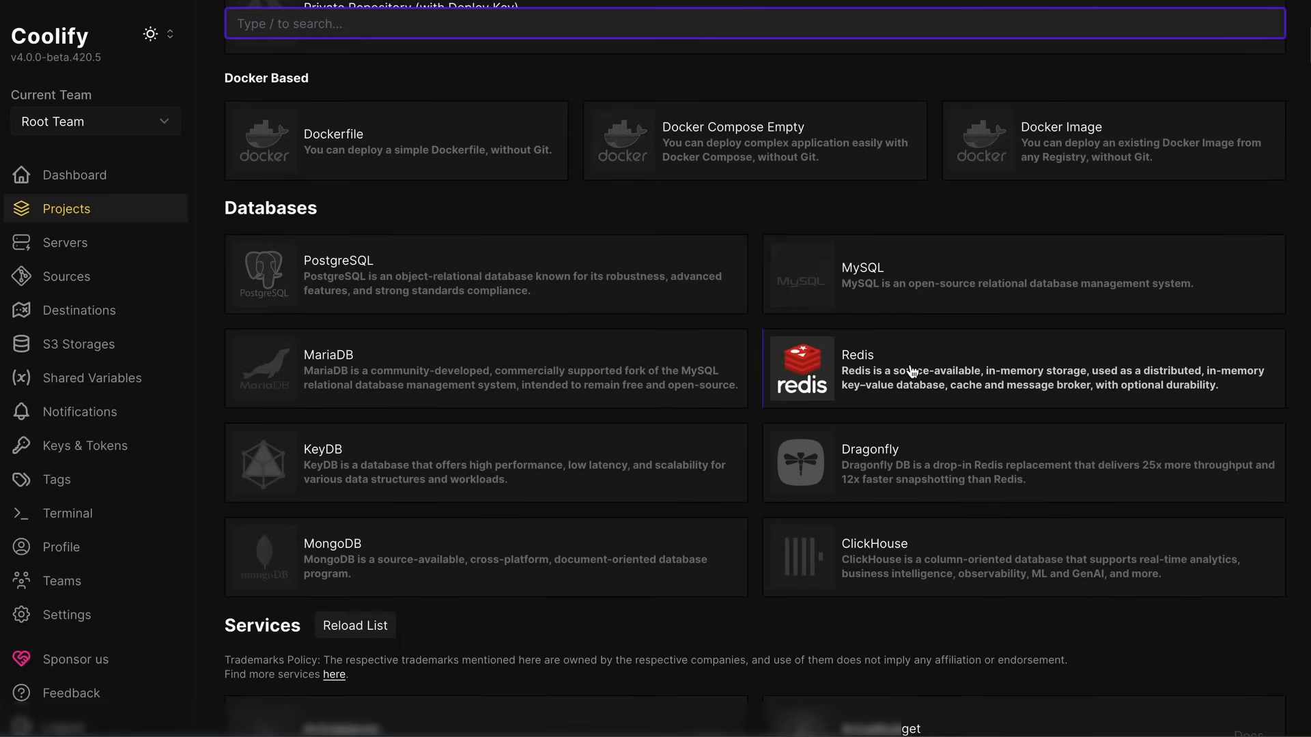
{"action": "scroll", "scroll_direction": "down", "scroll_amount": 3}
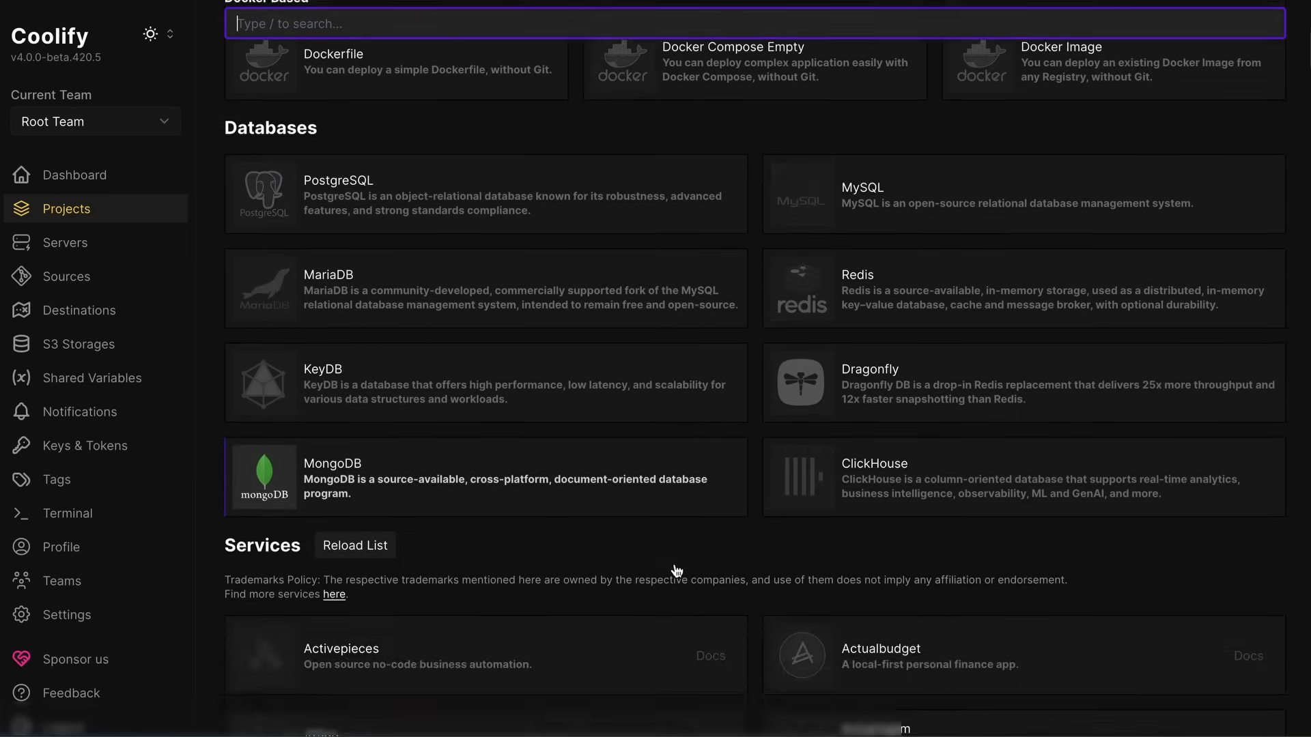
{"action": "scroll", "scroll_direction": "down", "scroll_amount": 3}
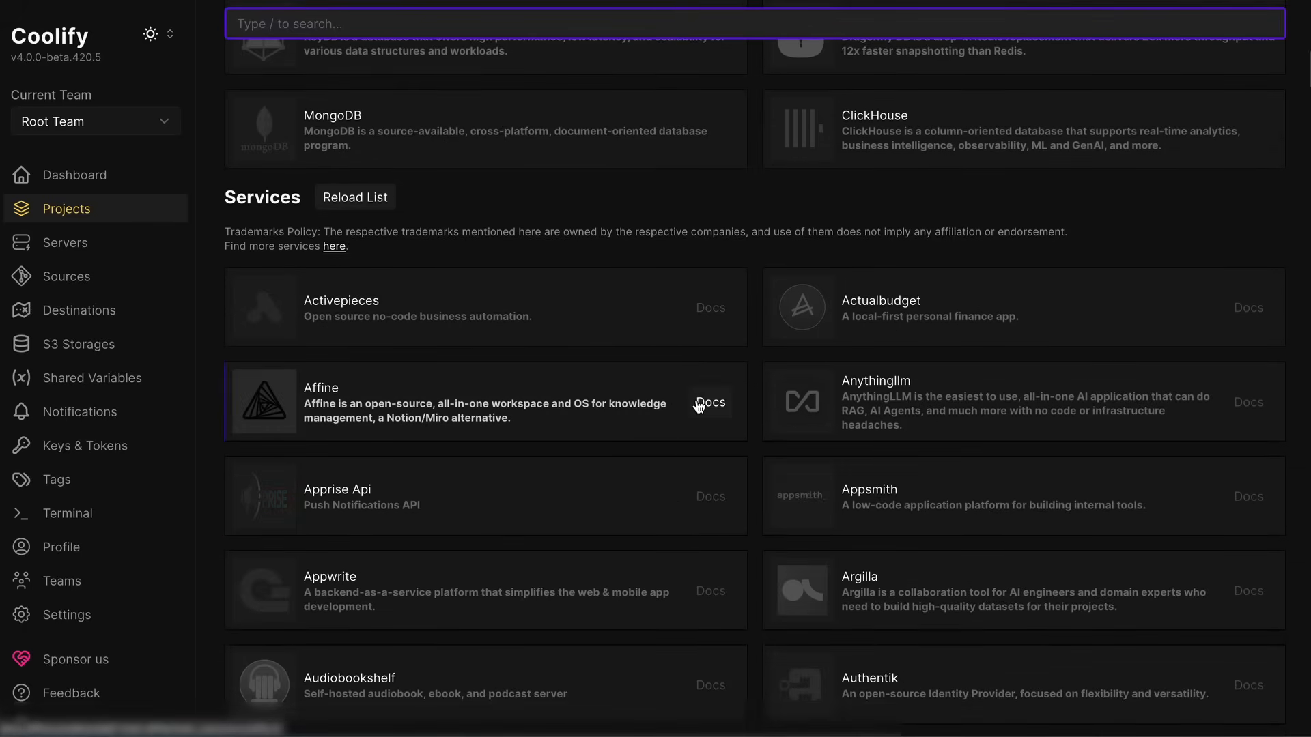
{"action": "scroll", "scroll_direction": "down", "scroll_amount": 3}
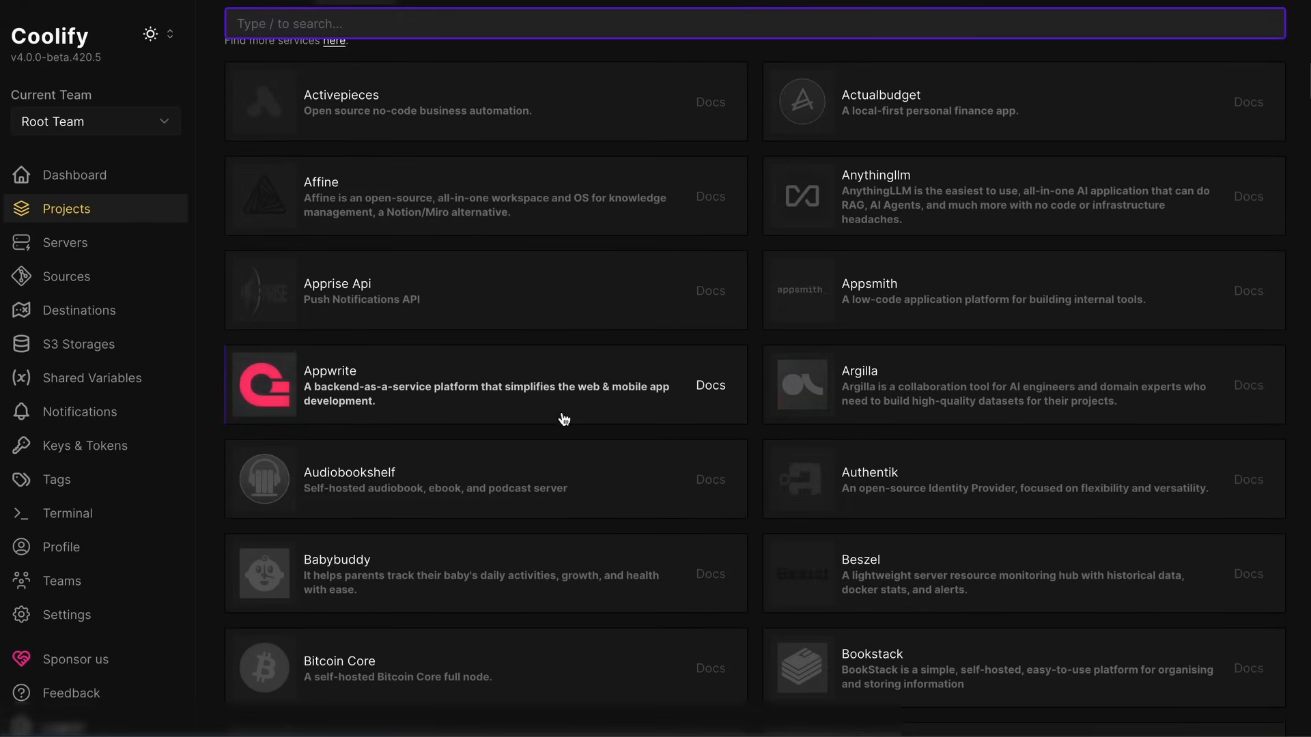
{"action": "scroll", "scroll_direction": "down", "scroll_amount": 3}
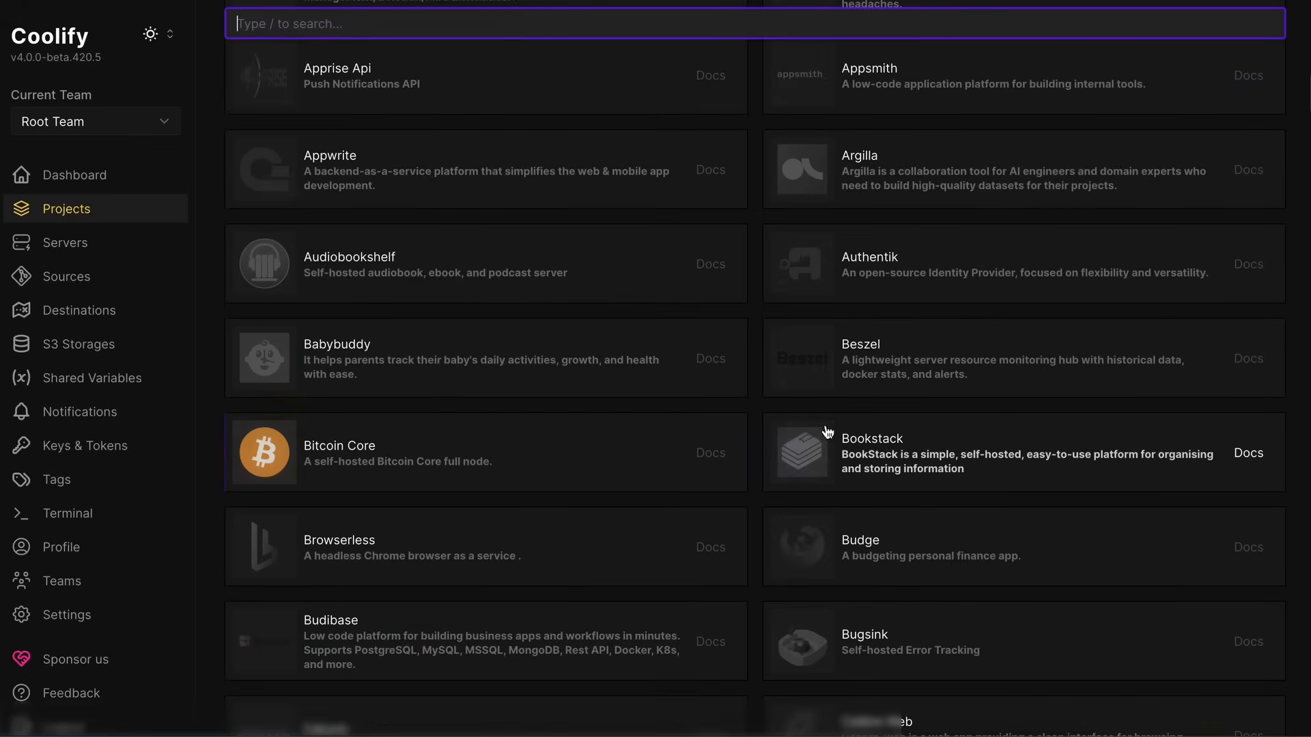
{"action": "scroll", "scroll_direction": "down", "scroll_amount": 3}
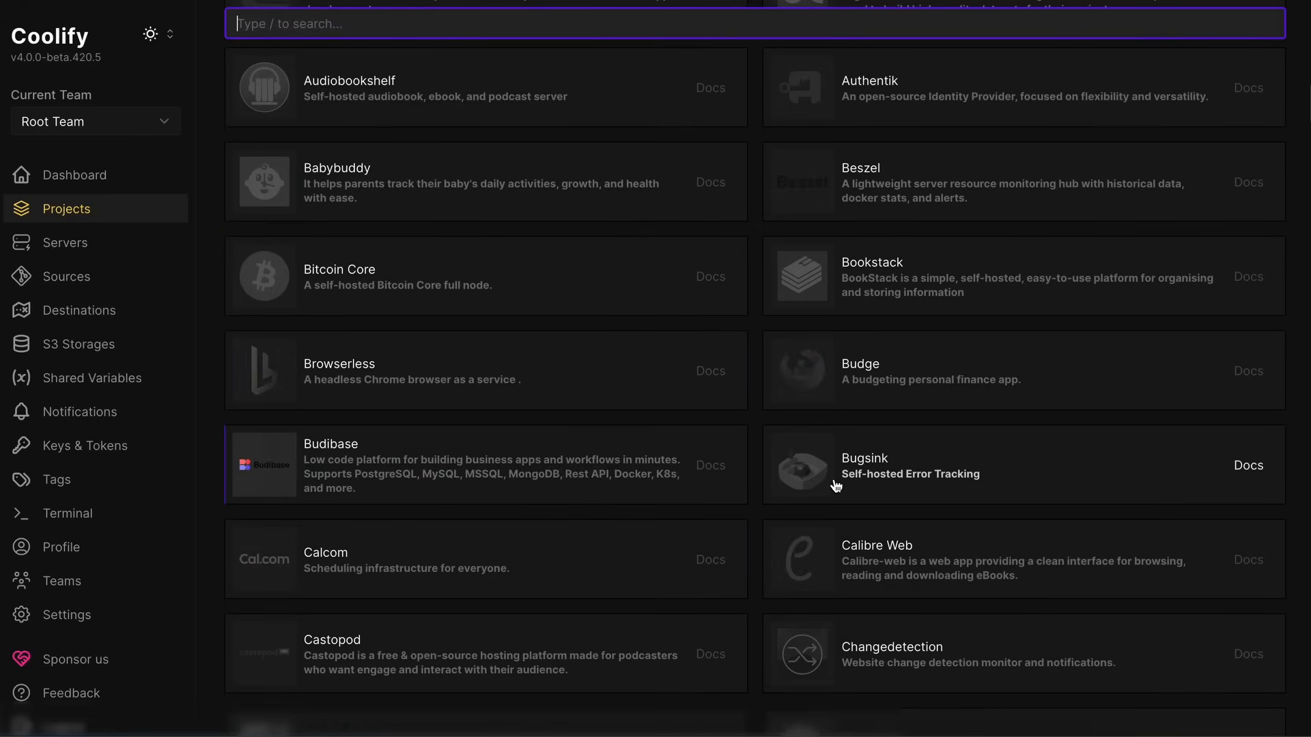
{"action": "scroll", "scroll_direction": "down", "scroll_amount": 3}
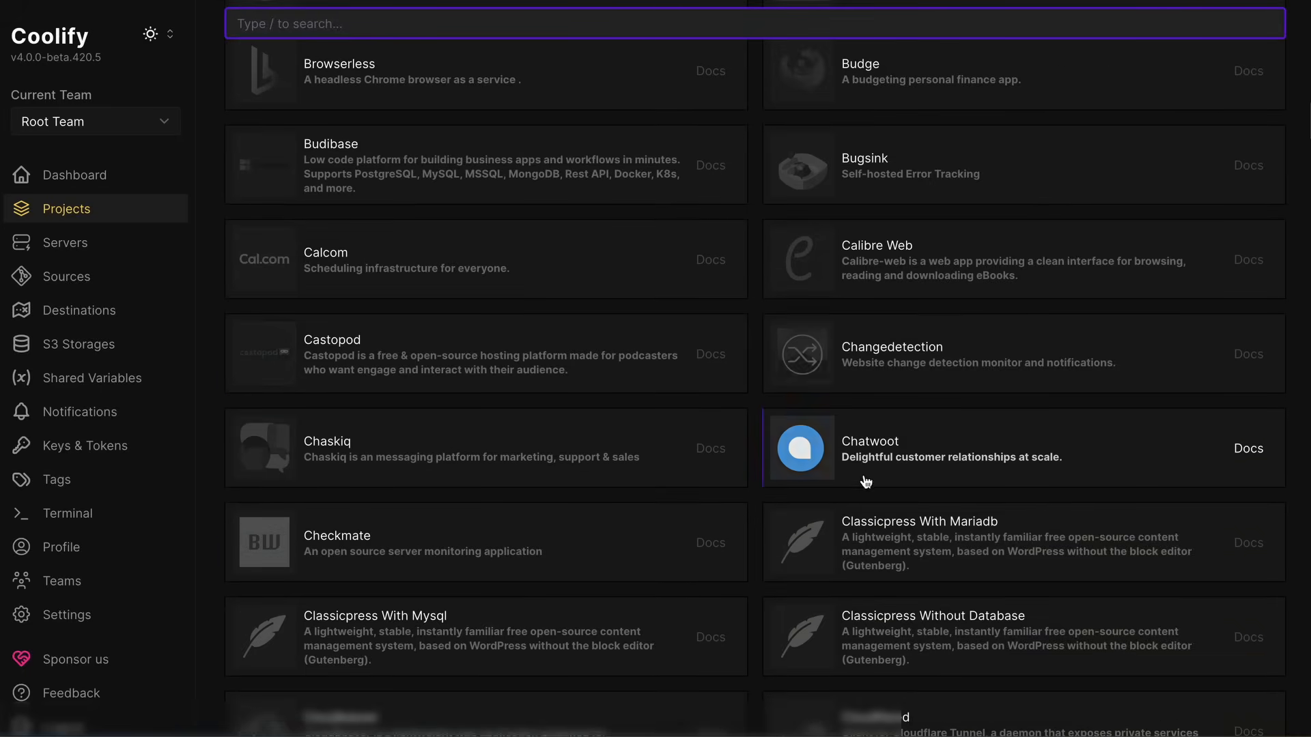
{"action": "scroll", "scroll_direction": "down", "scroll_amount": 3}
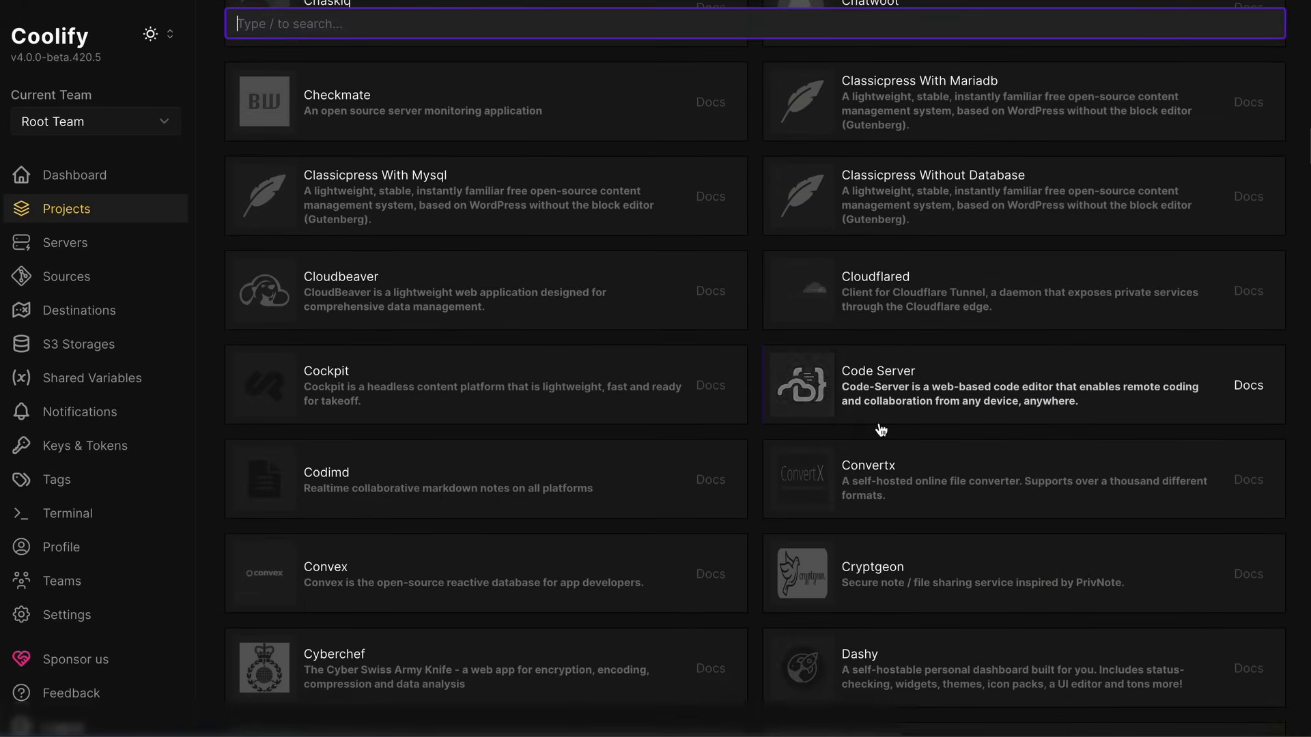
{"action": "scroll", "scroll_direction": "down", "scroll_amount": 3}
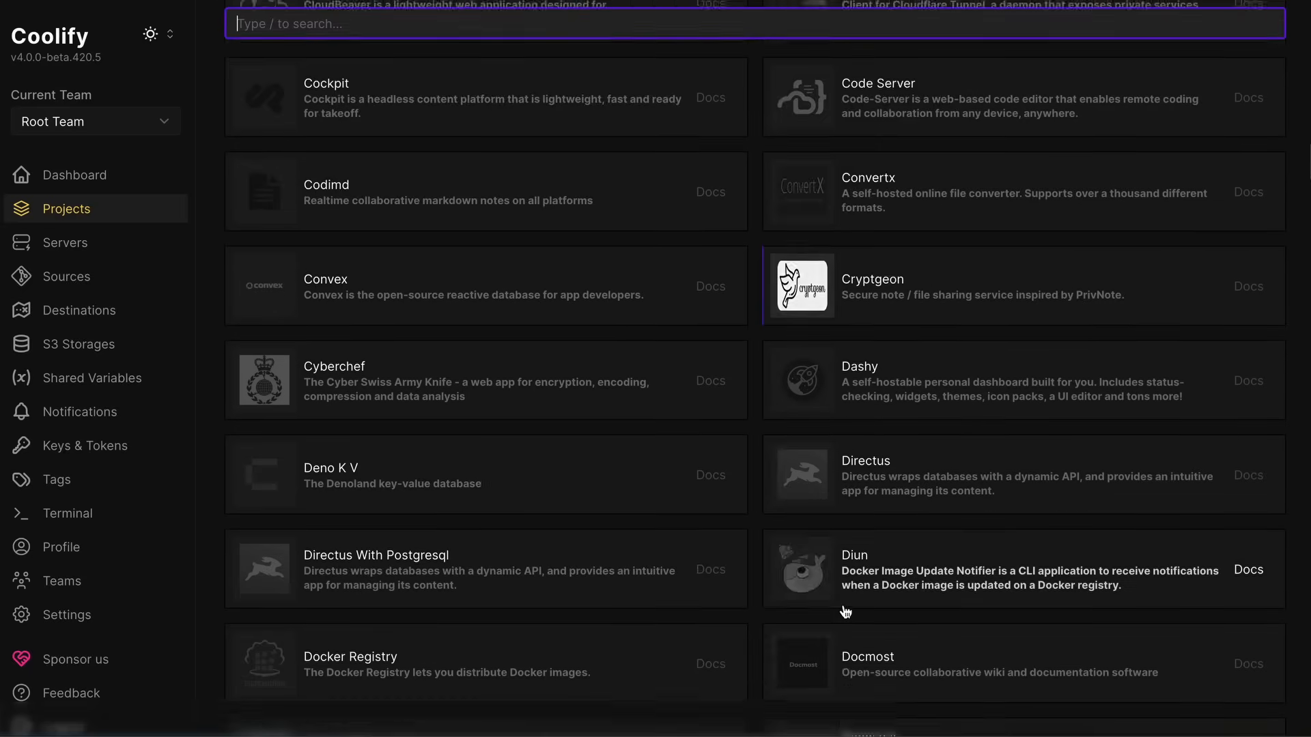
{"action": "scroll", "scroll_direction": "down", "scroll_amount": 3}
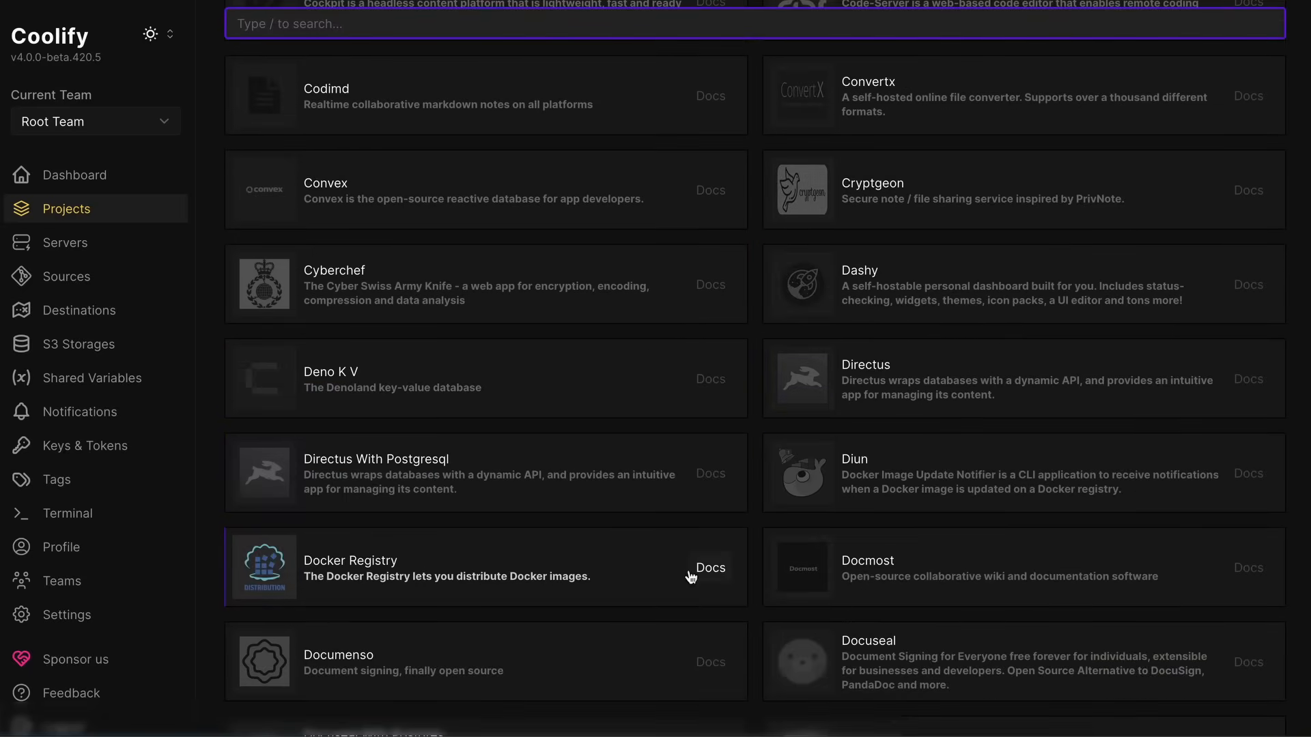
{"action": "scroll", "scroll_direction": "down", "scroll_amount": 3}
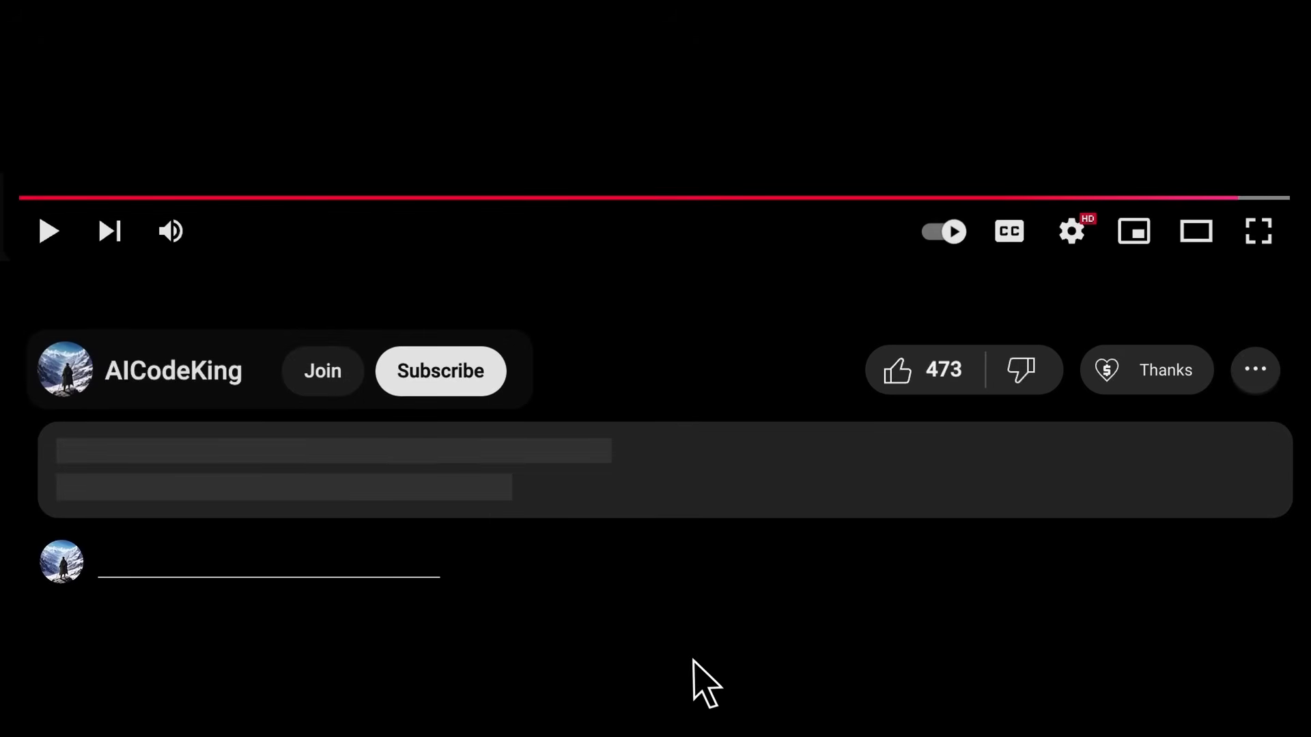
- Show Super Thanks tipping, then the four membership tiers from $4.99 to $49.99 per month
{"action": "left_click", "coordinate": [1145, 370]}
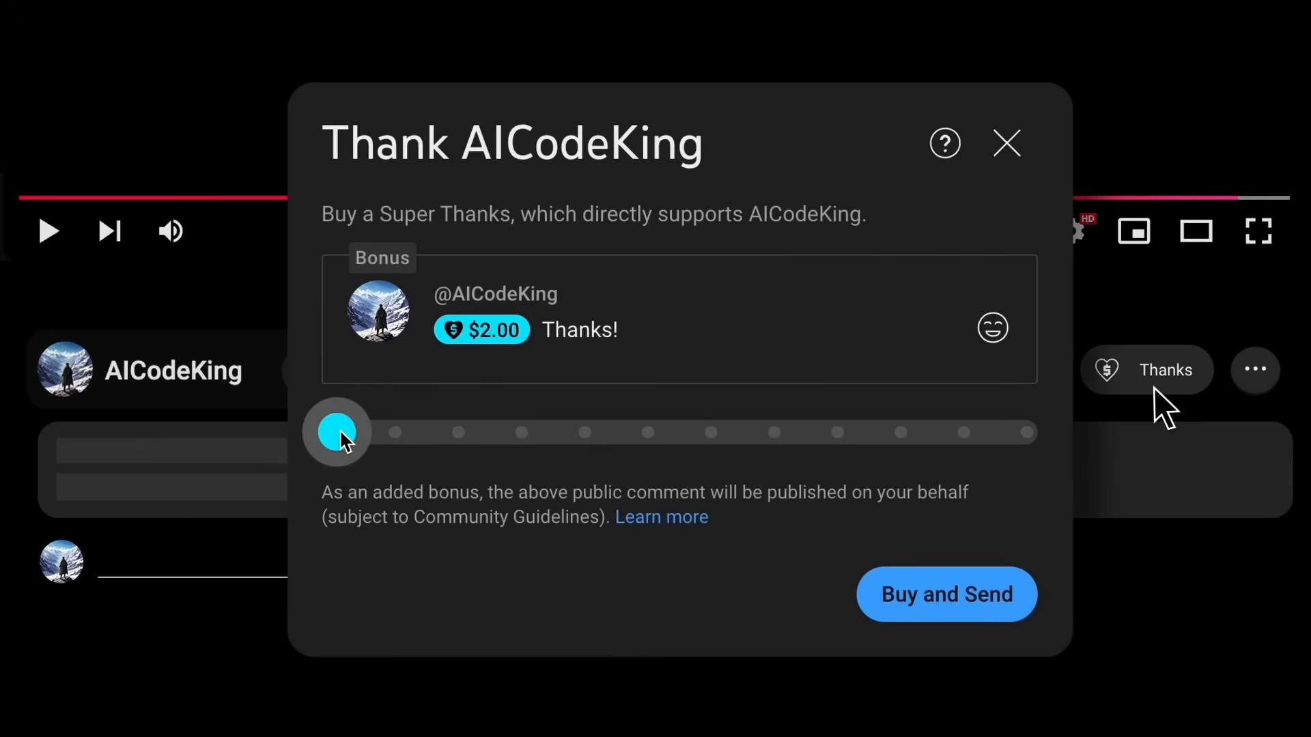
{"action": "left_click", "coordinate": [322, 370]}
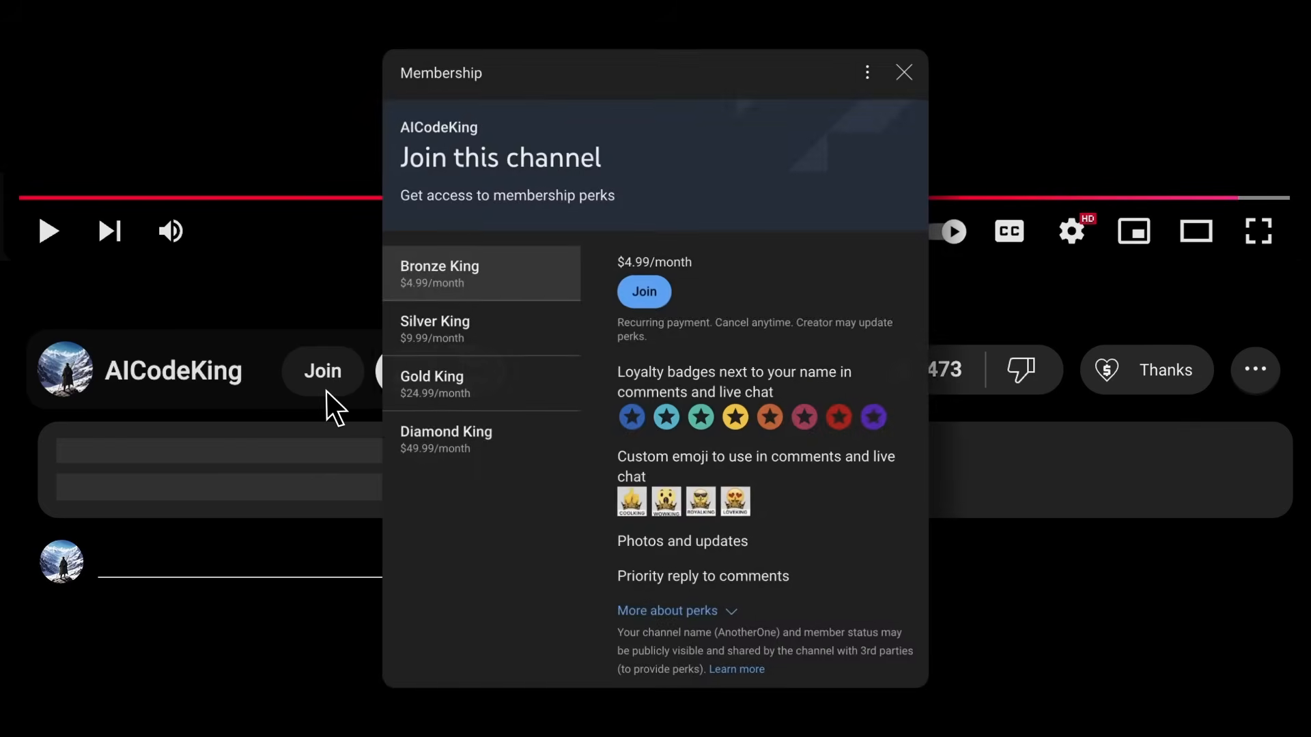